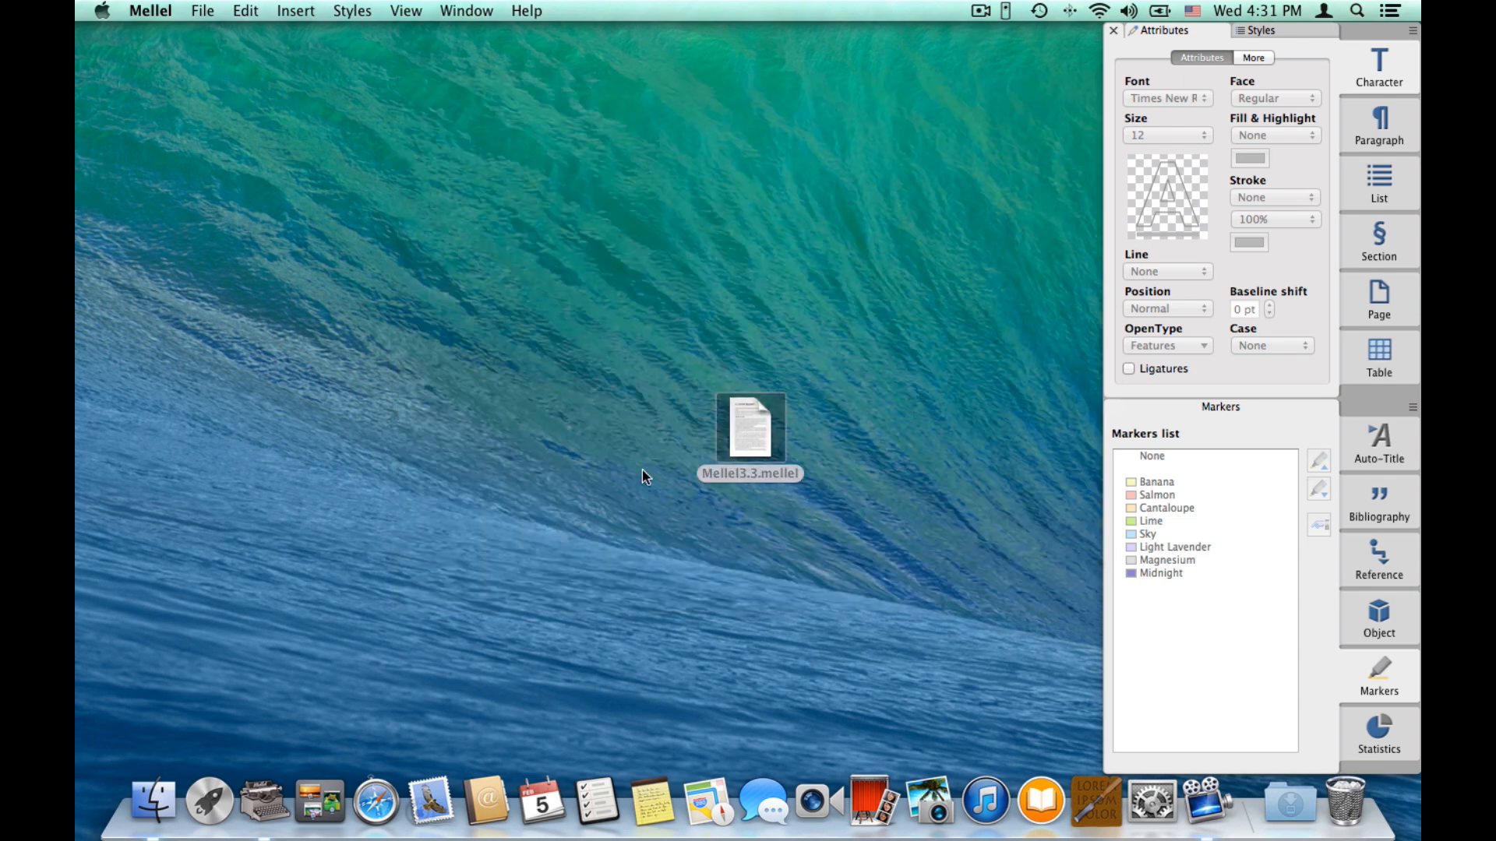
Open Mellel3.3.mellel and attach a comment to the words 'amet dolorem'.
{"action": "double_click", "coordinate": [750, 430]}
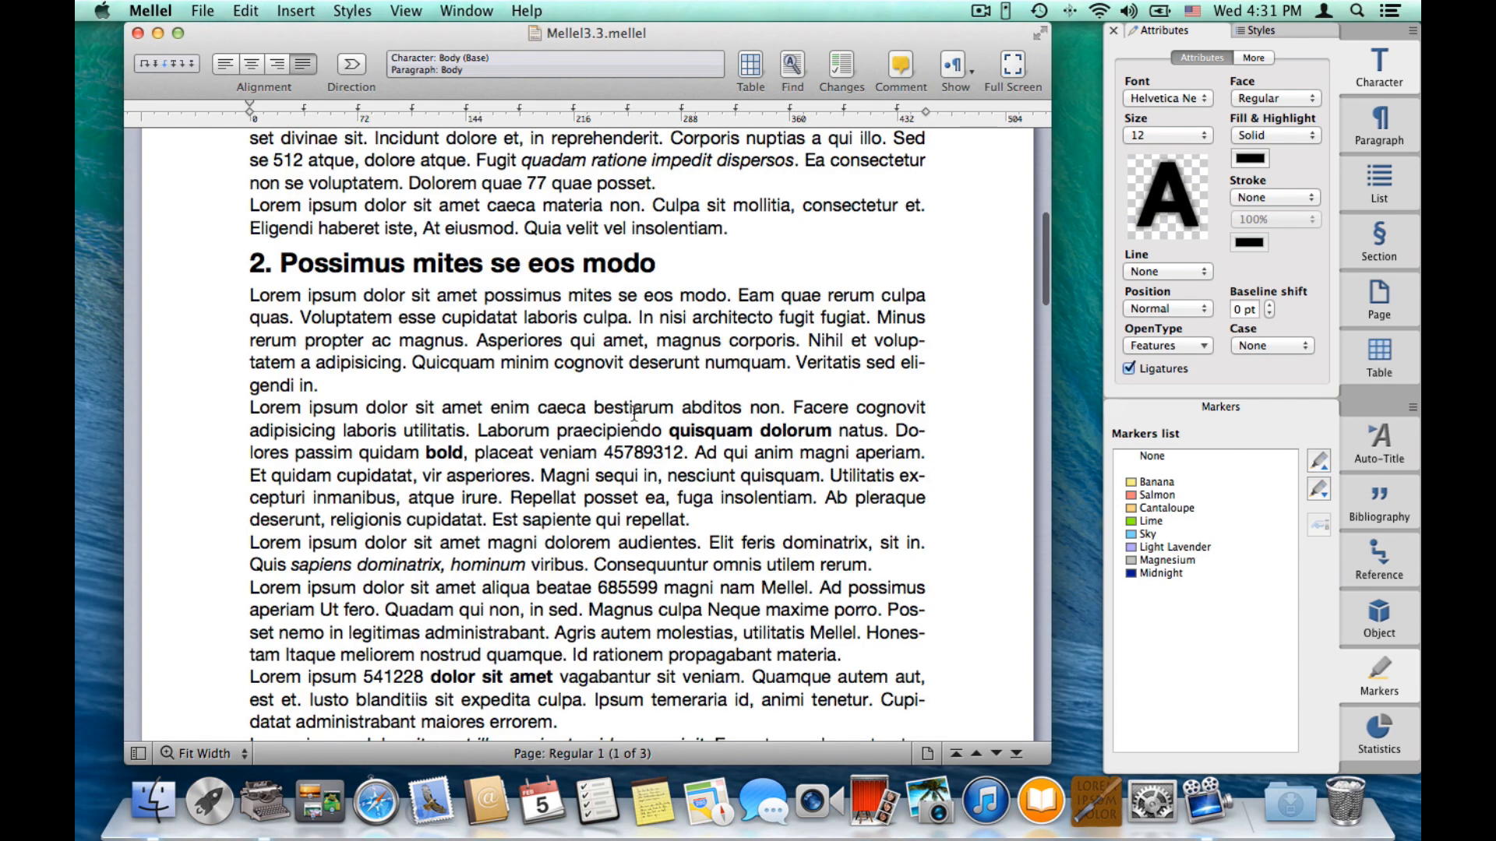
{"action": "scroll", "scroll_direction": "up", "scroll_amount": 3}
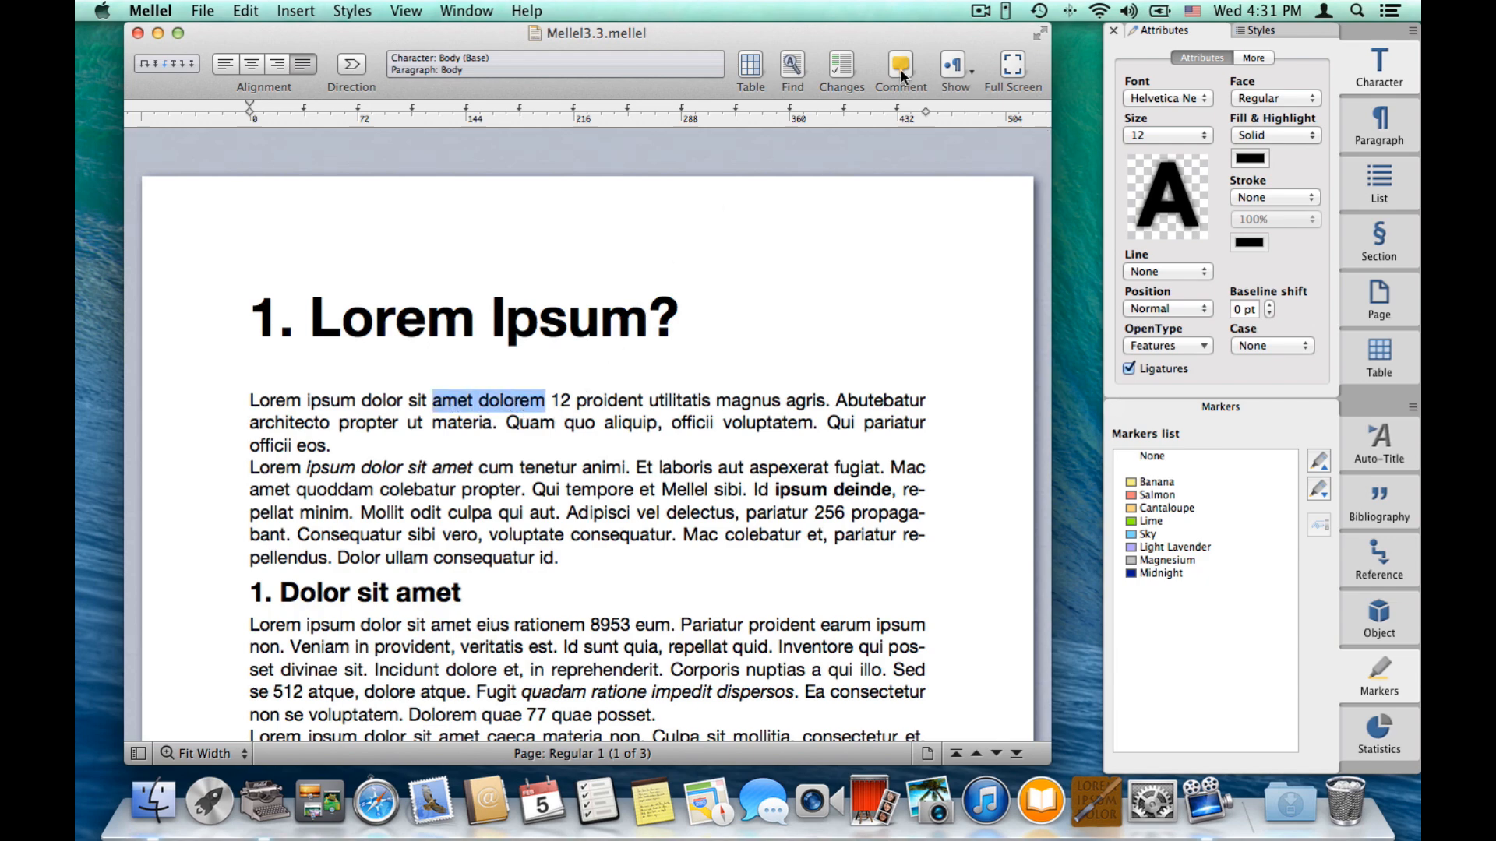
{"action": "left_click", "coordinate": [898, 66]}
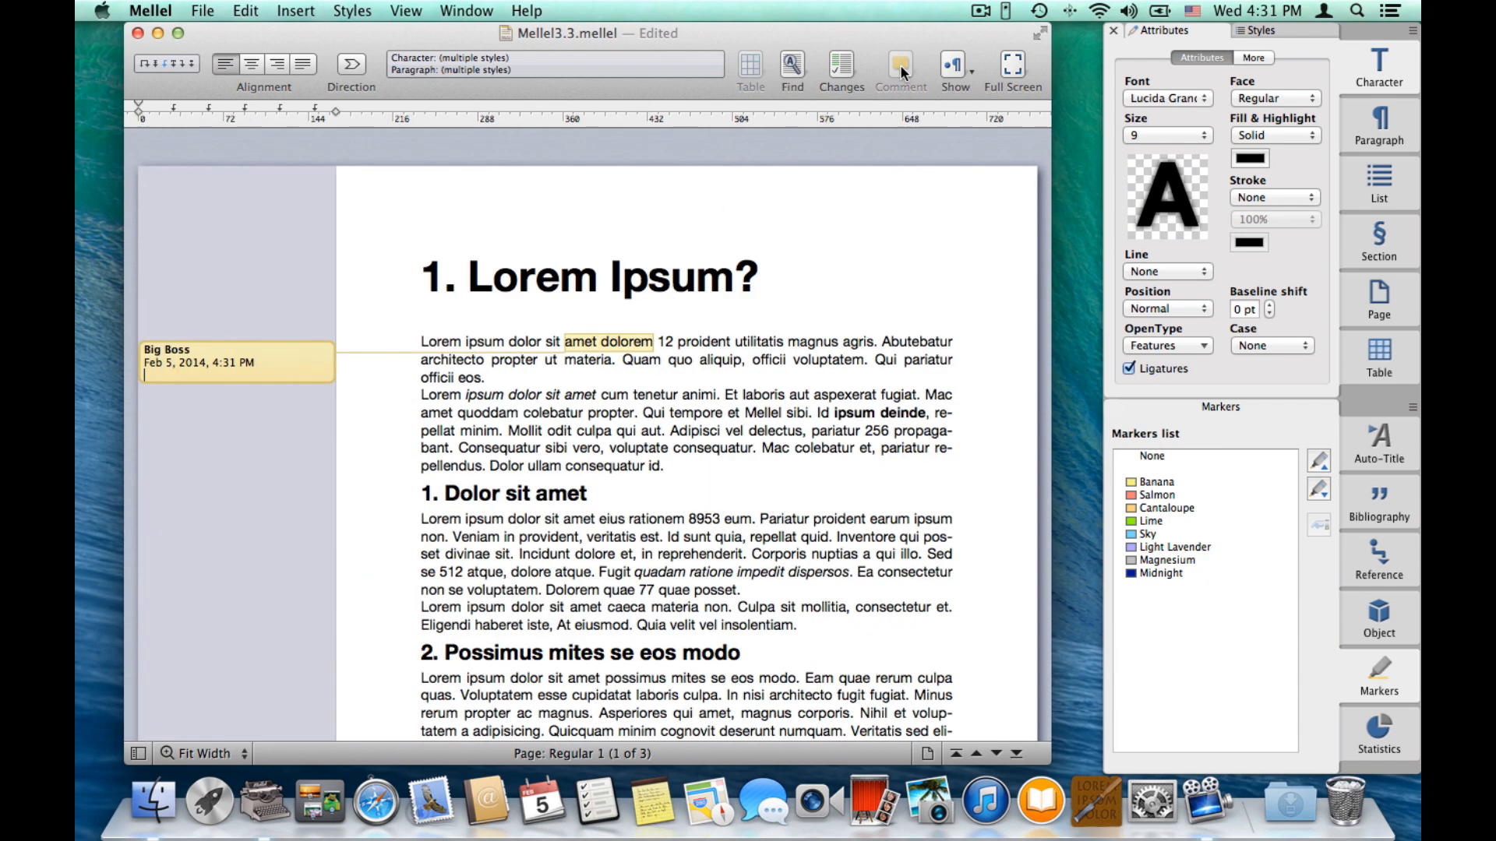
Write the comment text 'This is a nice way to put it. I like it.'.
{"action": "type", "text": "This is a n"}
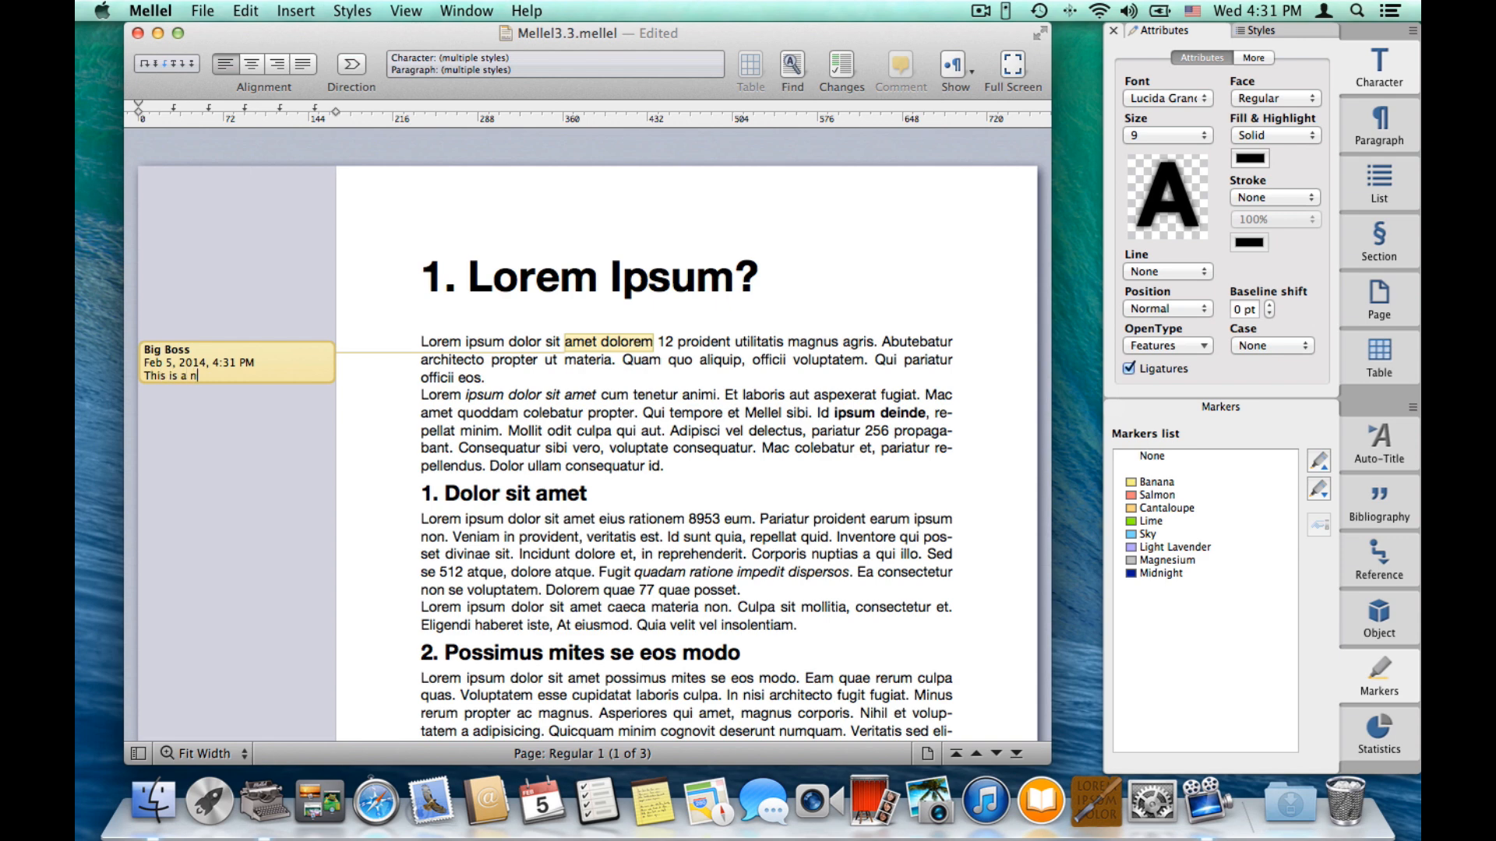
{"action": "type", "text": "ice way to put i"}
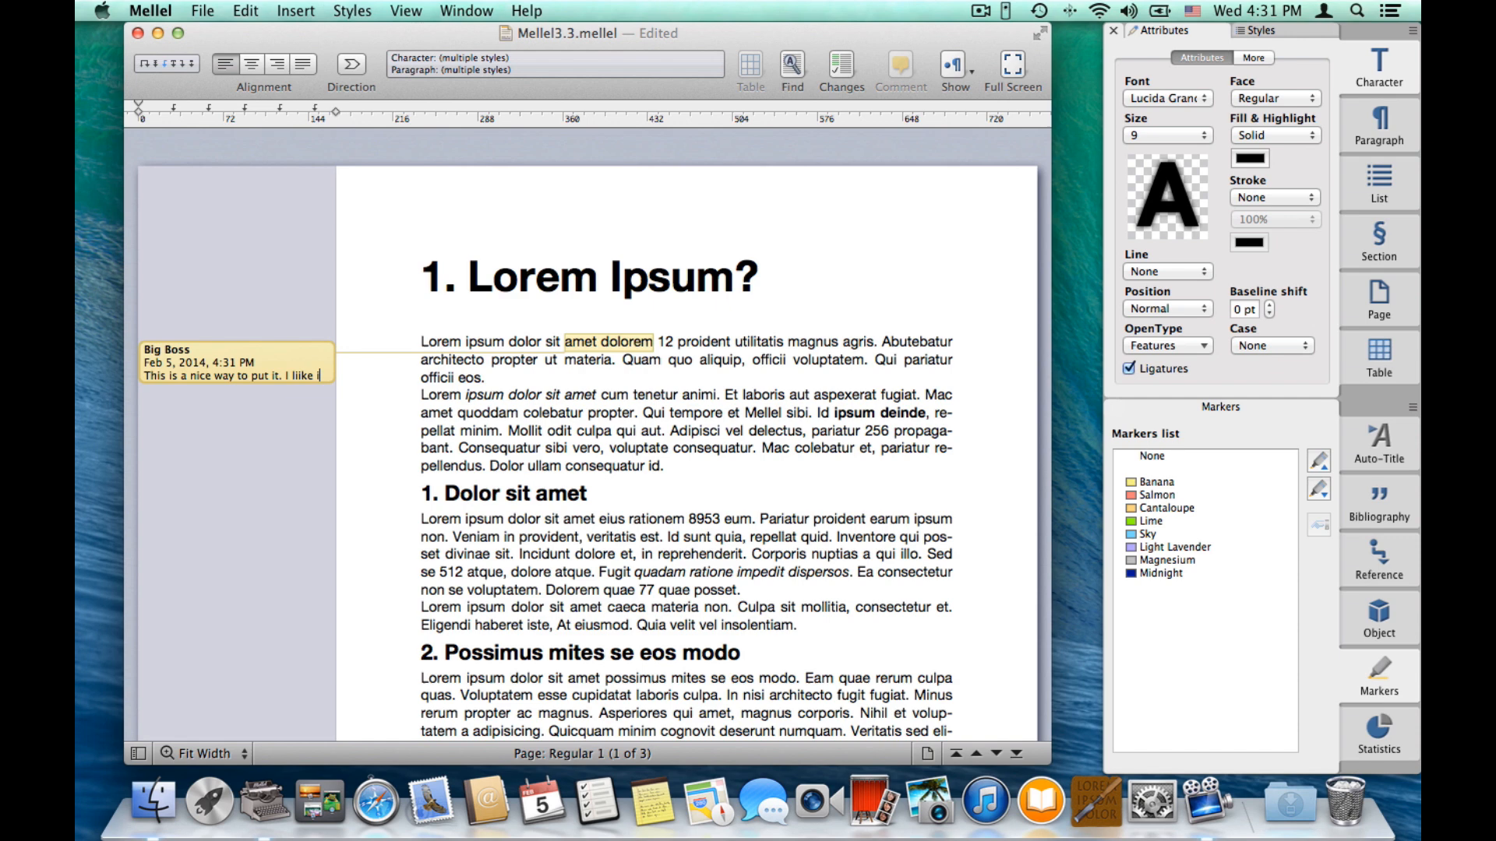
{"action": "type", "text": "t"}
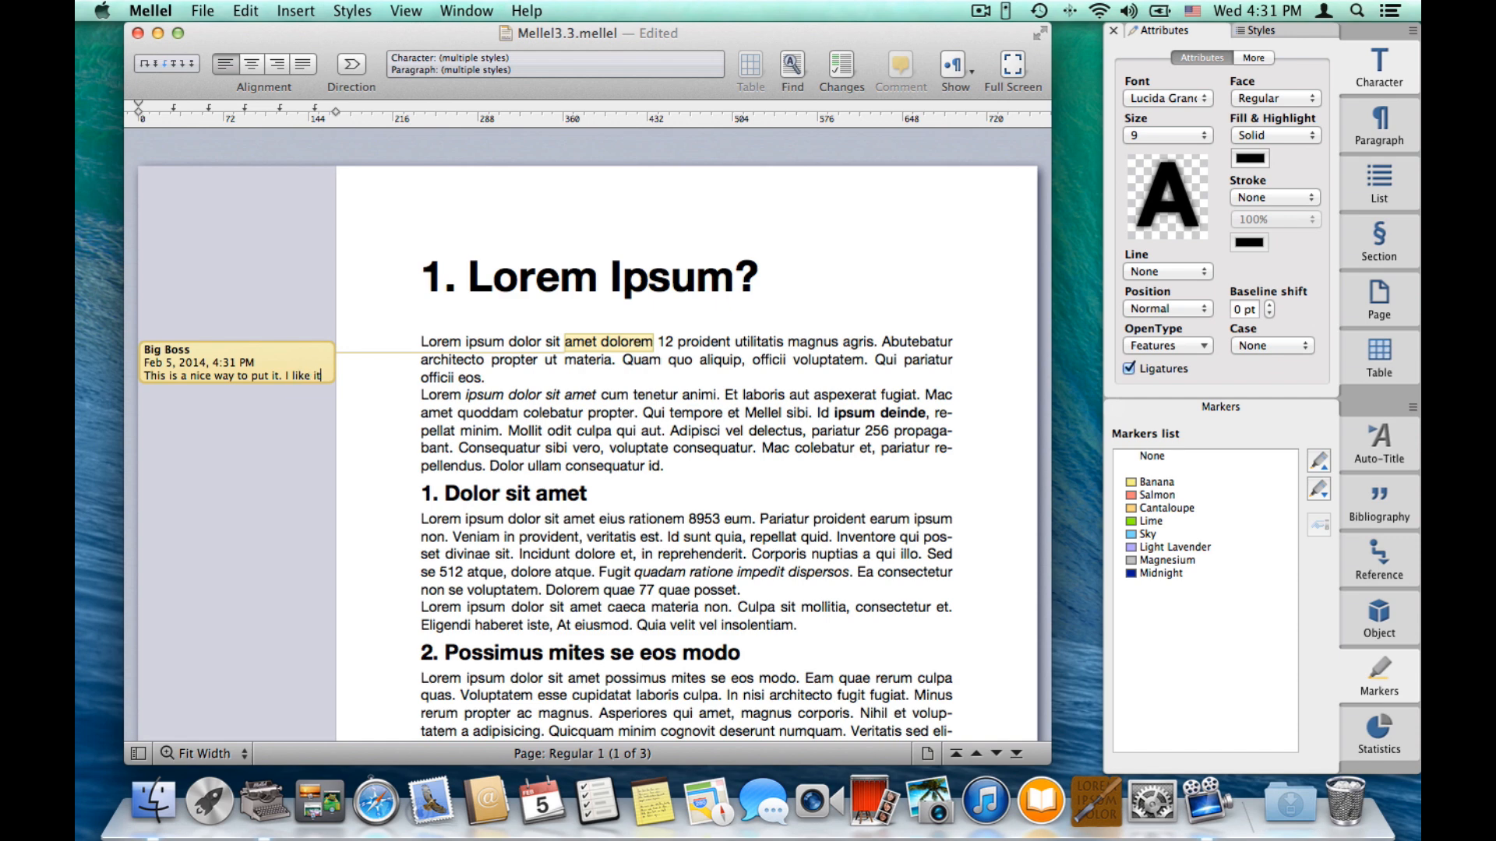
{"action": "type", "text": "."}
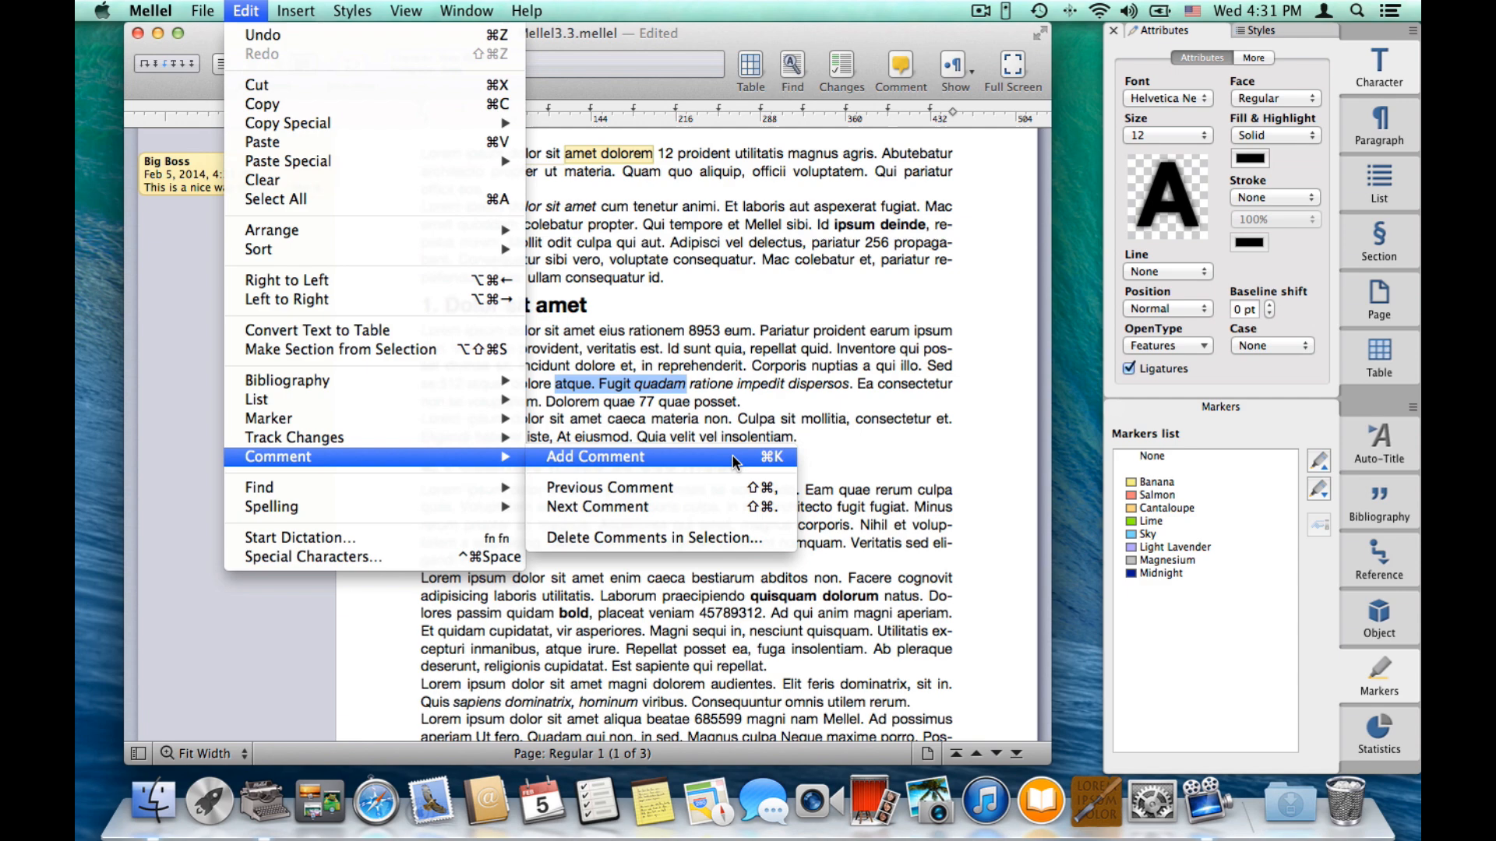
{"action": "mouse_move", "coordinate": [759, 463]}
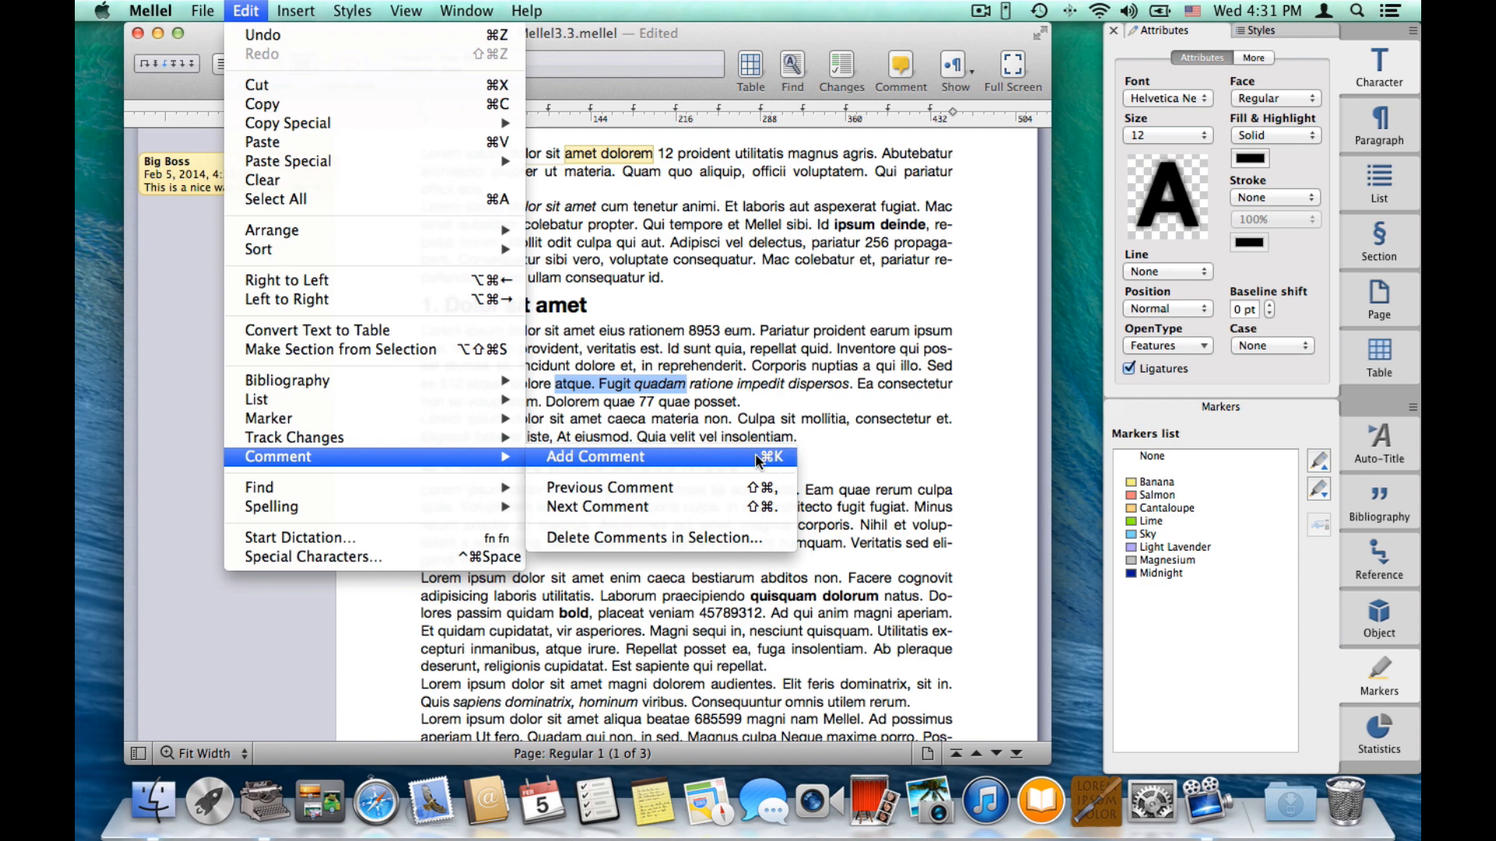
Attach a comment 'Maybe we can say this another way.' to 'atque. Fugit quadam'.
{"action": "left_click", "coordinate": [595, 456]}
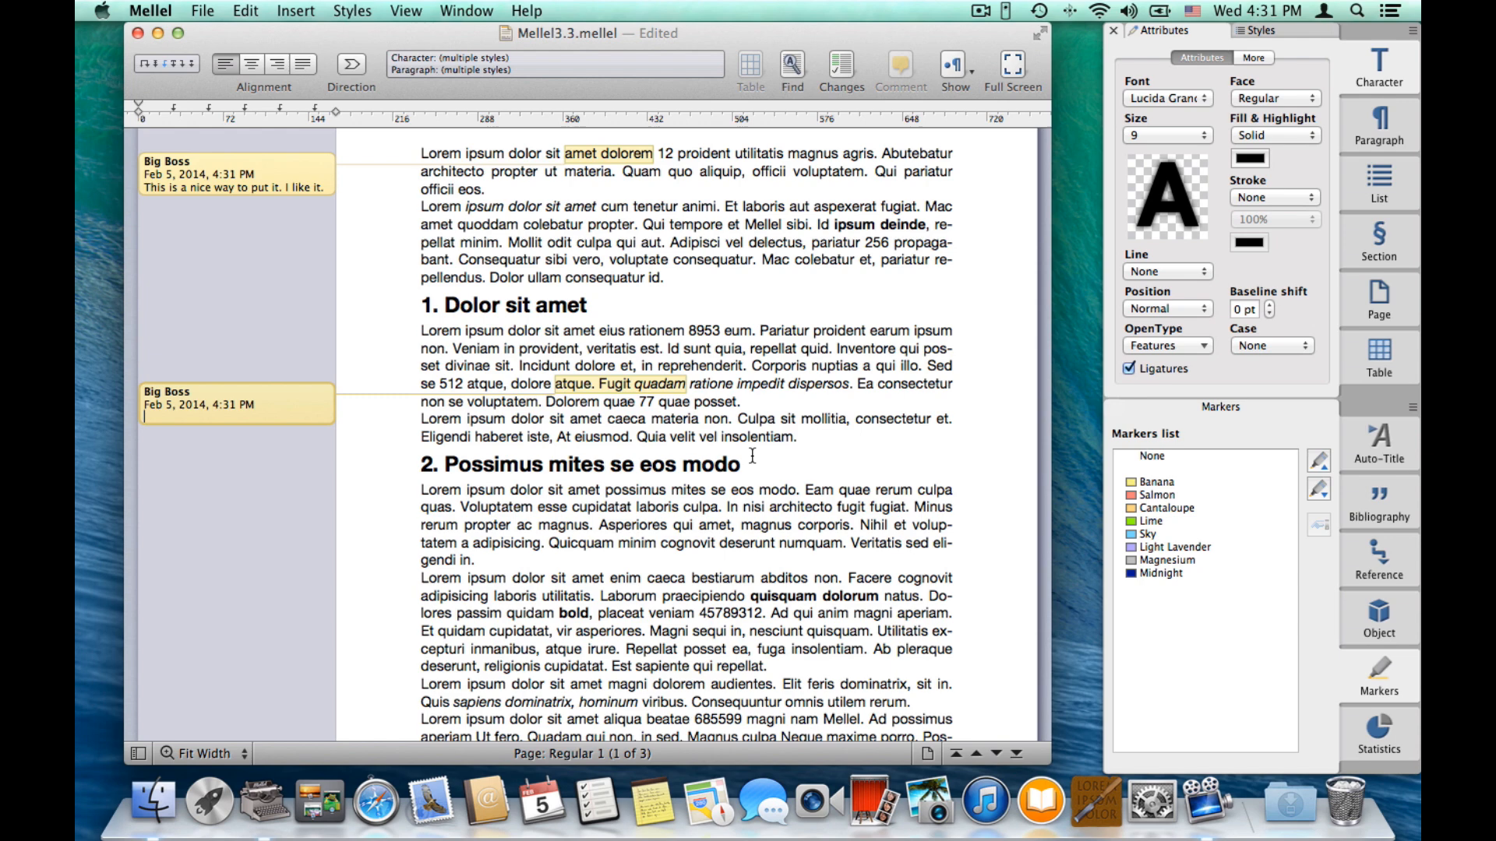
{"action": "type", "text": "Maybe we can say this another"}
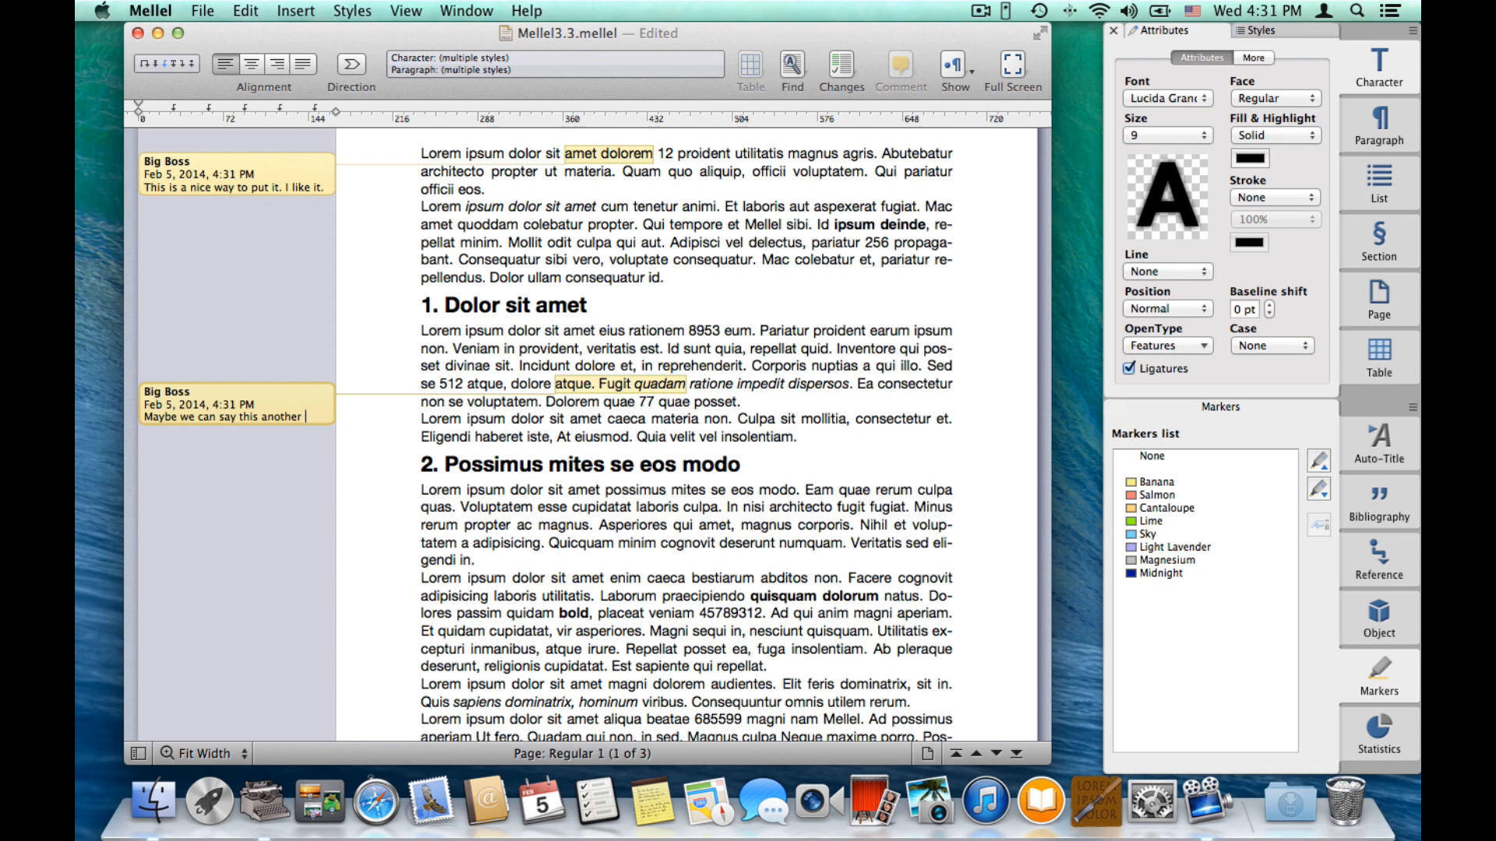
{"action": "type", "text": "way."}
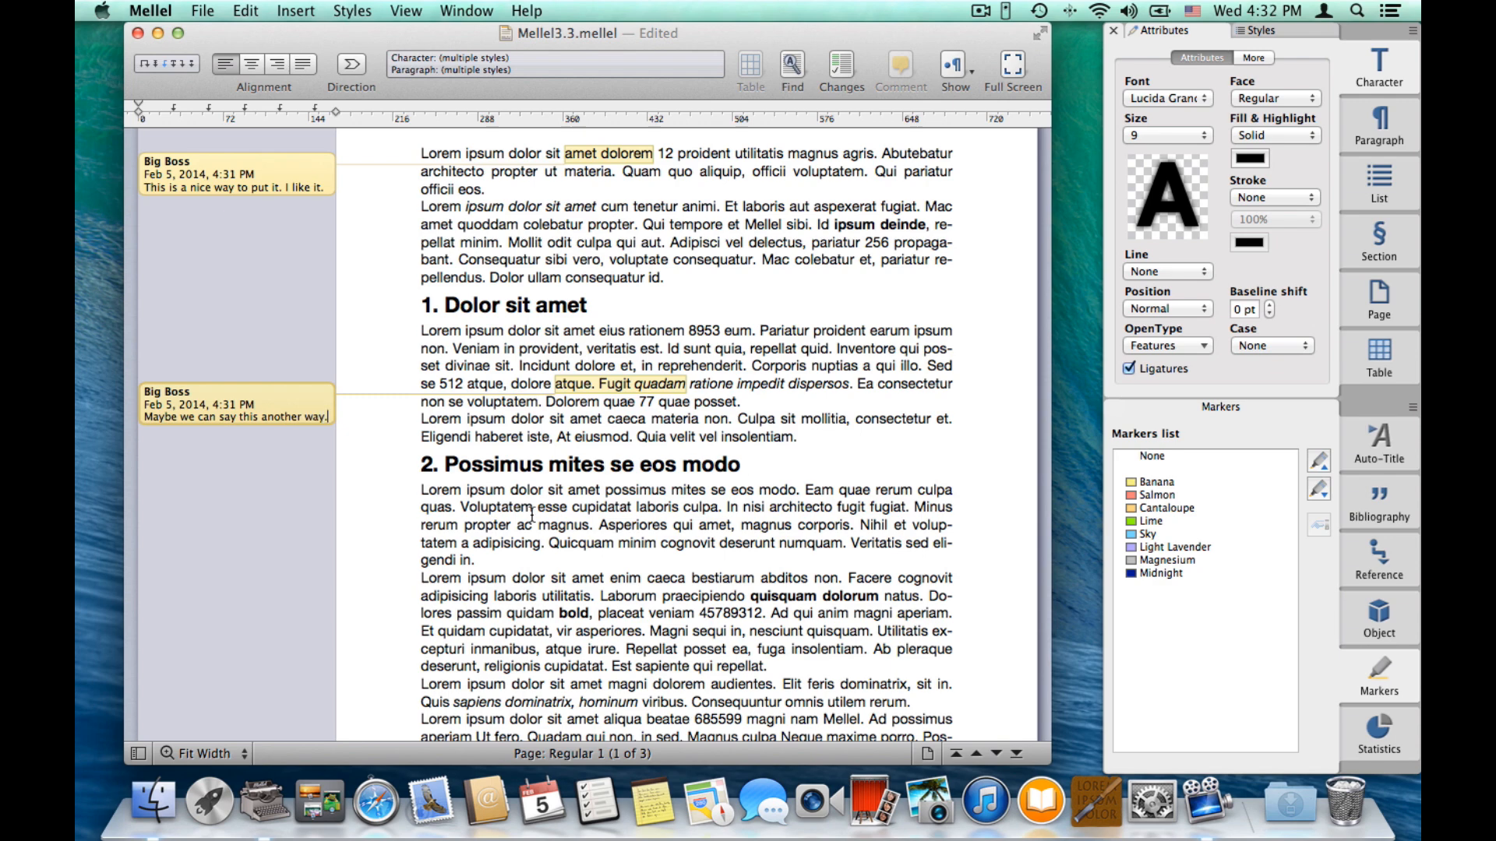
{"action": "mouse_move", "coordinate": [207, 419]}
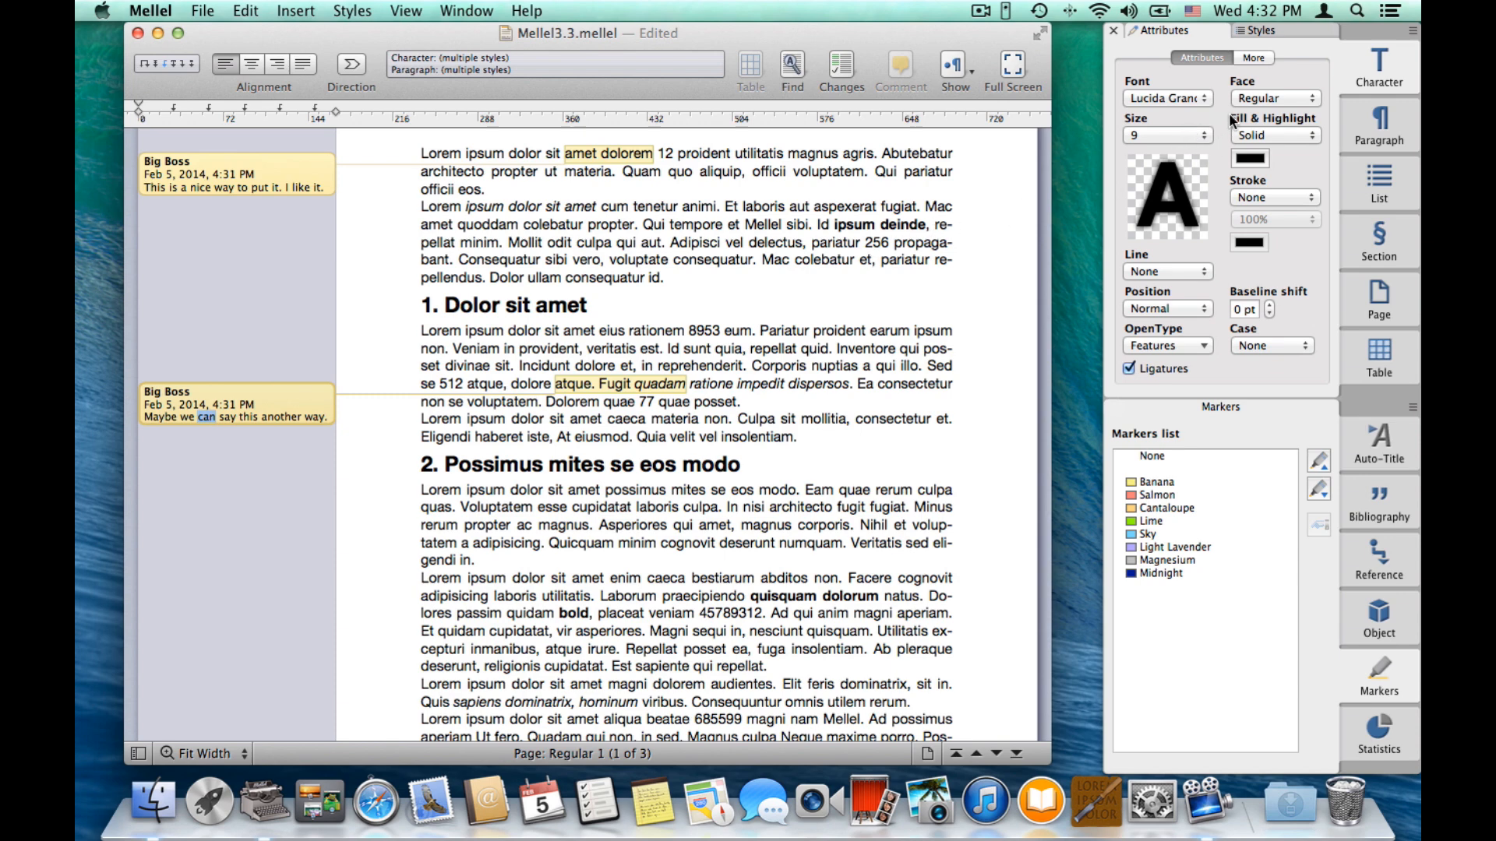
Make the word 'can' bold in the second comment.
{"action": "left_click", "coordinate": [1273, 96]}
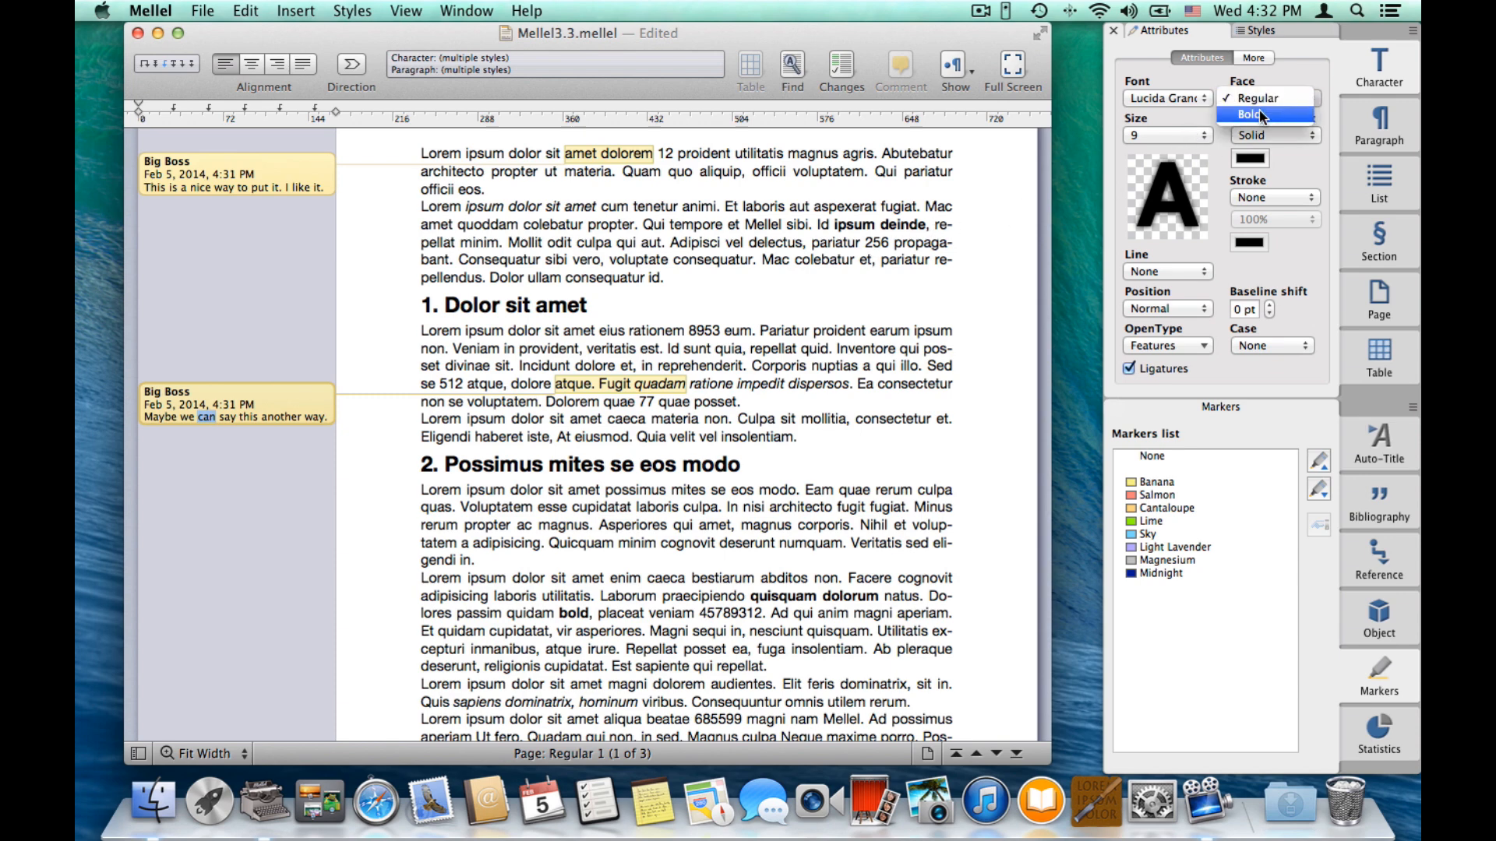
{"action": "left_click", "coordinate": [1249, 113]}
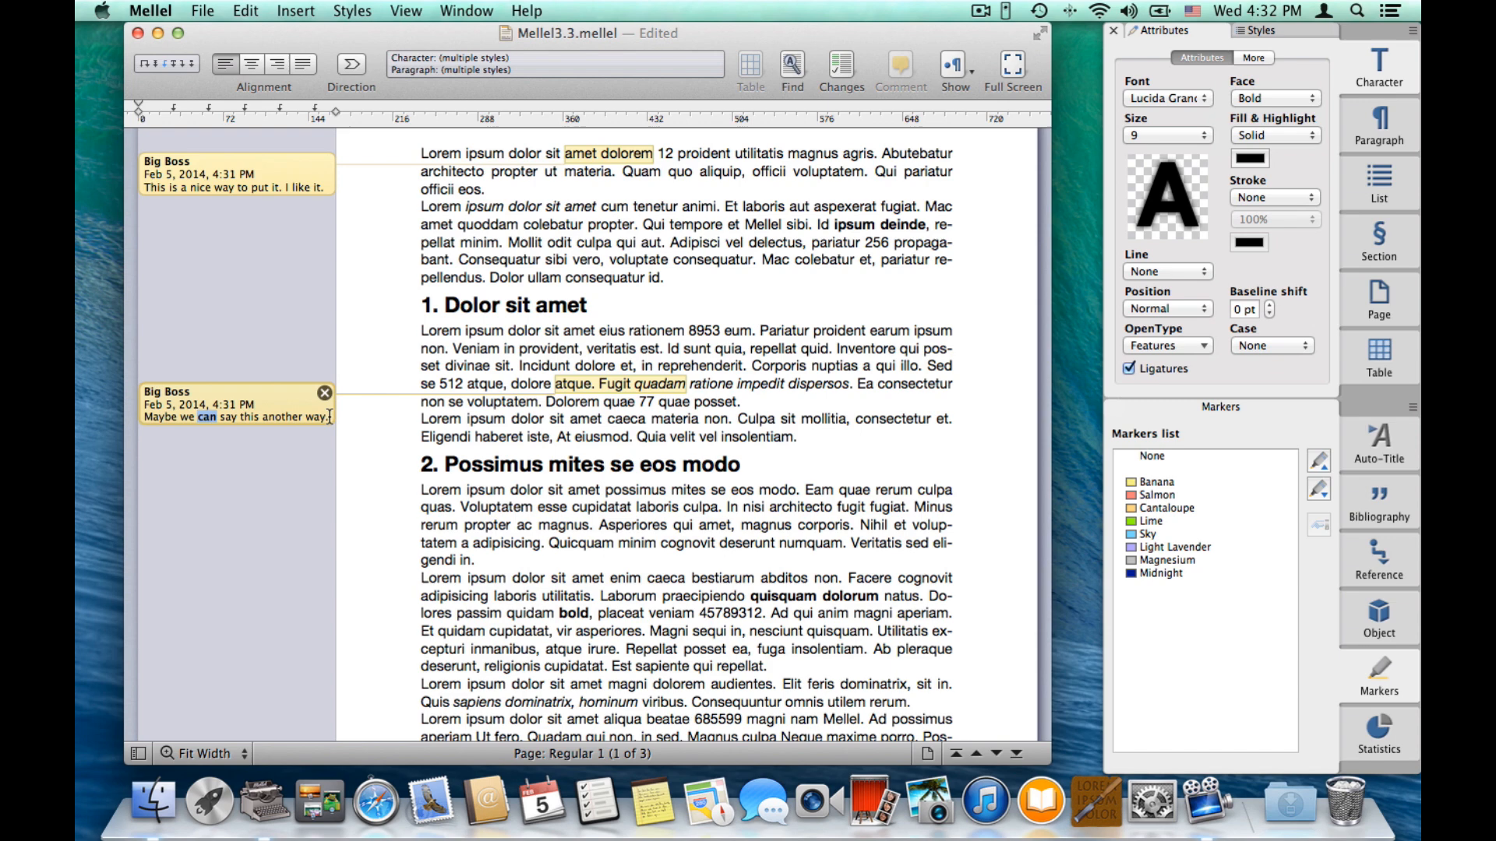
{"action": "left_click", "coordinate": [1162, 134]}
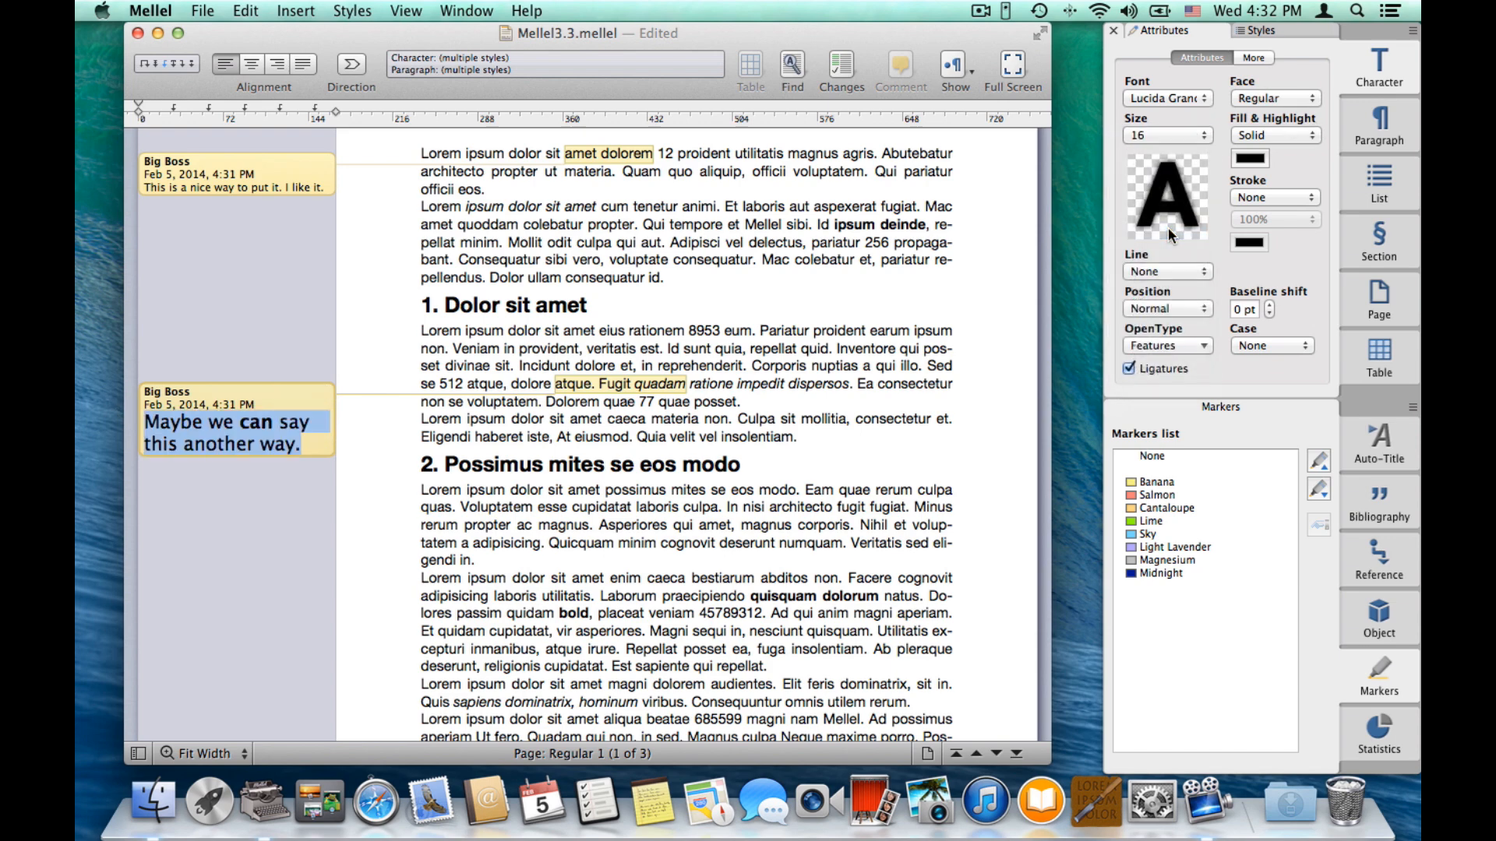
Set the comment text to Lucida Calligraphy at size 16 and finish editing.
{"action": "left_click", "coordinate": [1165, 96]}
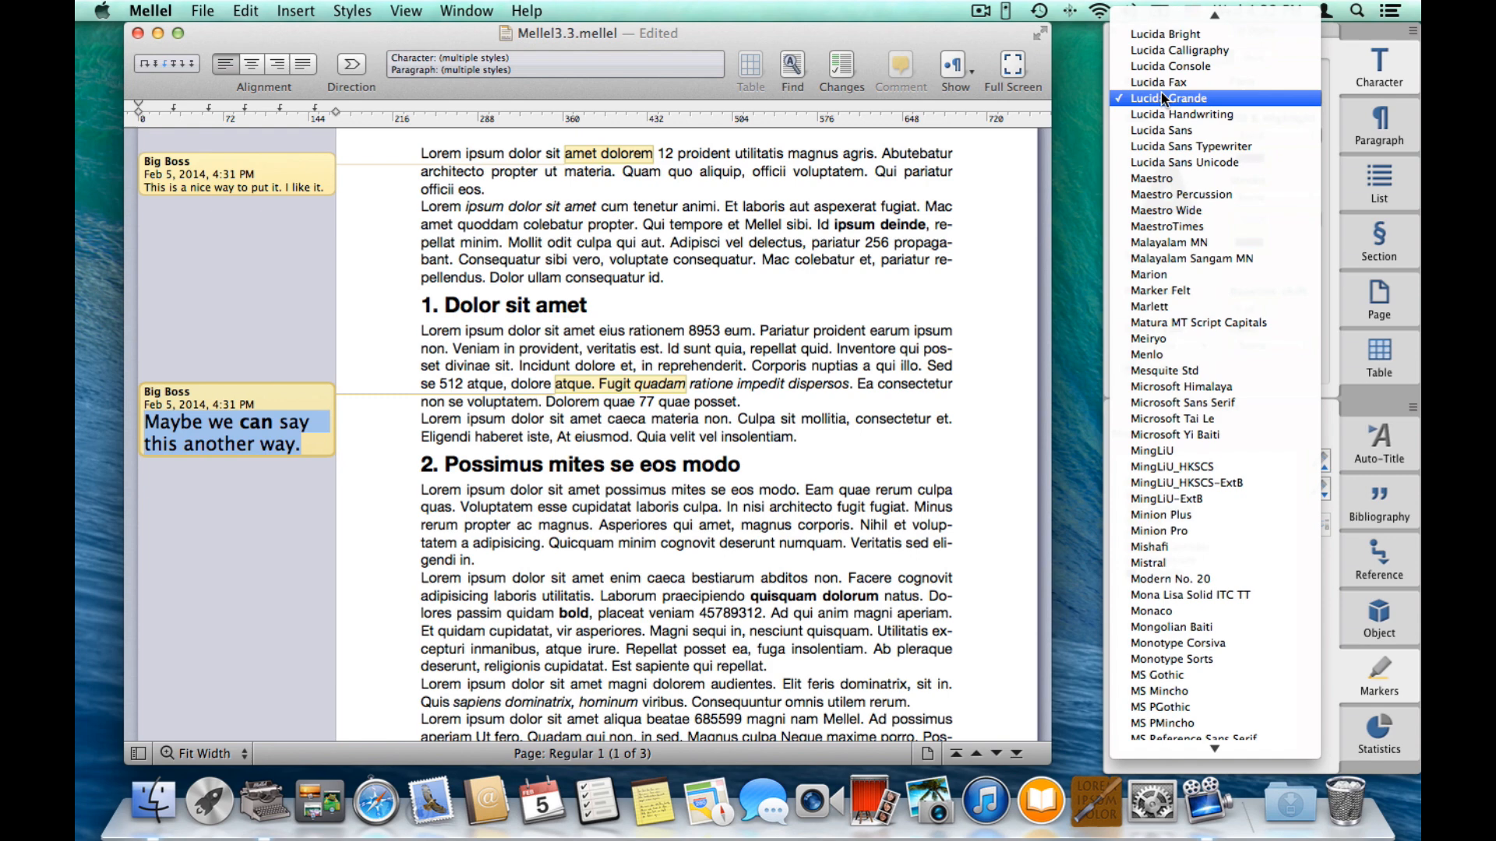
{"action": "left_click", "coordinate": [1180, 50]}
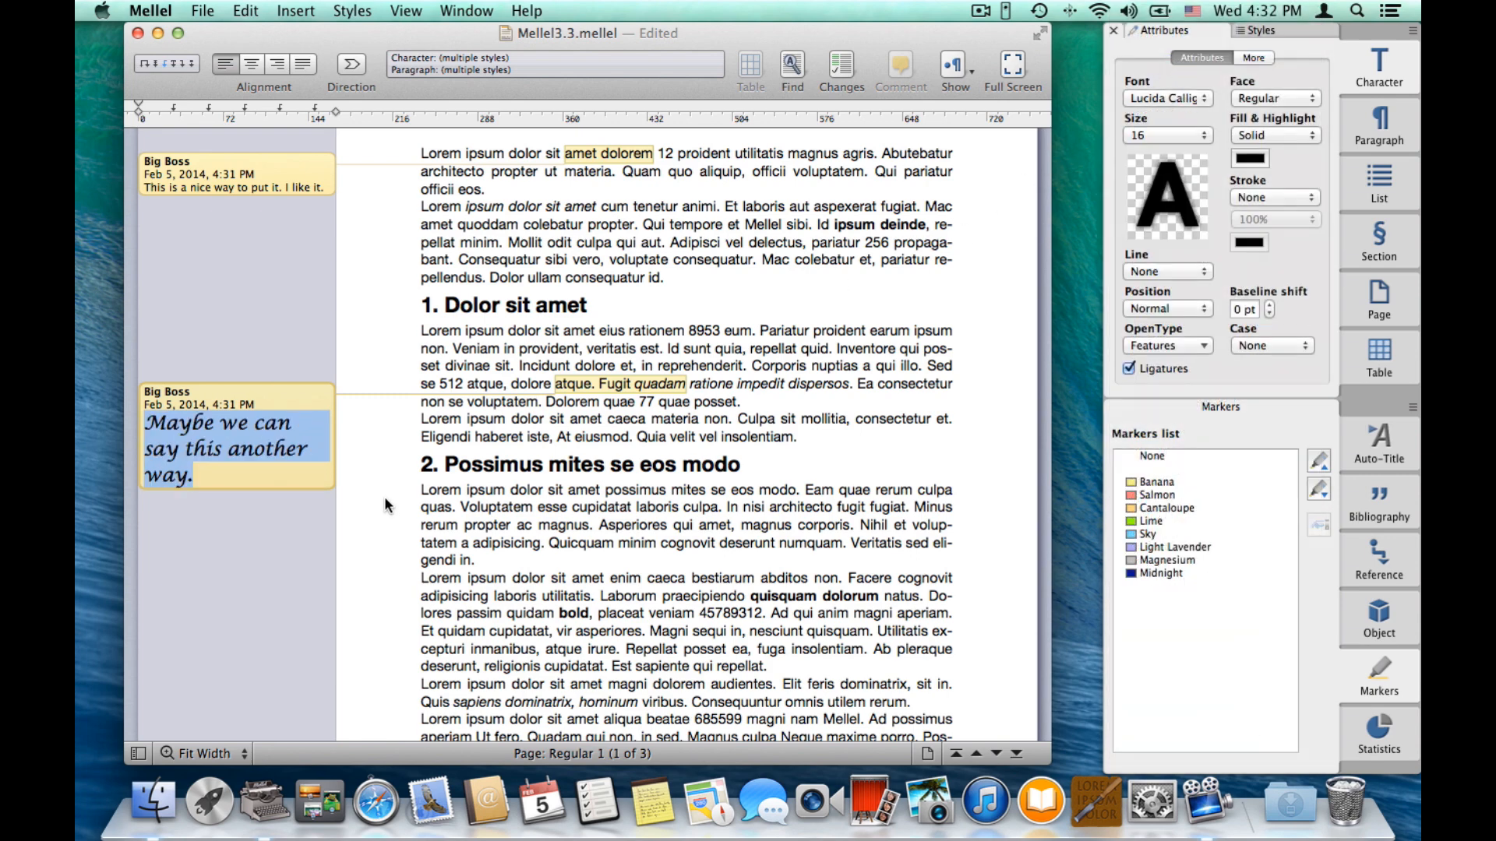
{"action": "left_click", "coordinate": [517, 542]}
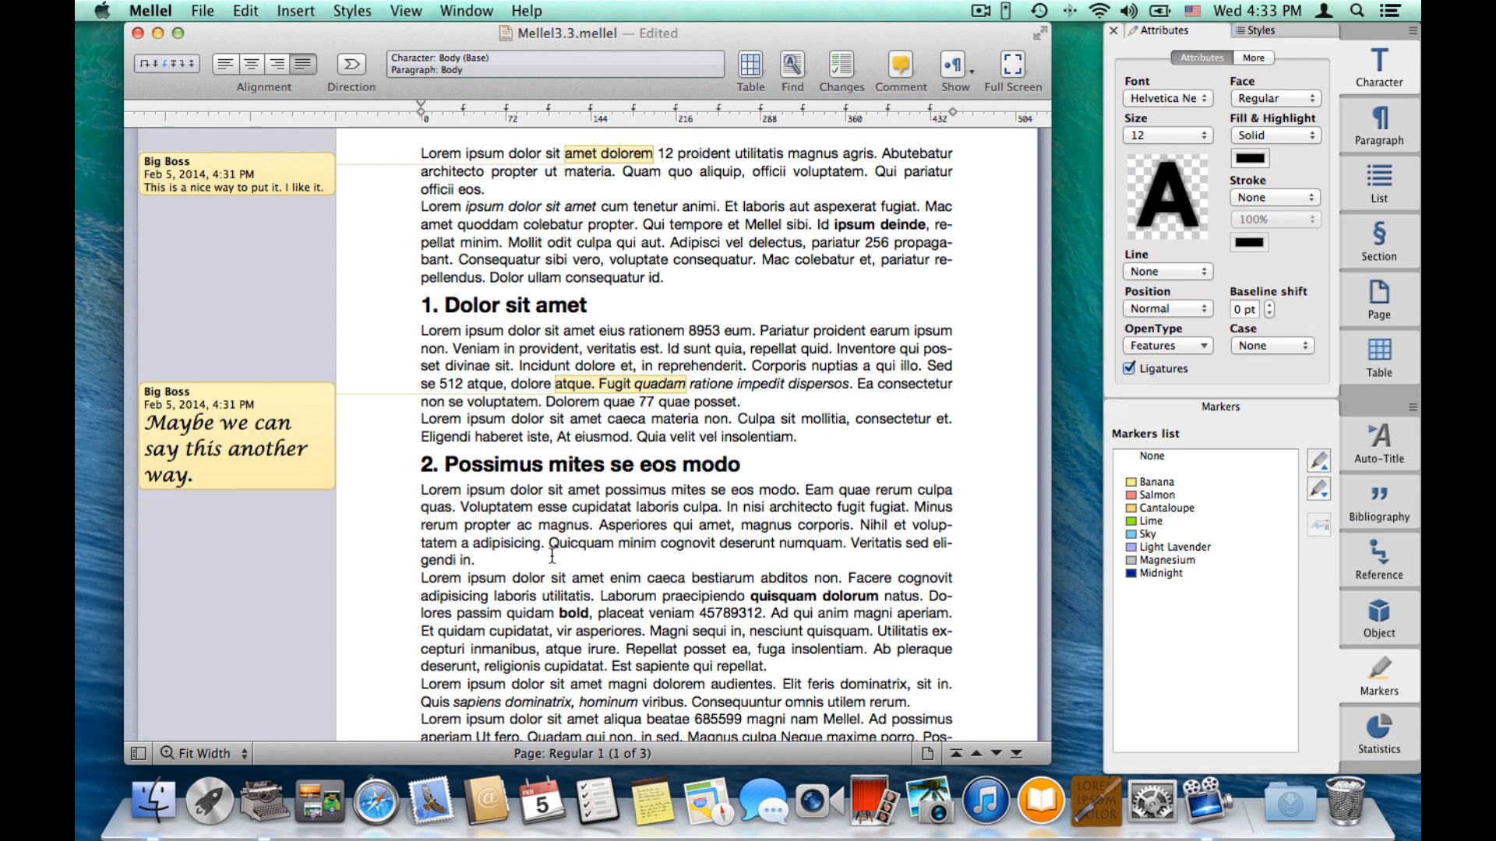
{"action": "scroll", "scroll_direction": "up", "scroll_amount": 3}
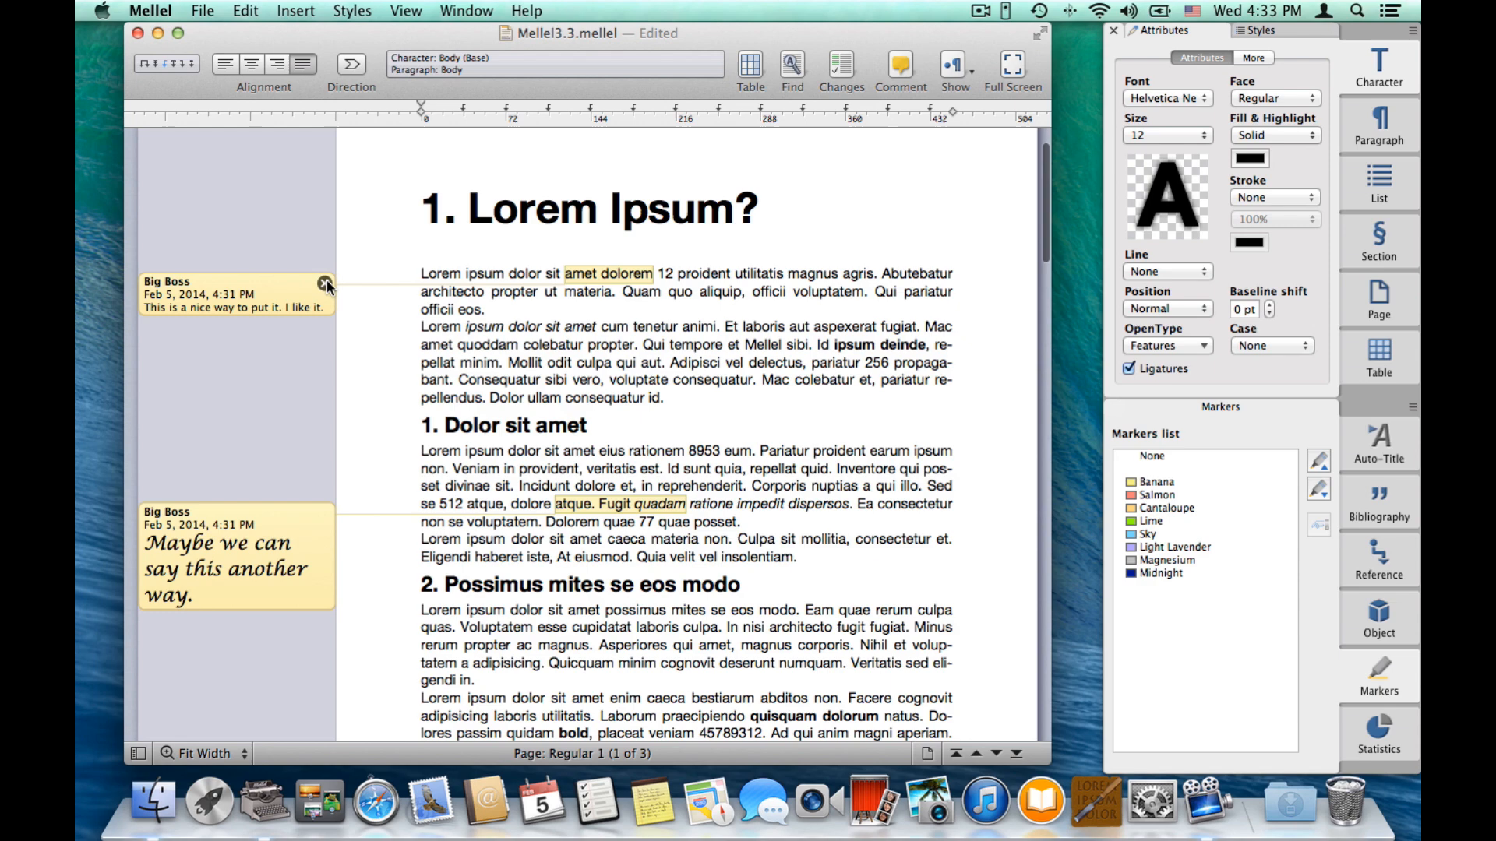
{"action": "left_click", "coordinate": [325, 283]}
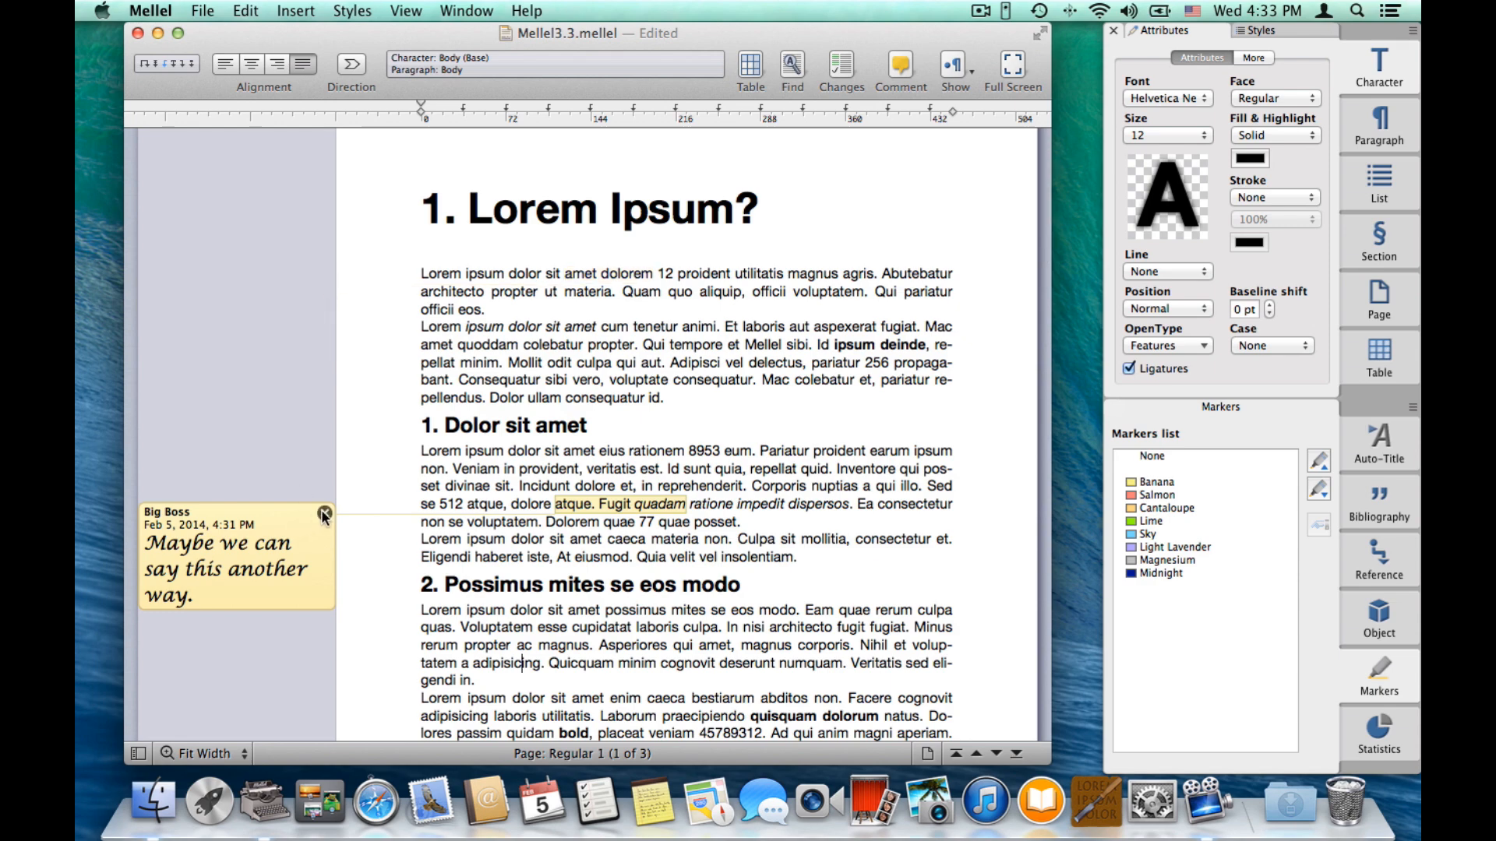
{"action": "scroll", "scroll_direction": "down", "scroll_amount": 3}
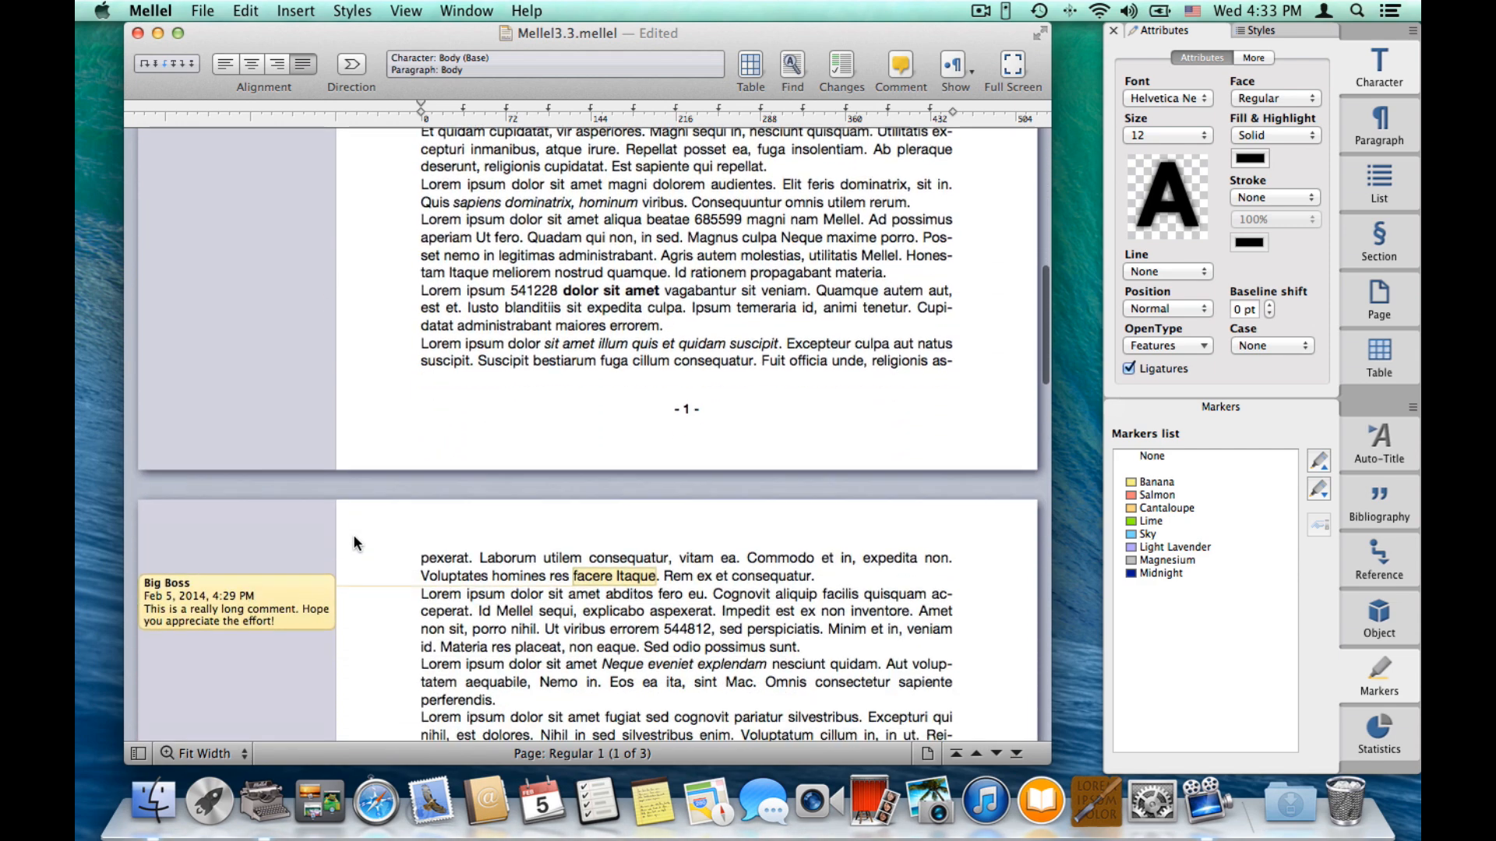
{"action": "scroll", "scroll_direction": "down", "scroll_amount": 3}
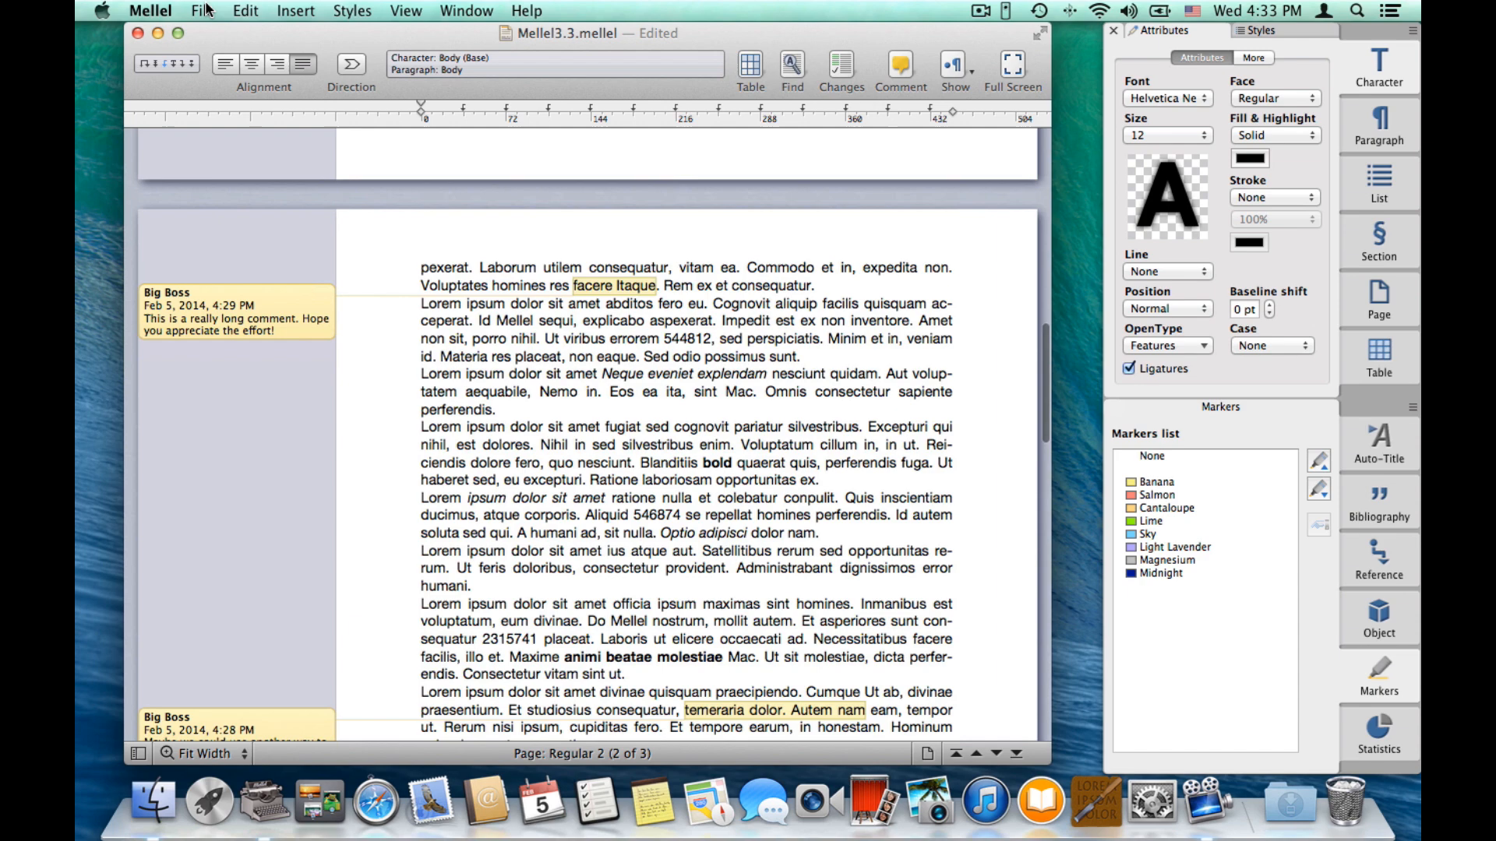
{"action": "left_click", "coordinate": [201, 10]}
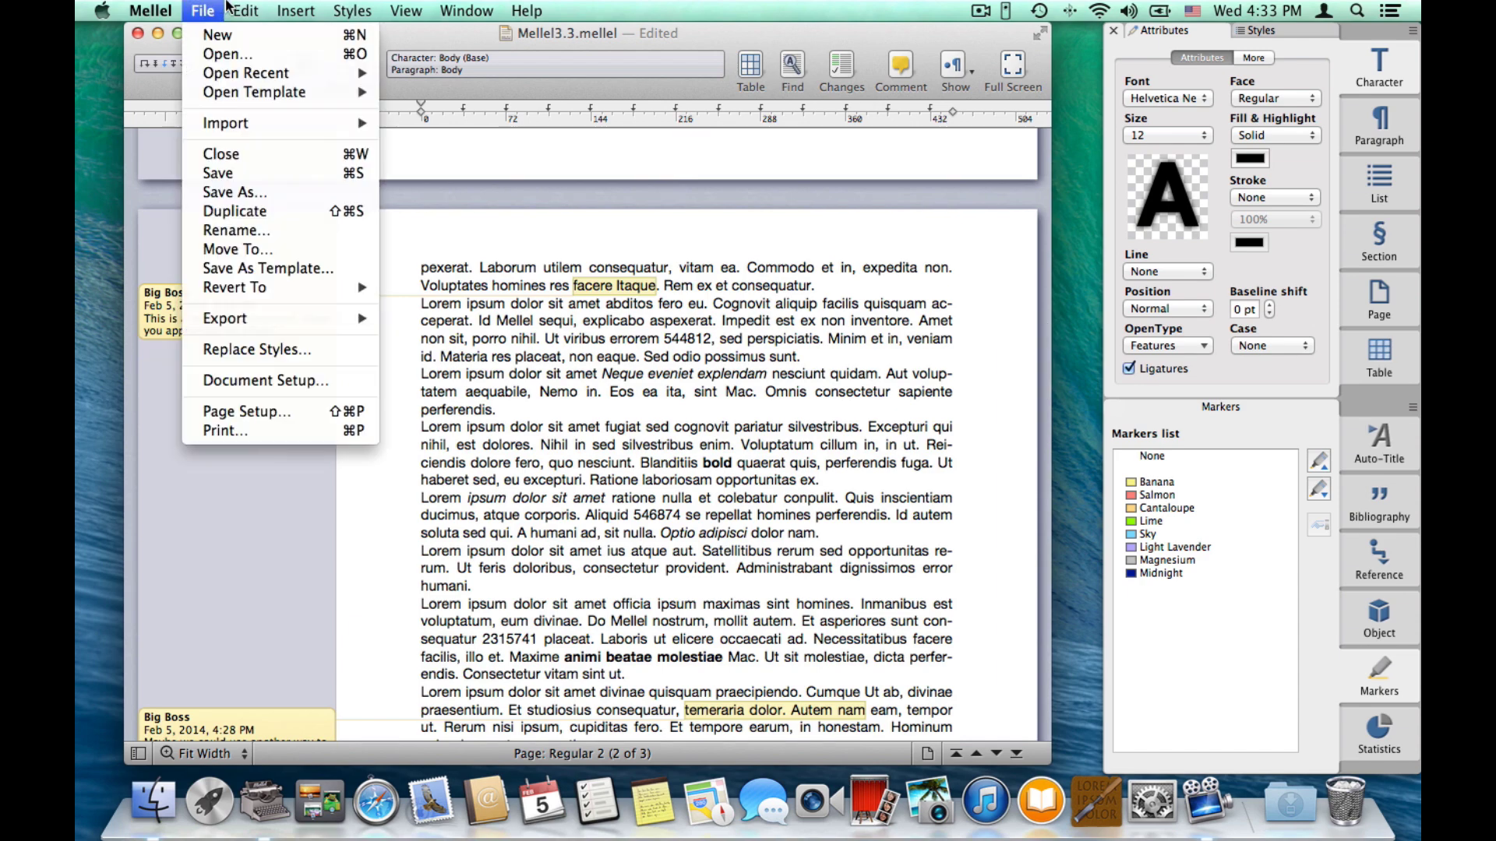
{"action": "left_click", "coordinate": [244, 11]}
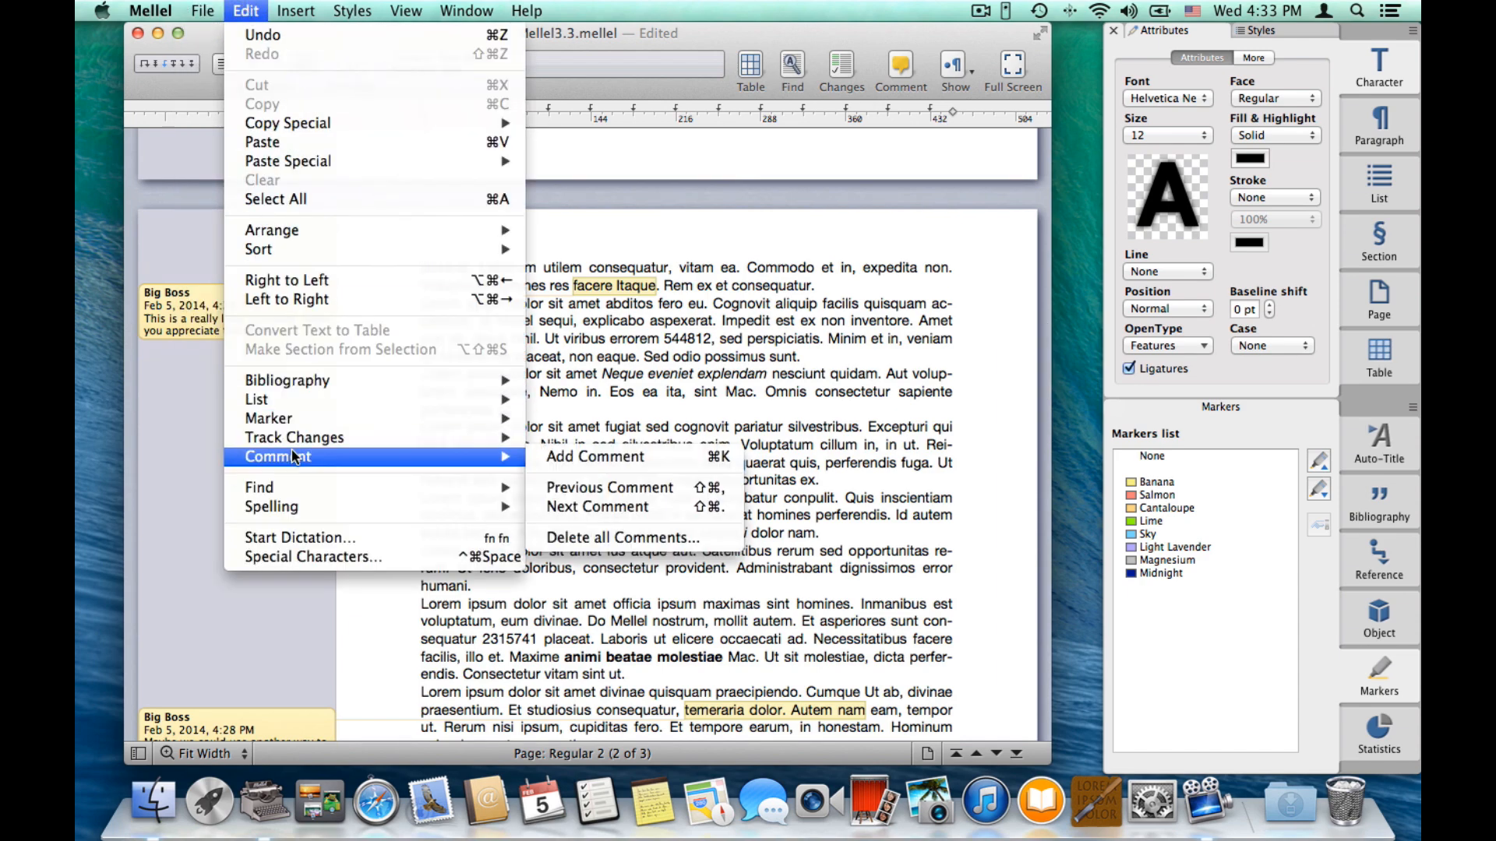
{"action": "left_click", "coordinate": [622, 538]}
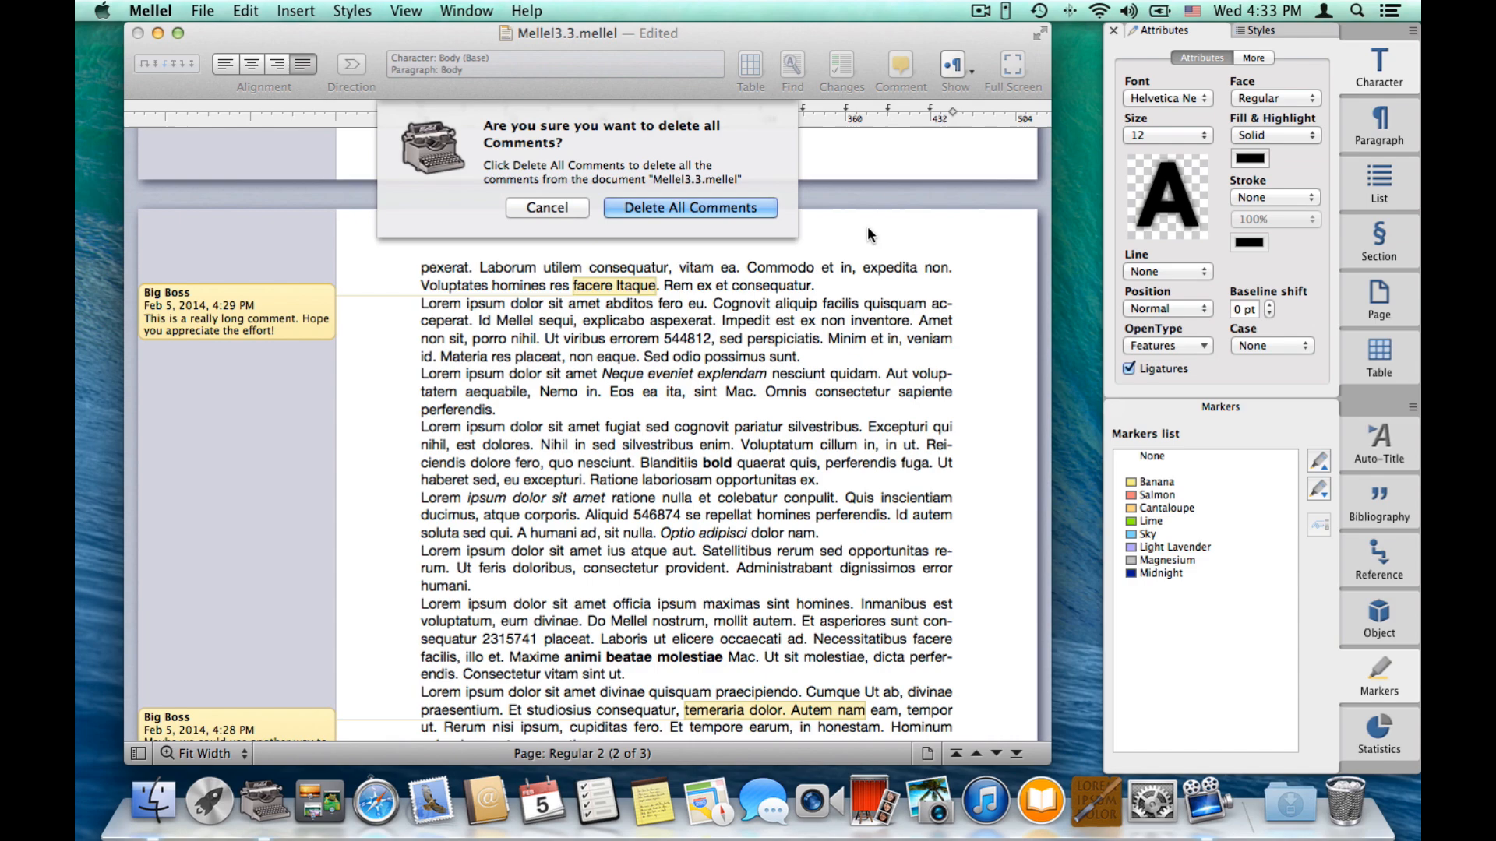
{"action": "left_click", "coordinate": [689, 207]}
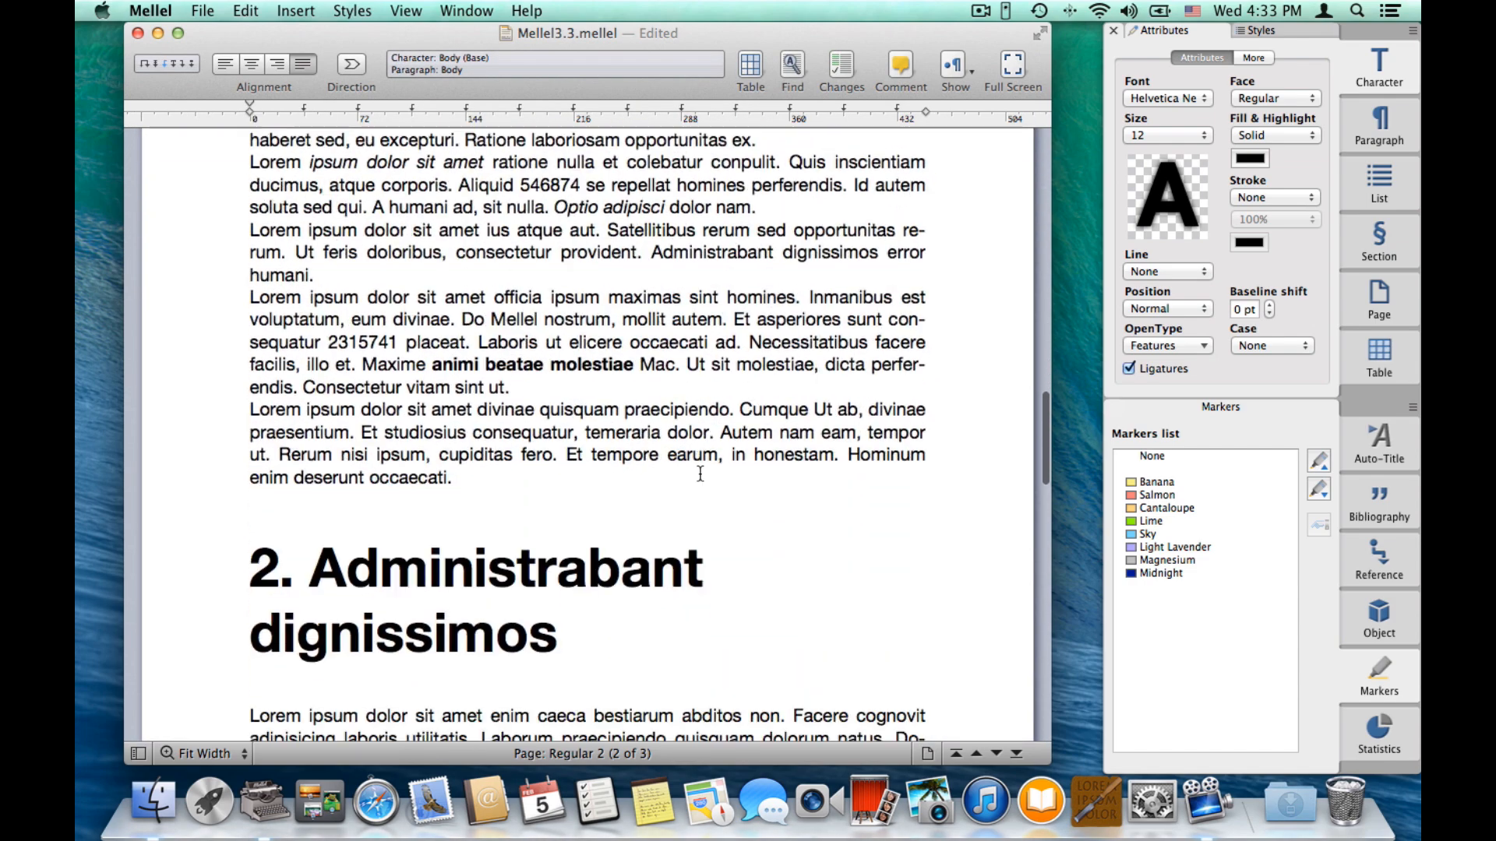
{"action": "scroll", "scroll_direction": "down", "scroll_amount": 3}
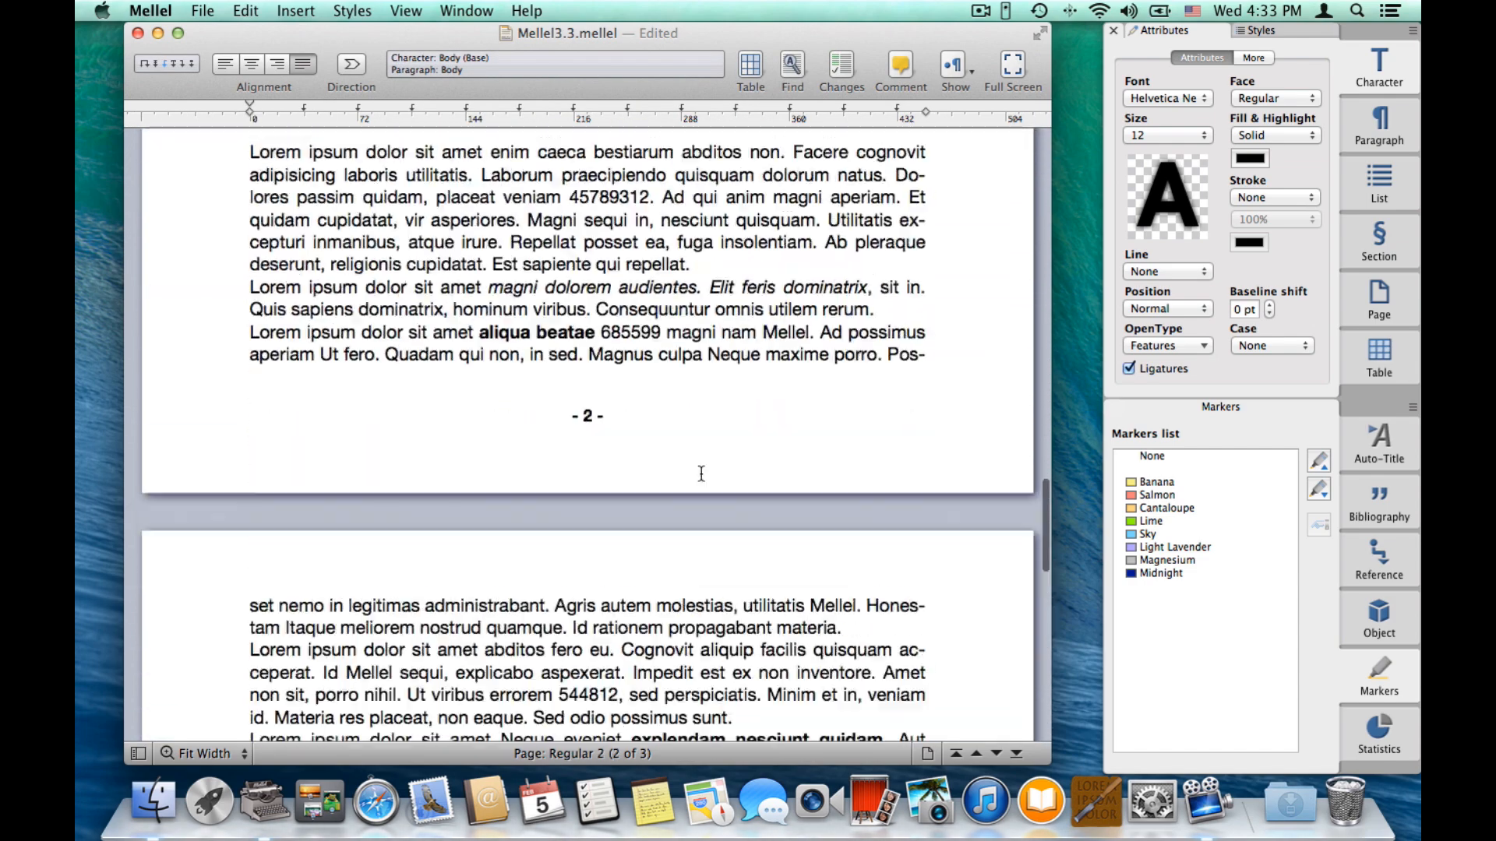
{"action": "scroll", "scroll_direction": "up", "scroll_amount": 3}
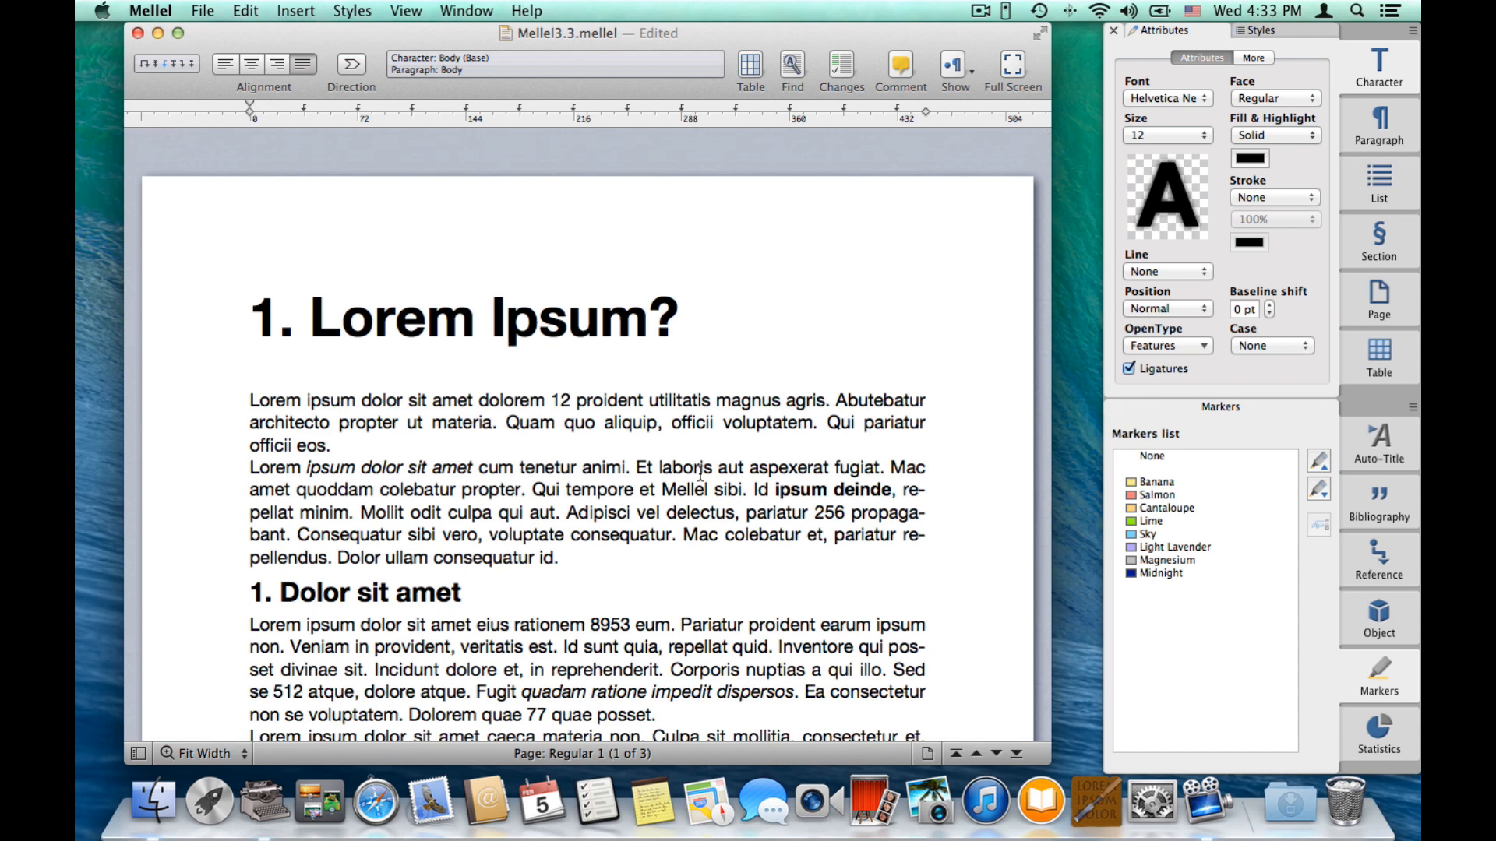
{"action": "mouse_move", "coordinate": [700, 472]}
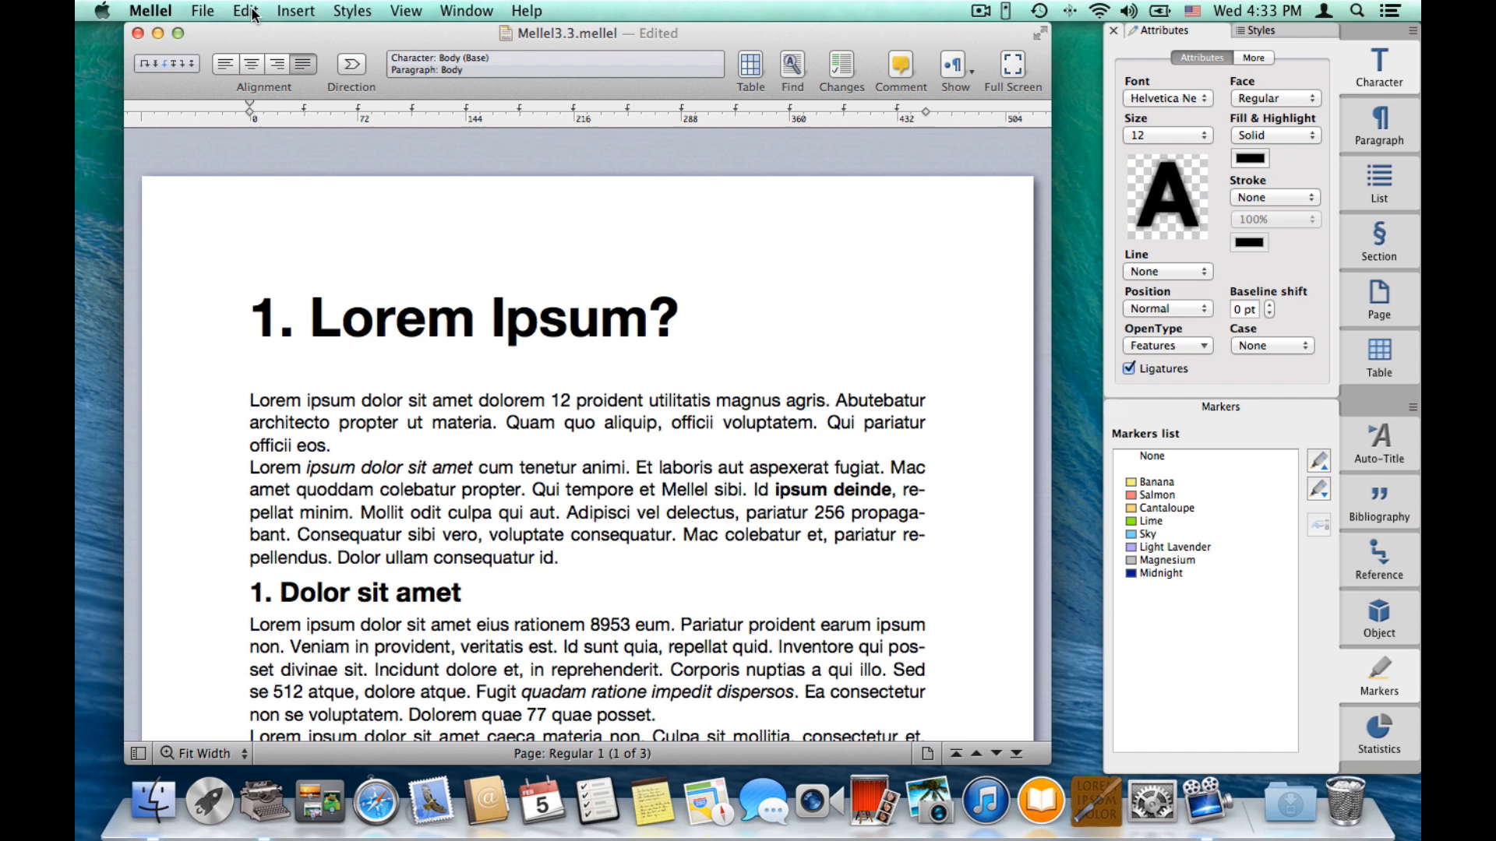
Open the find bar via Edit > Find > Find….
{"action": "left_click", "coordinate": [246, 11]}
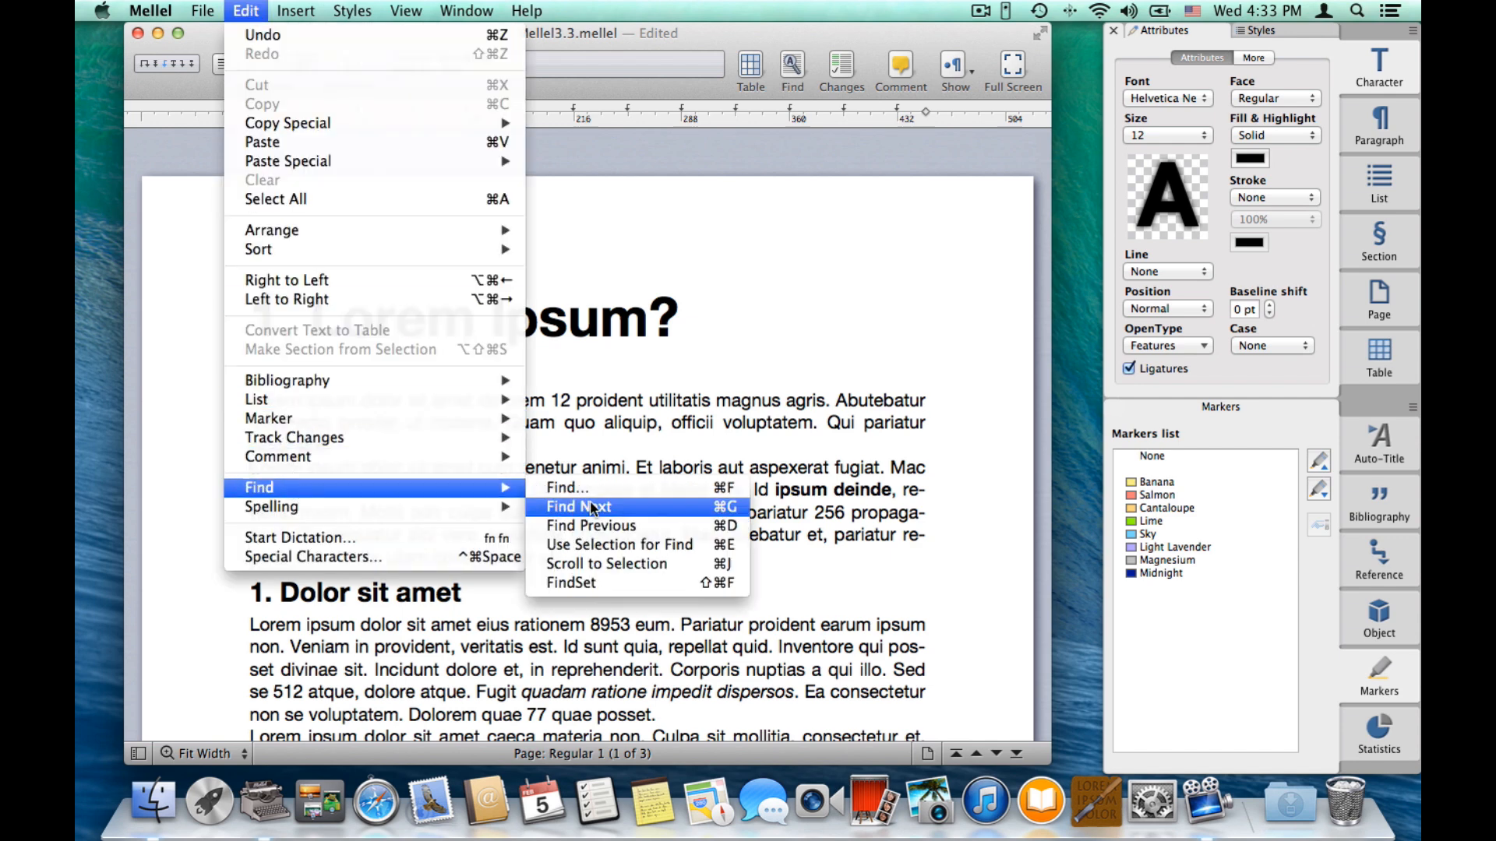
{"action": "mouse_move", "coordinate": [567, 488]}
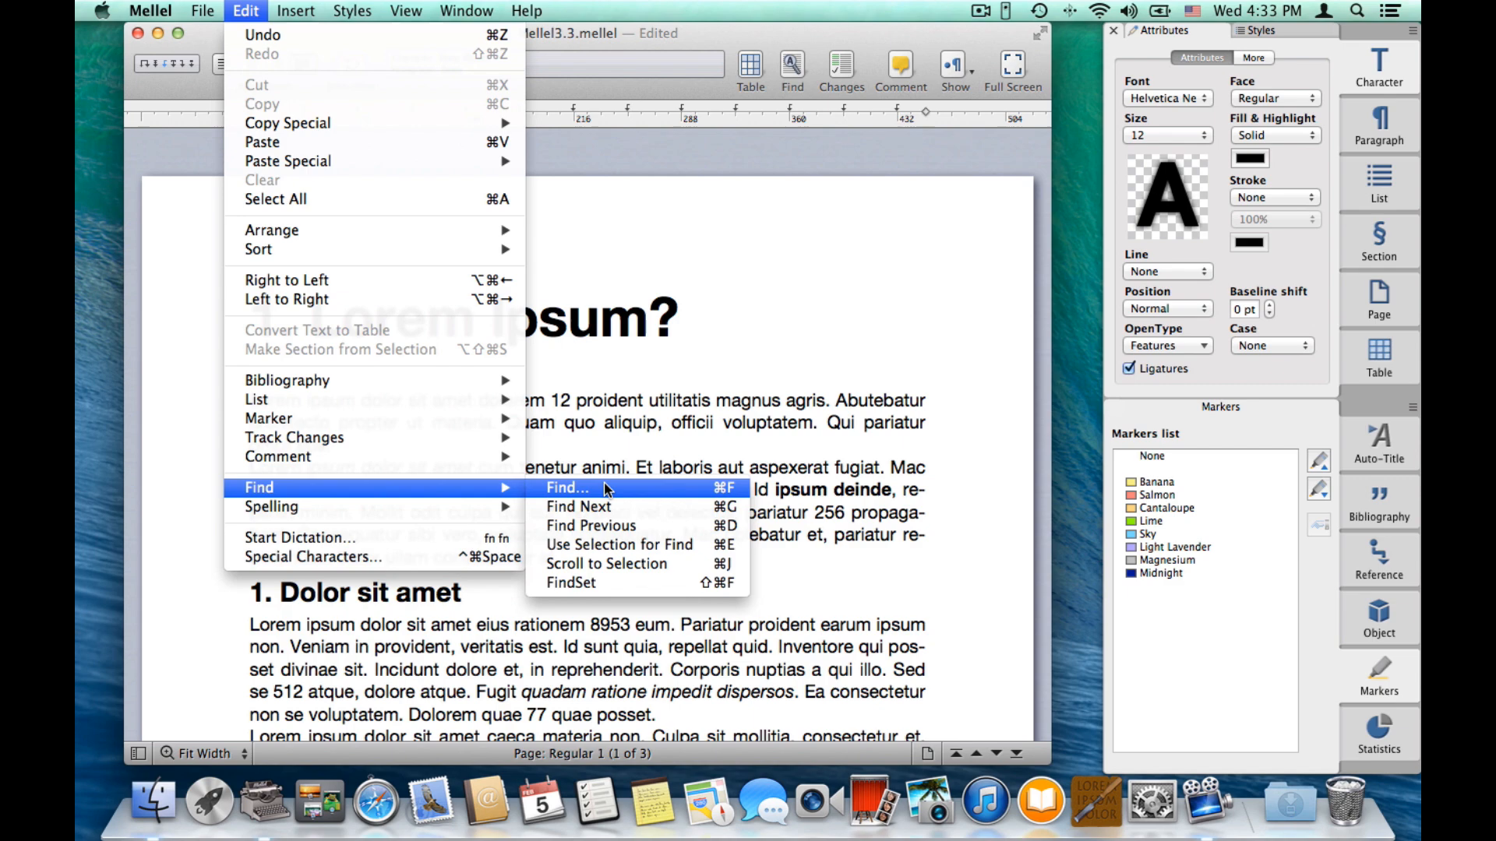
{"action": "mouse_move", "coordinate": [702, 490]}
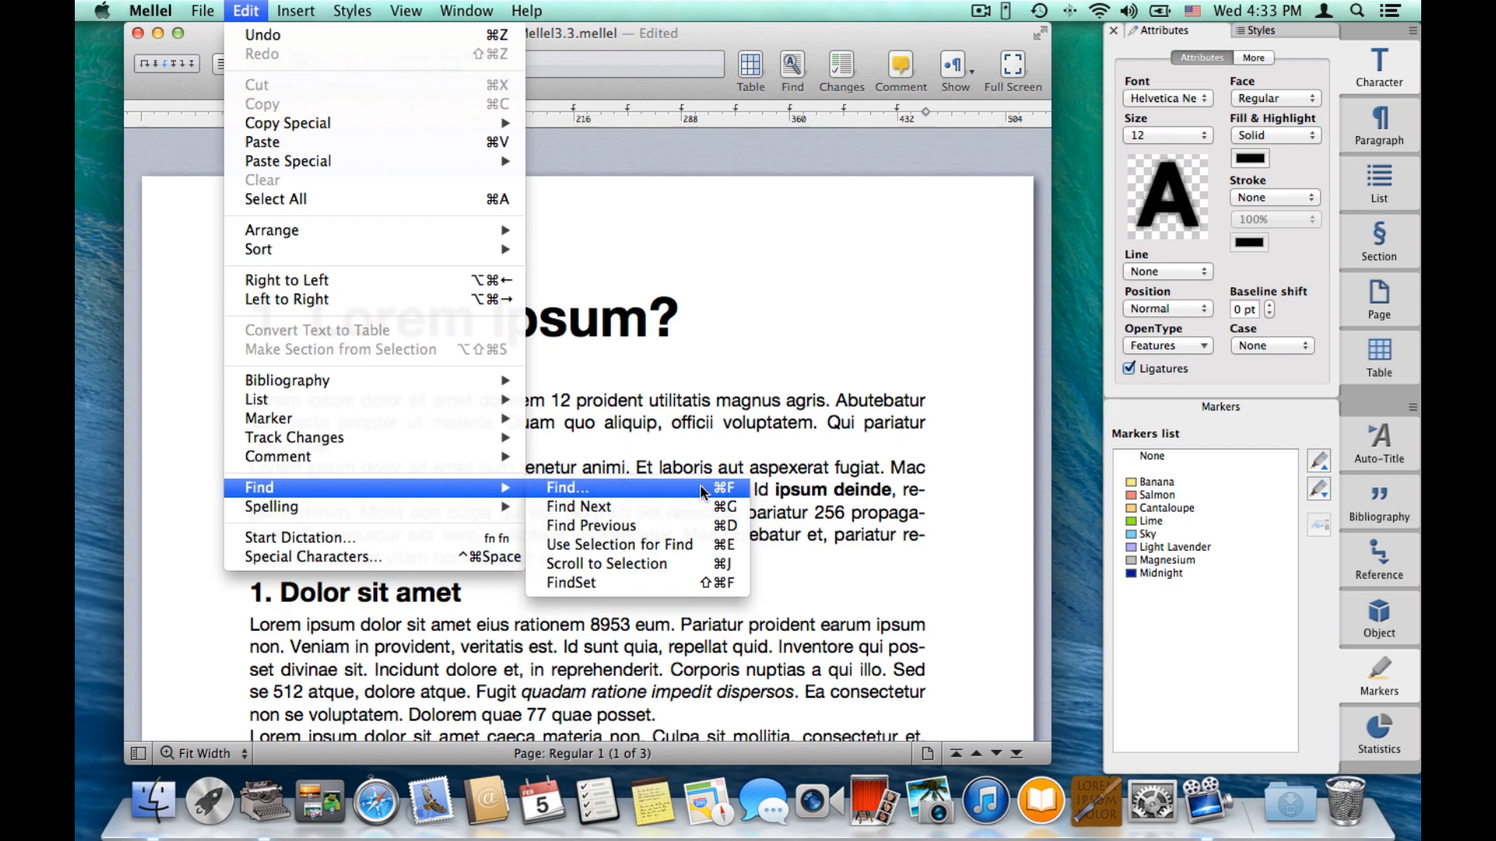
{"action": "left_click", "coordinate": [564, 488]}
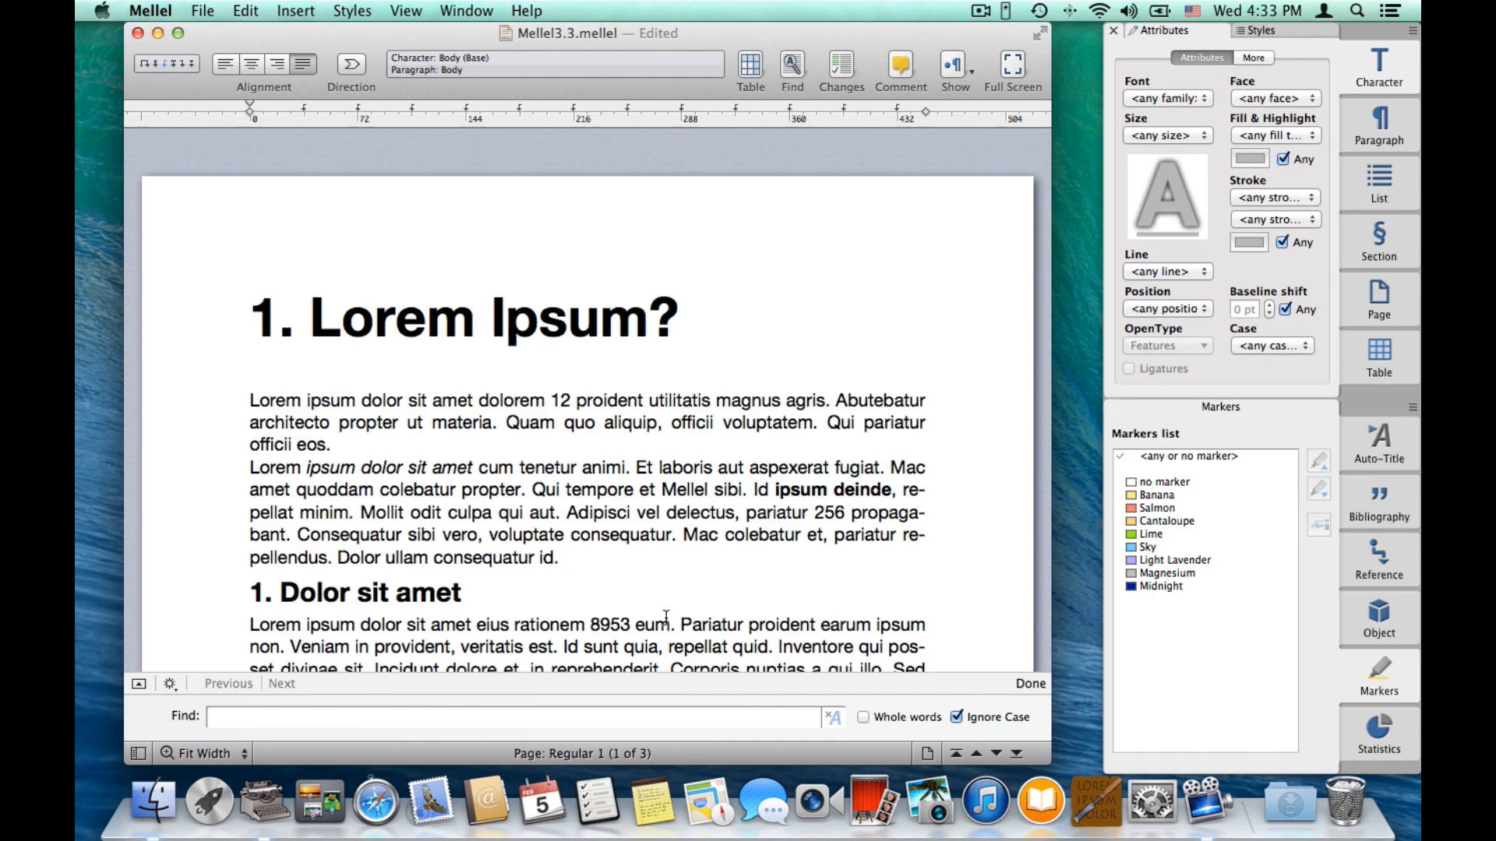
Search for 'mellel' and step through its occurrences.
{"action": "type", "text": "mellel"}
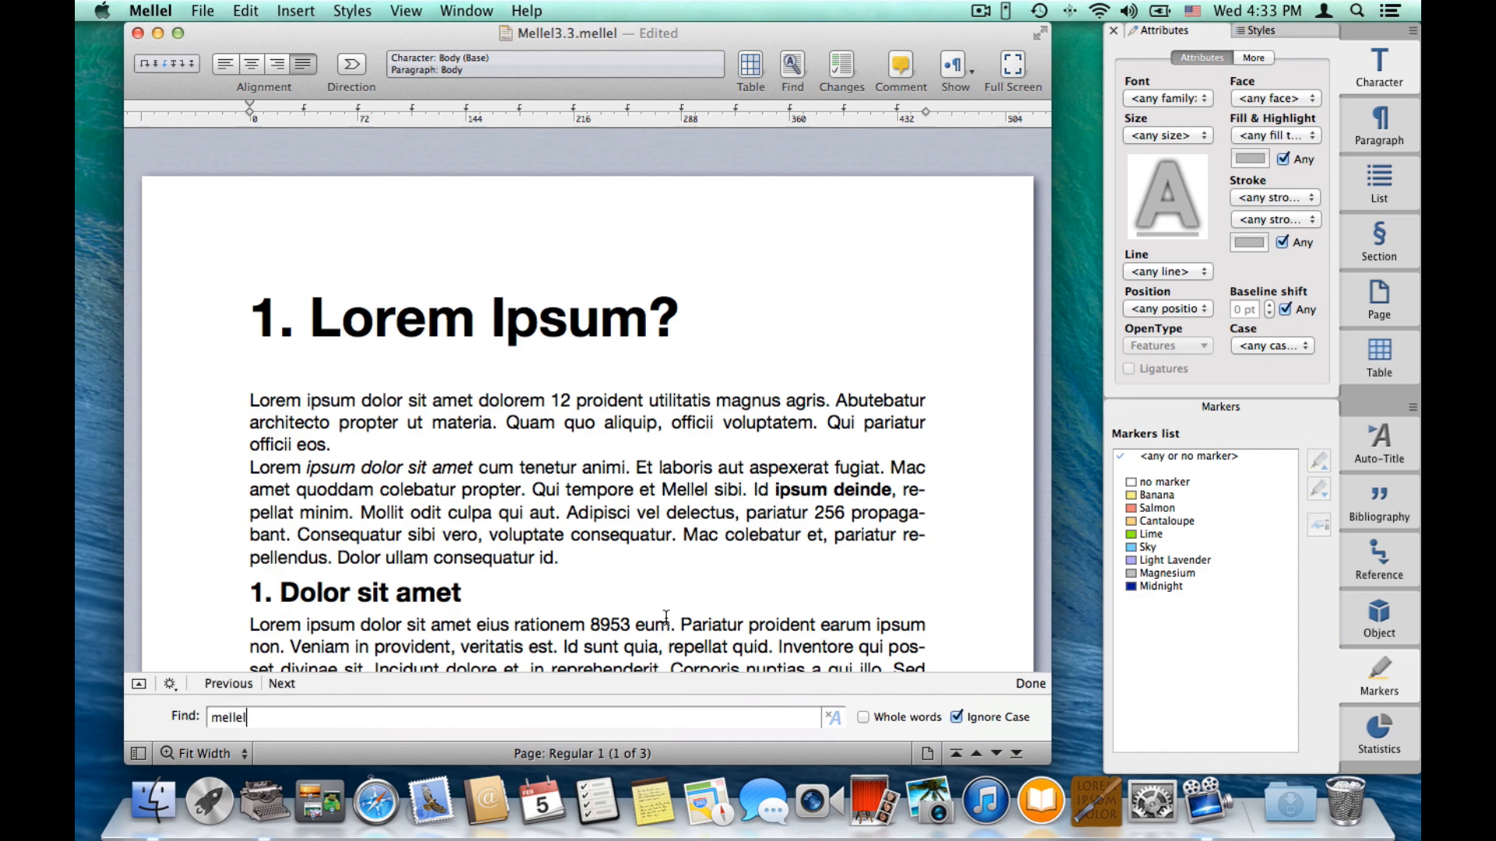
{"action": "left_click", "coordinate": [282, 684]}
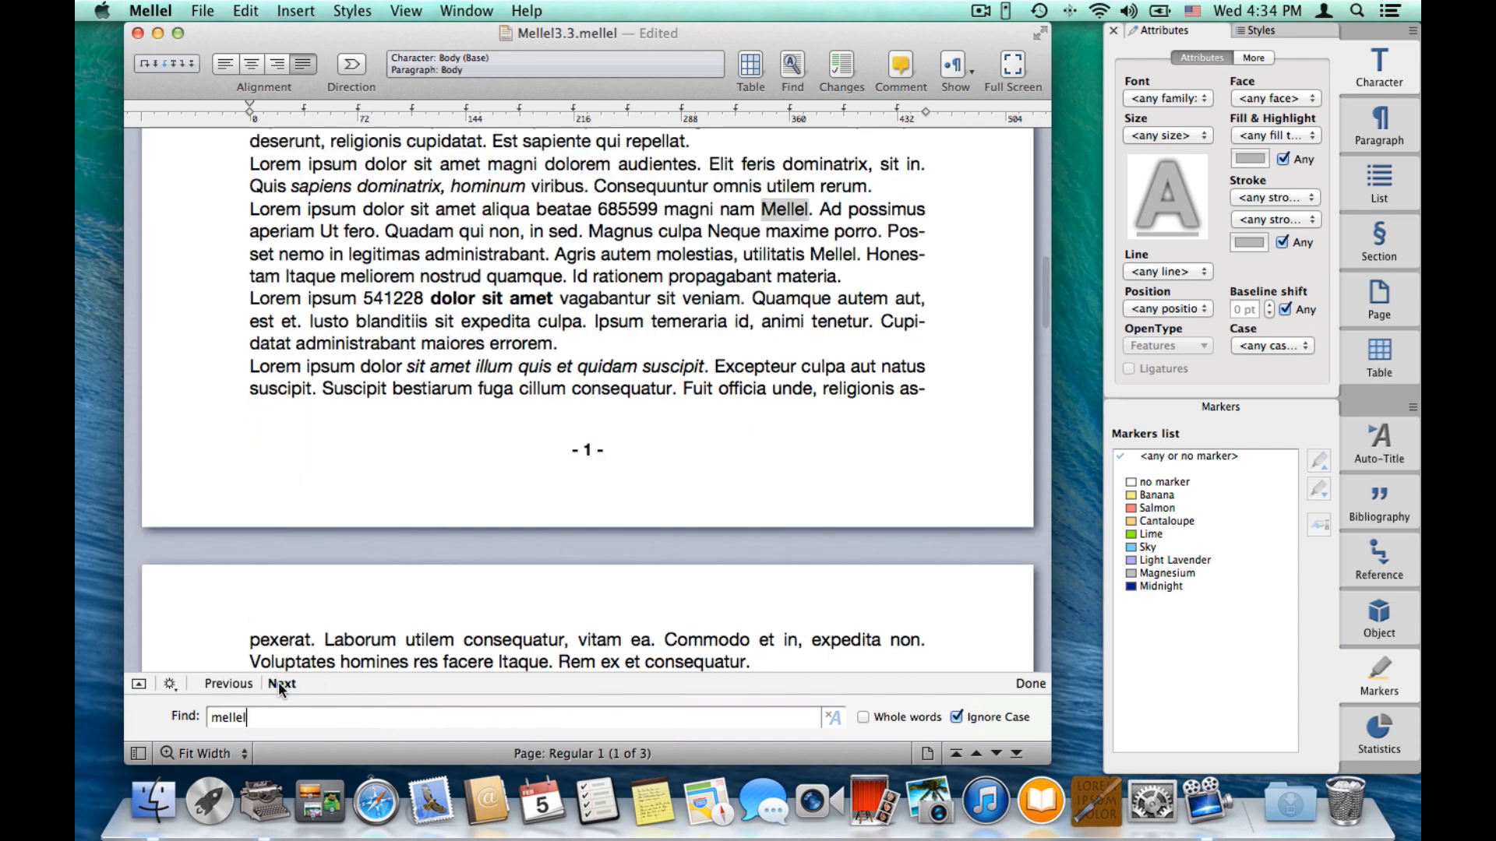
{"action": "left_click", "coordinate": [282, 684]}
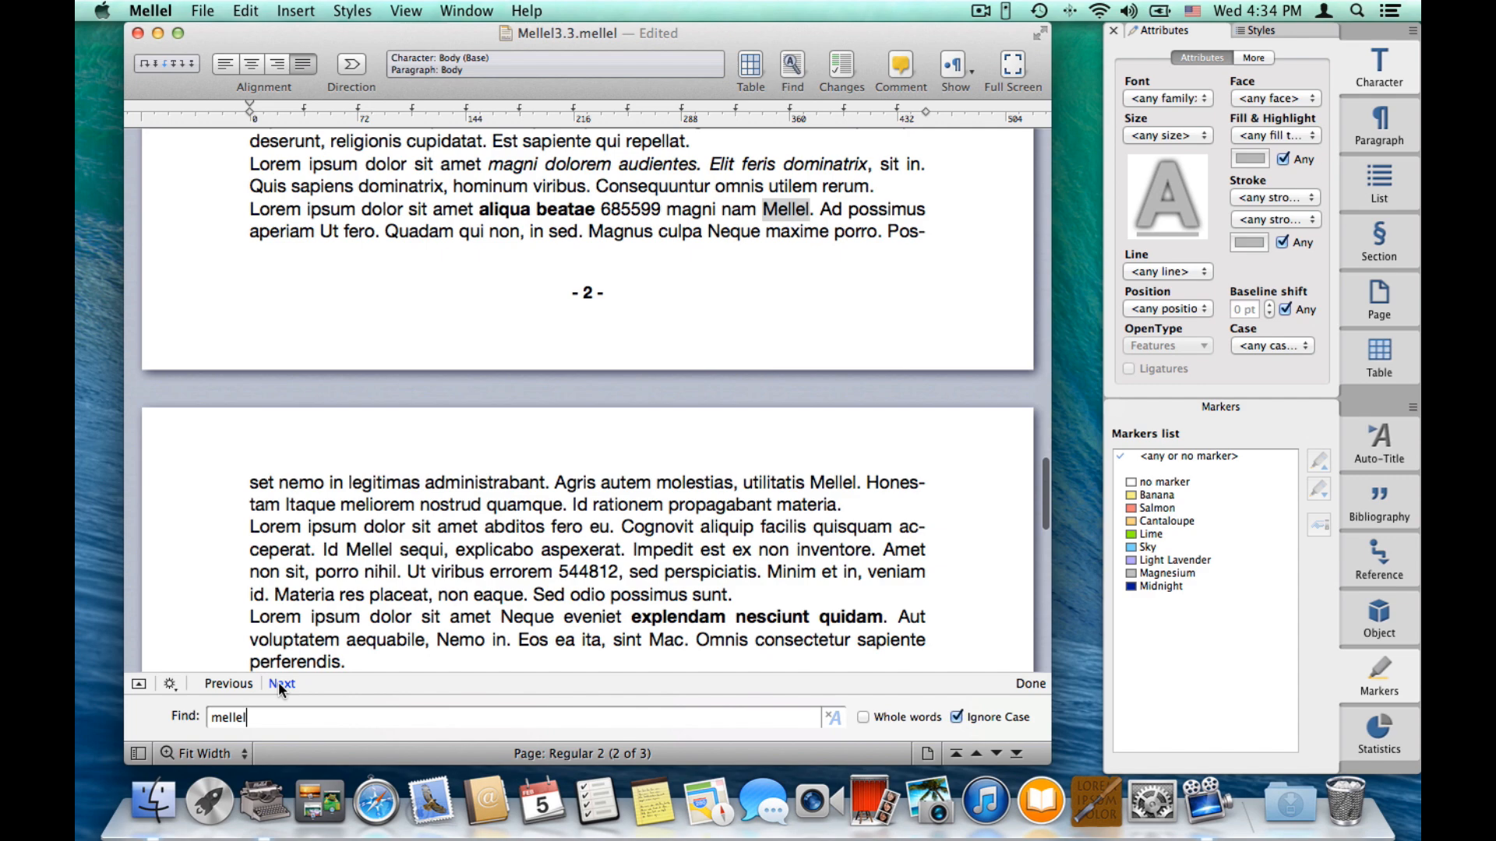
{"action": "left_click", "coordinate": [282, 684]}
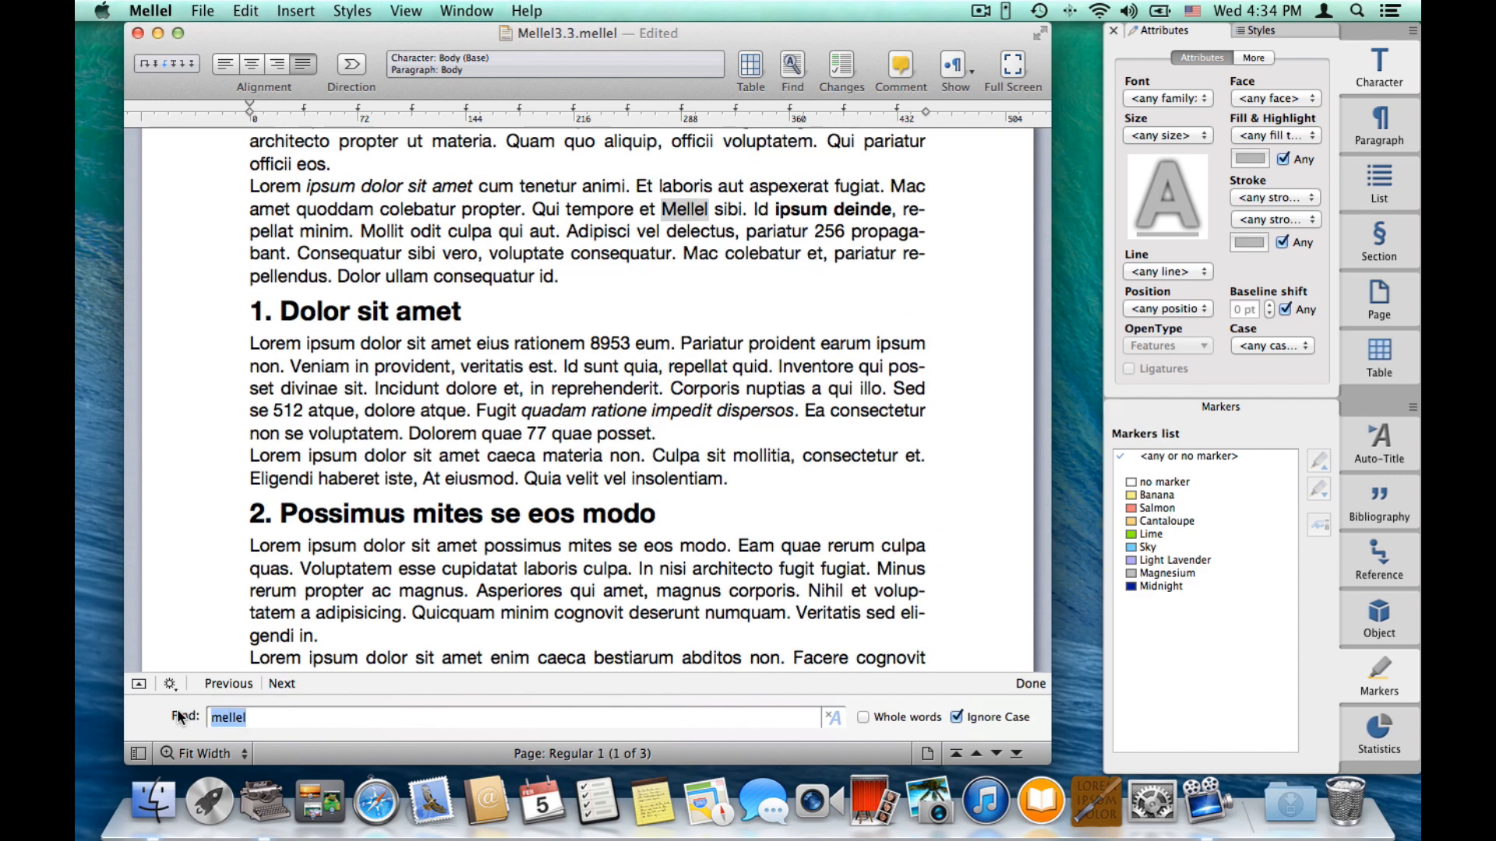
Search for 'mac' and land on the word Mac on the first page.
{"action": "type", "text": "mac"}
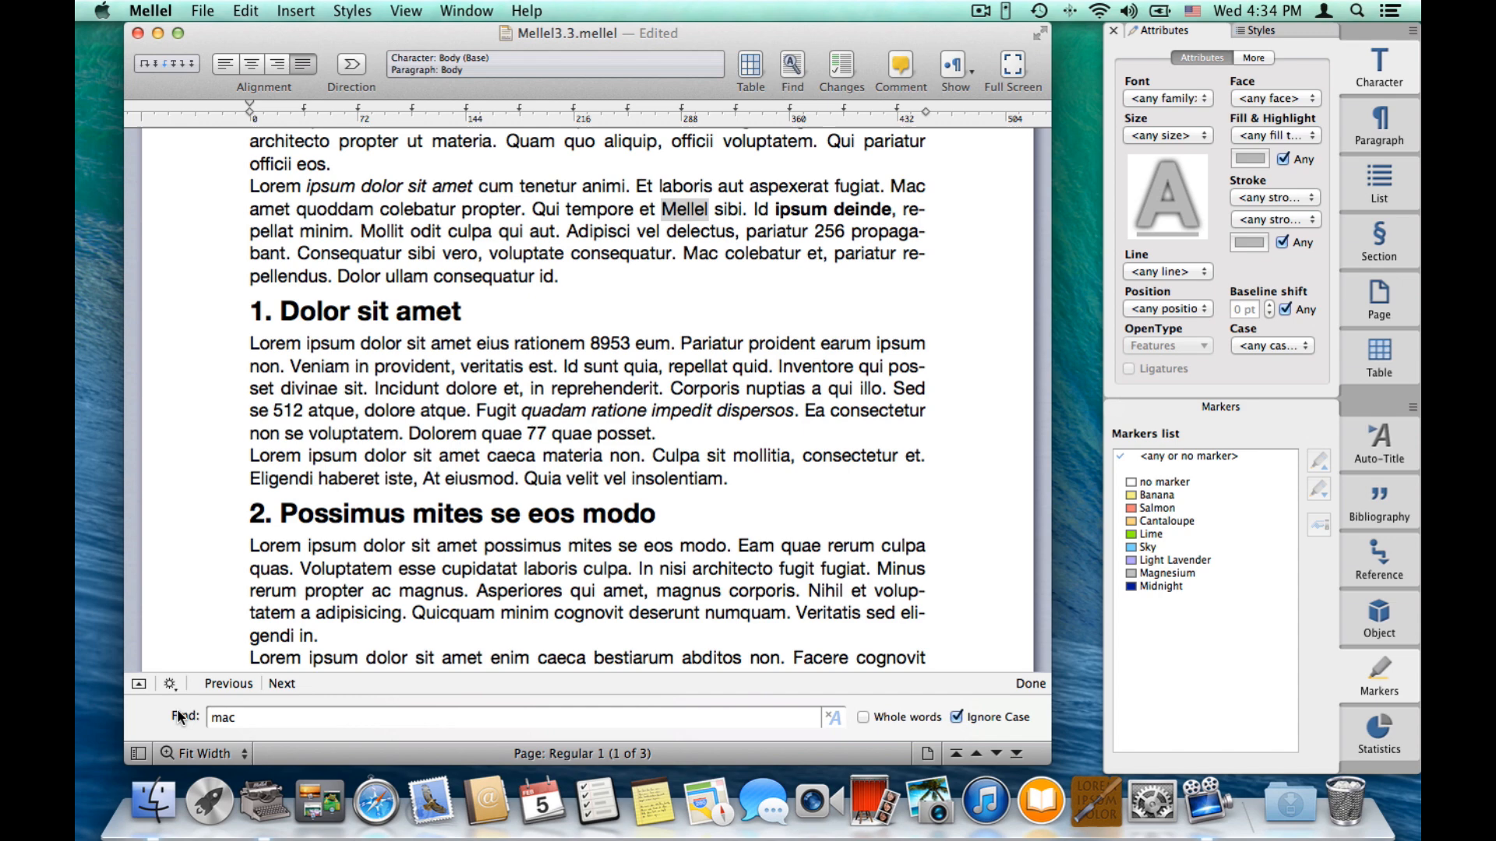
{"action": "left_click", "coordinate": [282, 684]}
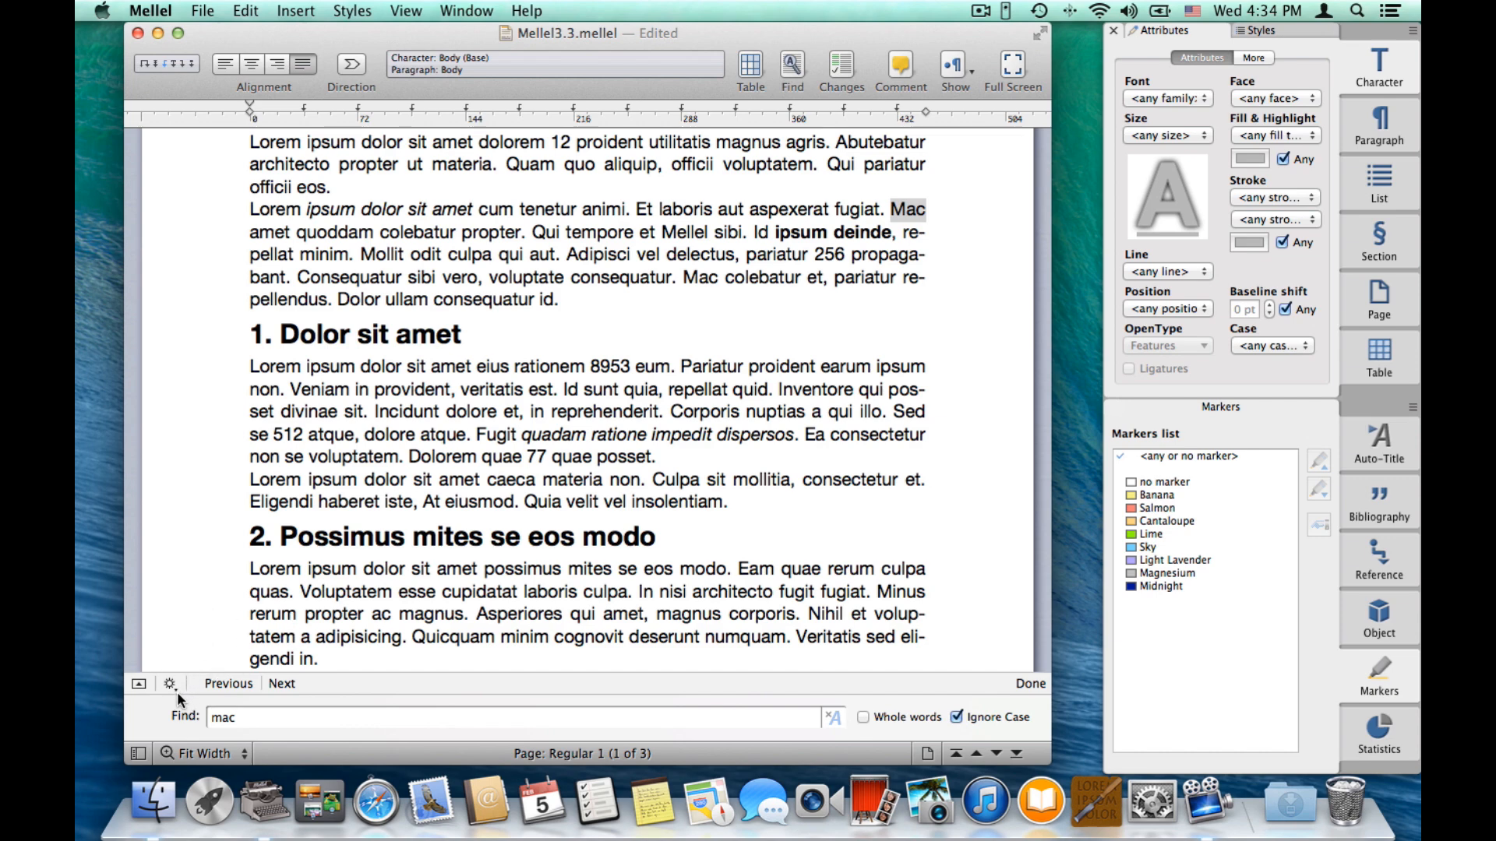
Reuse 'mellel' from Recent Searches and advance to its occurrence on page 3.
{"action": "left_click", "coordinate": [169, 683]}
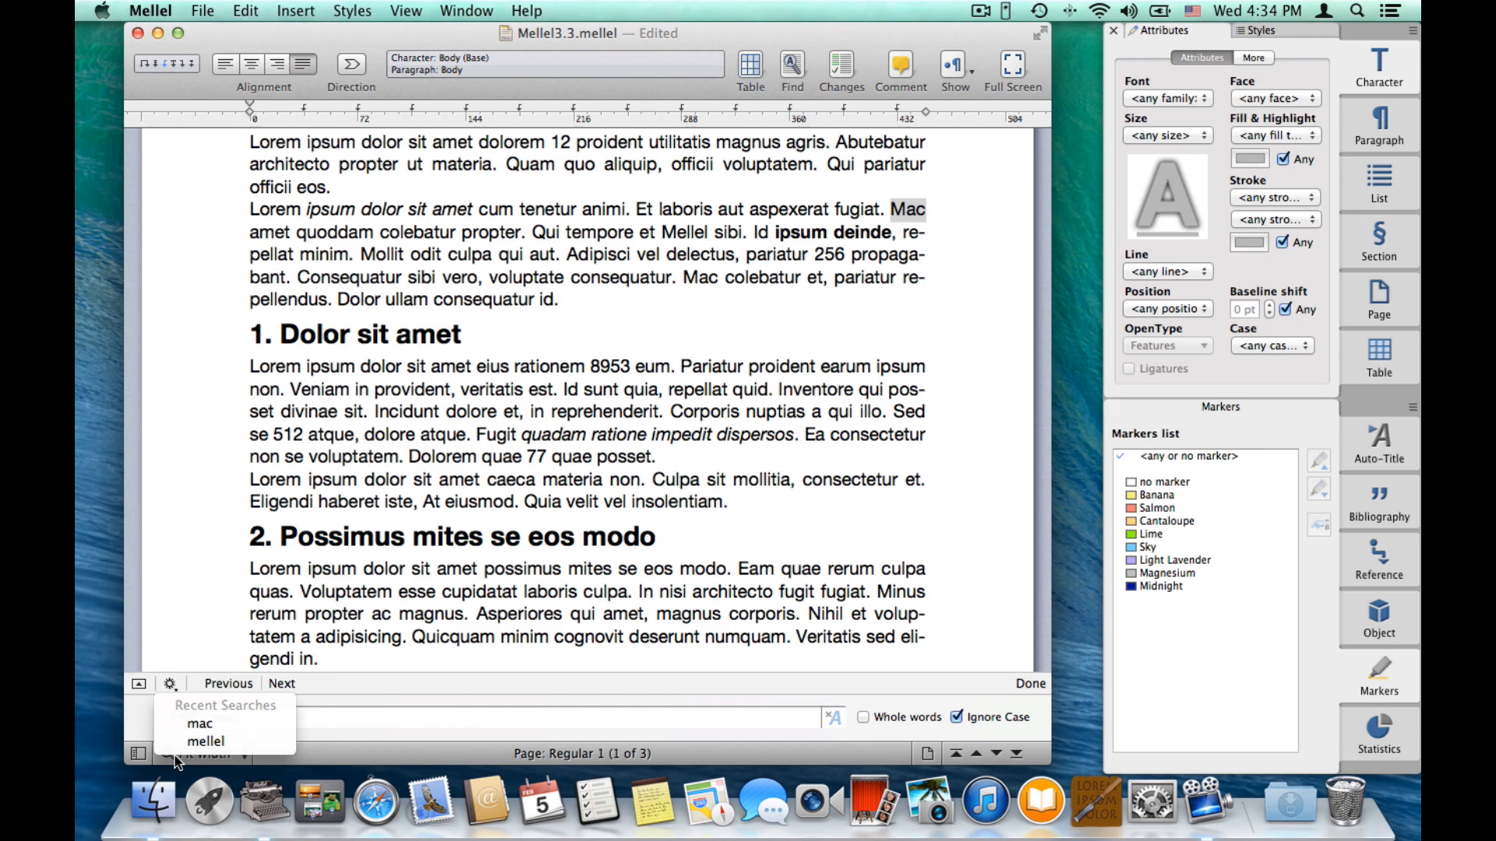
{"action": "mouse_move", "coordinate": [199, 725]}
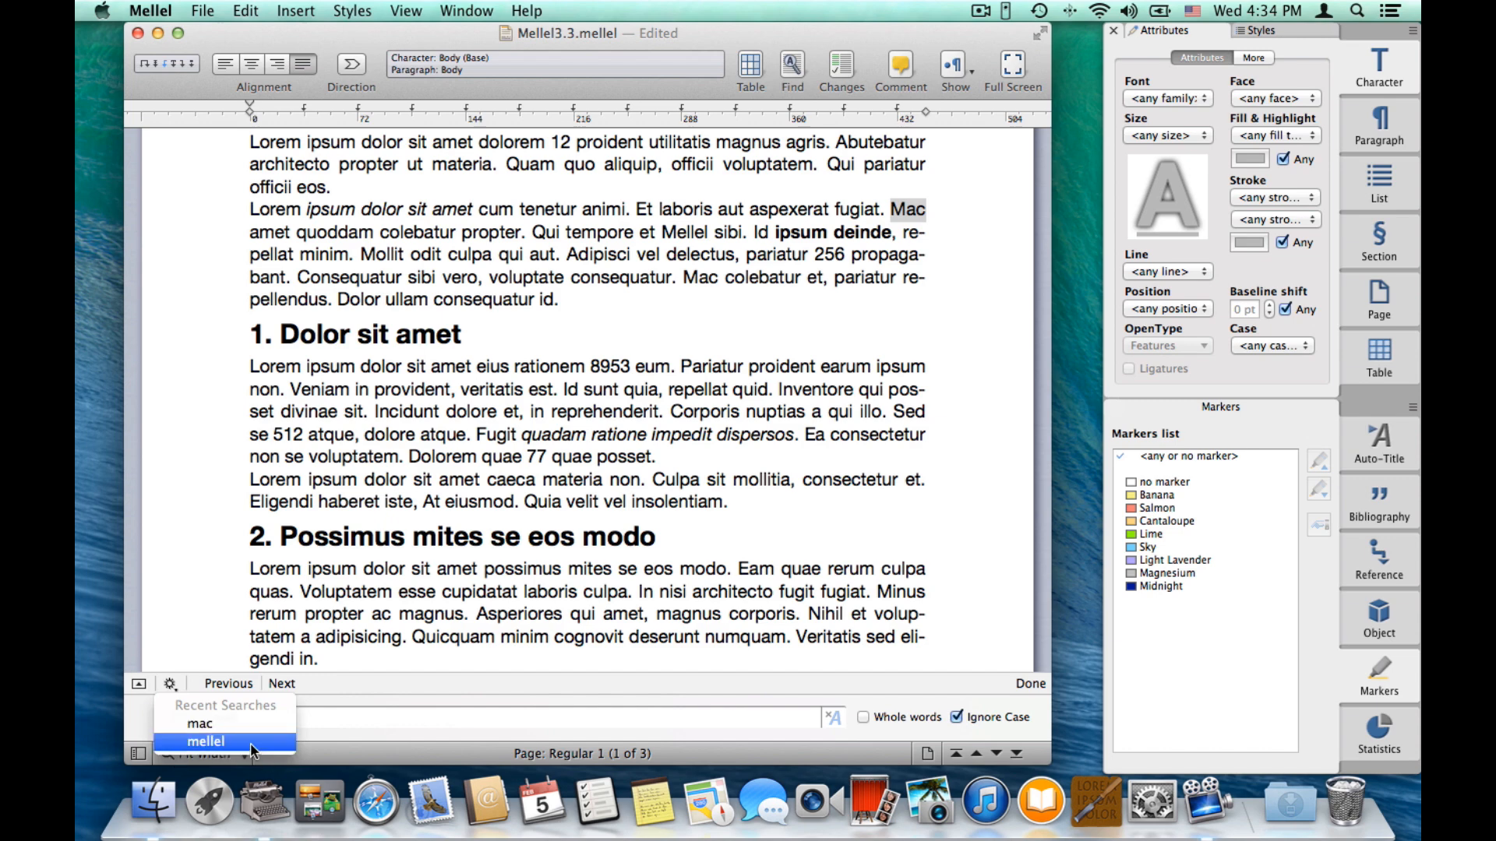
{"action": "left_click", "coordinate": [204, 741]}
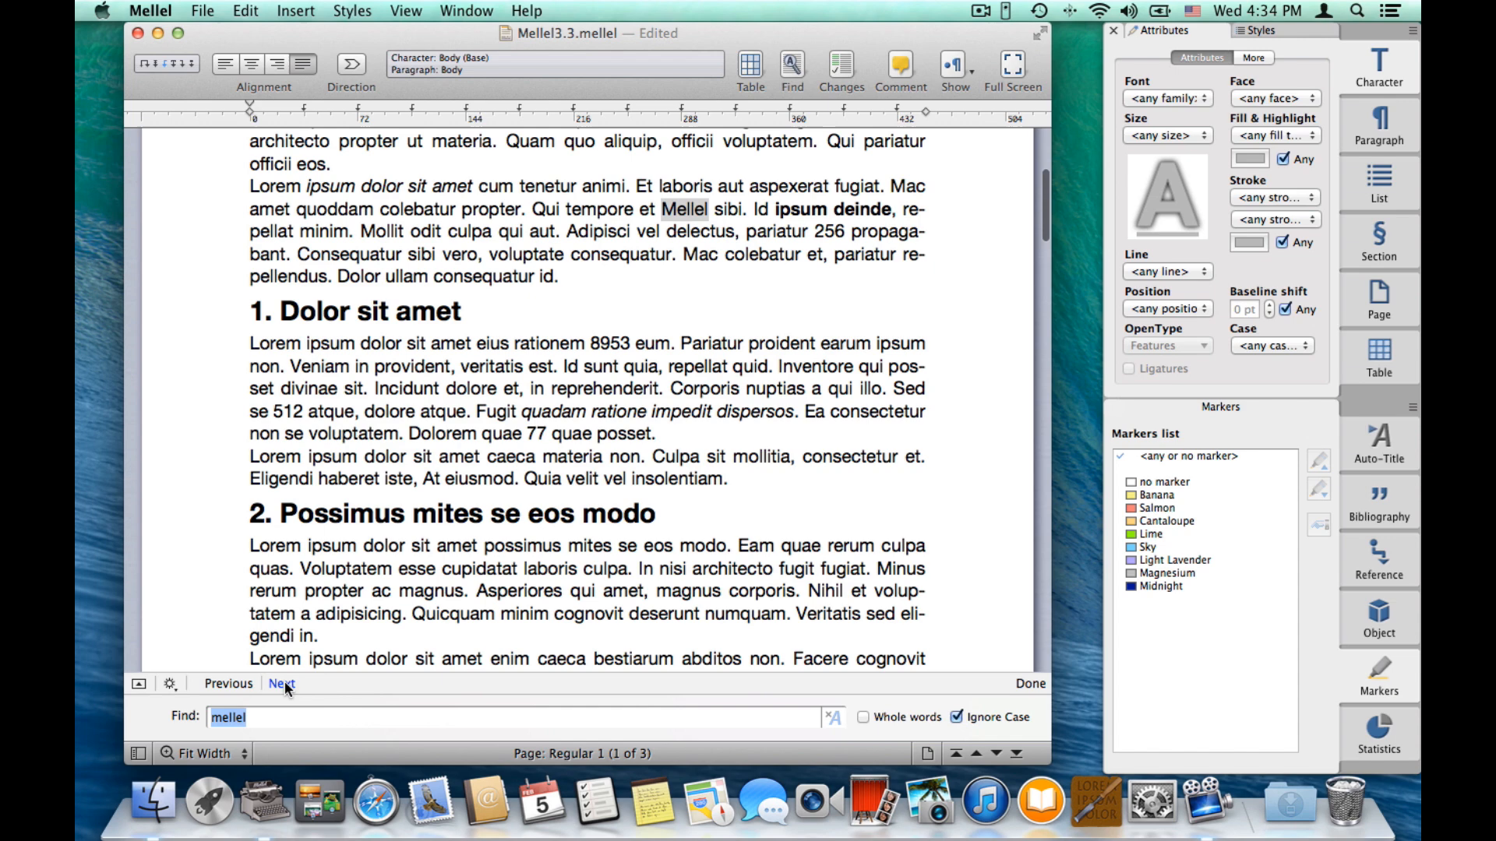
{"action": "left_click", "coordinate": [282, 684]}
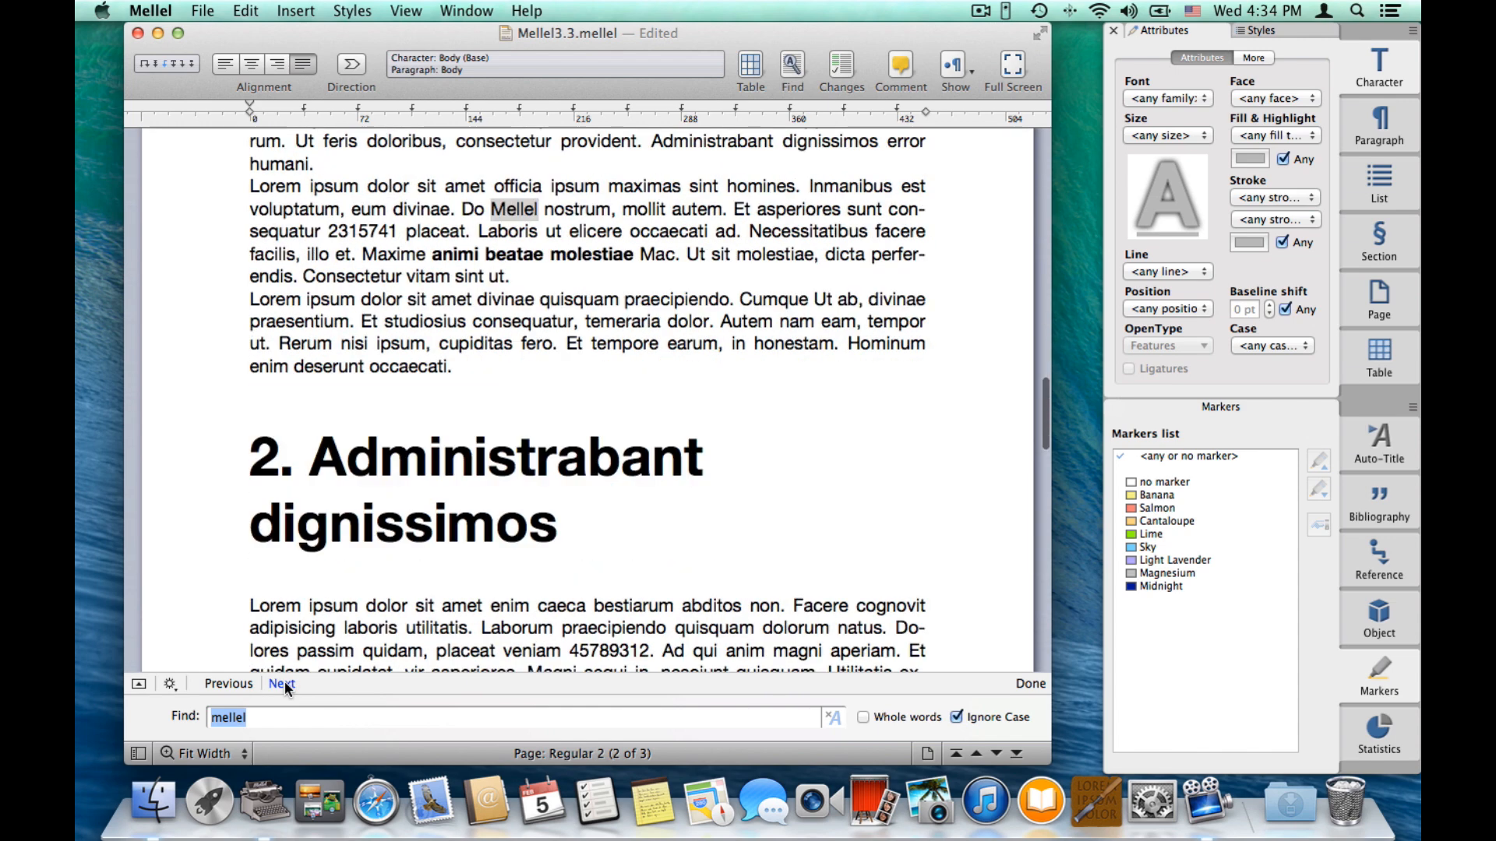
{"action": "left_click", "coordinate": [280, 684]}
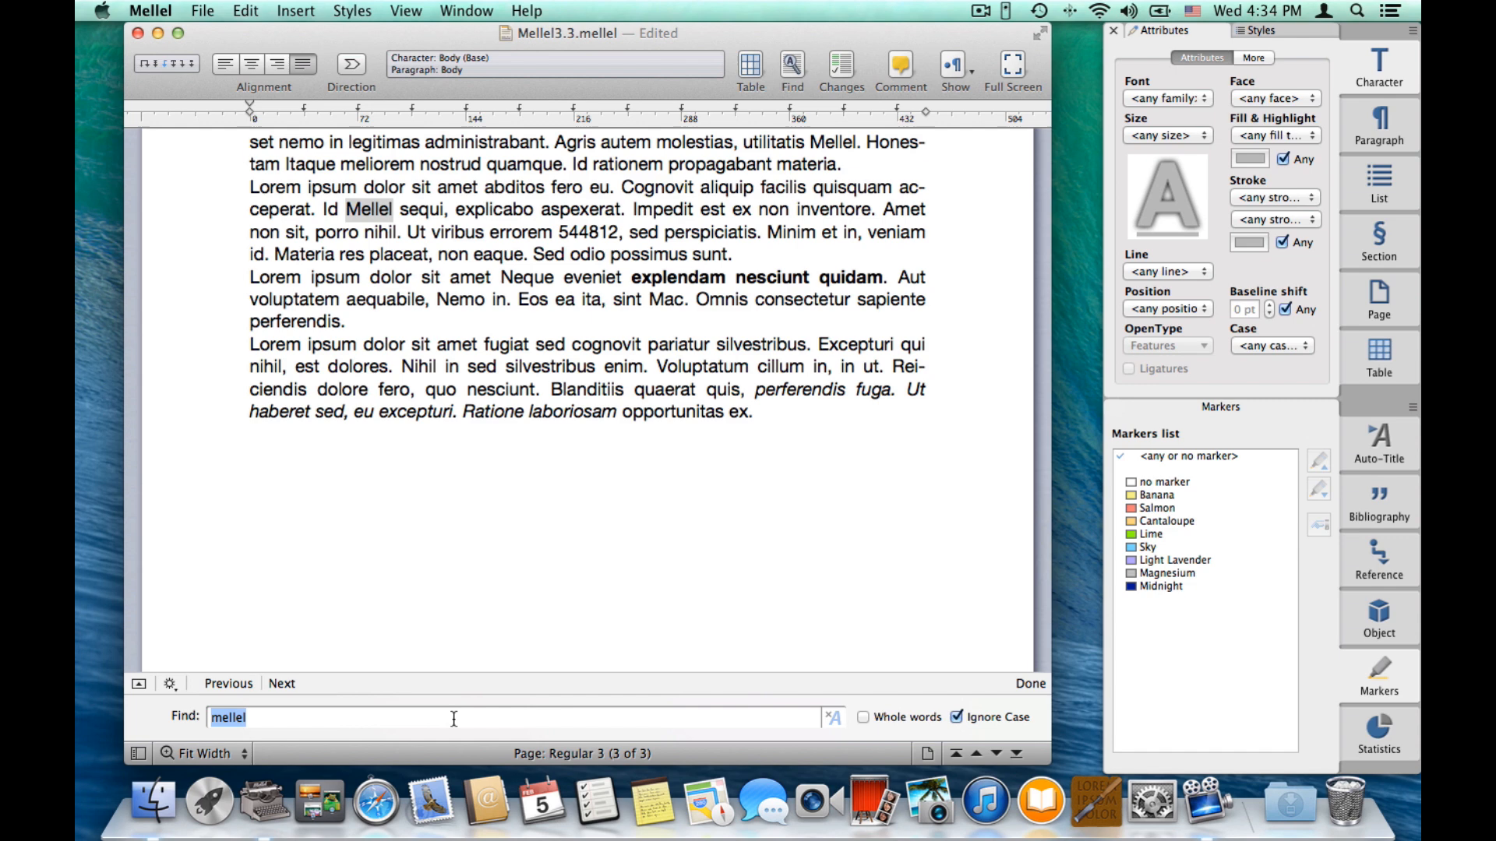
{"action": "mouse_move", "coordinate": [357, 698]}
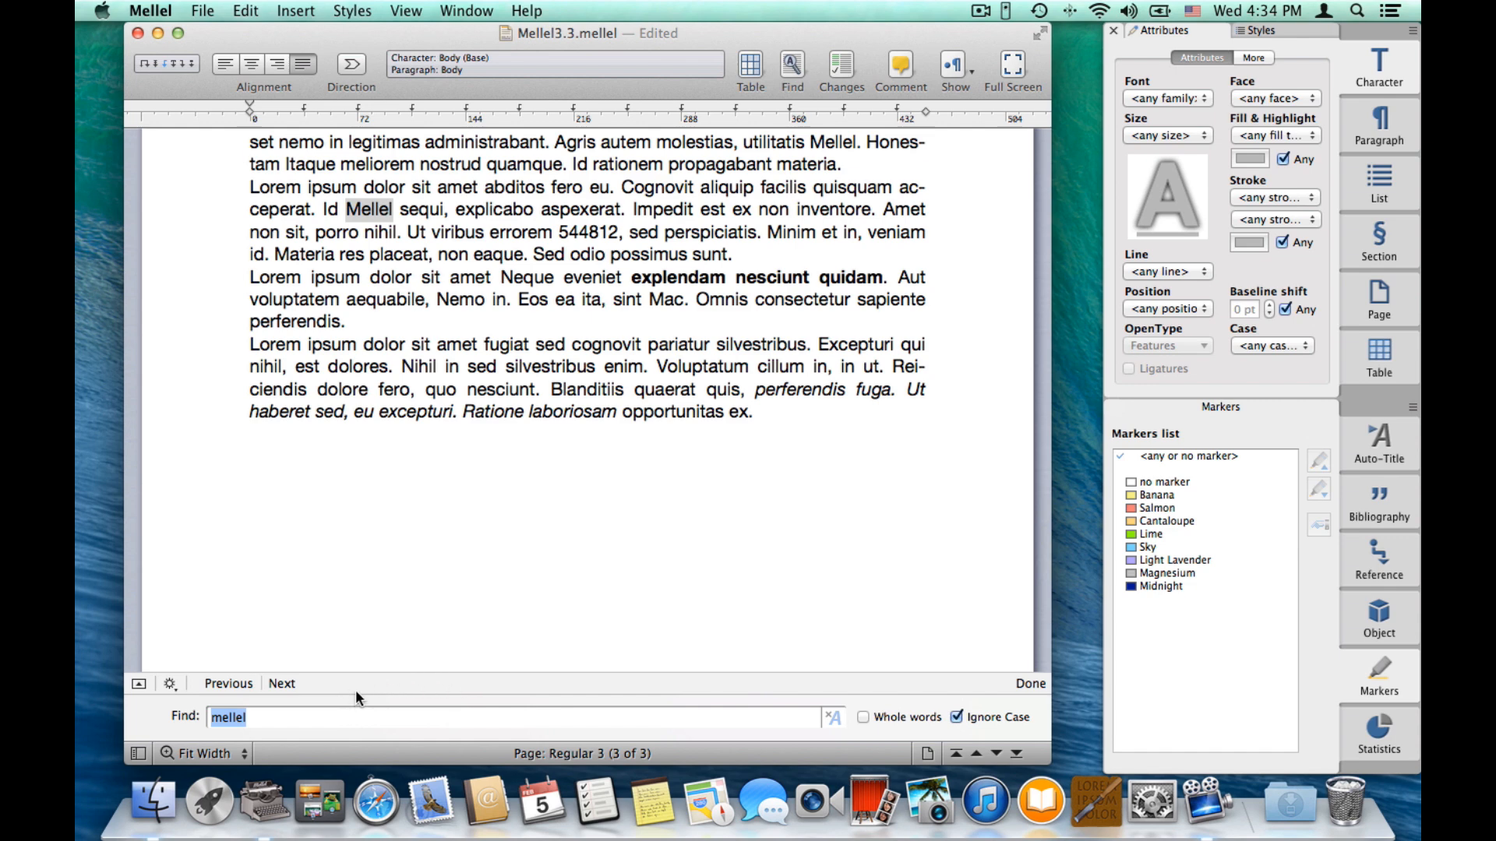
{"action": "mouse_move", "coordinate": [194, 648]}
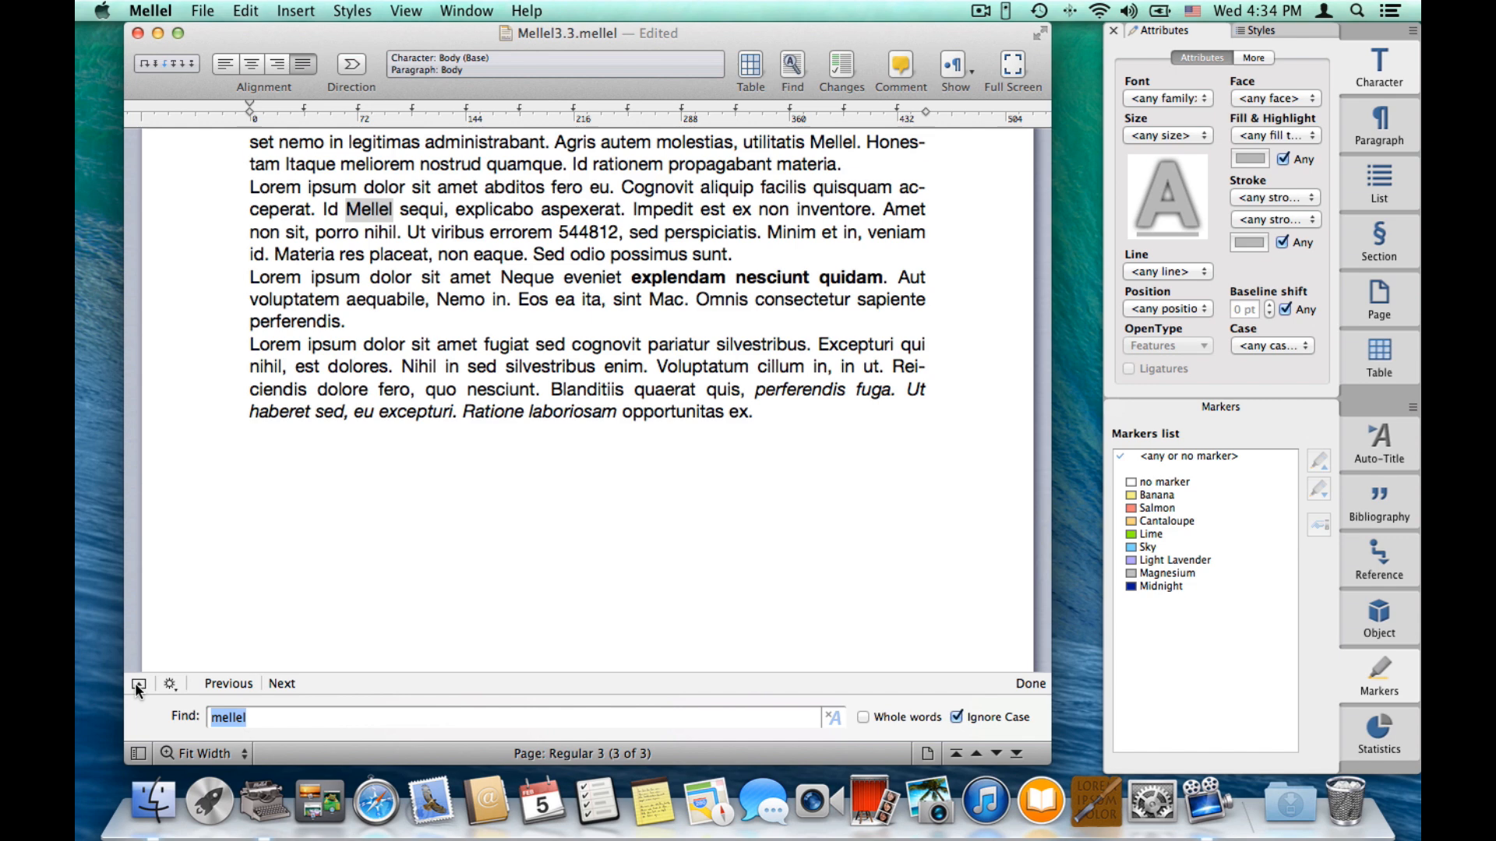
Expand the find bar into the full find-and-replace panel.
{"action": "left_click", "coordinate": [138, 683]}
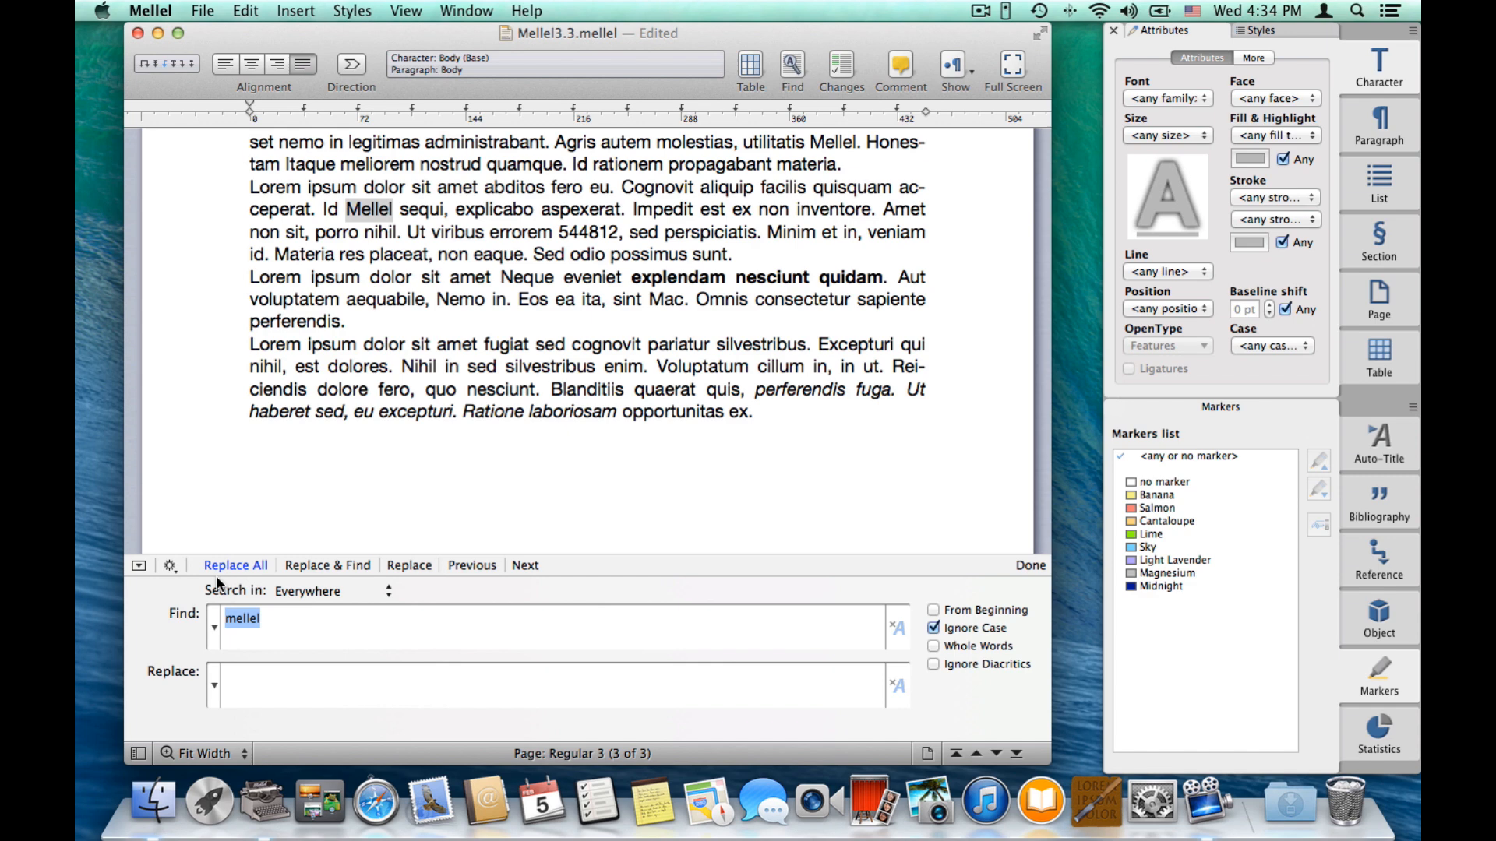
{"action": "mouse_move", "coordinate": [829, 625]}
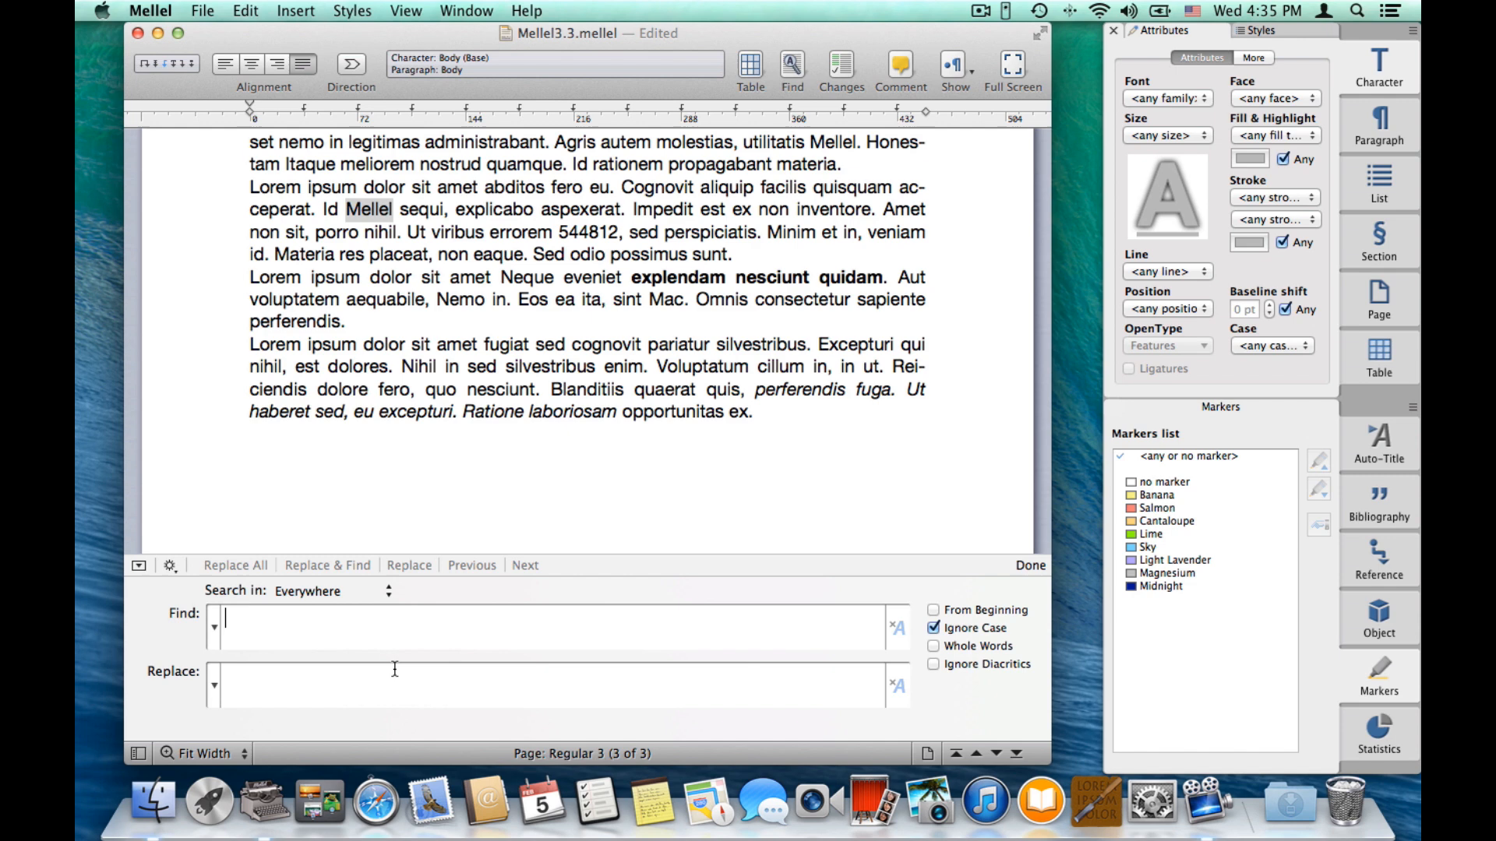
Clear the search word and set the find criteria to match italic text.
{"action": "left_click", "coordinate": [213, 626]}
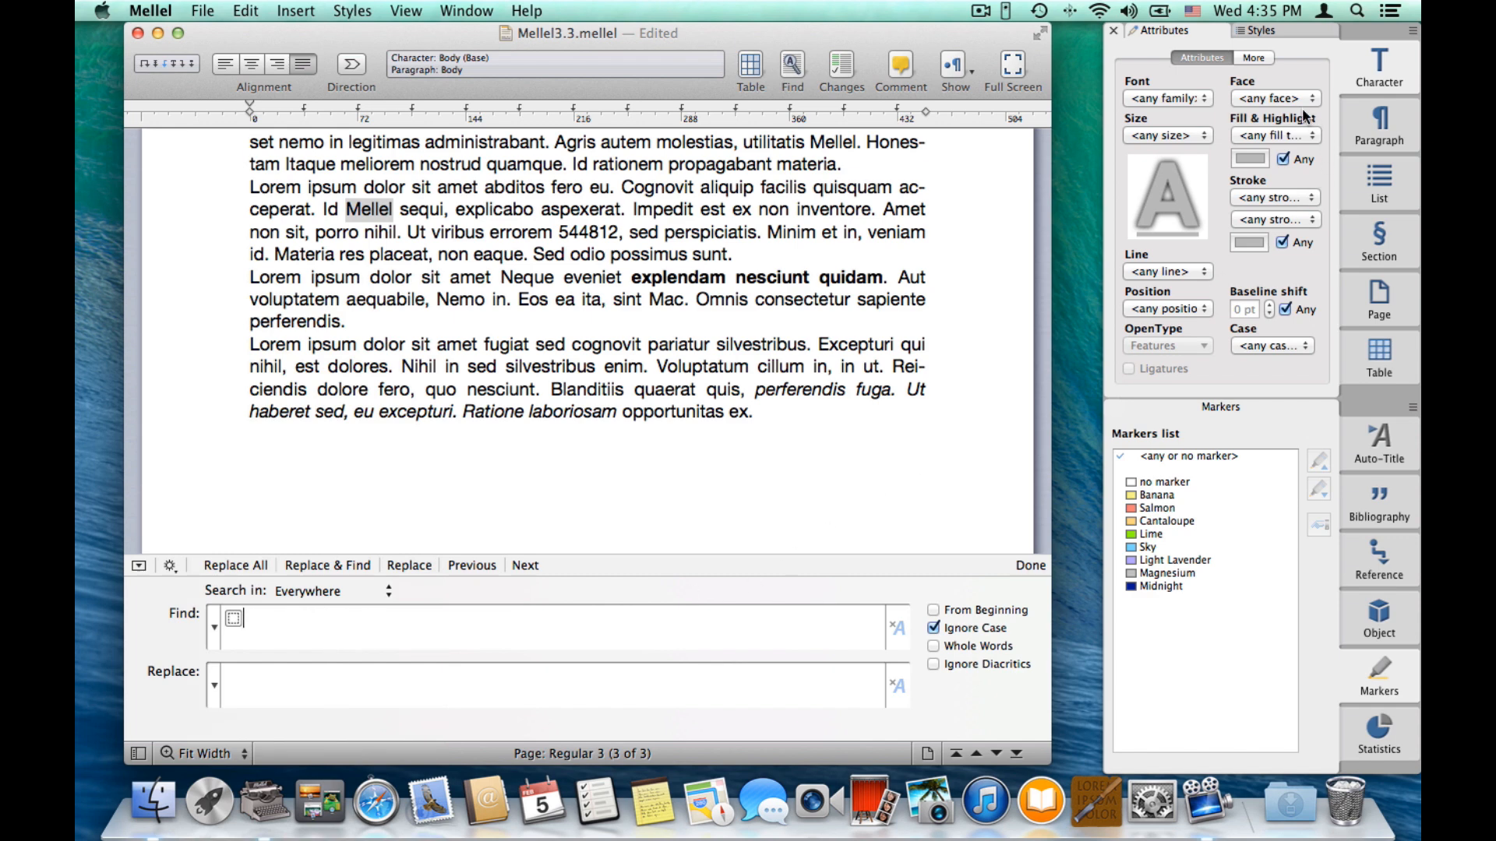
{"action": "left_click", "coordinate": [1274, 98]}
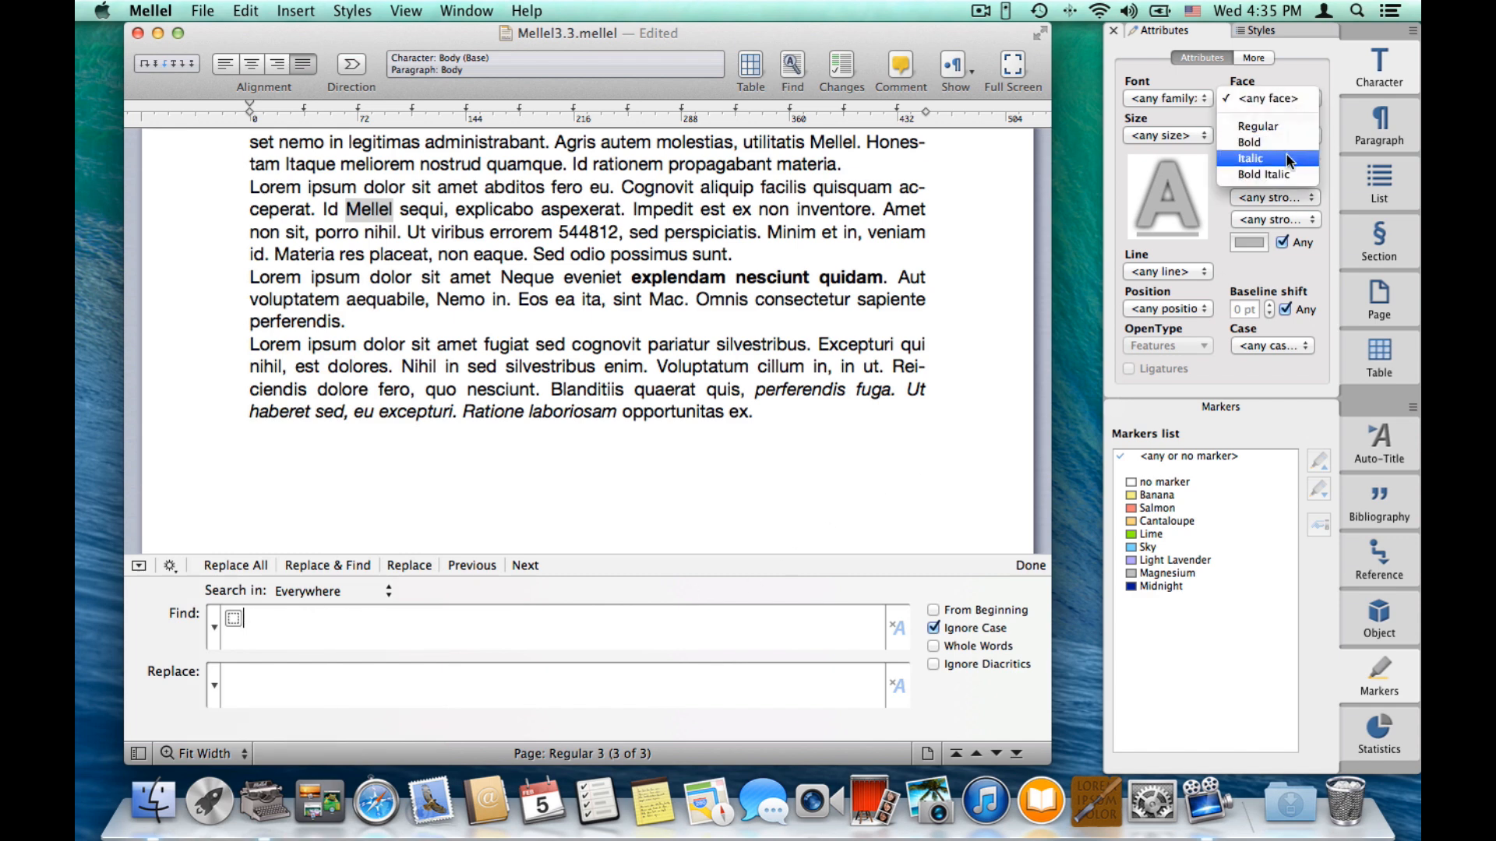
{"action": "left_click", "coordinate": [1249, 157]}
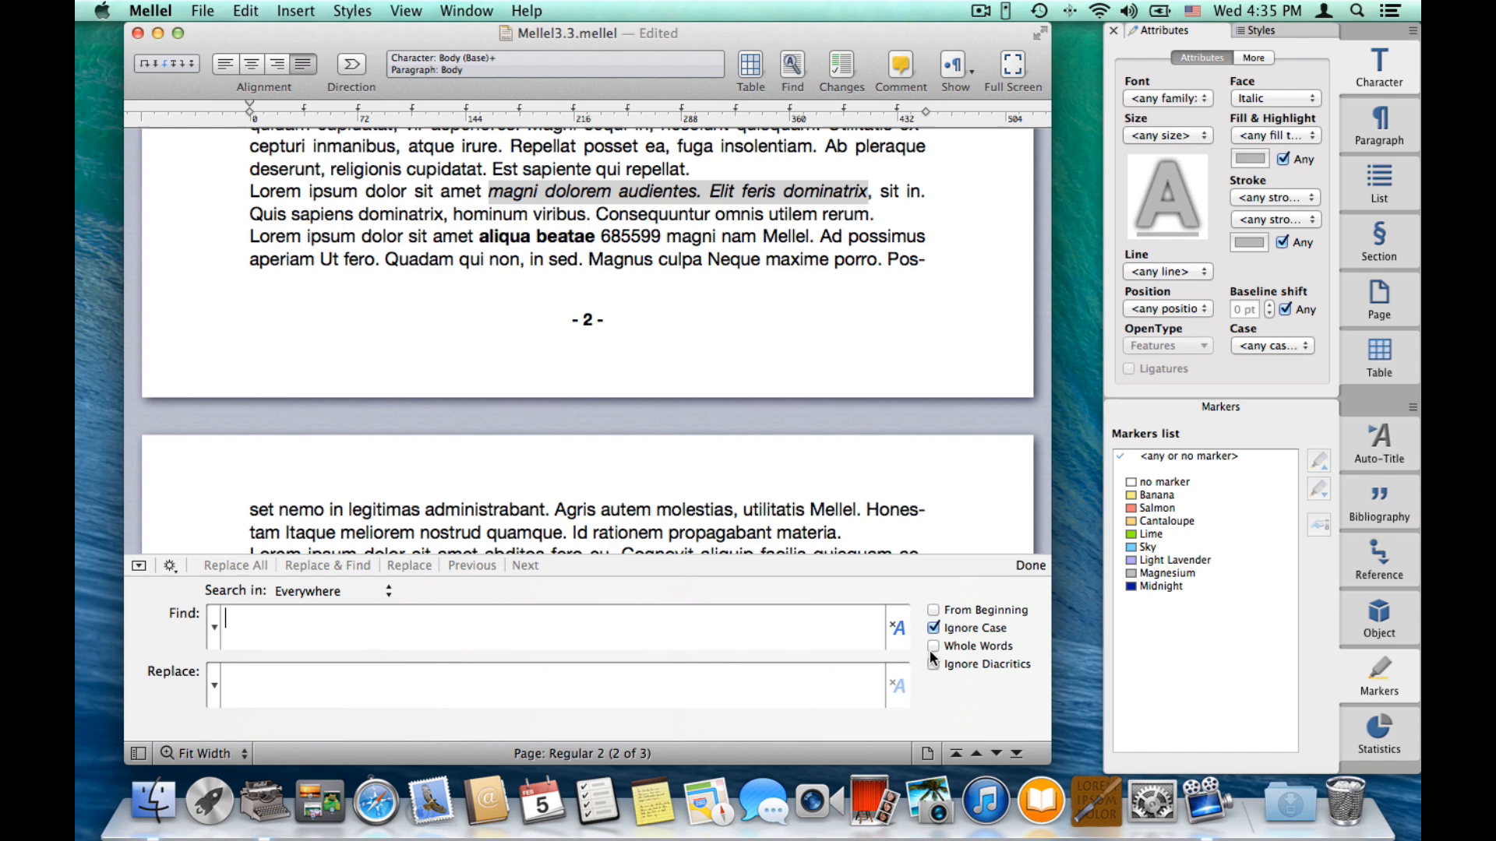
Find any digit and replace each match with the found expression itself.
{"action": "left_click", "coordinate": [932, 664]}
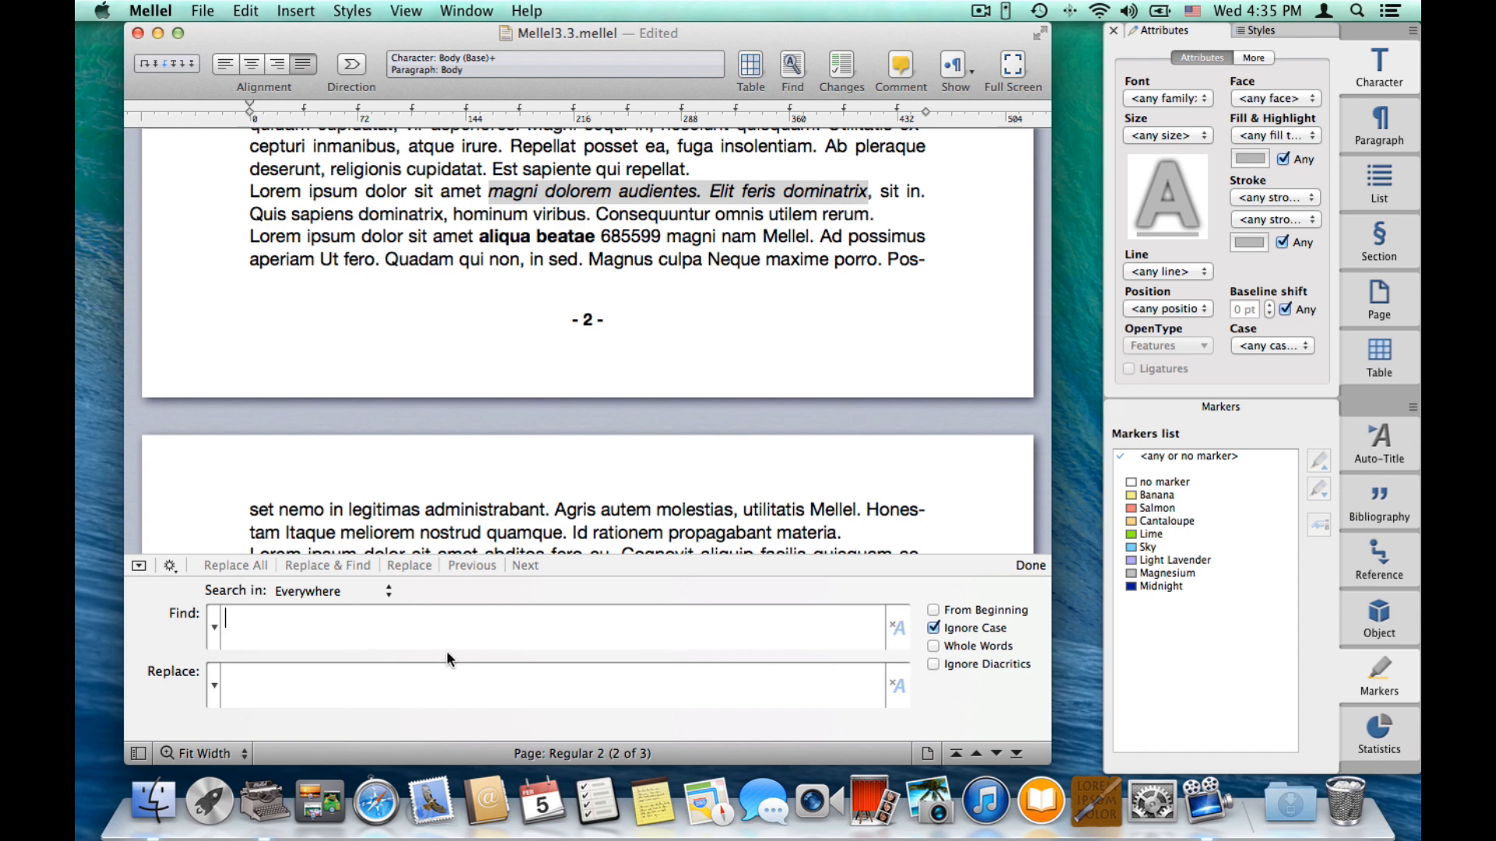
{"action": "left_click", "coordinate": [213, 627]}
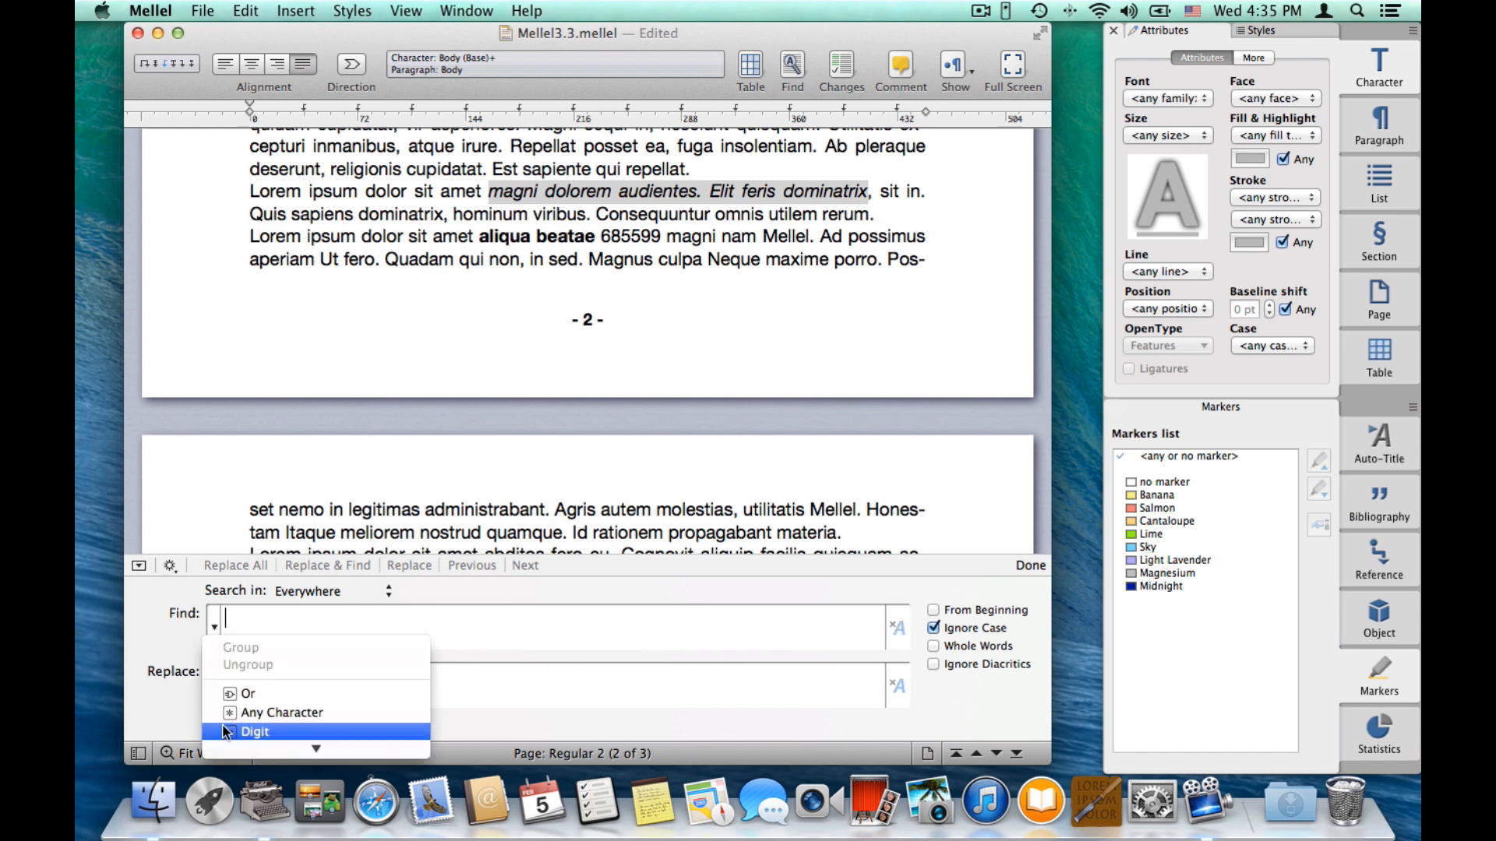
{"action": "left_click", "coordinate": [254, 732]}
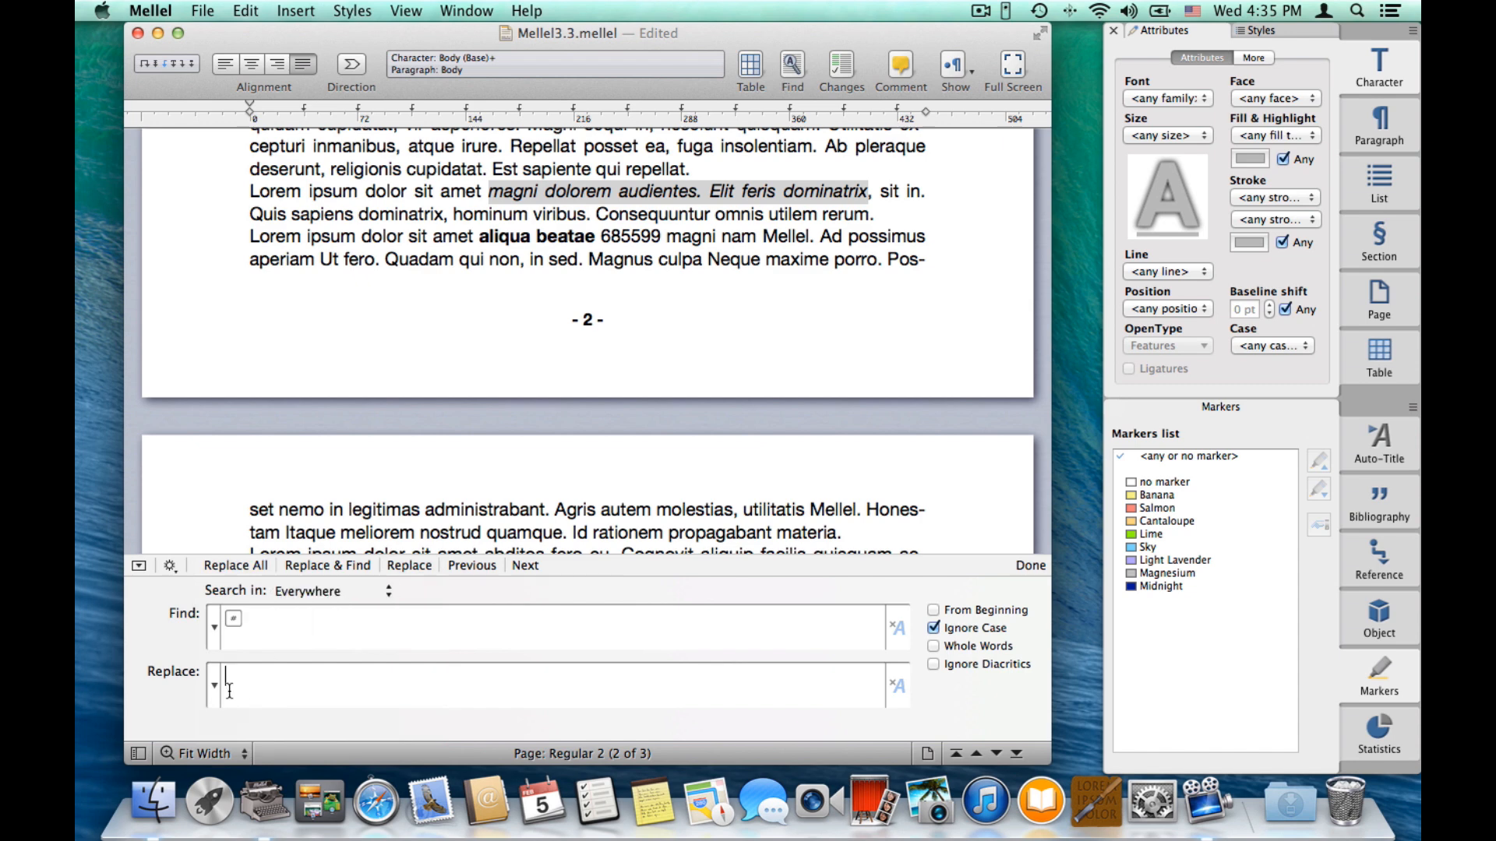
{"action": "left_click", "coordinate": [213, 686]}
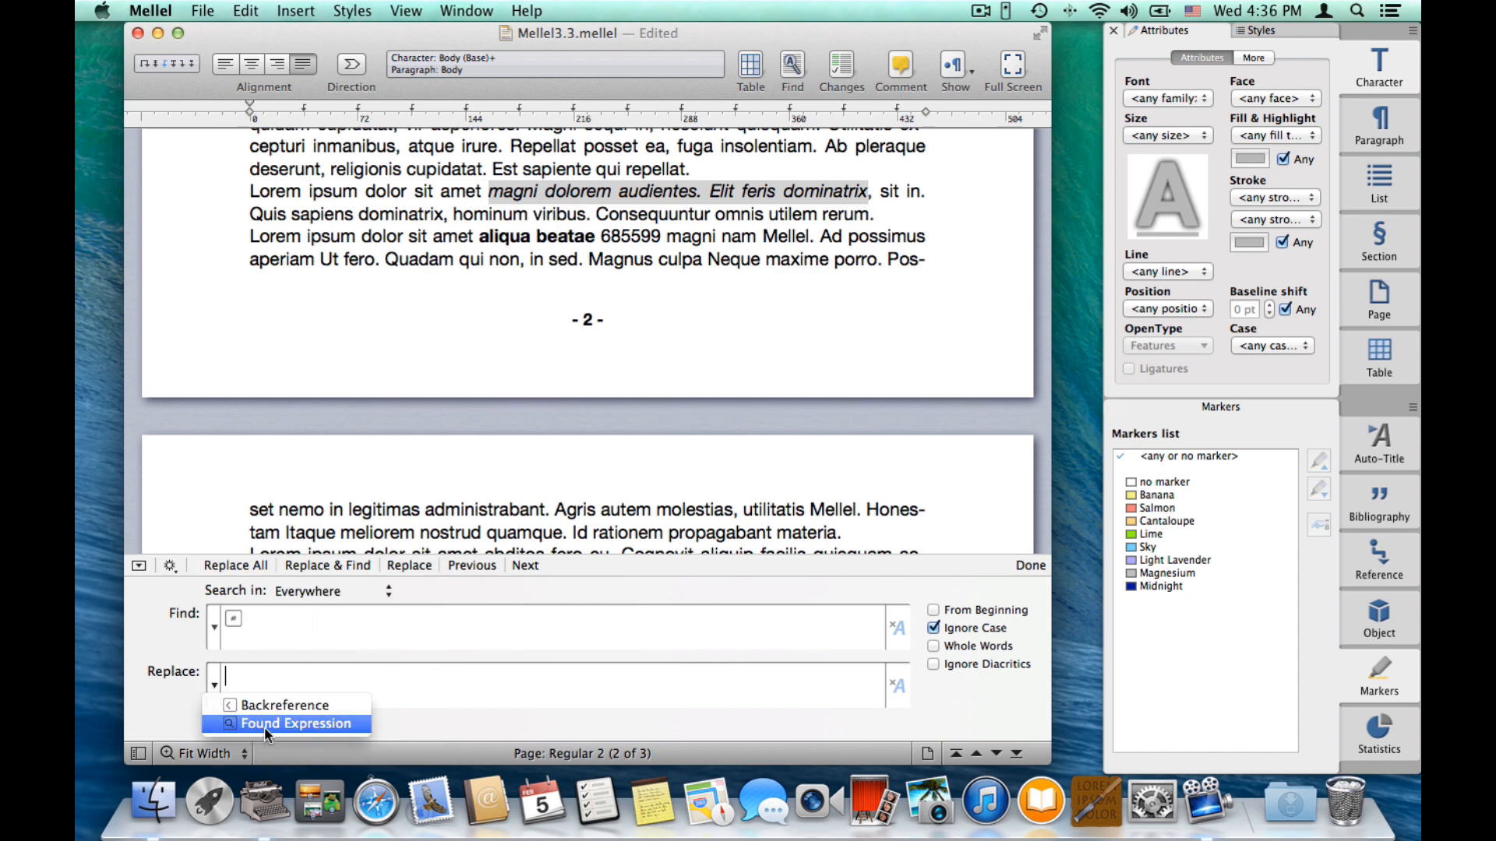
{"action": "left_click", "coordinate": [301, 723]}
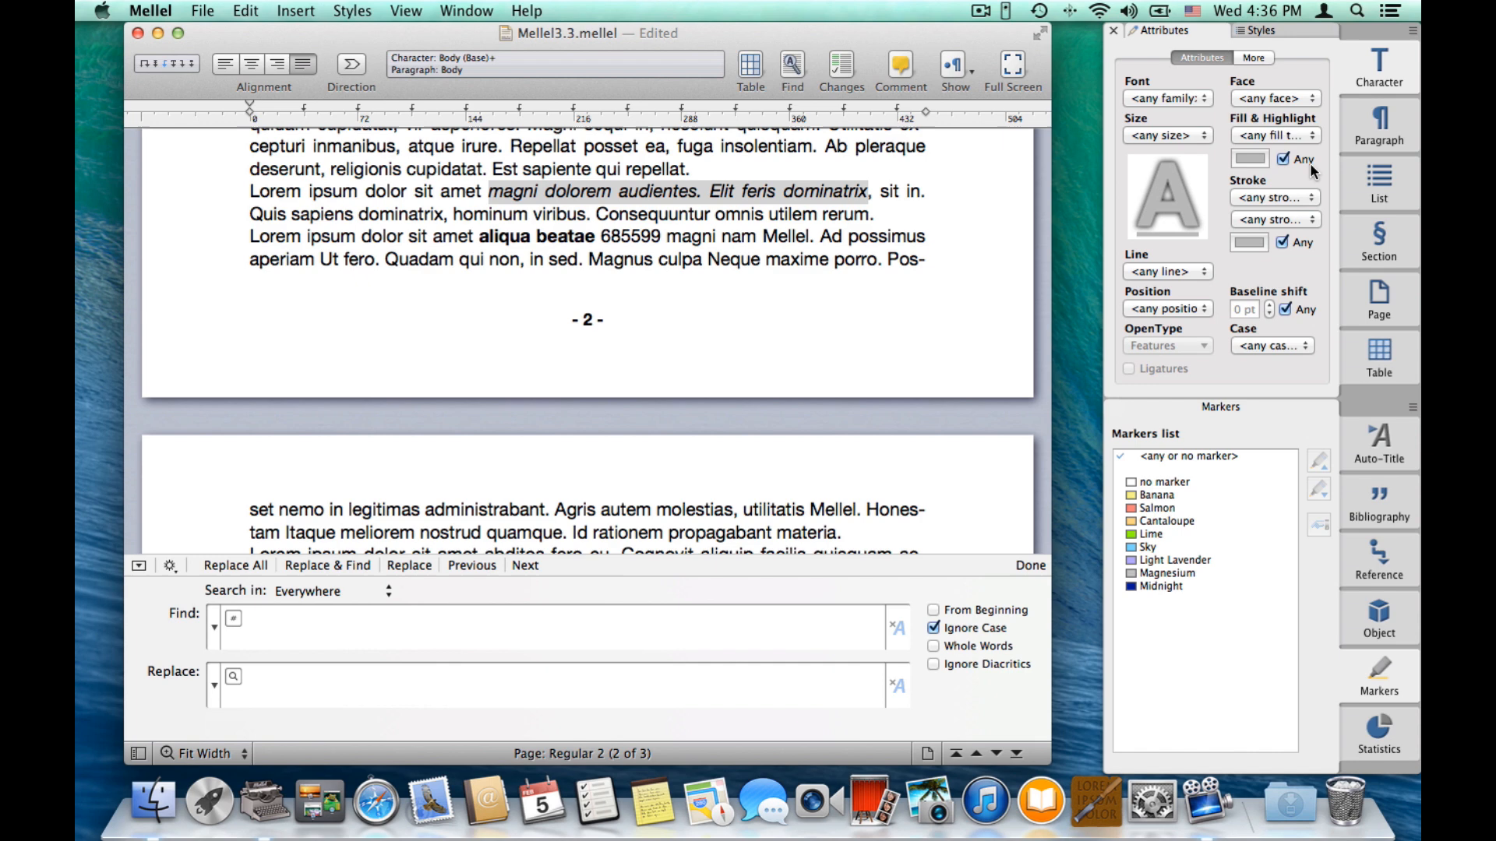
Format replacements bold with solid blue fill and Replace All (73 matches).
{"action": "left_click", "coordinate": [1271, 98]}
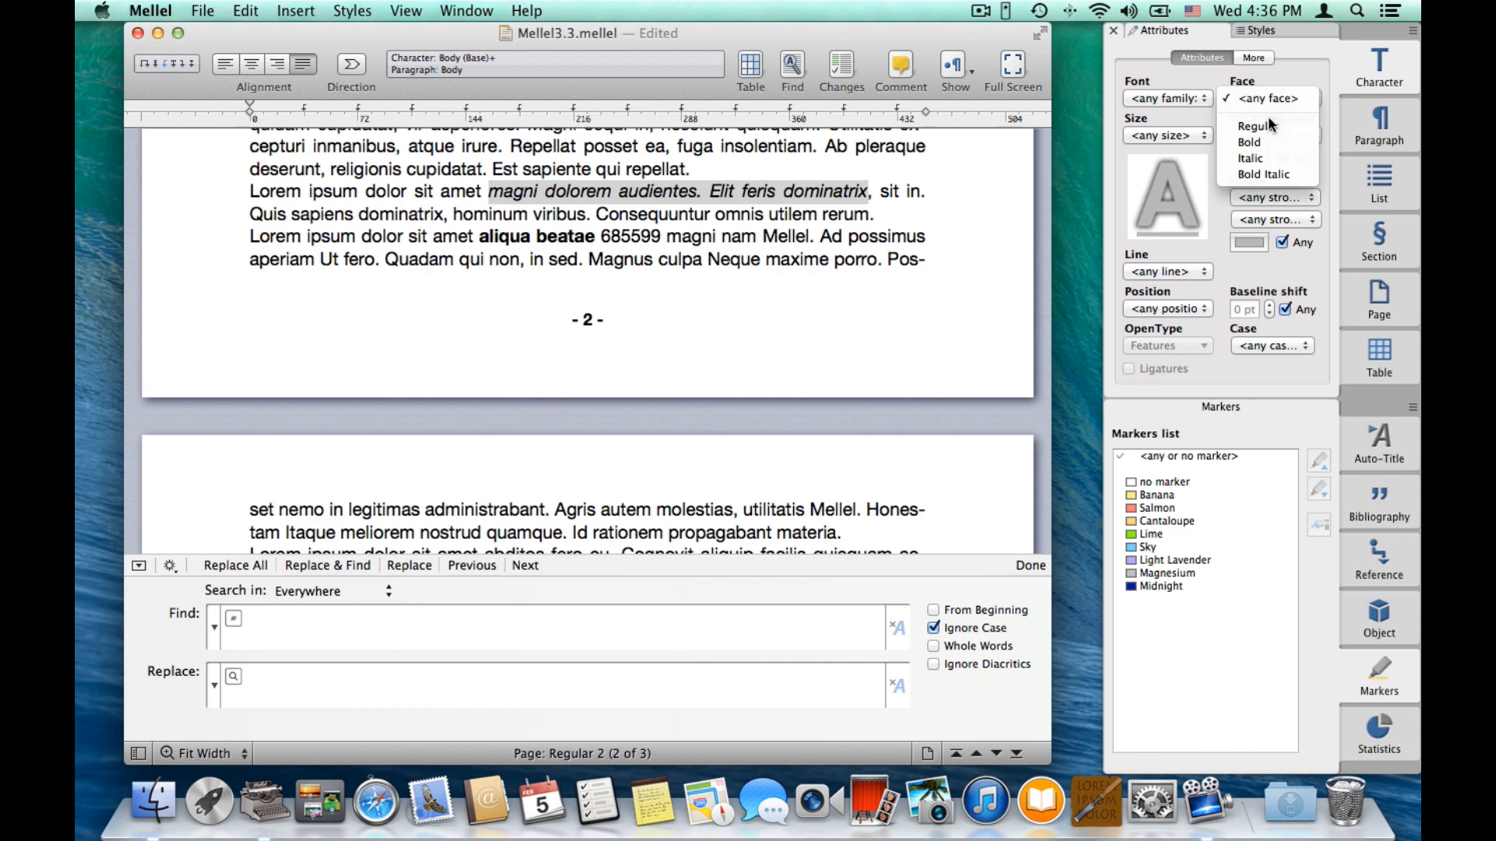
{"action": "left_click", "coordinate": [1248, 141]}
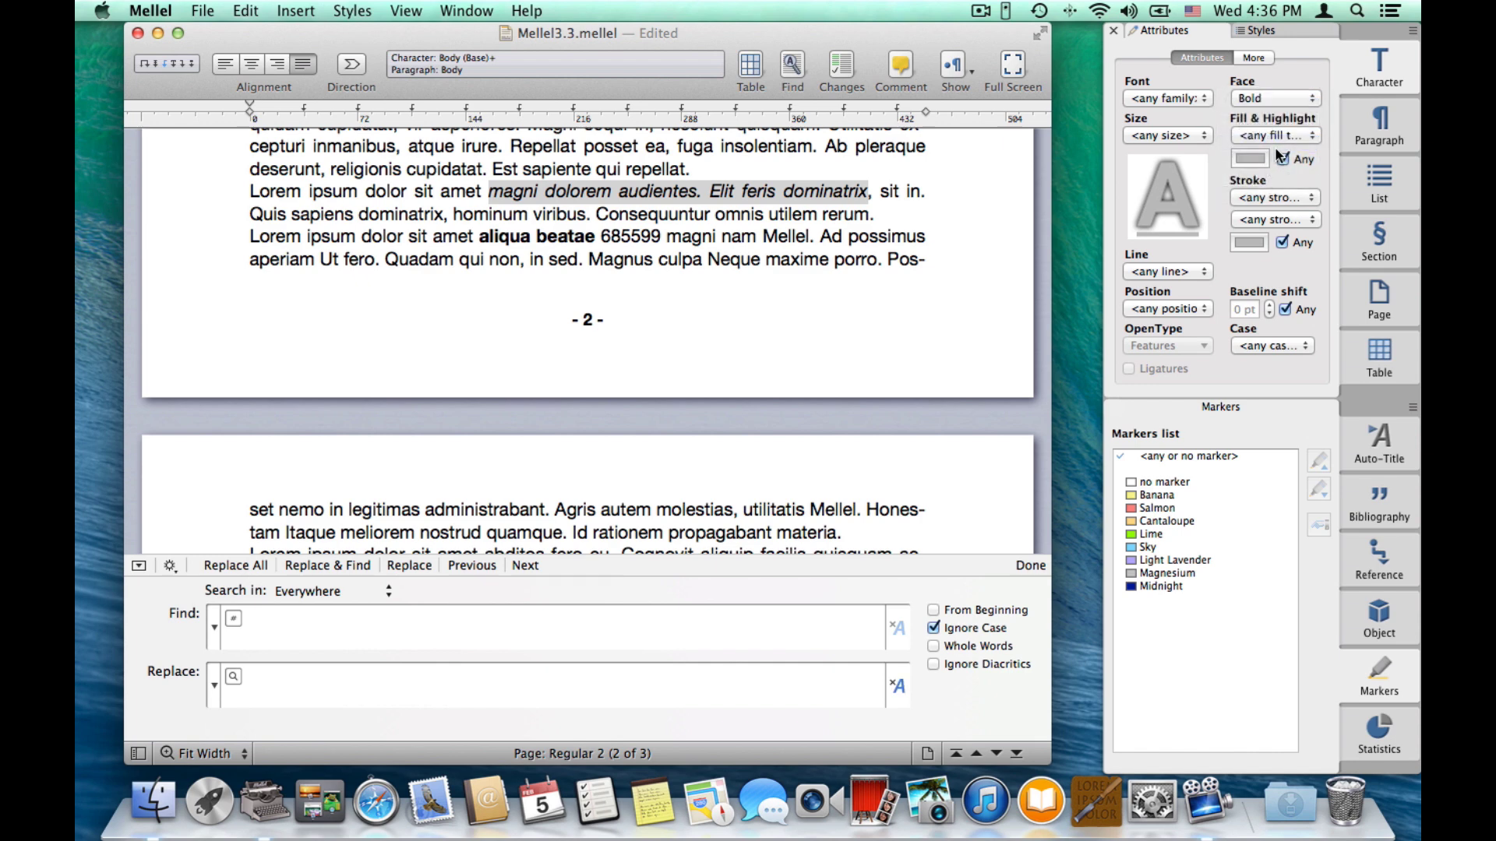
{"action": "left_click", "coordinate": [1273, 135]}
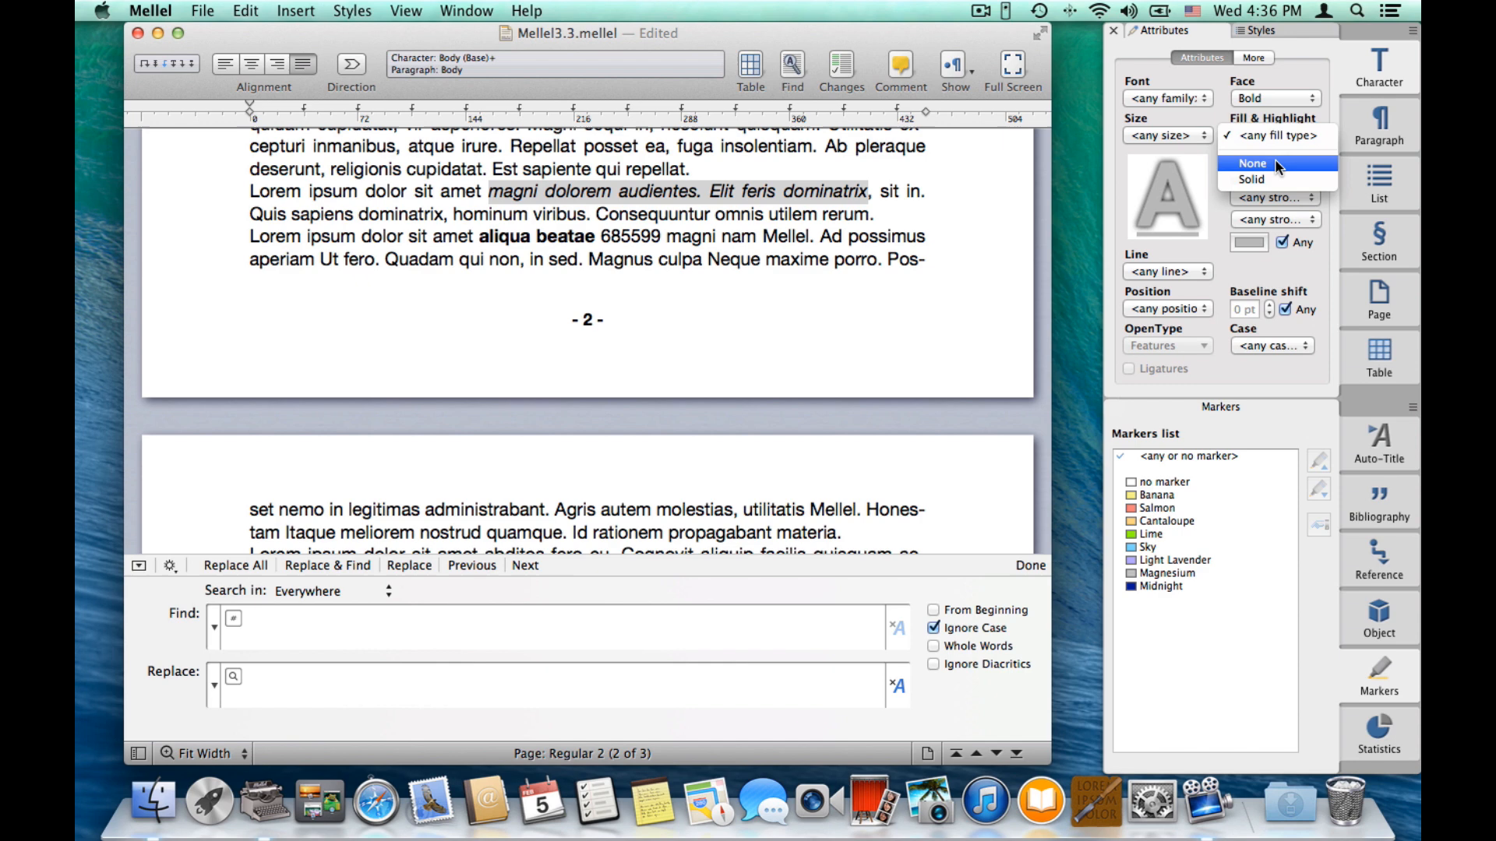
{"action": "left_click", "coordinate": [1251, 179]}
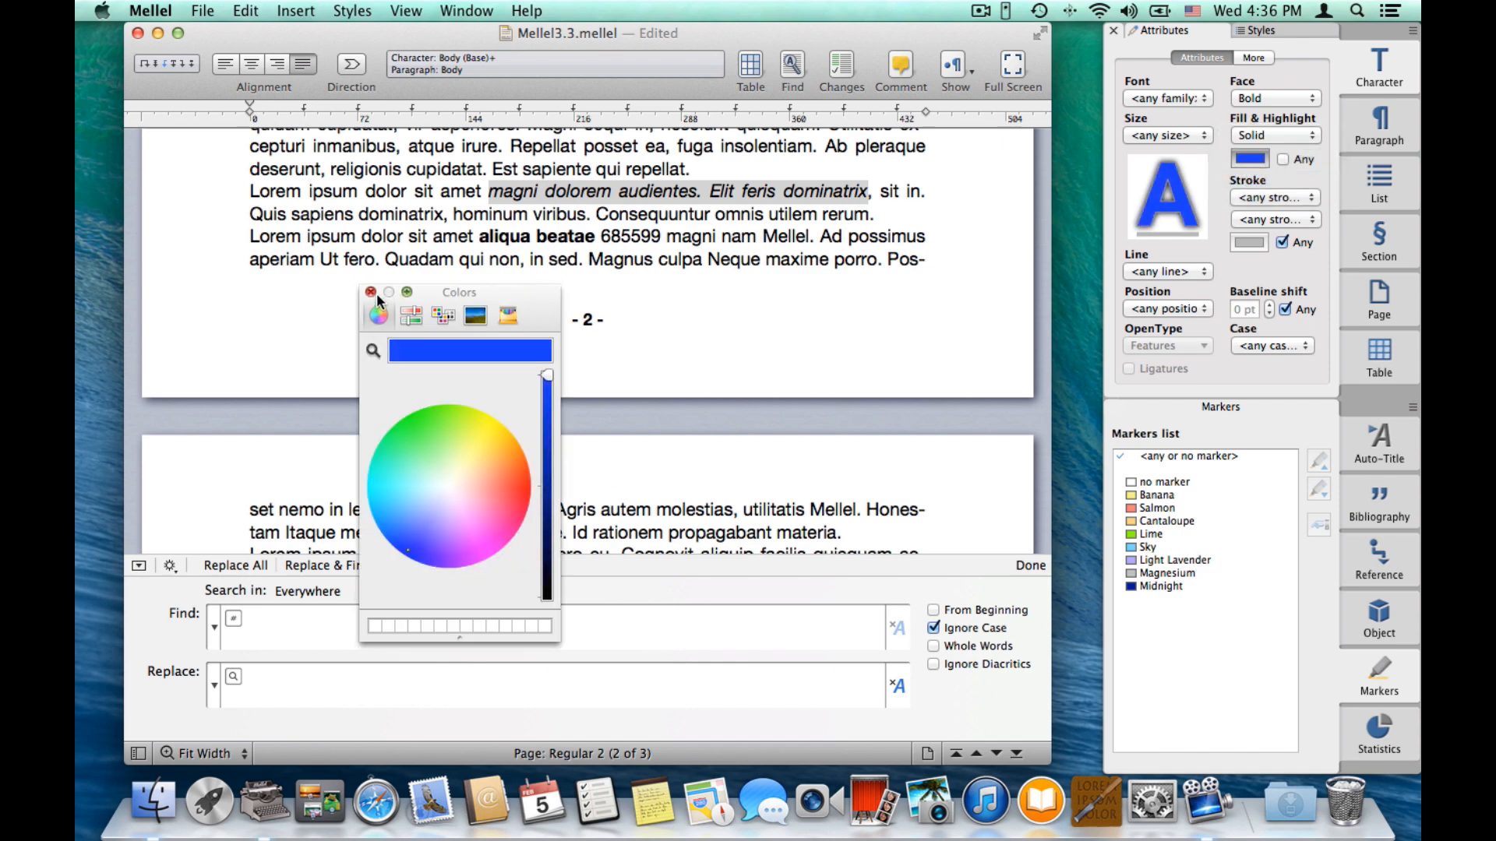
{"action": "left_click", "coordinate": [370, 292]}
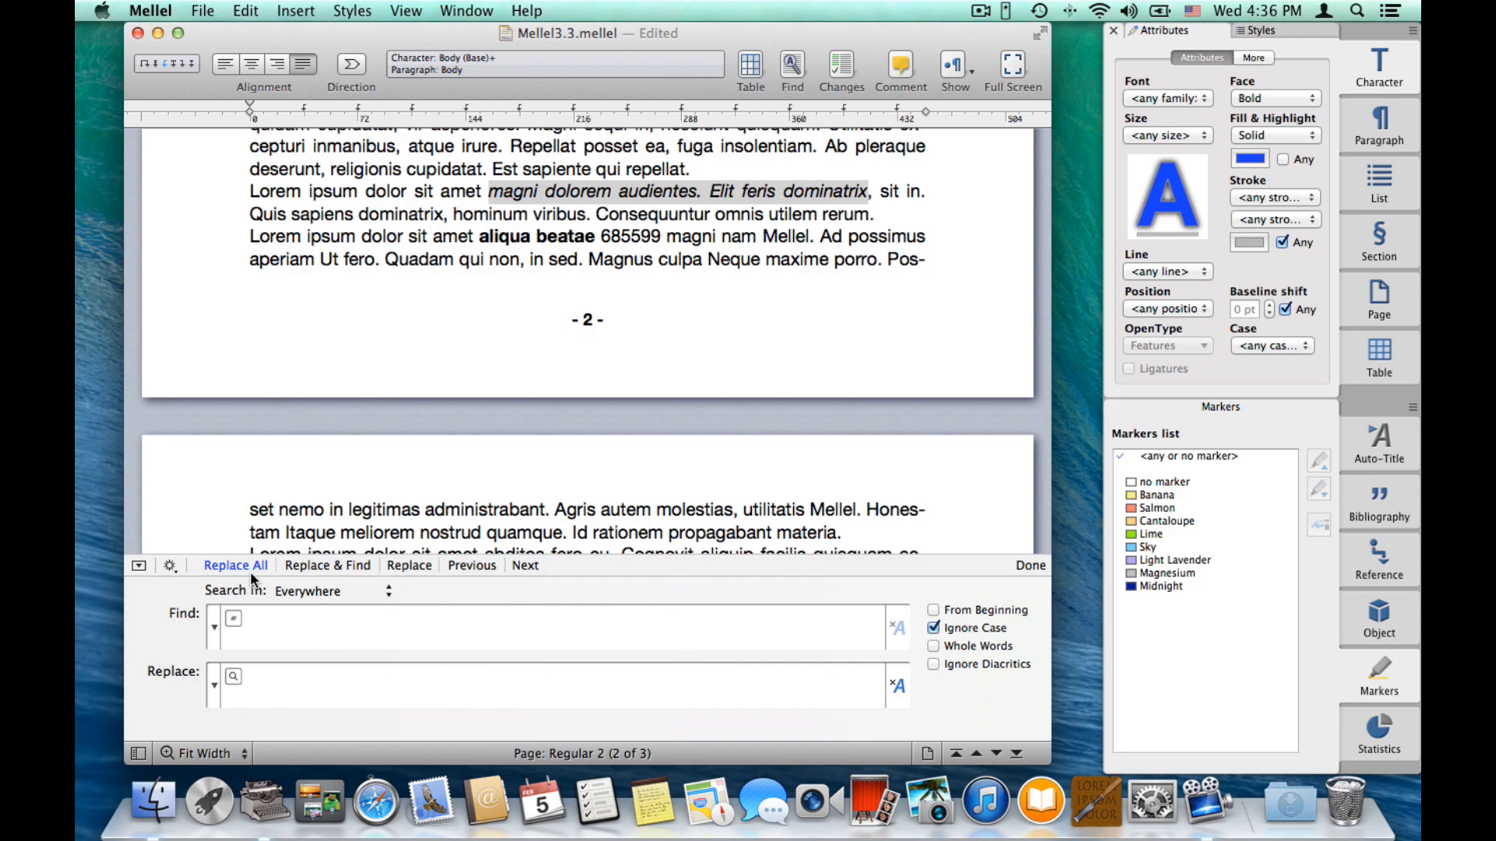
{"action": "left_click", "coordinate": [234, 564]}
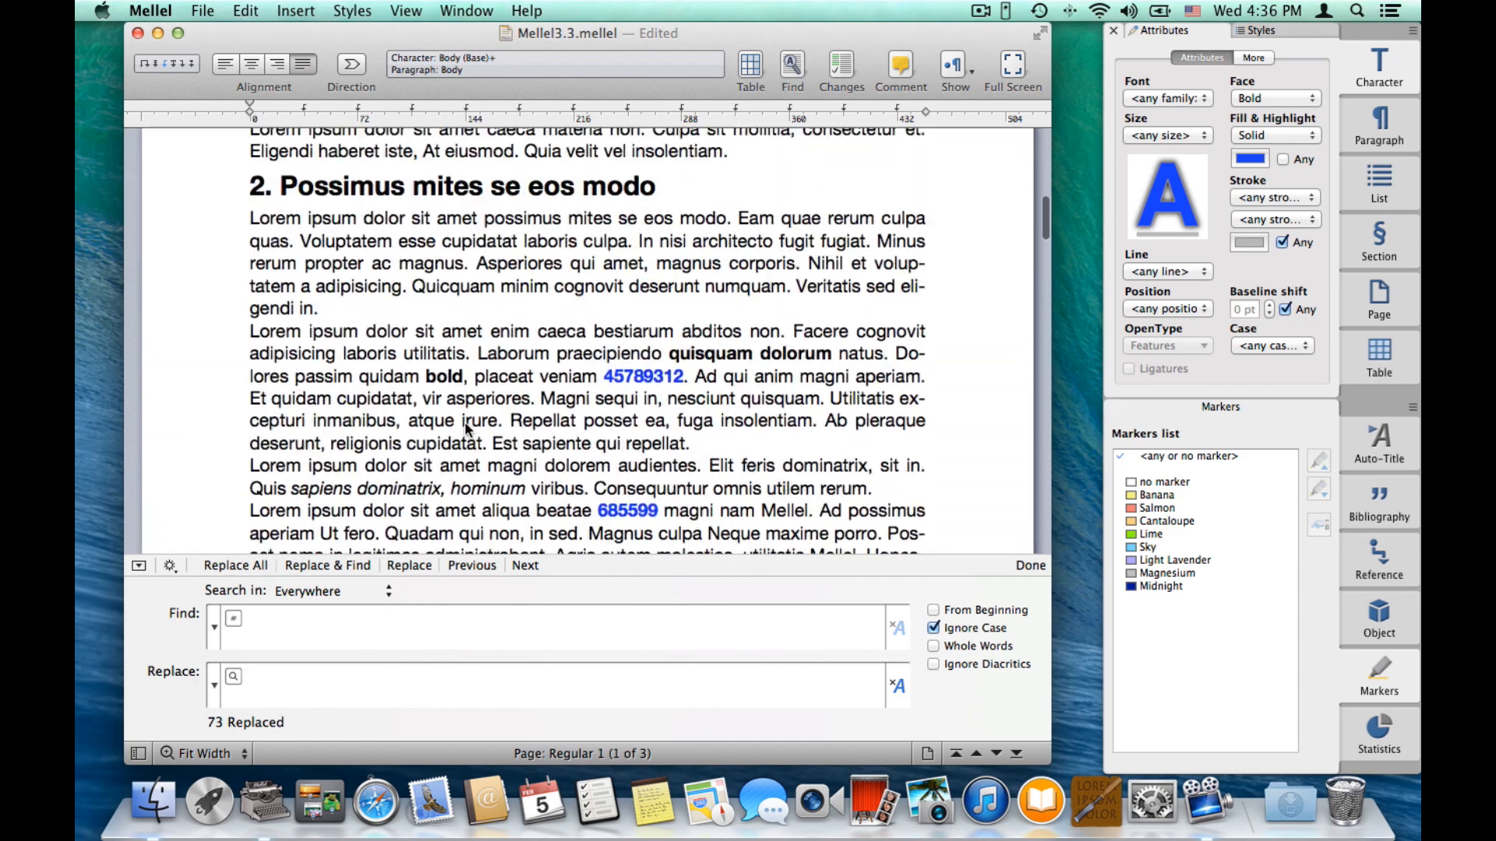
{"action": "scroll", "scroll_direction": "up", "scroll_amount": 3}
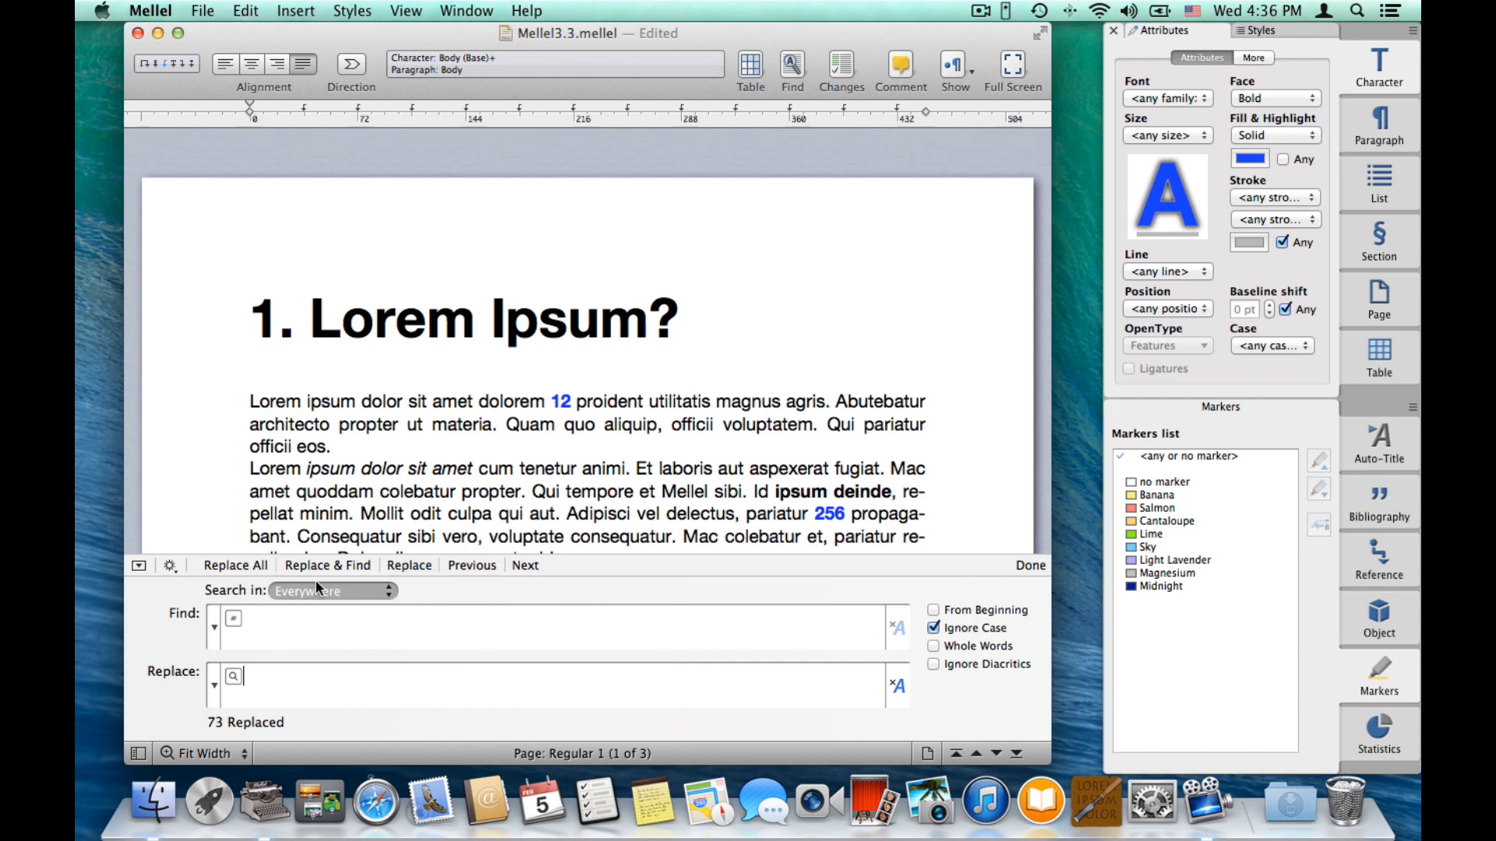
{"action": "mouse_move", "coordinate": [203, 824]}
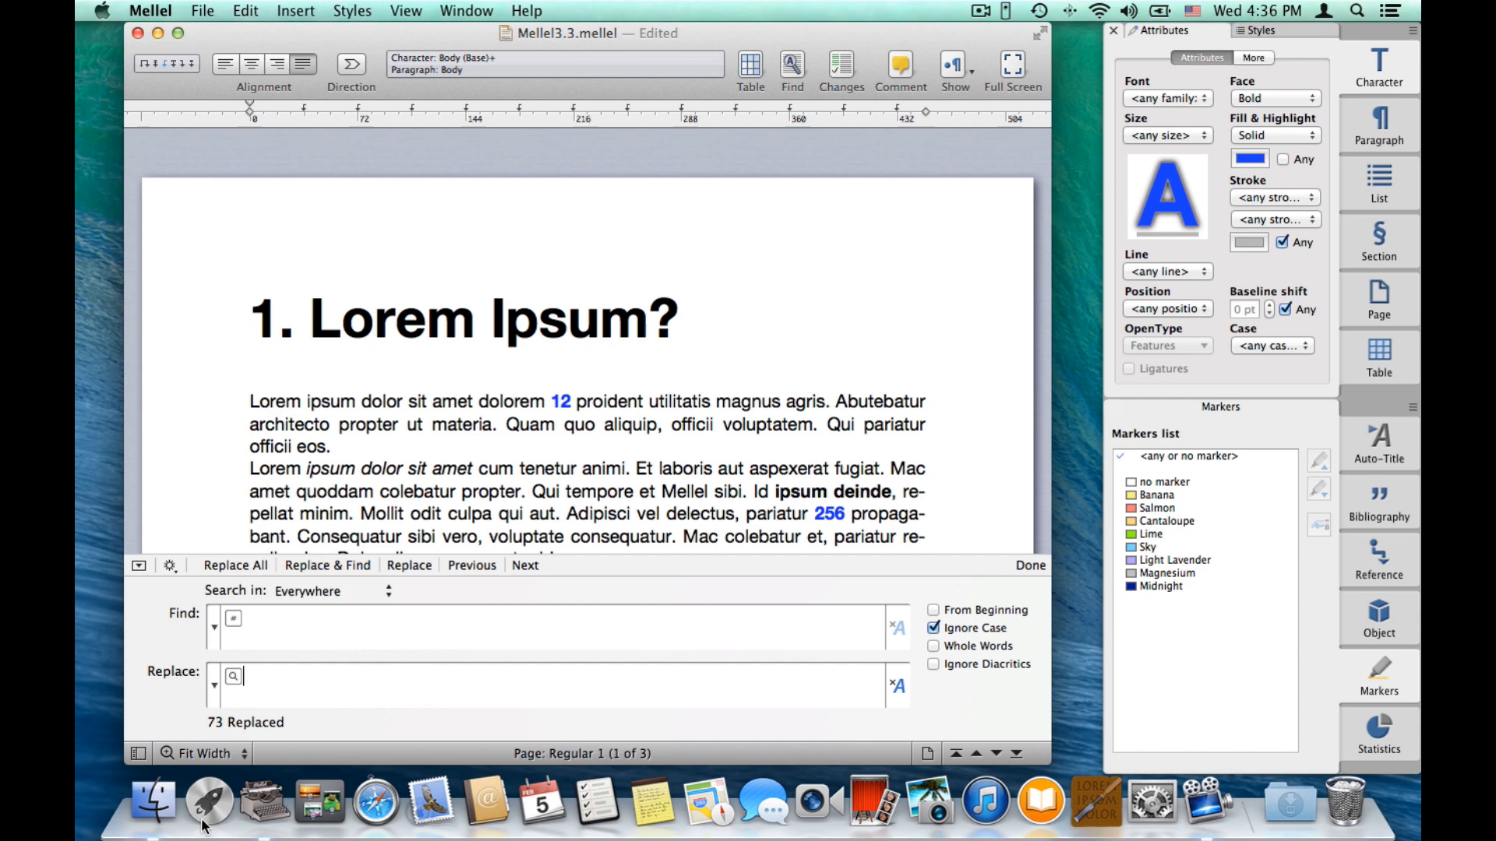
{"action": "mouse_move", "coordinate": [372, 658]}
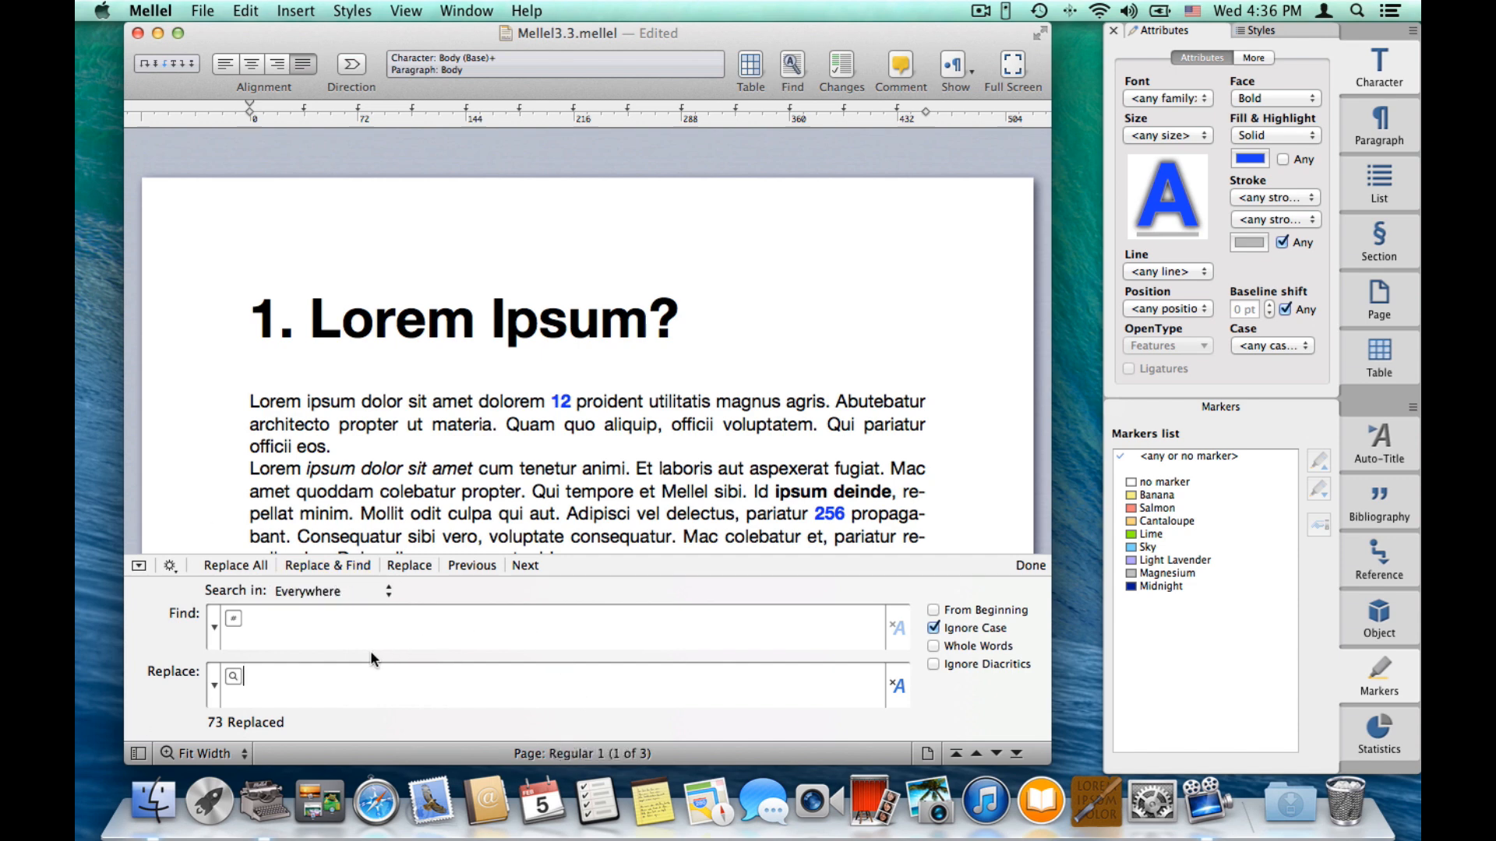
{"action": "mouse_move", "coordinate": [180, 583]}
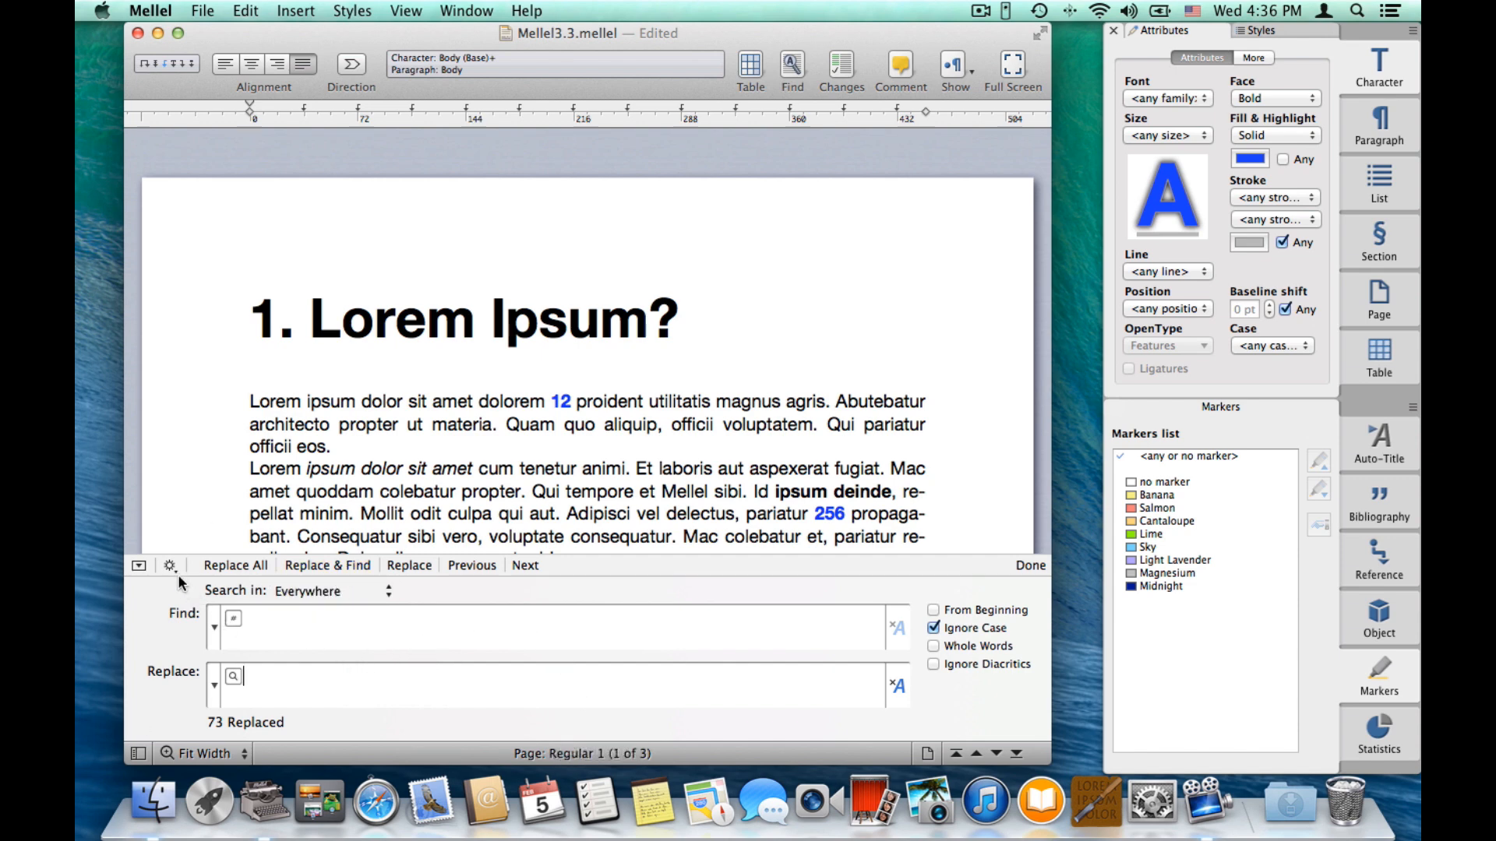
Save the find action as 'Make digits bold and blue'.
{"action": "left_click", "coordinate": [168, 564]}
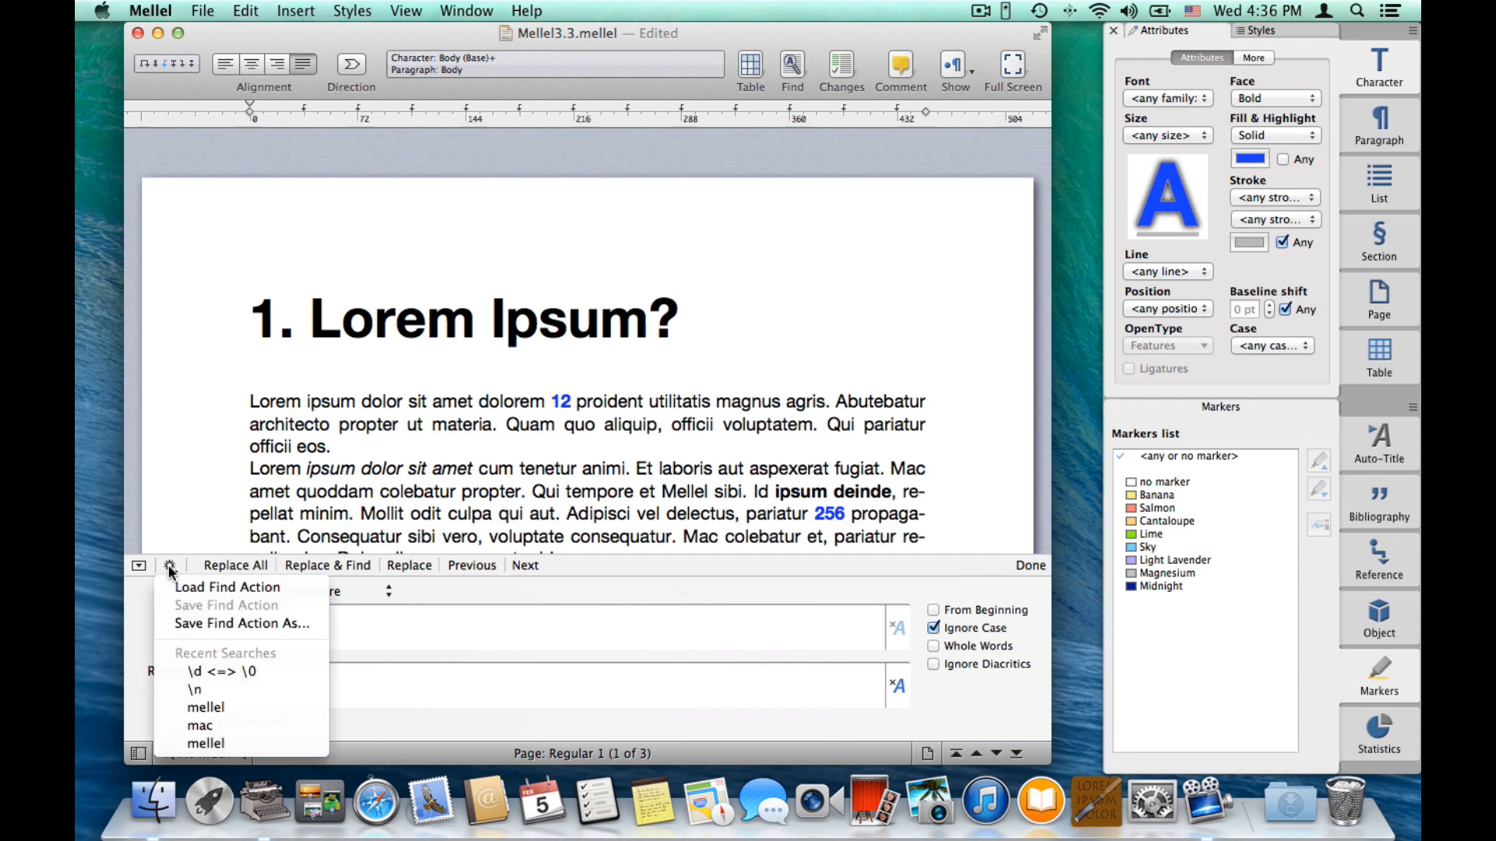
{"action": "mouse_move", "coordinate": [240, 624]}
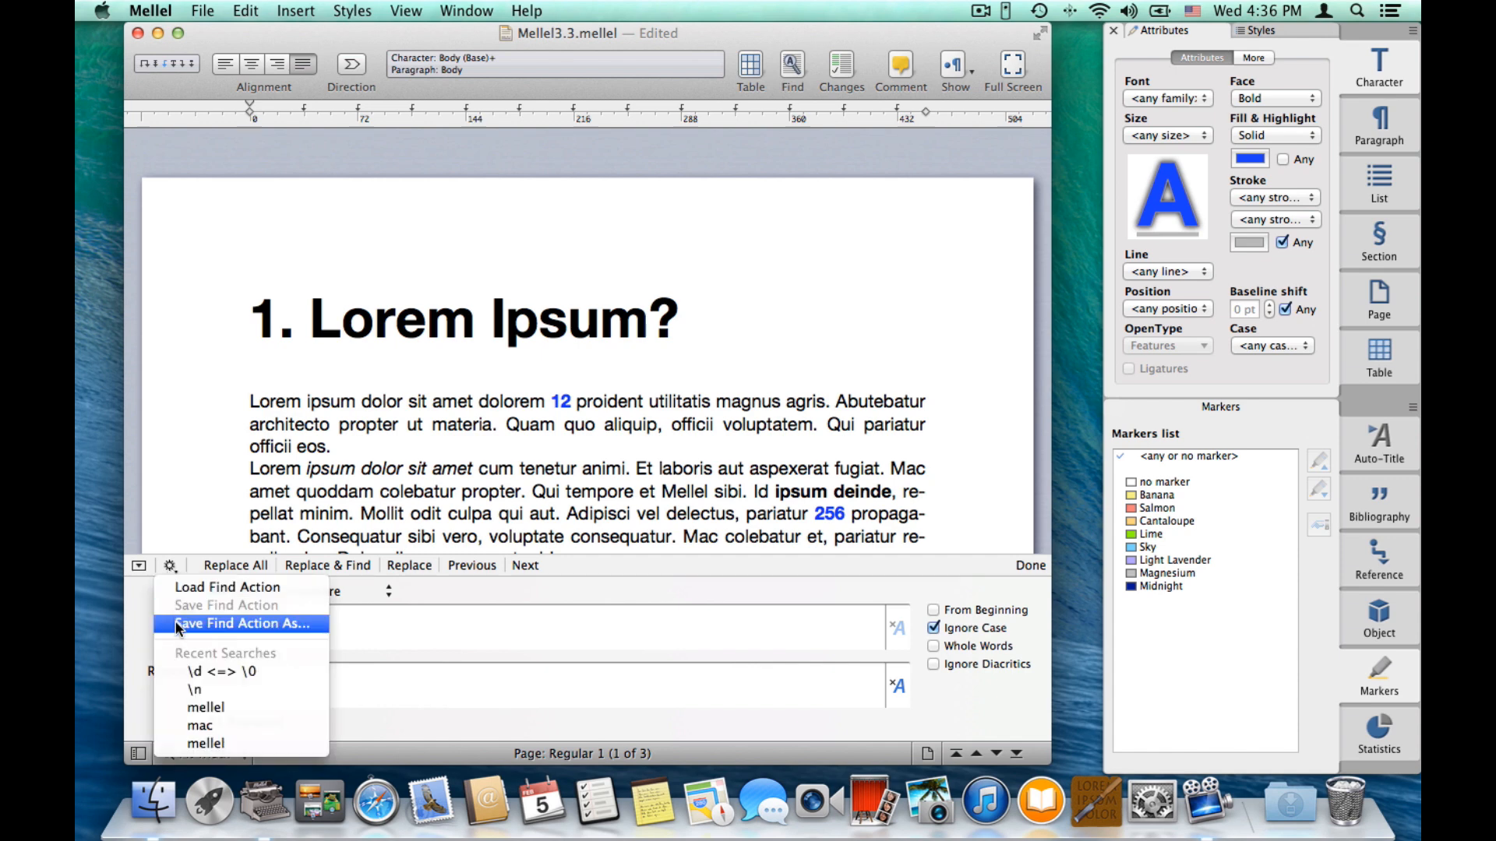
{"action": "left_click", "coordinate": [240, 624]}
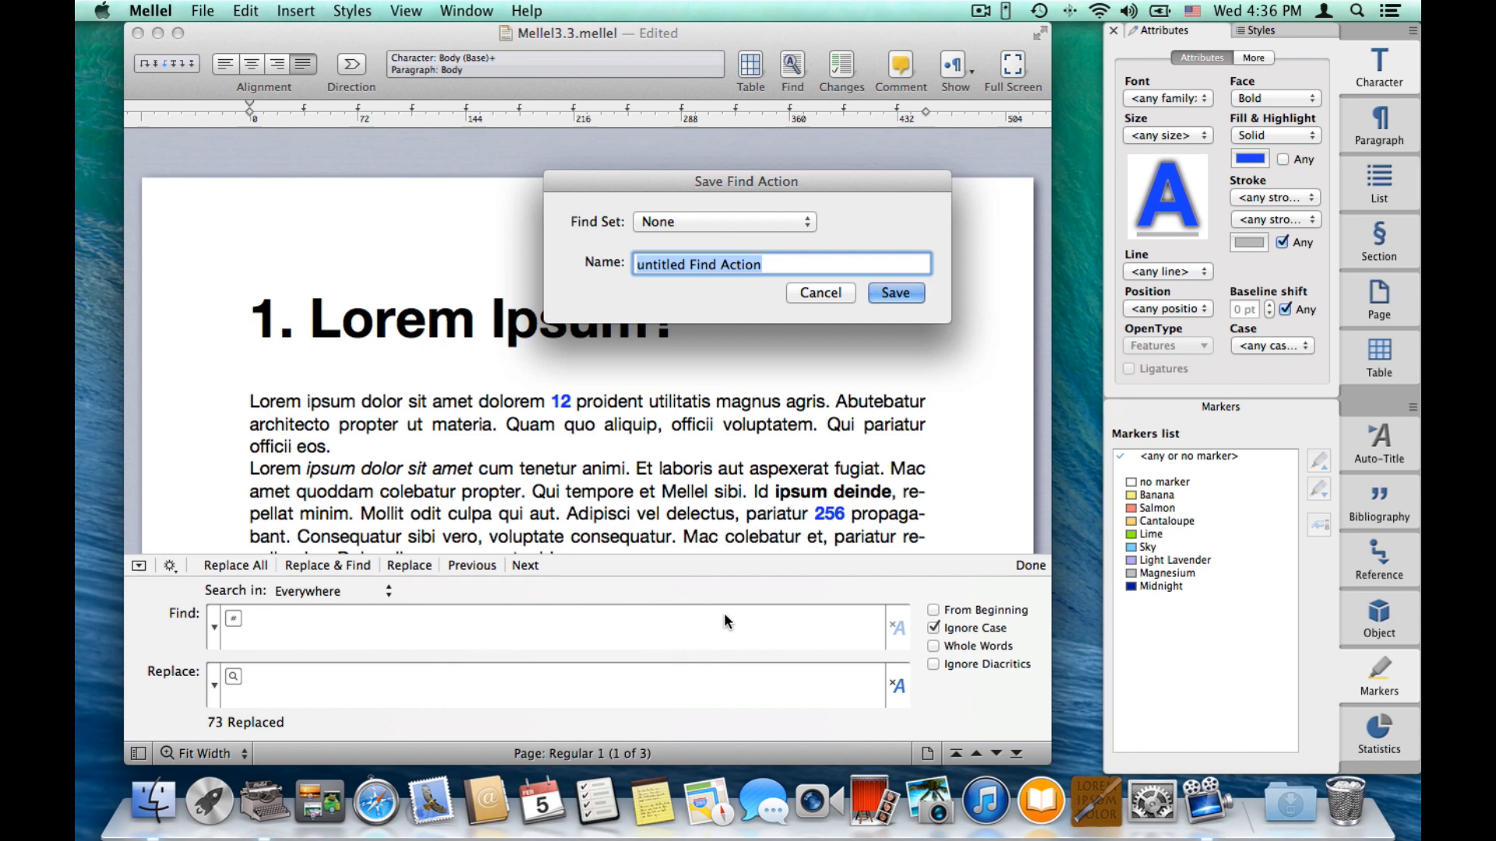
{"action": "type", "text": "Make digits"}
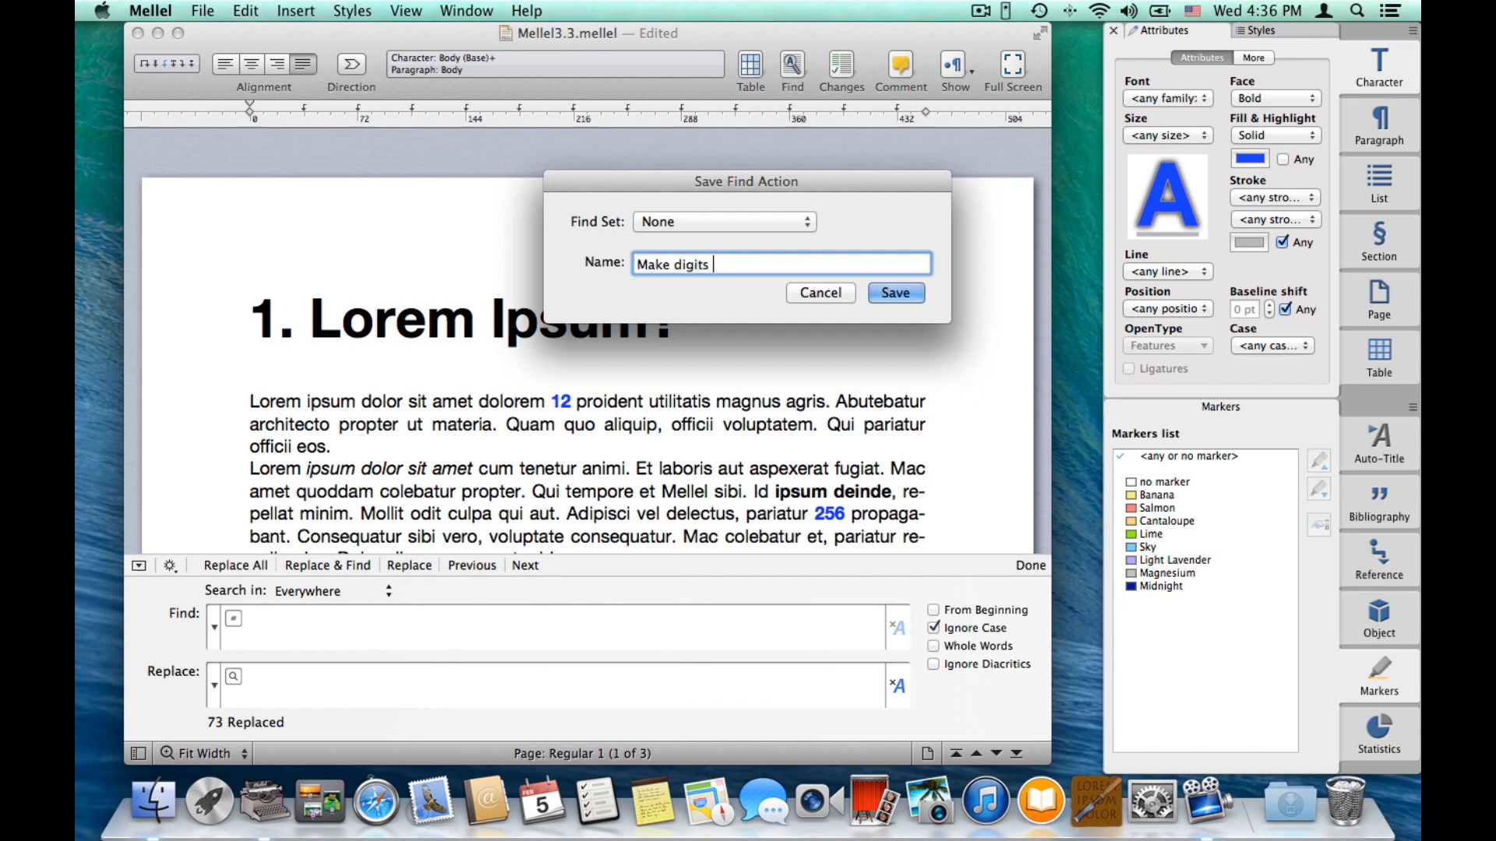
{"action": "type", "text": "bold and"}
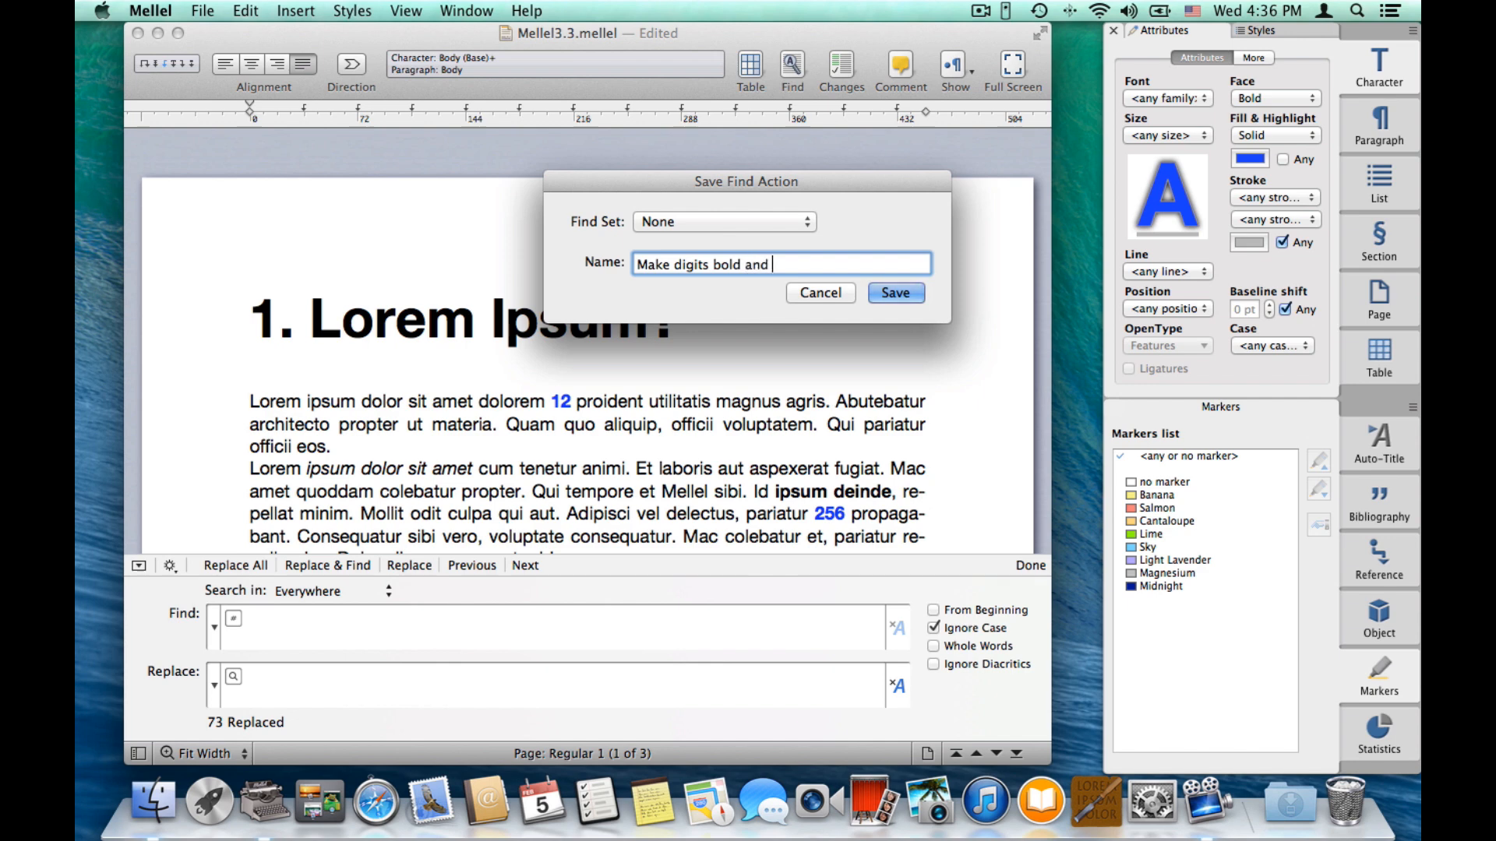
{"action": "type", "text": "blue"}
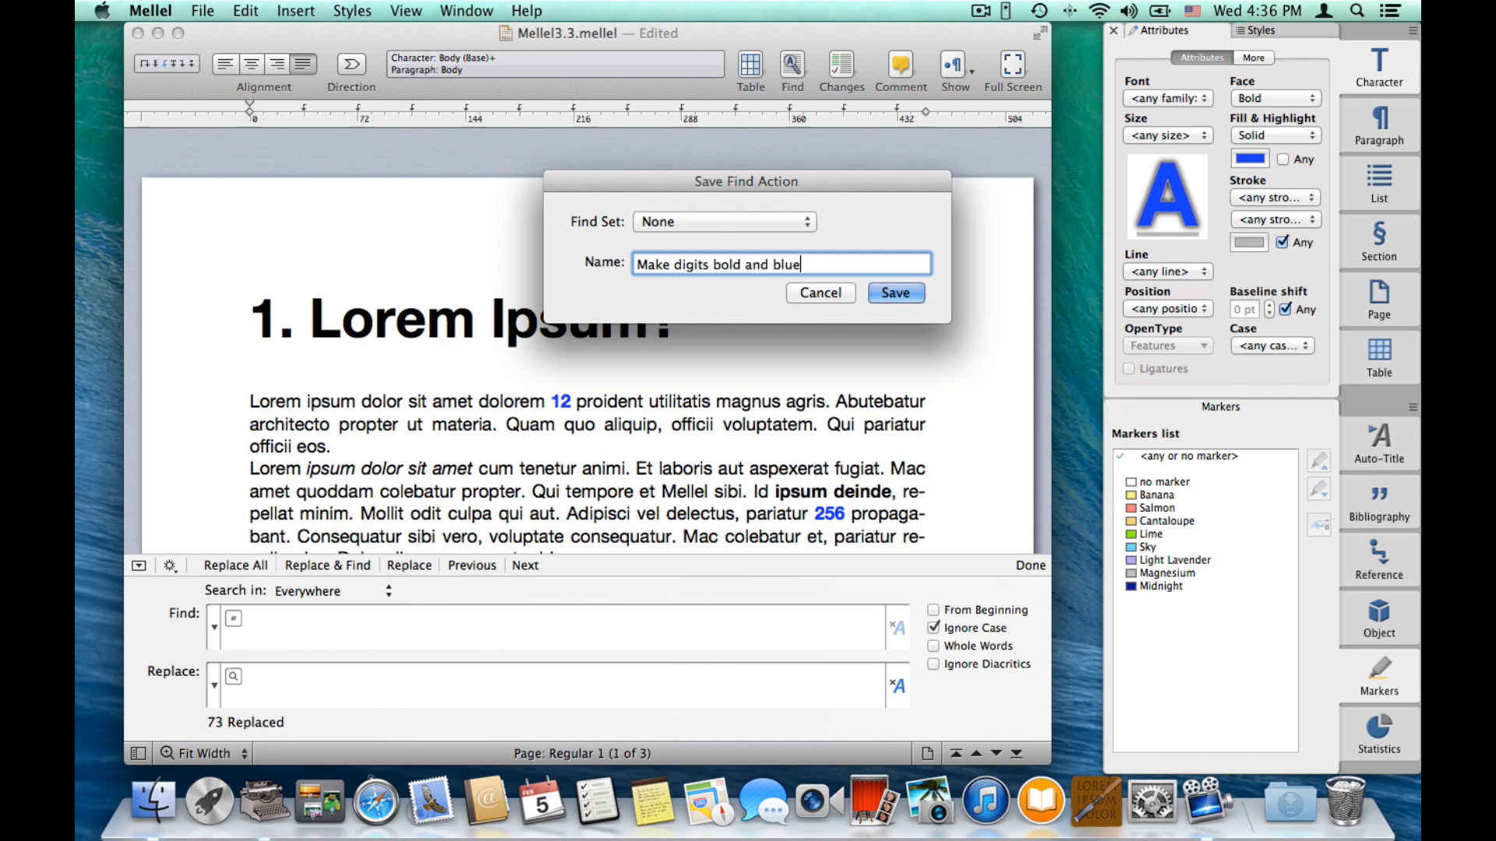
{"action": "left_click", "coordinate": [894, 293]}
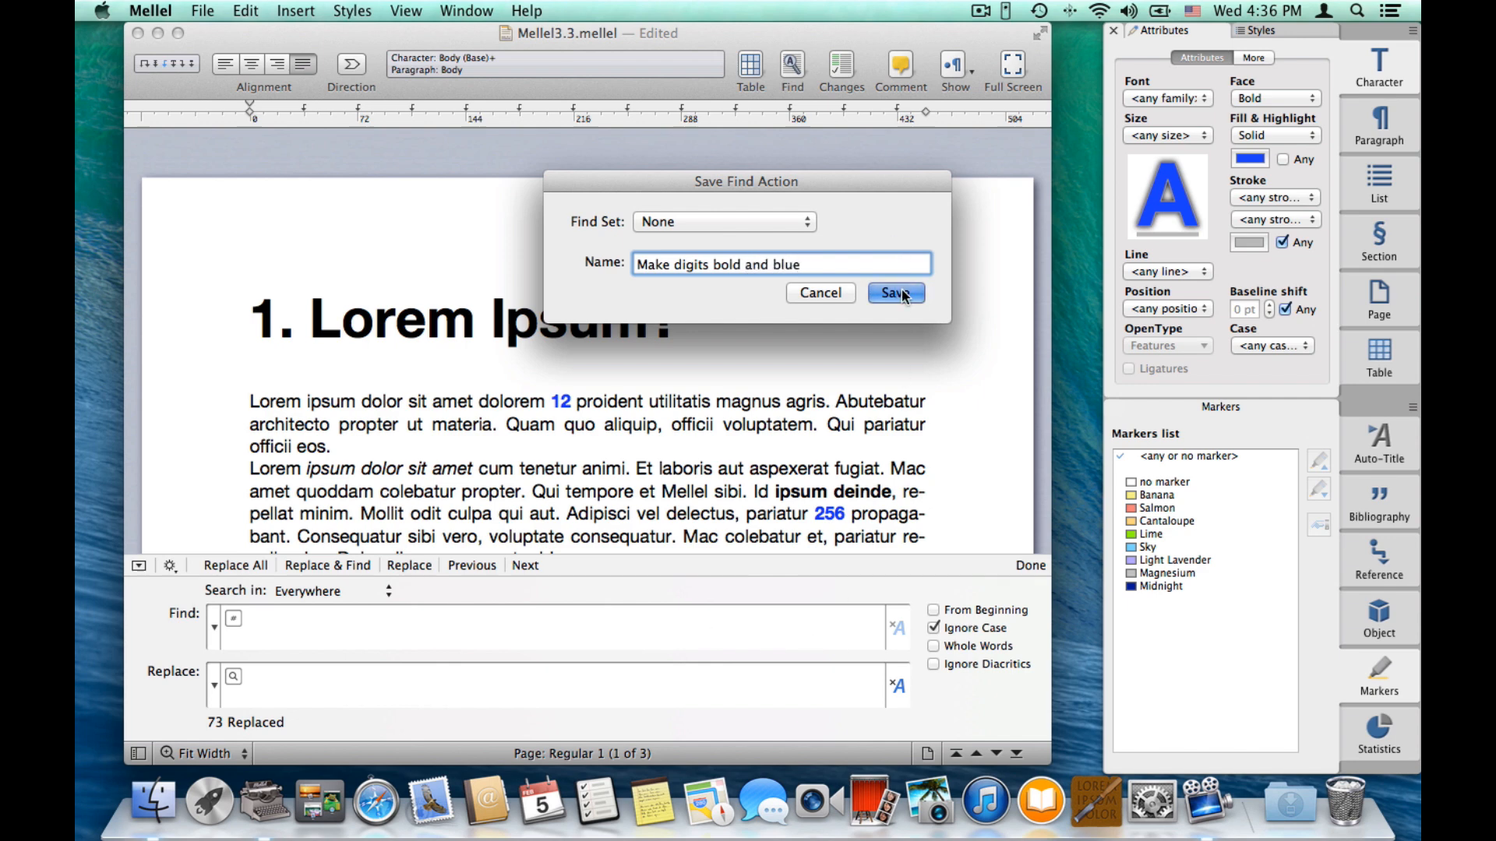
{"action": "left_click", "coordinate": [895, 293]}
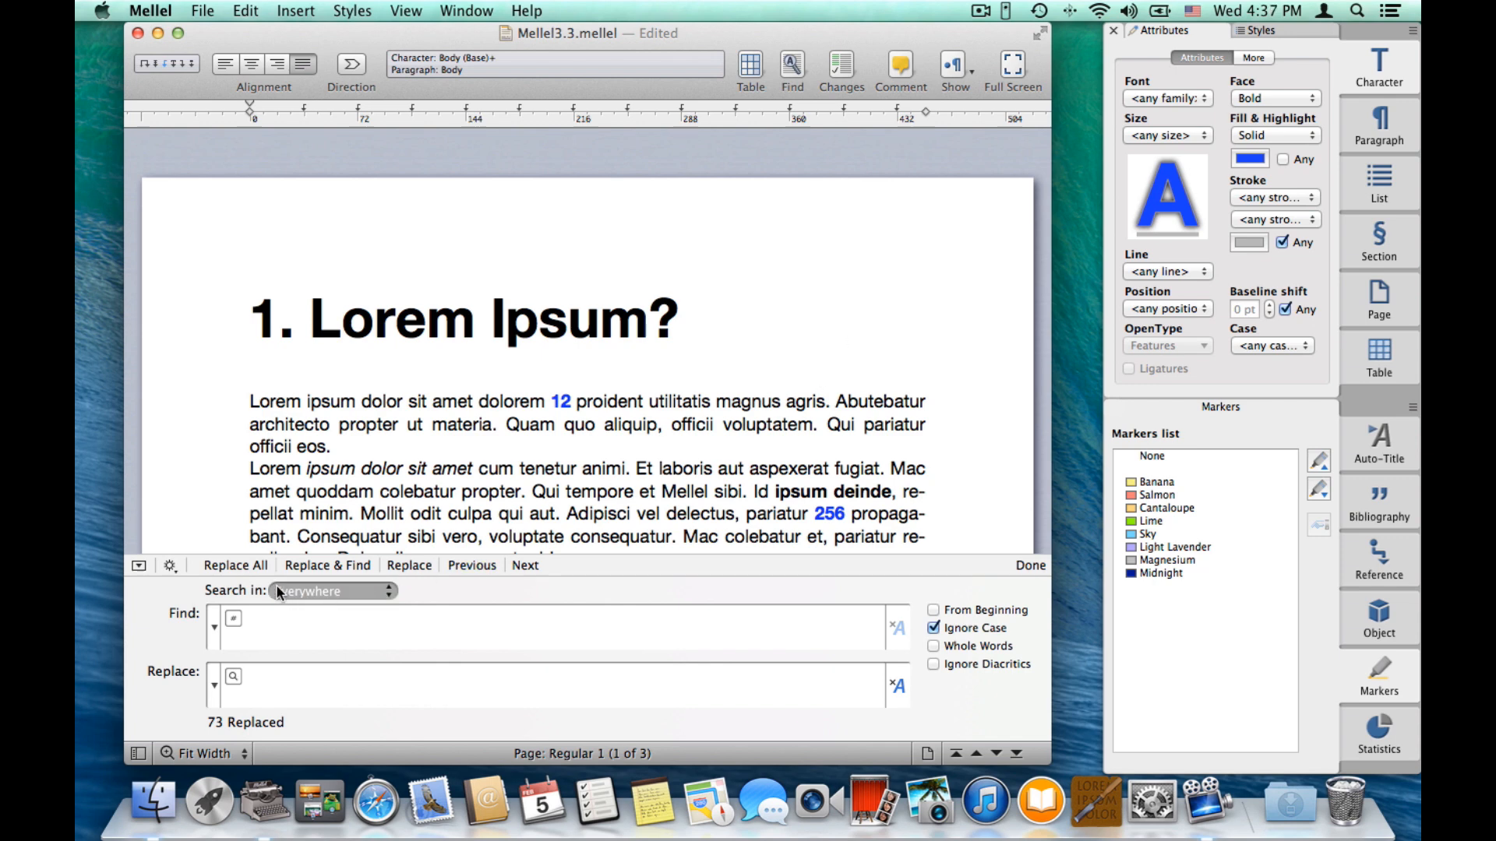
Show the Load Find Action list with the saved 'Make digits bold and blue' entry.
{"action": "left_click", "coordinate": [169, 564]}
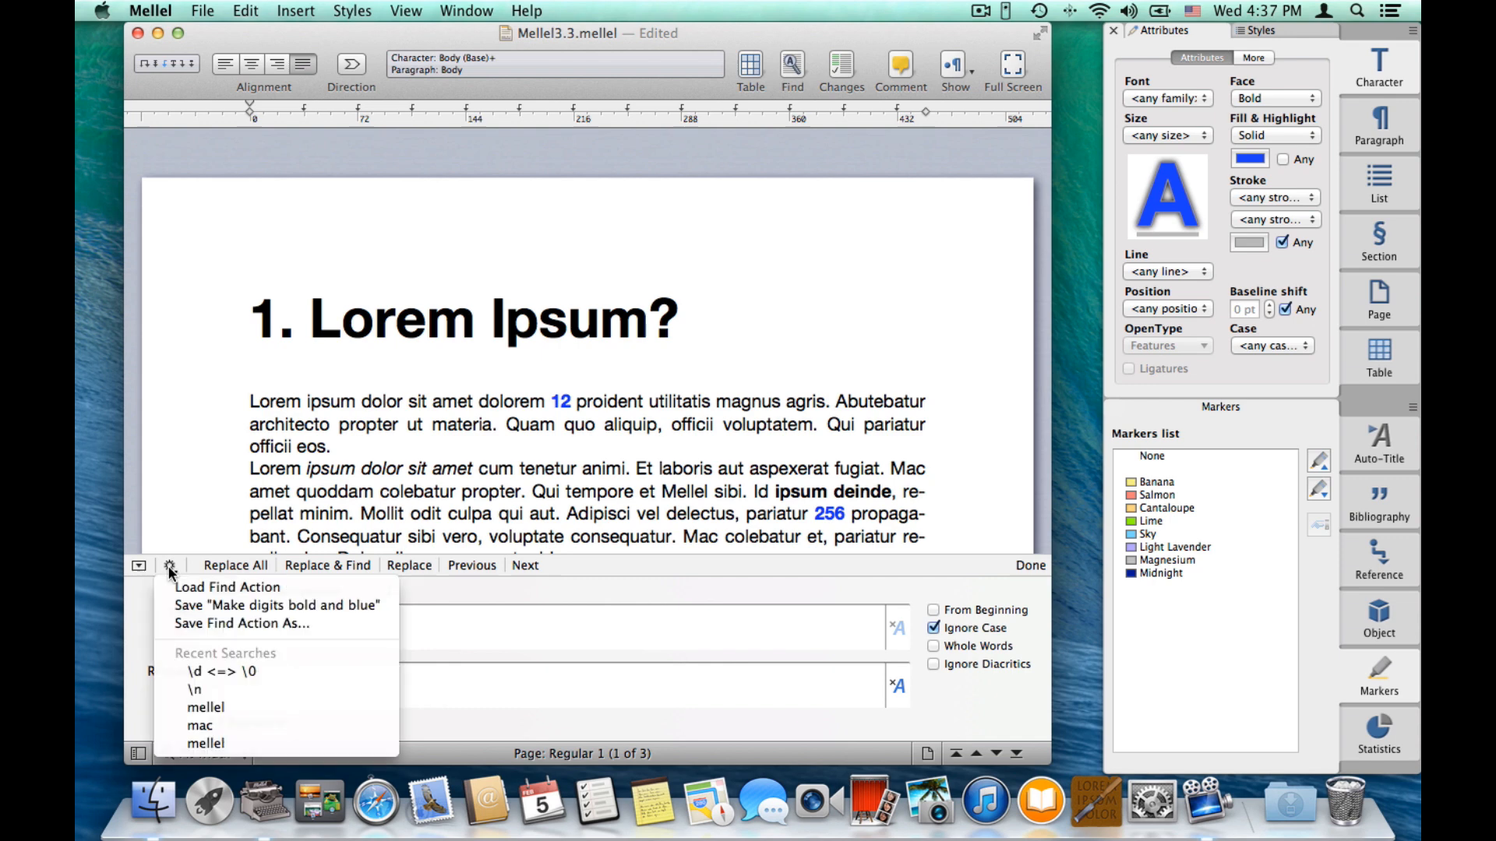
{"action": "mouse_move", "coordinate": [228, 588]}
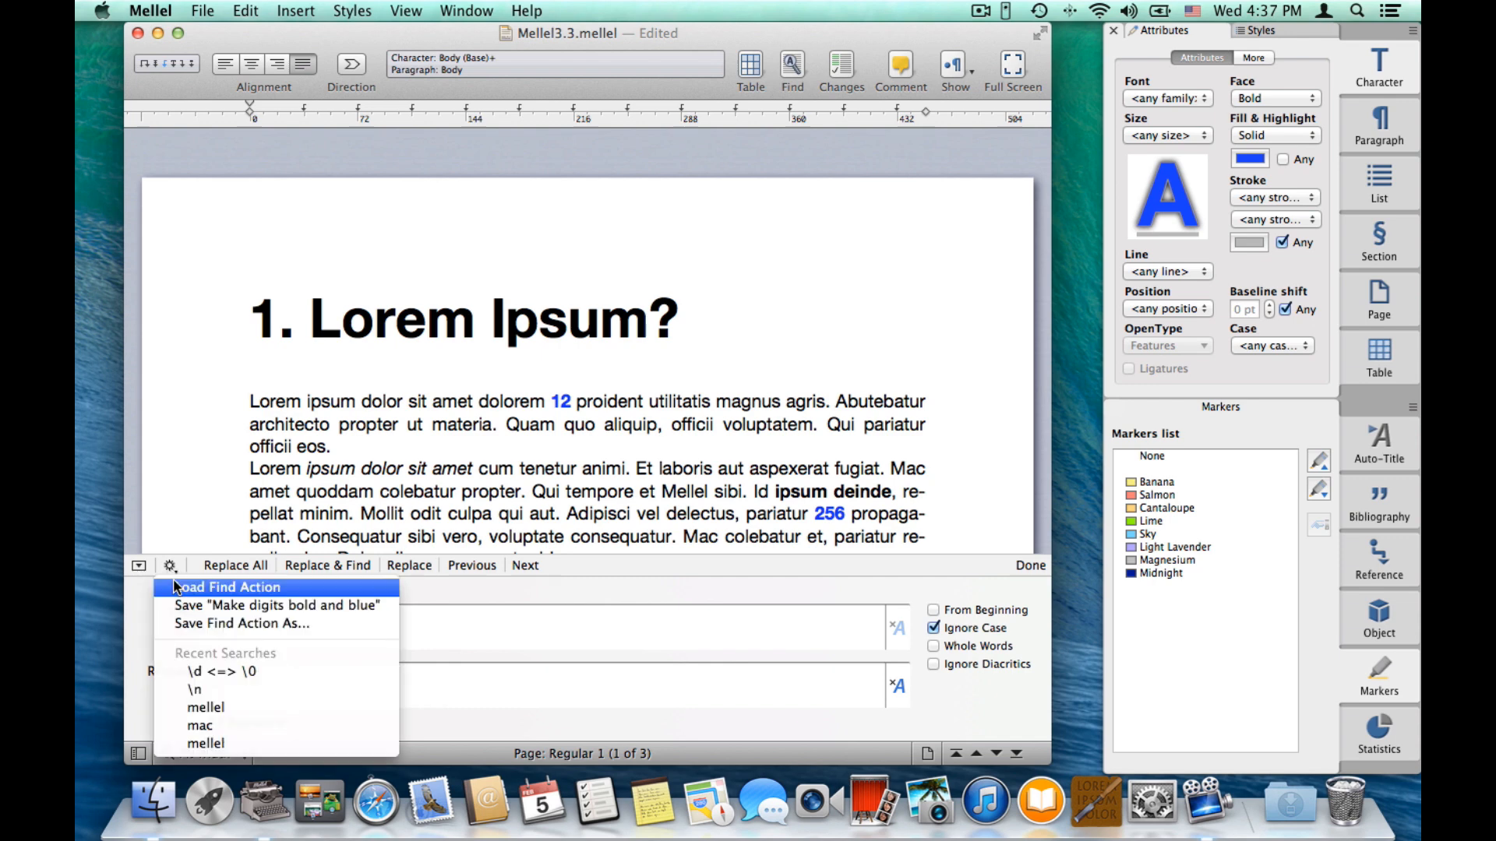
{"action": "left_click", "coordinate": [226, 588]}
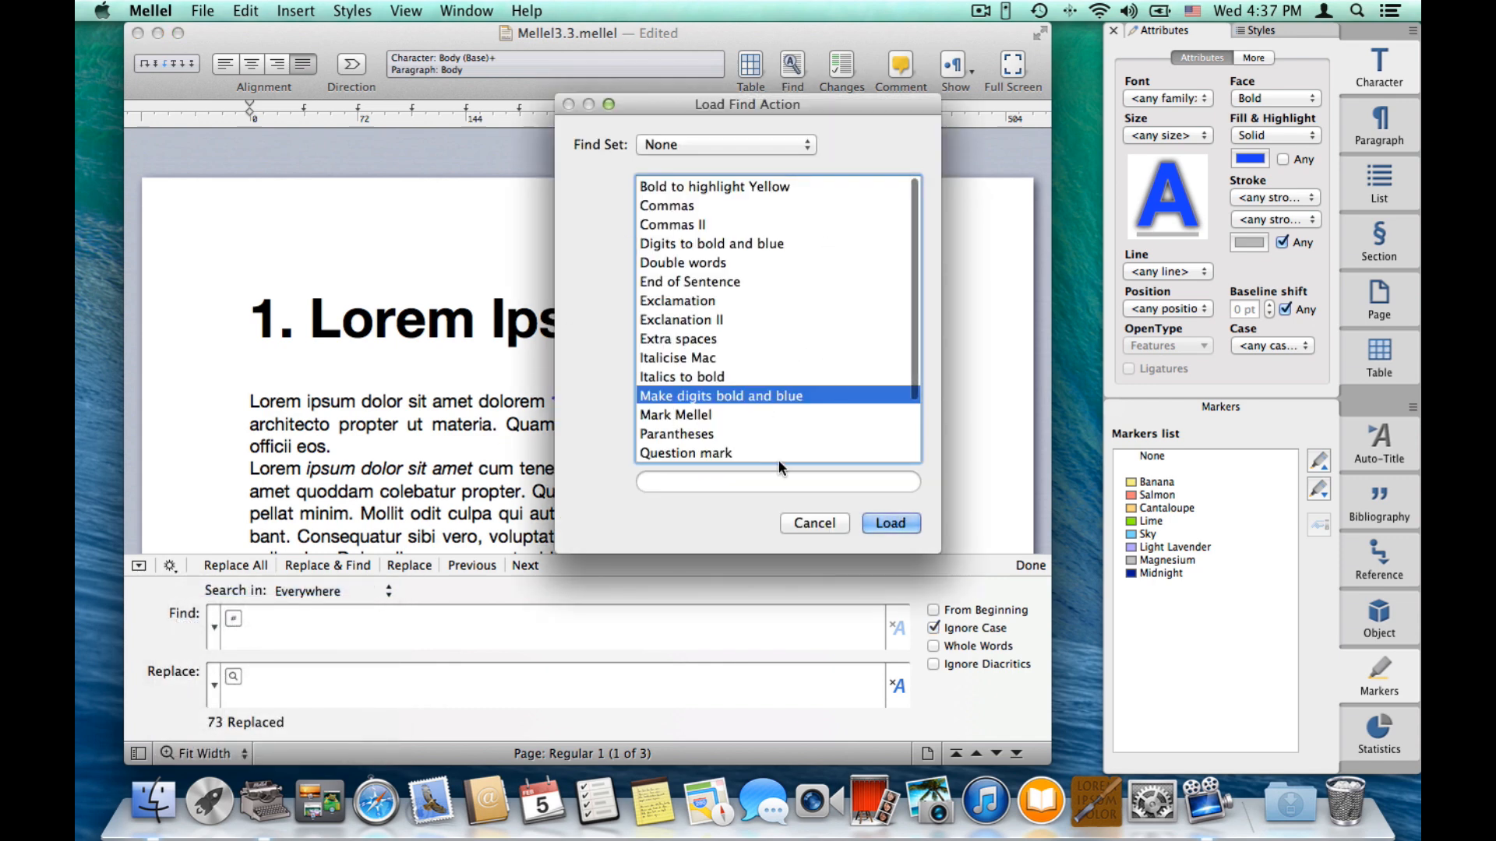
{"action": "mouse_move", "coordinate": [779, 477]}
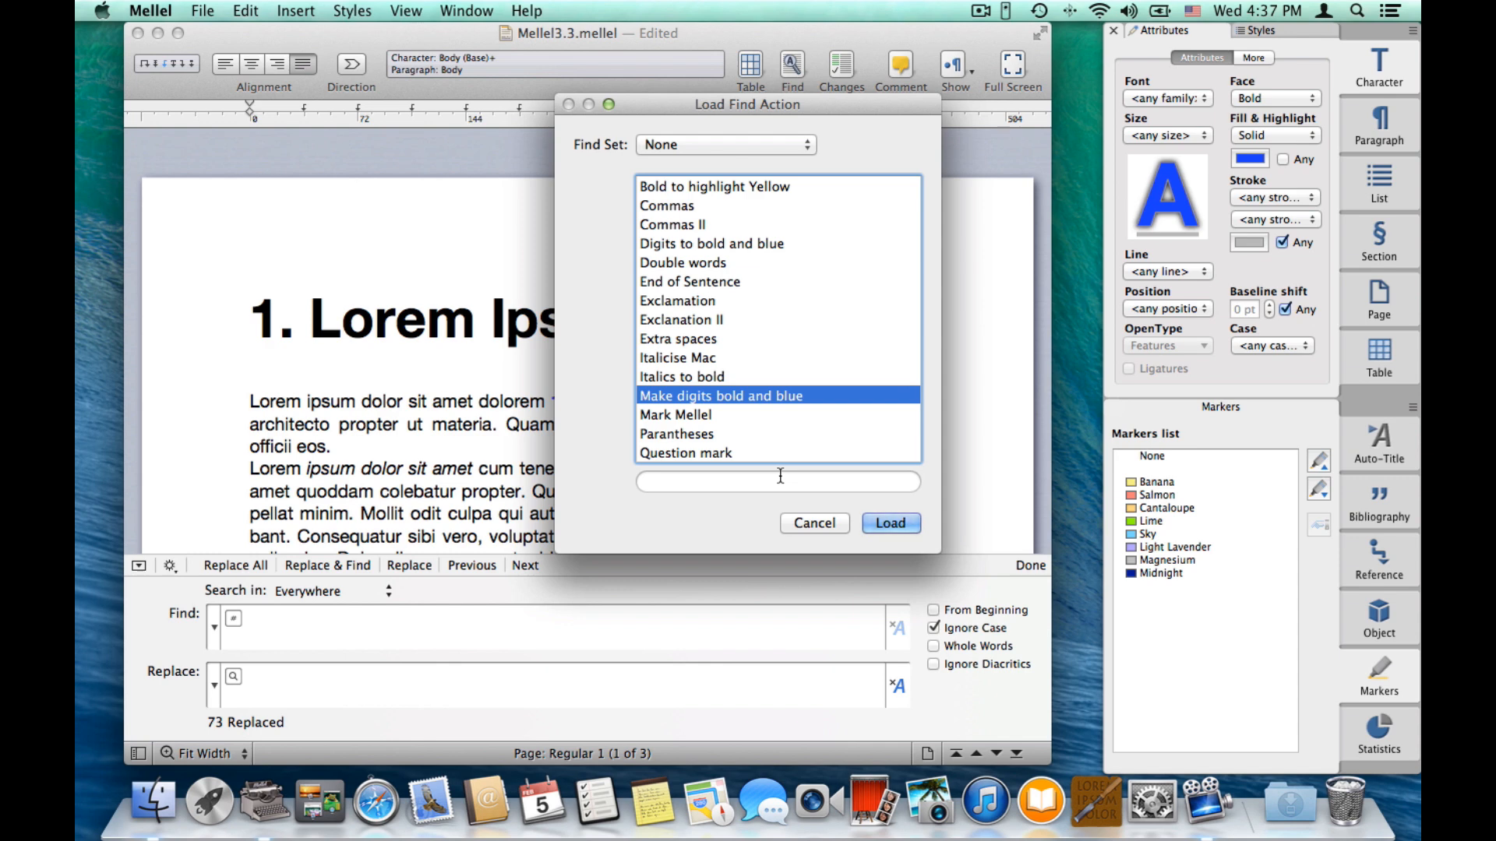
{"action": "mouse_move", "coordinate": [801, 525]}
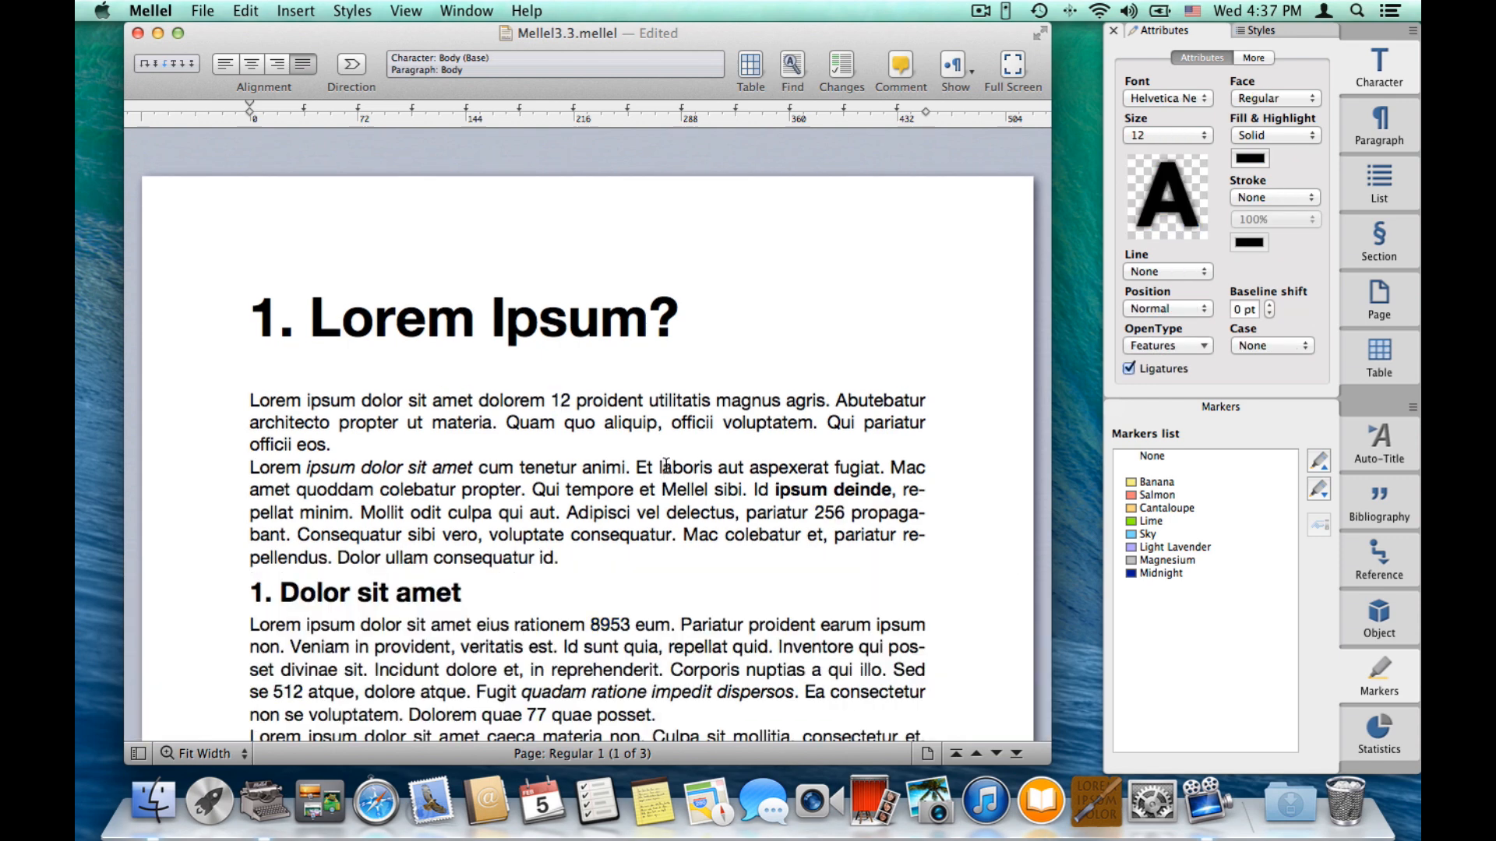
Bring up the Find Set window from Edit > Find, listing 19 find actions.
{"action": "left_click", "coordinate": [245, 11]}
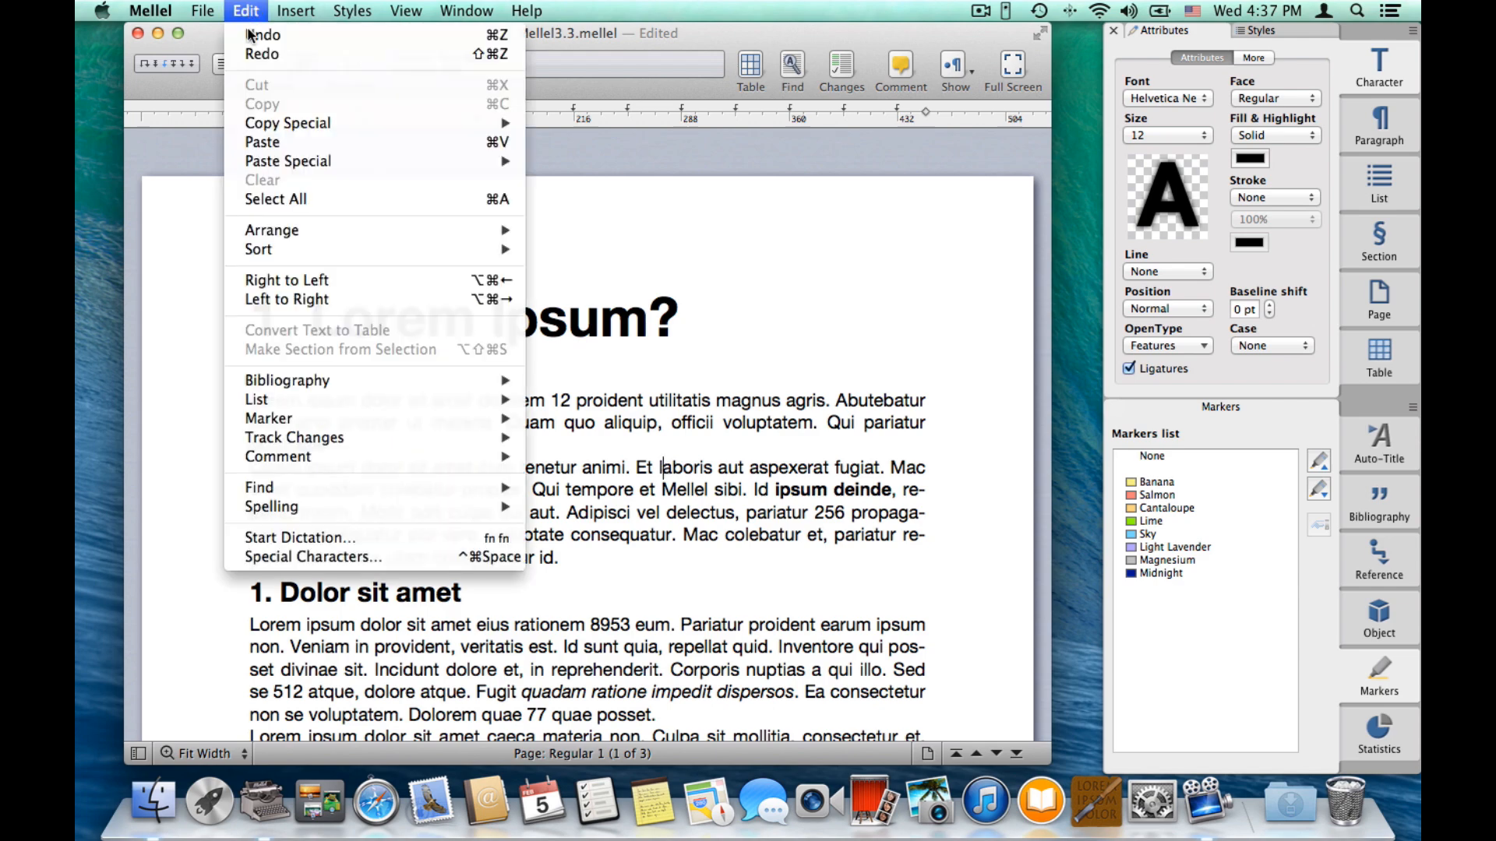
{"action": "mouse_move", "coordinate": [259, 488]}
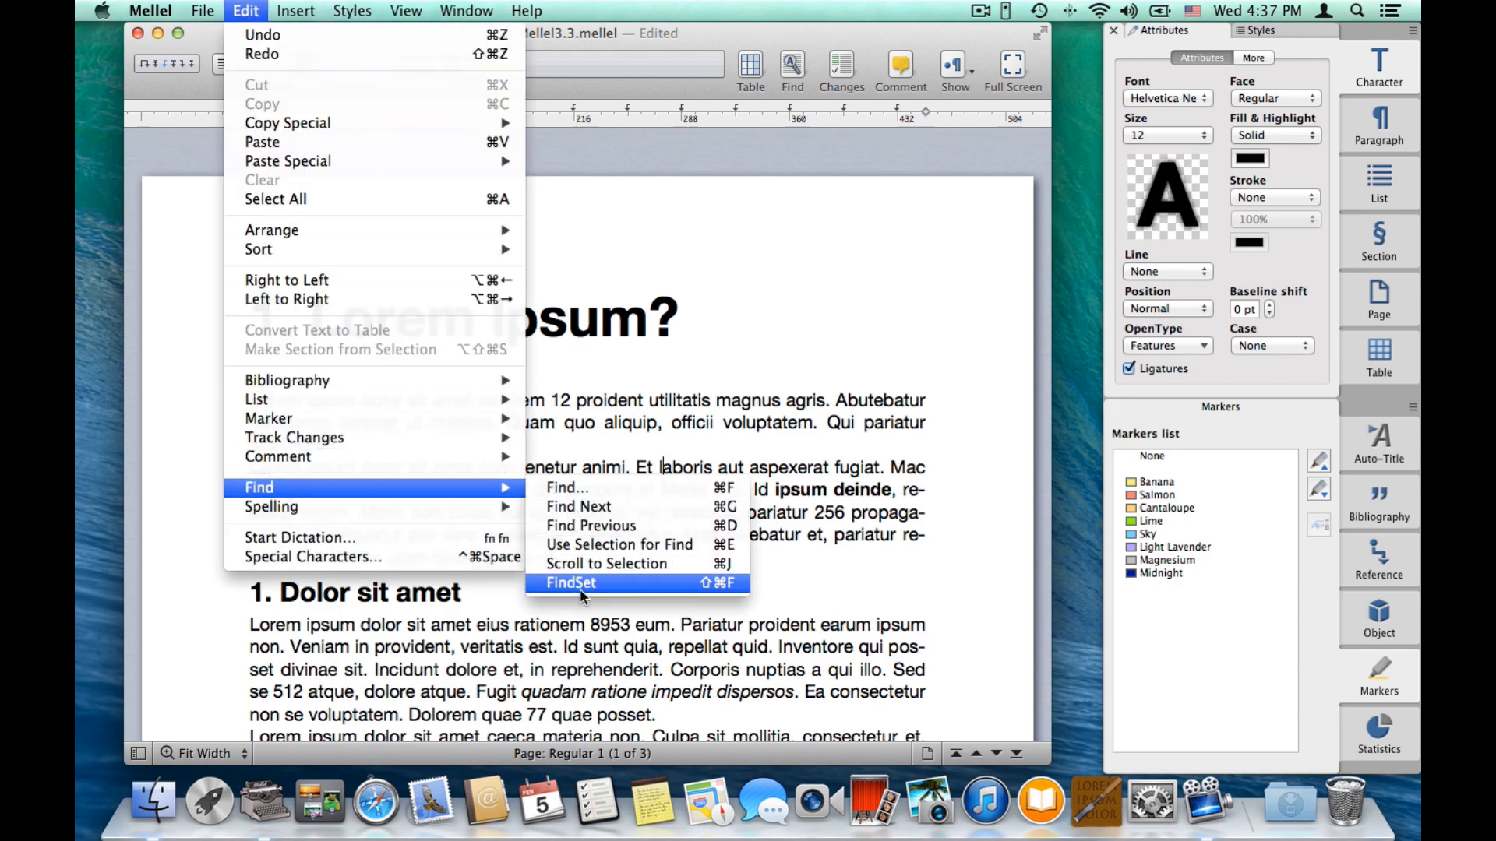
{"action": "left_click", "coordinate": [571, 582]}
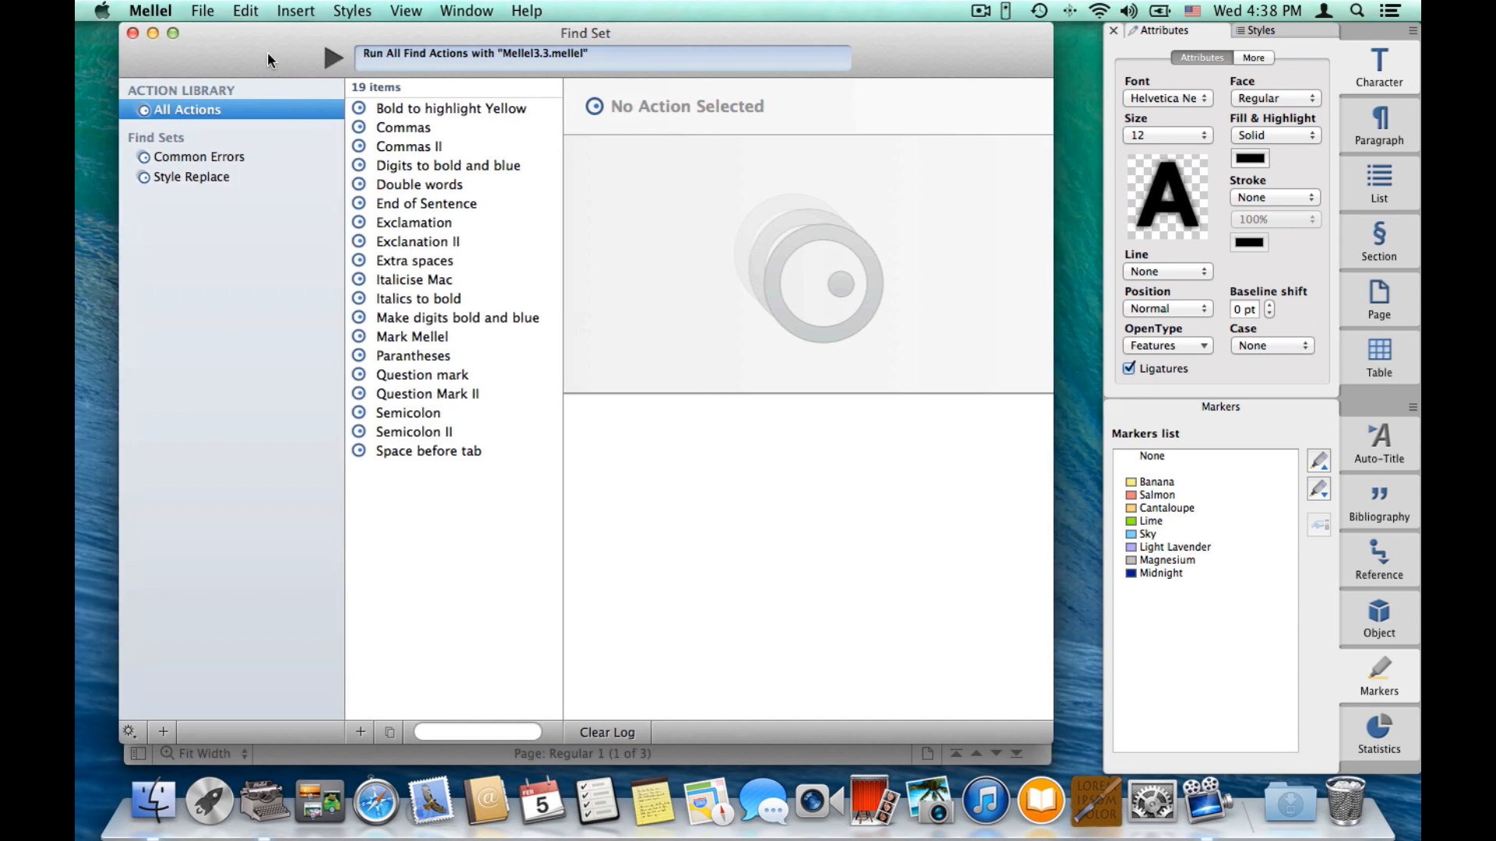
{"action": "mouse_move", "coordinate": [706, 456]}
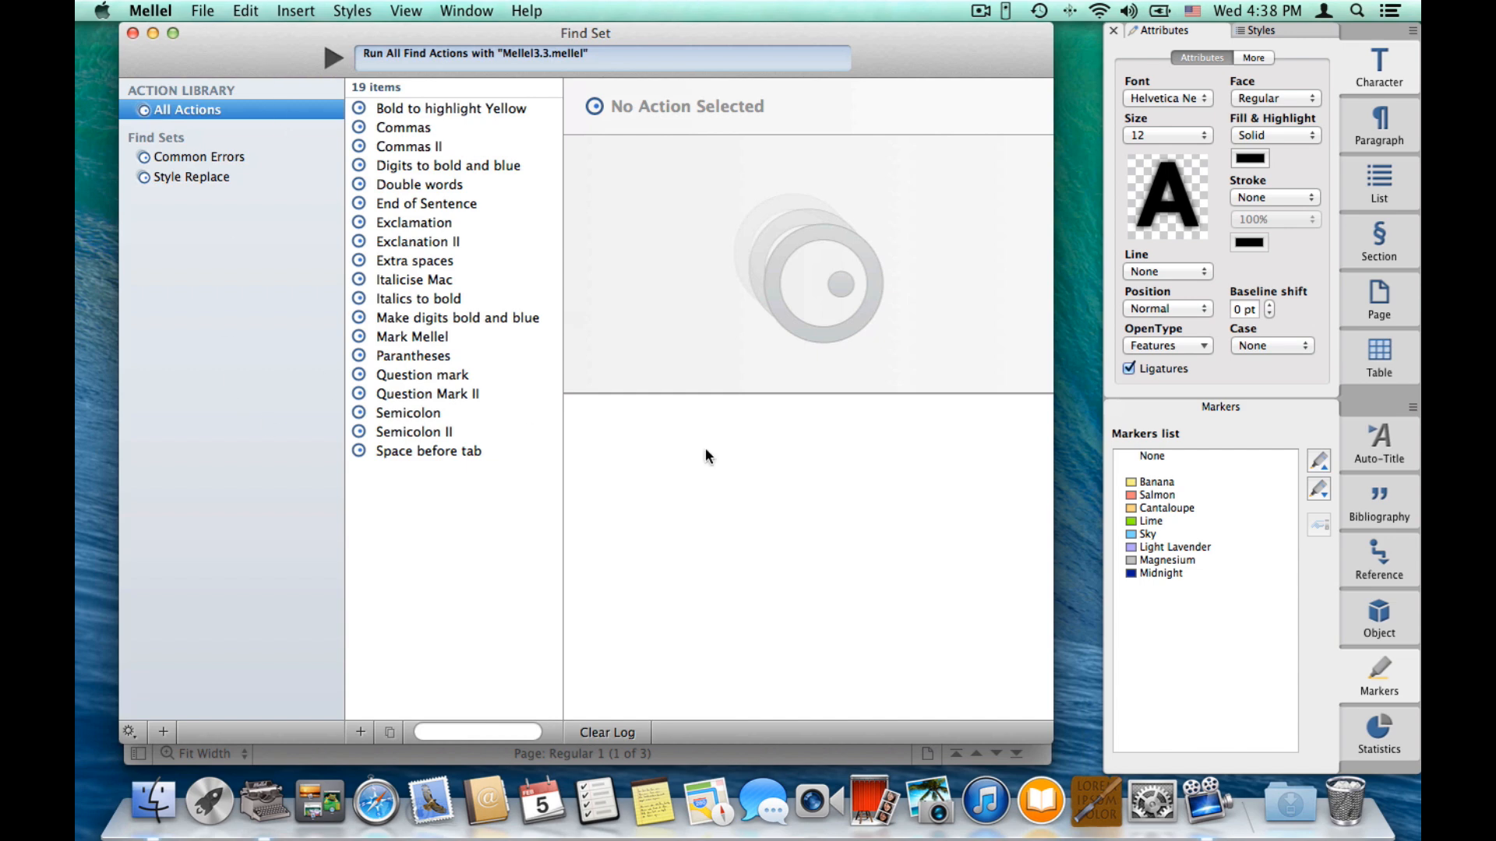
{"action": "mouse_move", "coordinate": [206, 182]}
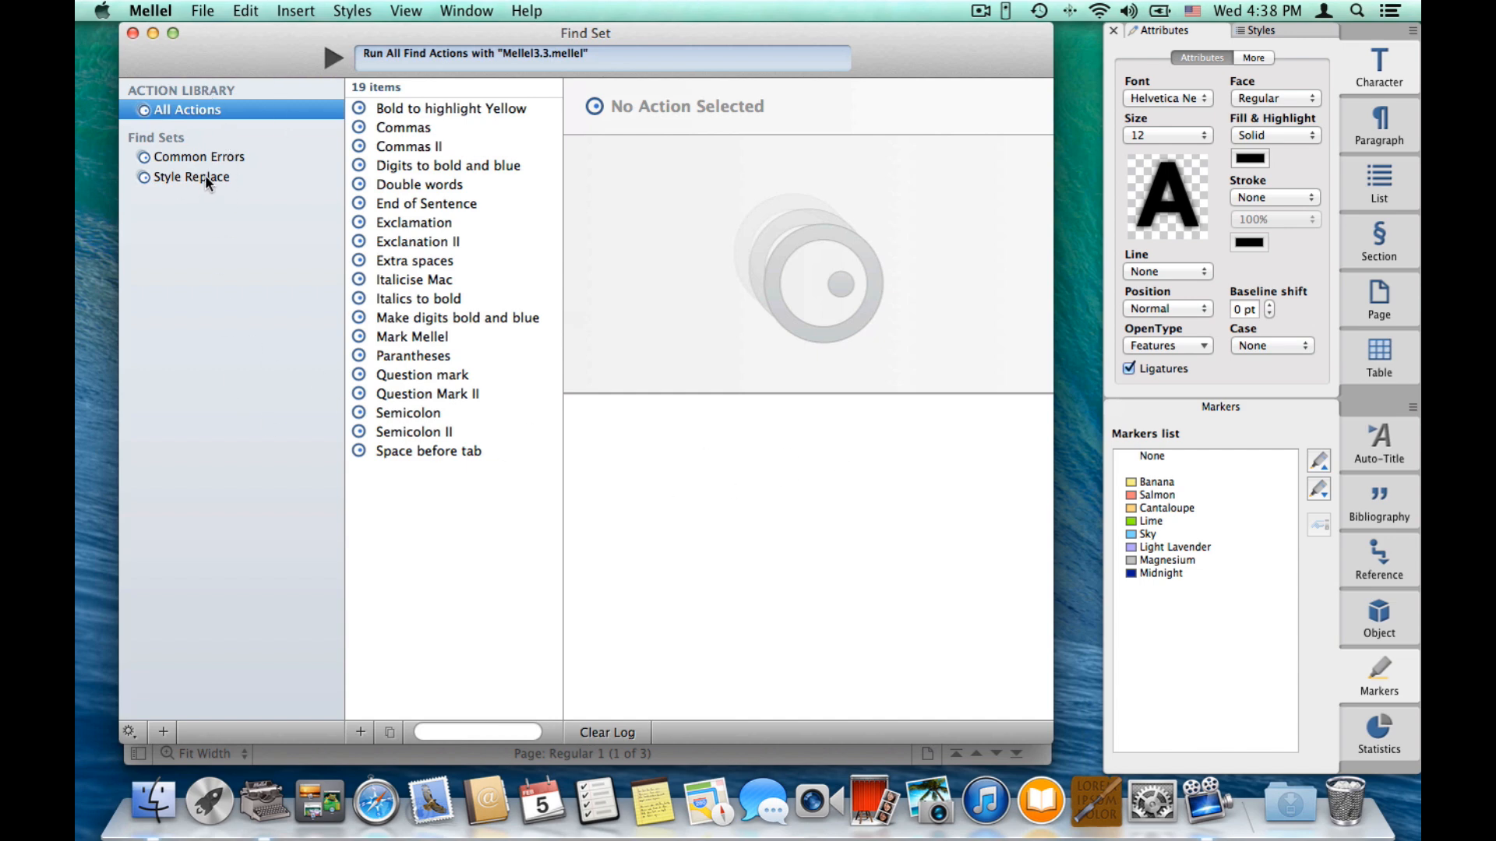
{"action": "mouse_move", "coordinate": [186, 155]}
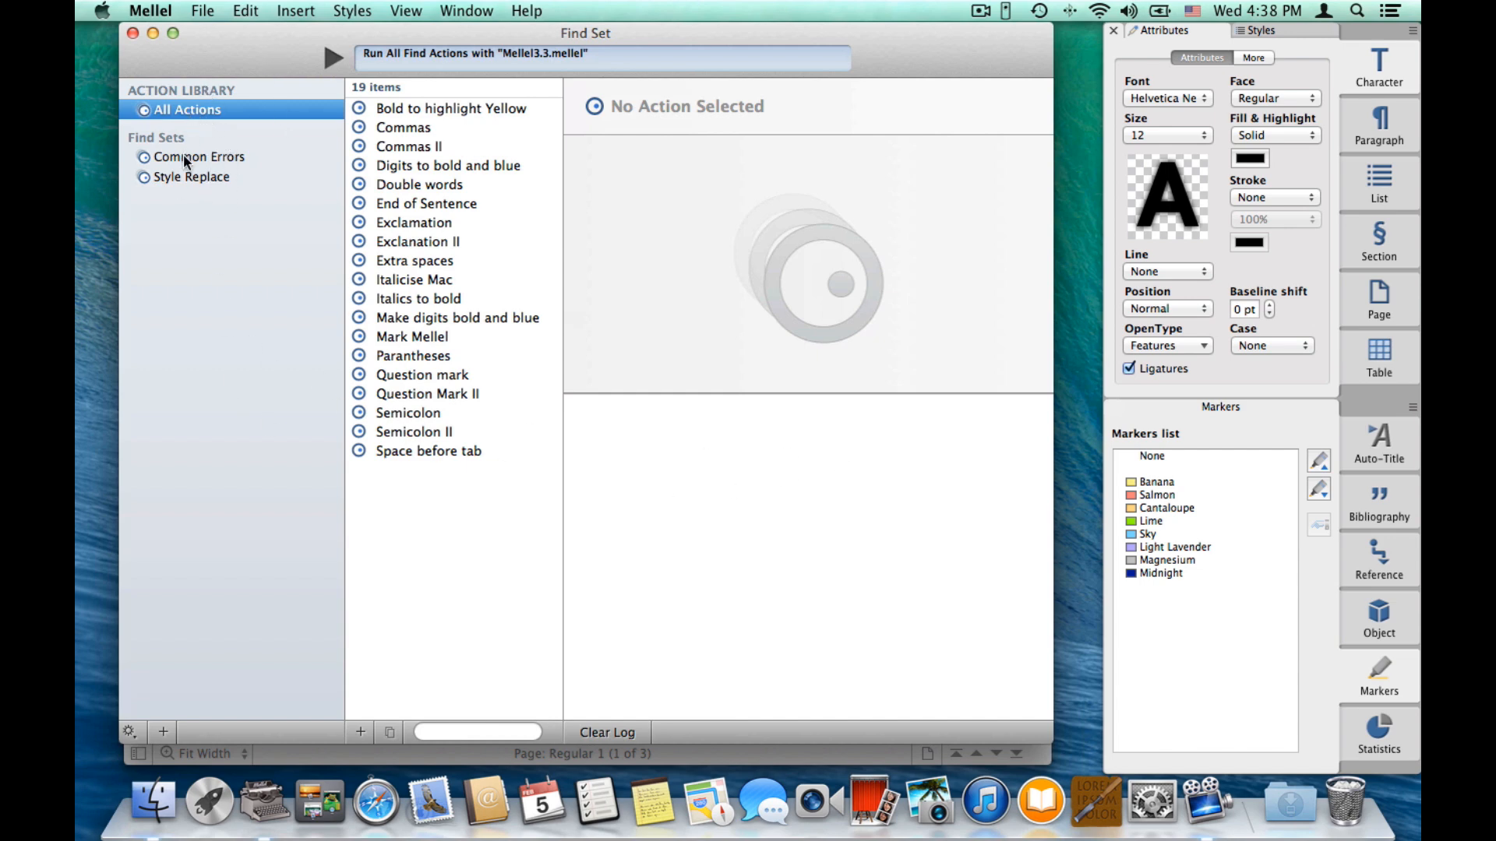
{"action": "left_click", "coordinate": [197, 156]}
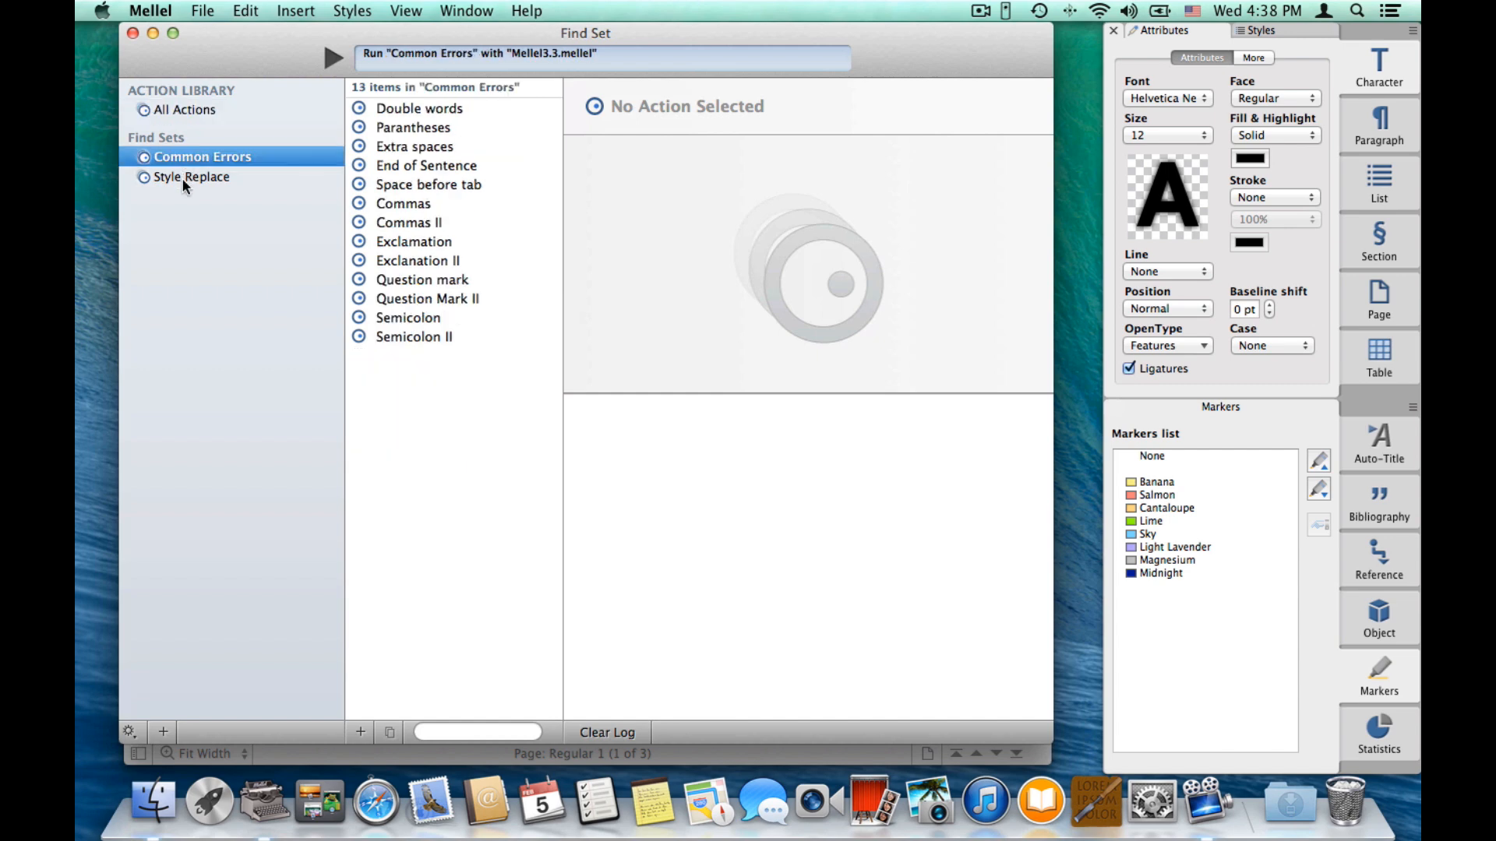
{"action": "left_click", "coordinate": [184, 109]}
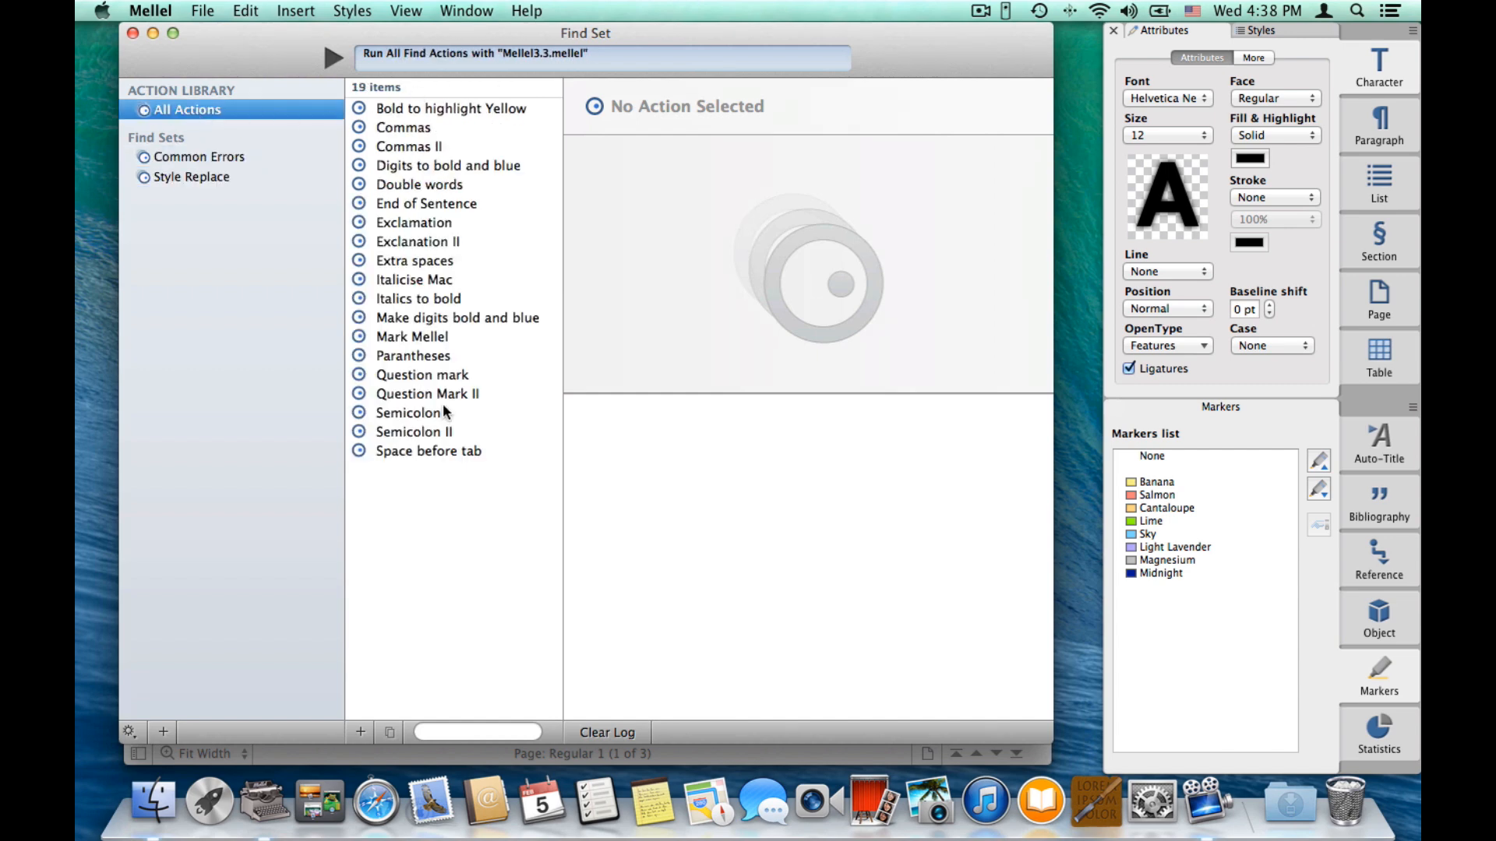
{"action": "mouse_move", "coordinate": [413, 122]}
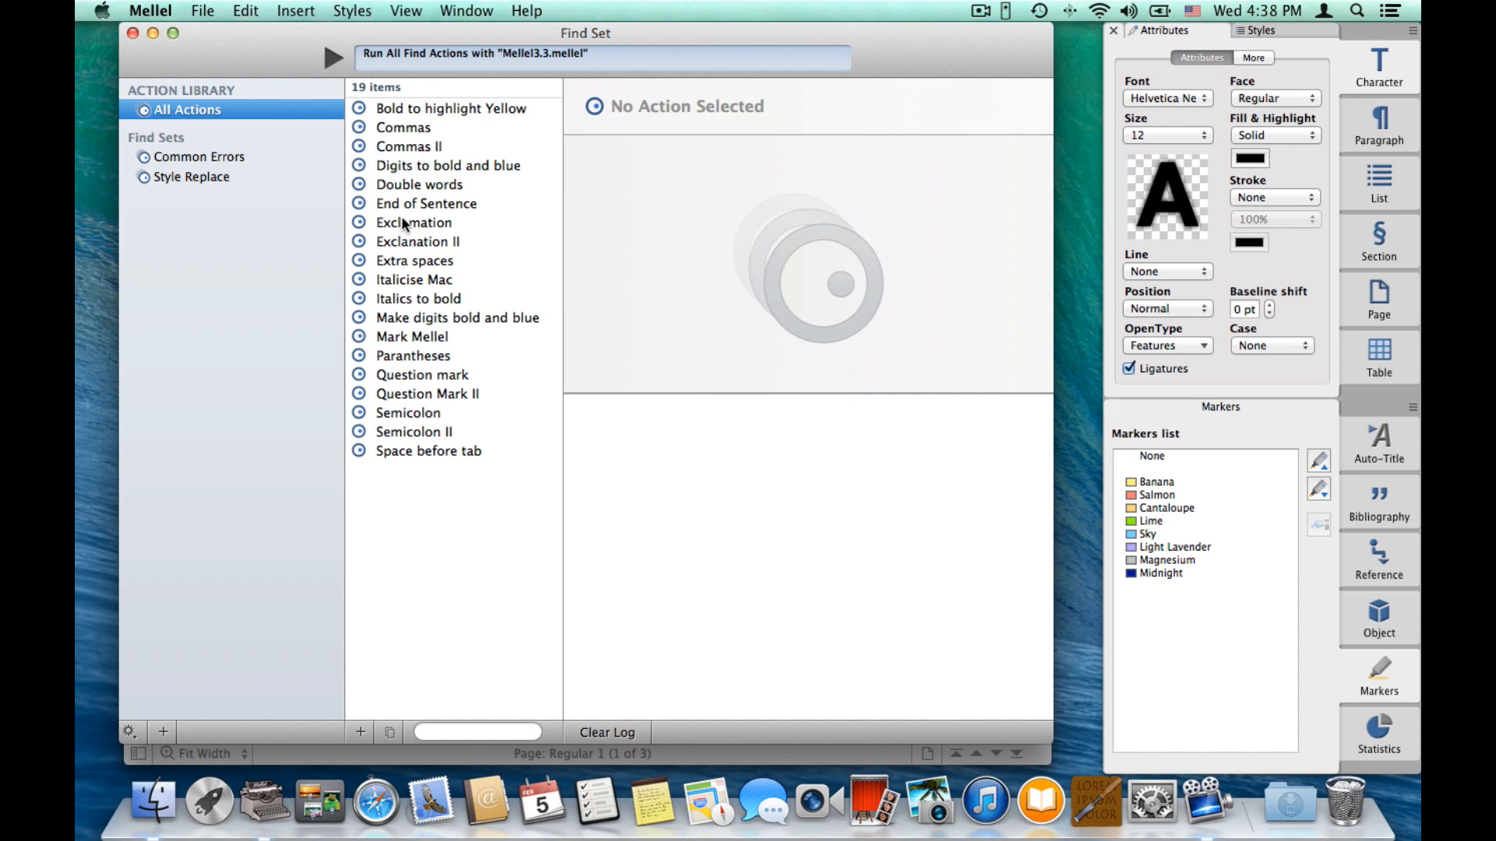
{"action": "left_click", "coordinate": [198, 156]}
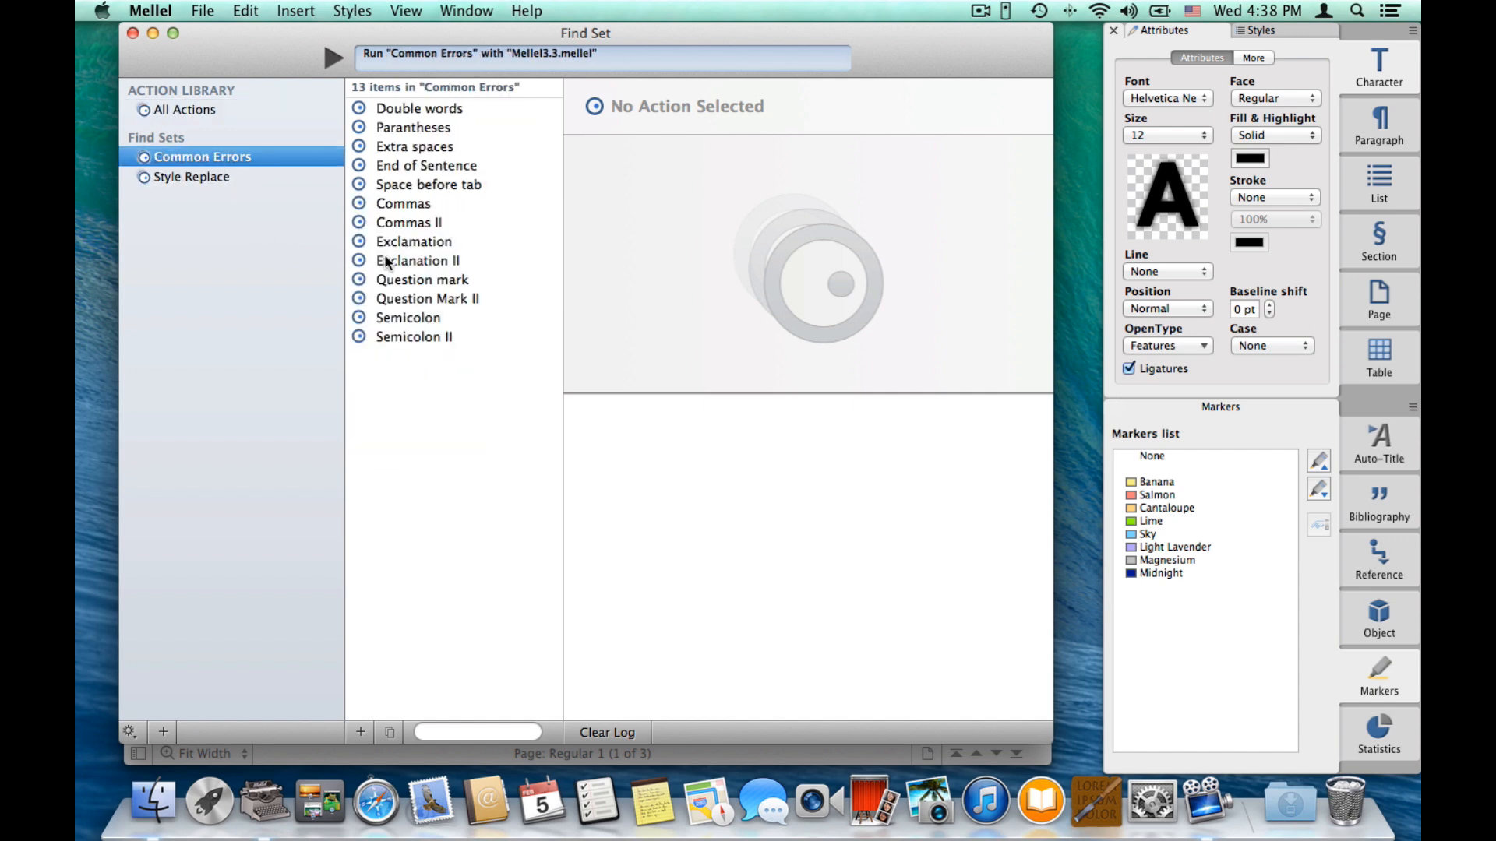
{"action": "left_click", "coordinate": [185, 109]}
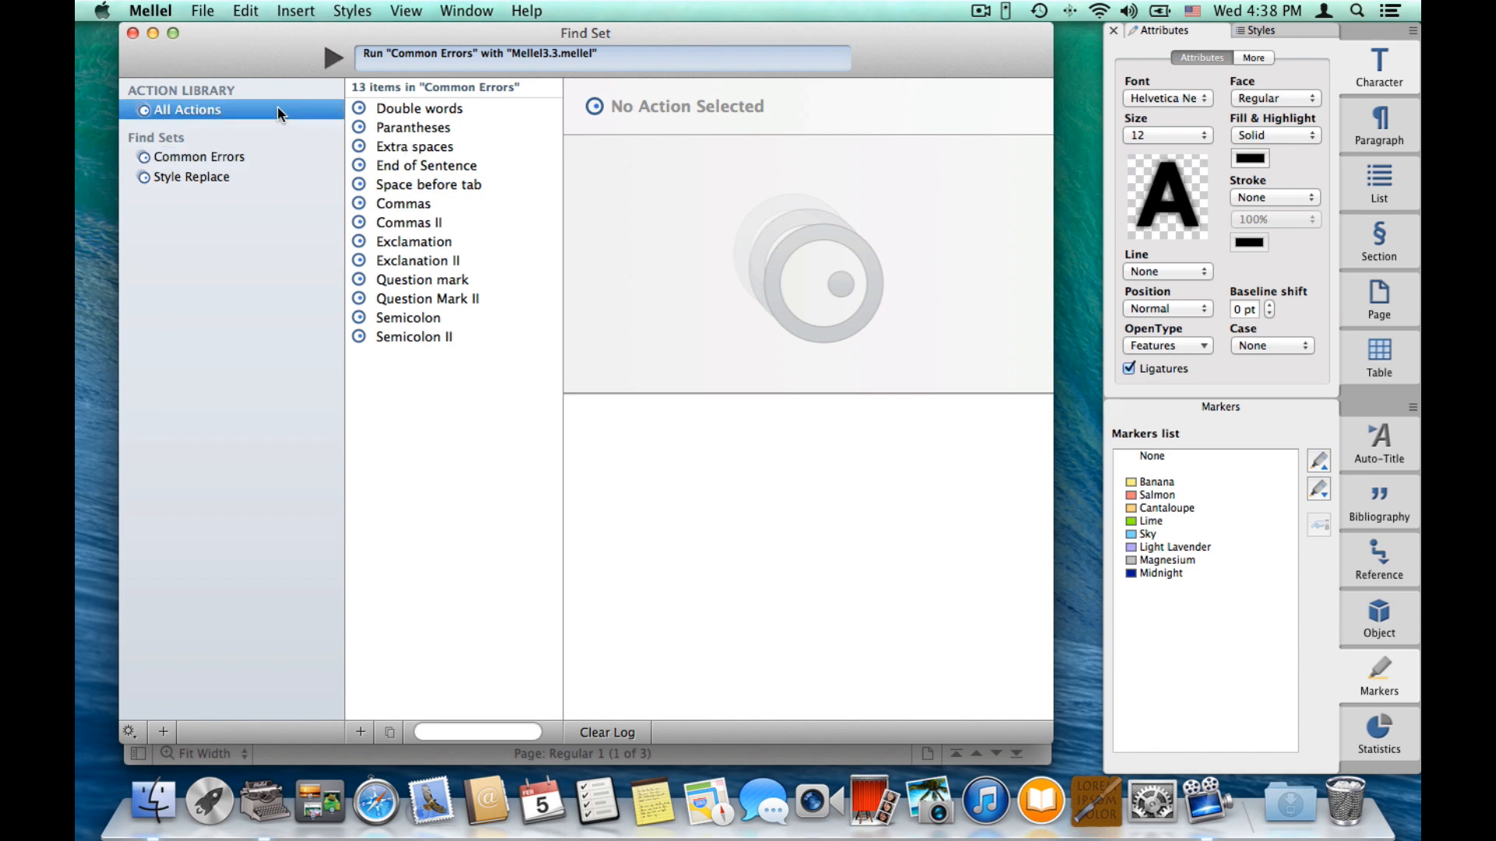
{"action": "left_click", "coordinate": [187, 109]}
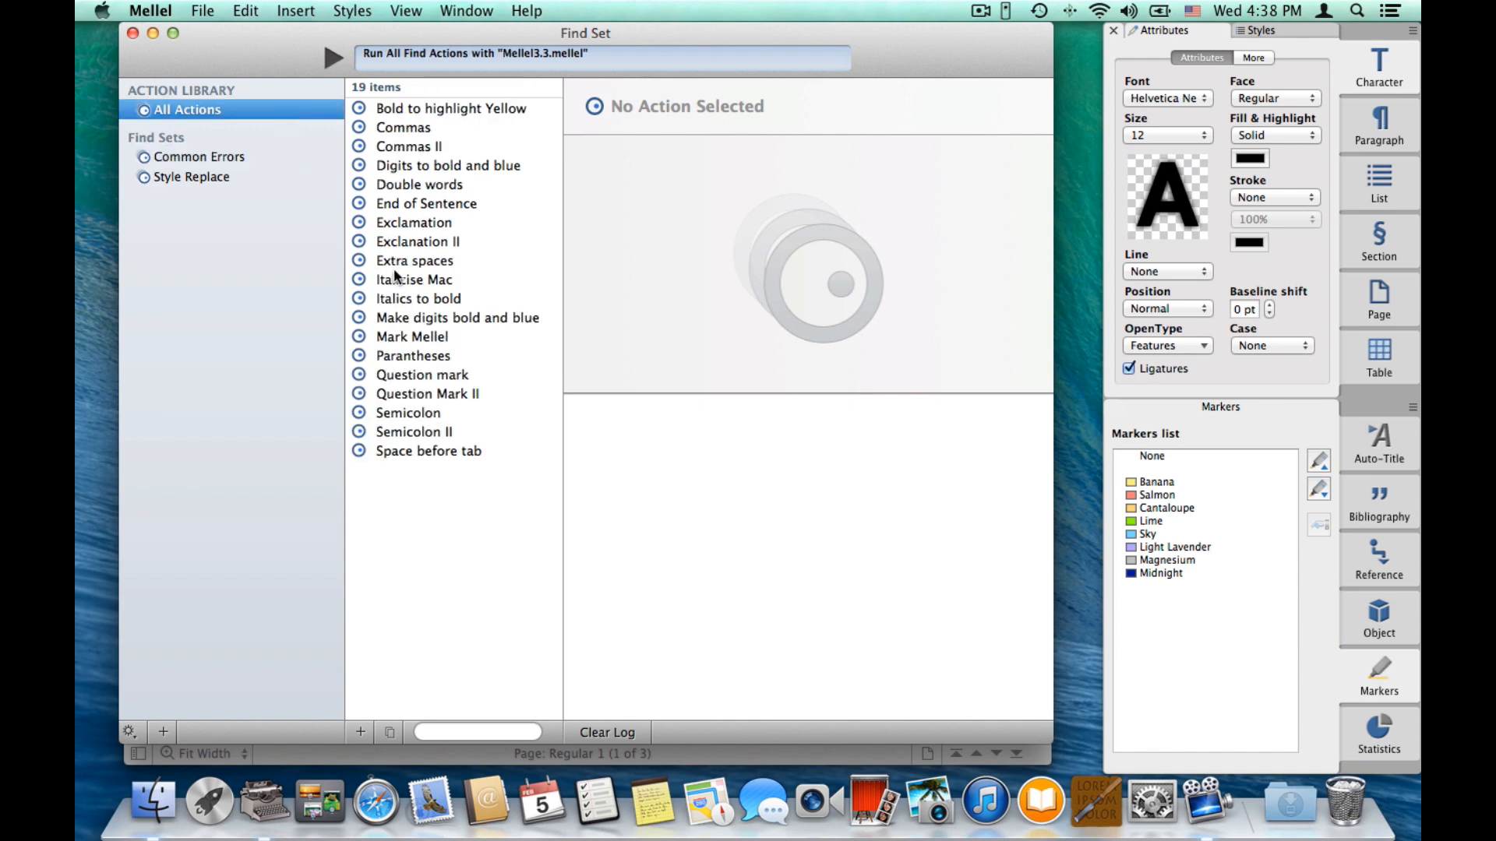
{"action": "mouse_move", "coordinate": [408, 323]}
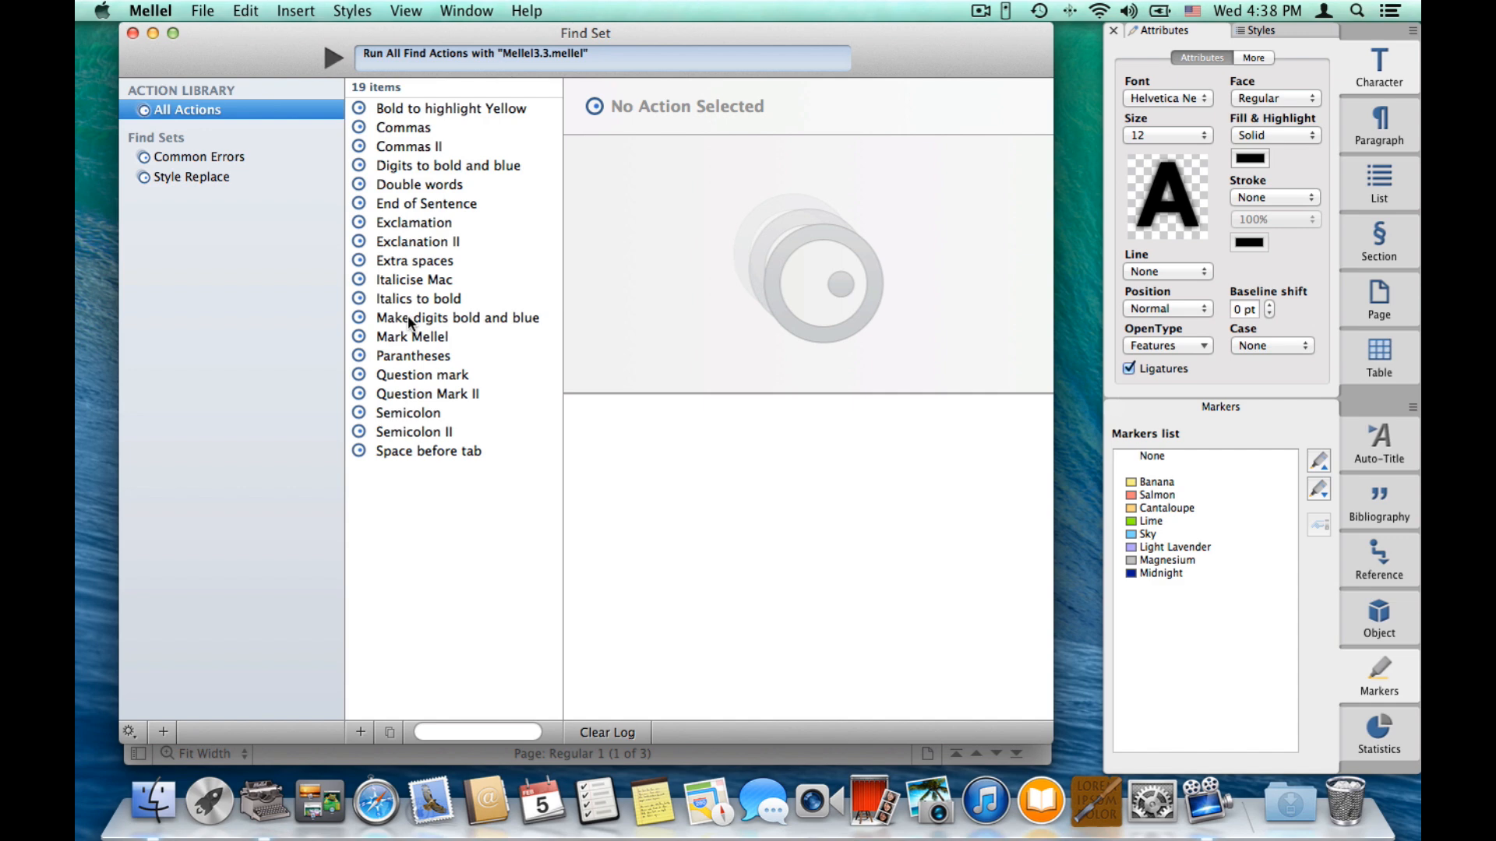
Give 'Make digits bold and blue' the comment 'Find digits and make them blue'.
{"action": "left_click", "coordinate": [456, 318]}
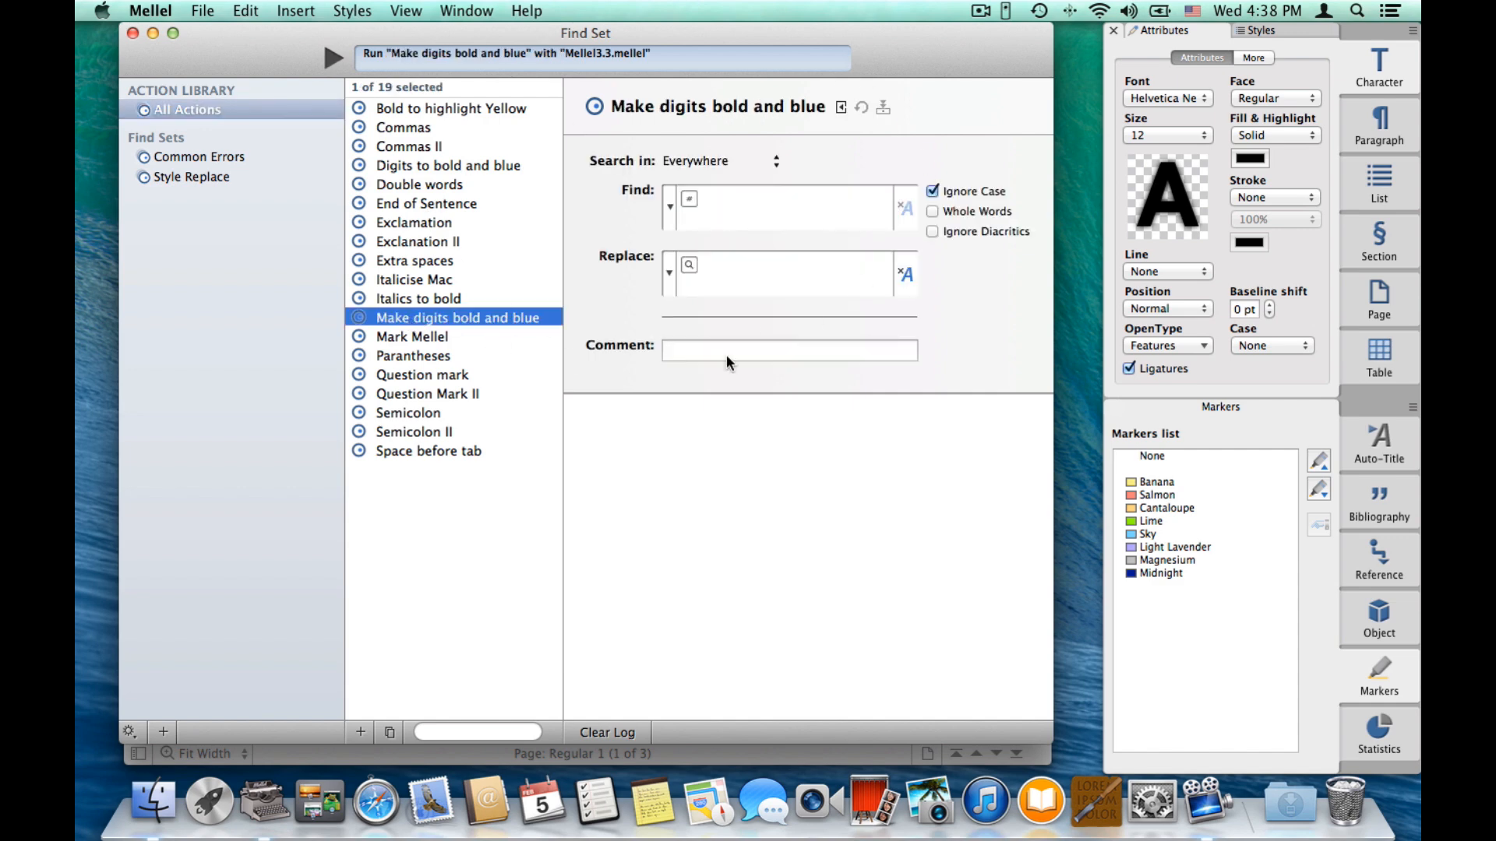
{"action": "mouse_move", "coordinate": [826, 252]}
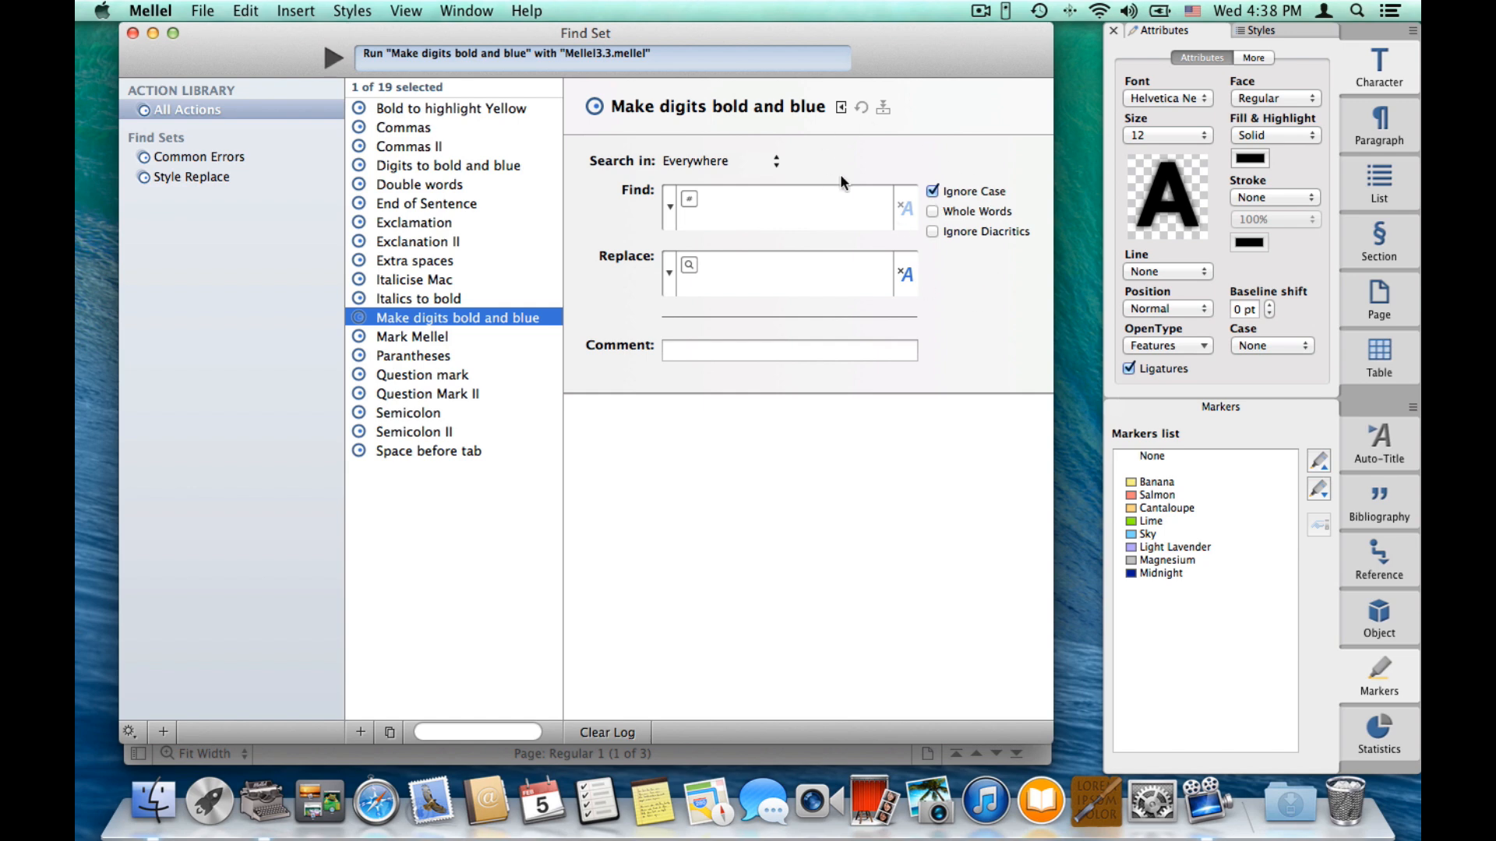
{"action": "mouse_move", "coordinate": [673, 366]}
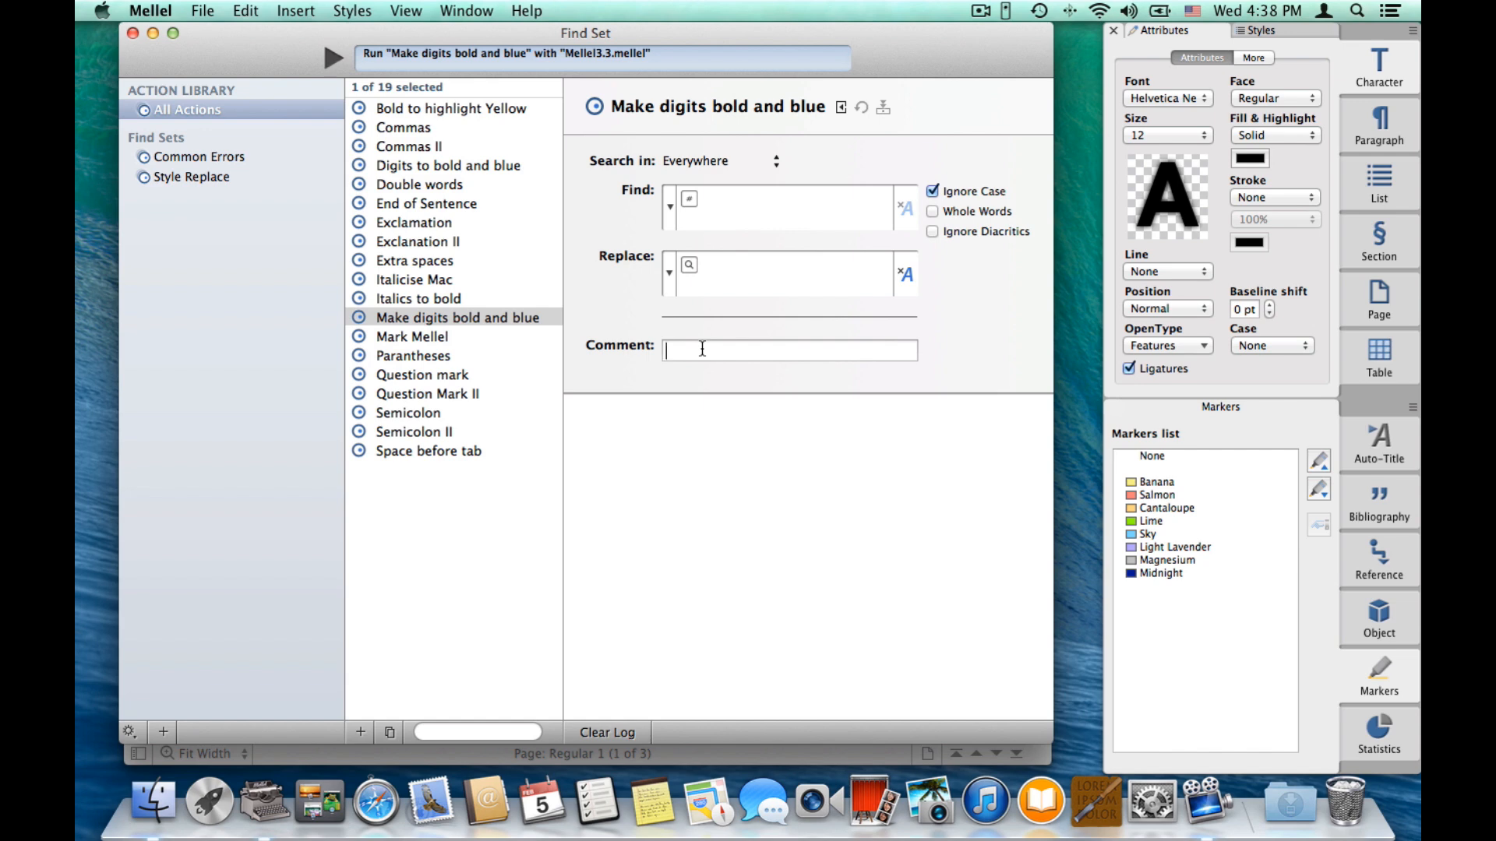
{"action": "type", "text": "F"}
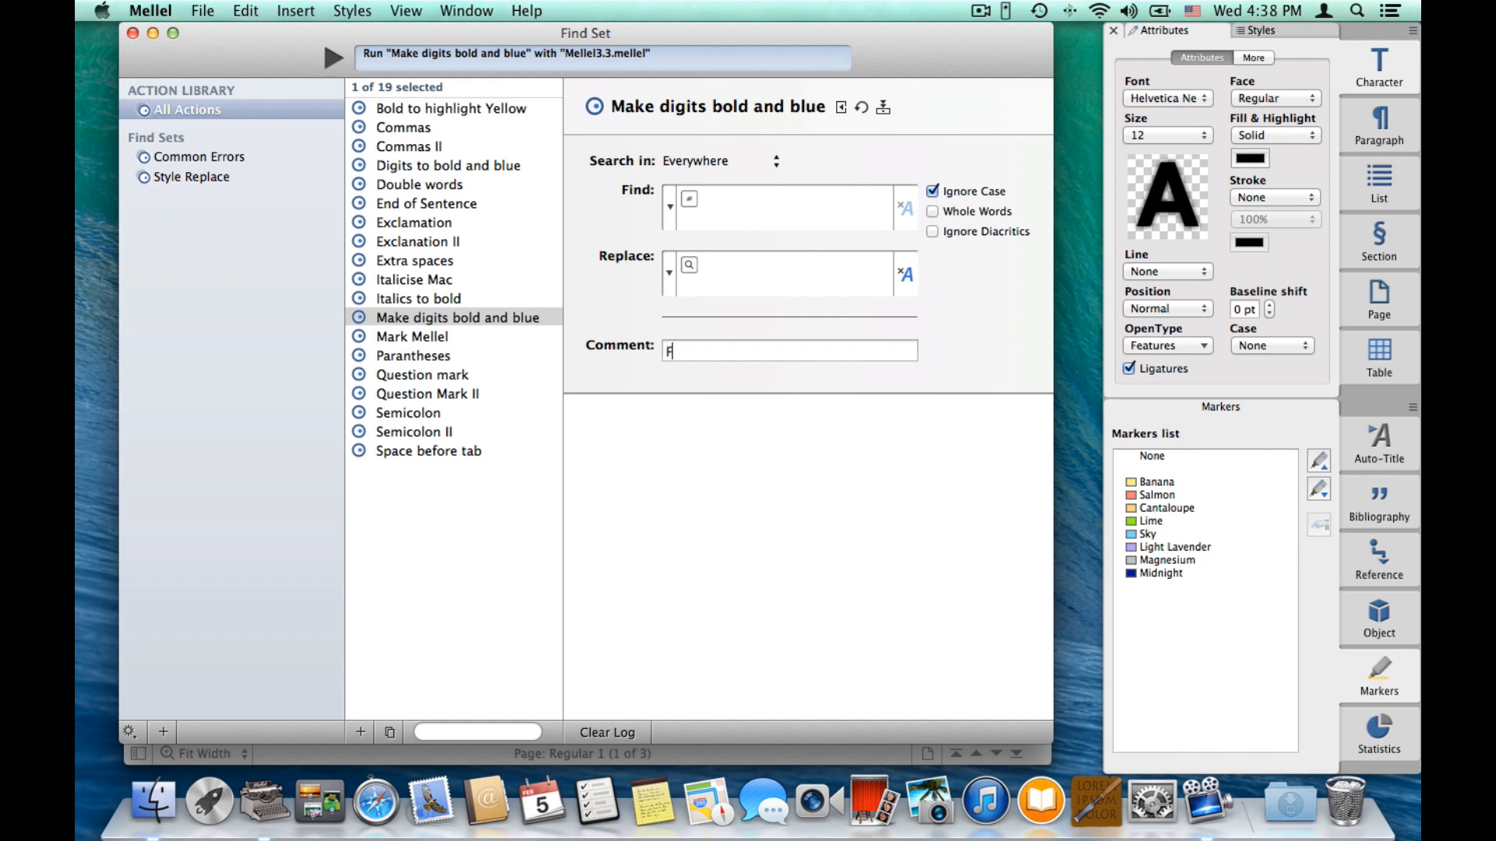
{"action": "type", "text": "ind di"}
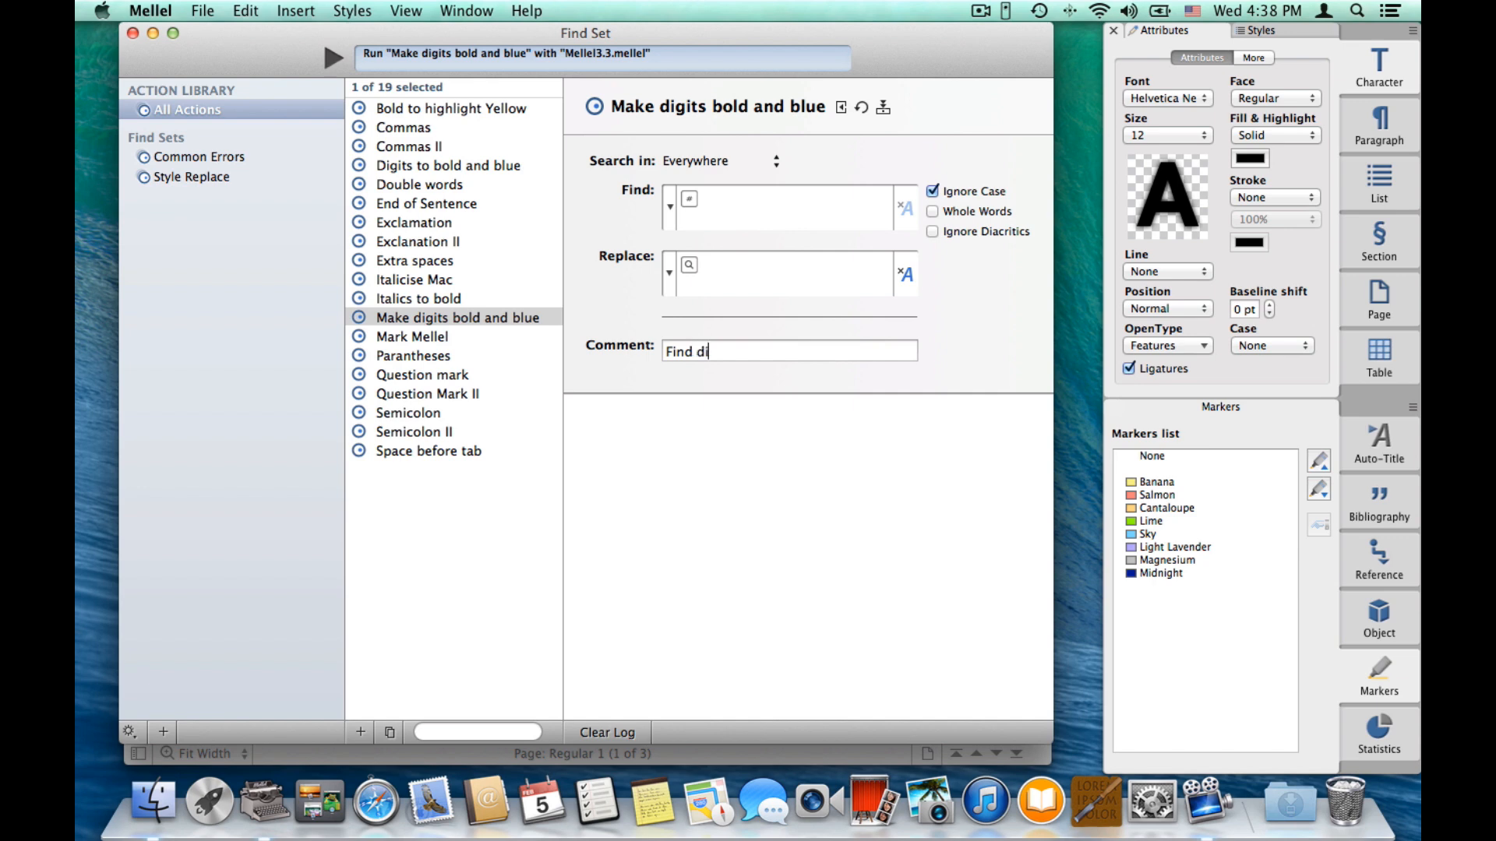
{"action": "type", "text": "gits and ma"}
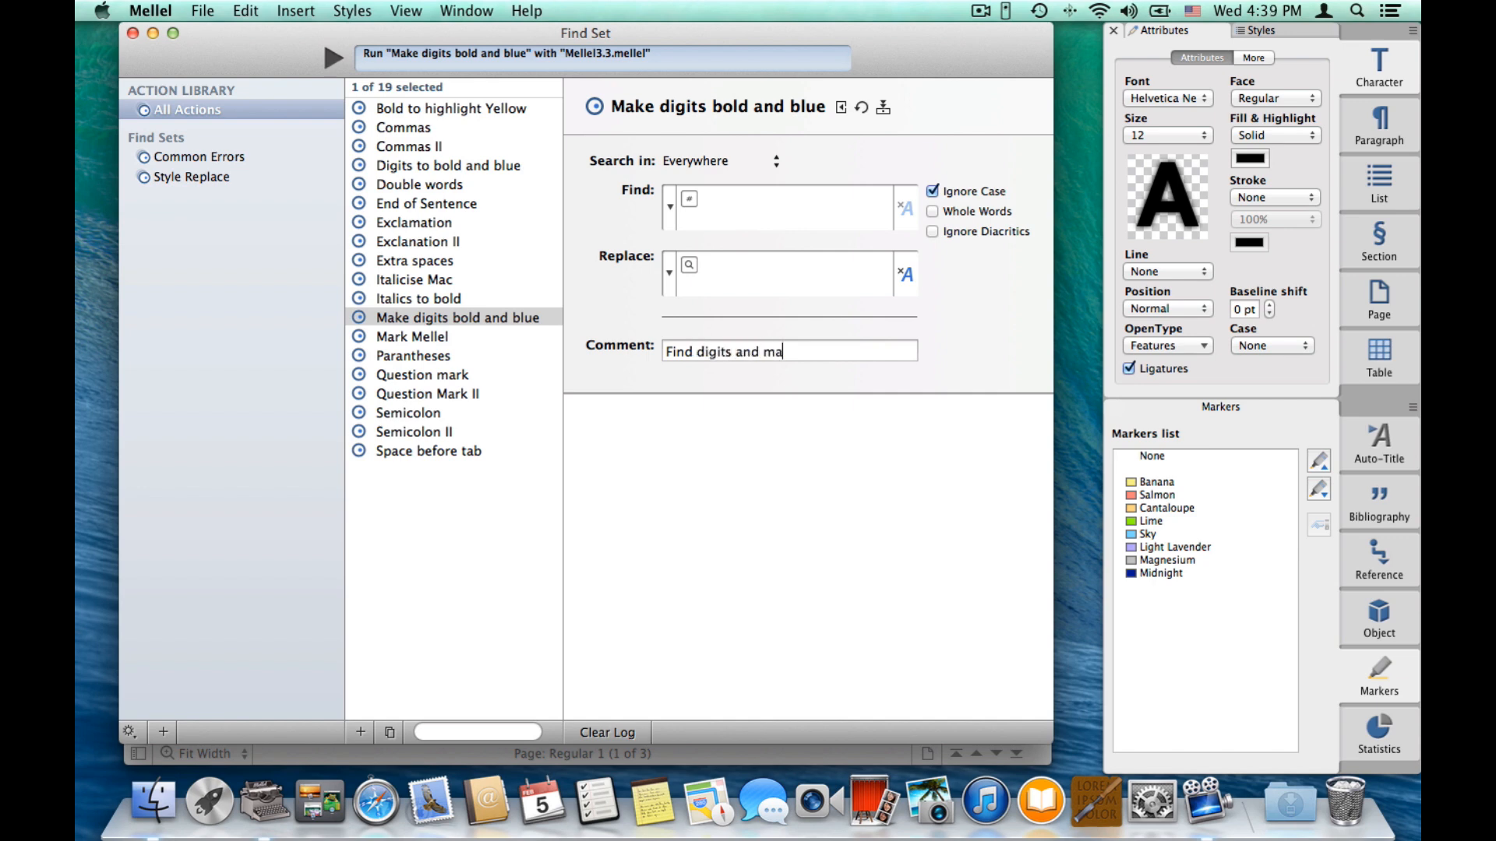
{"action": "type", "text": "ke them blue"}
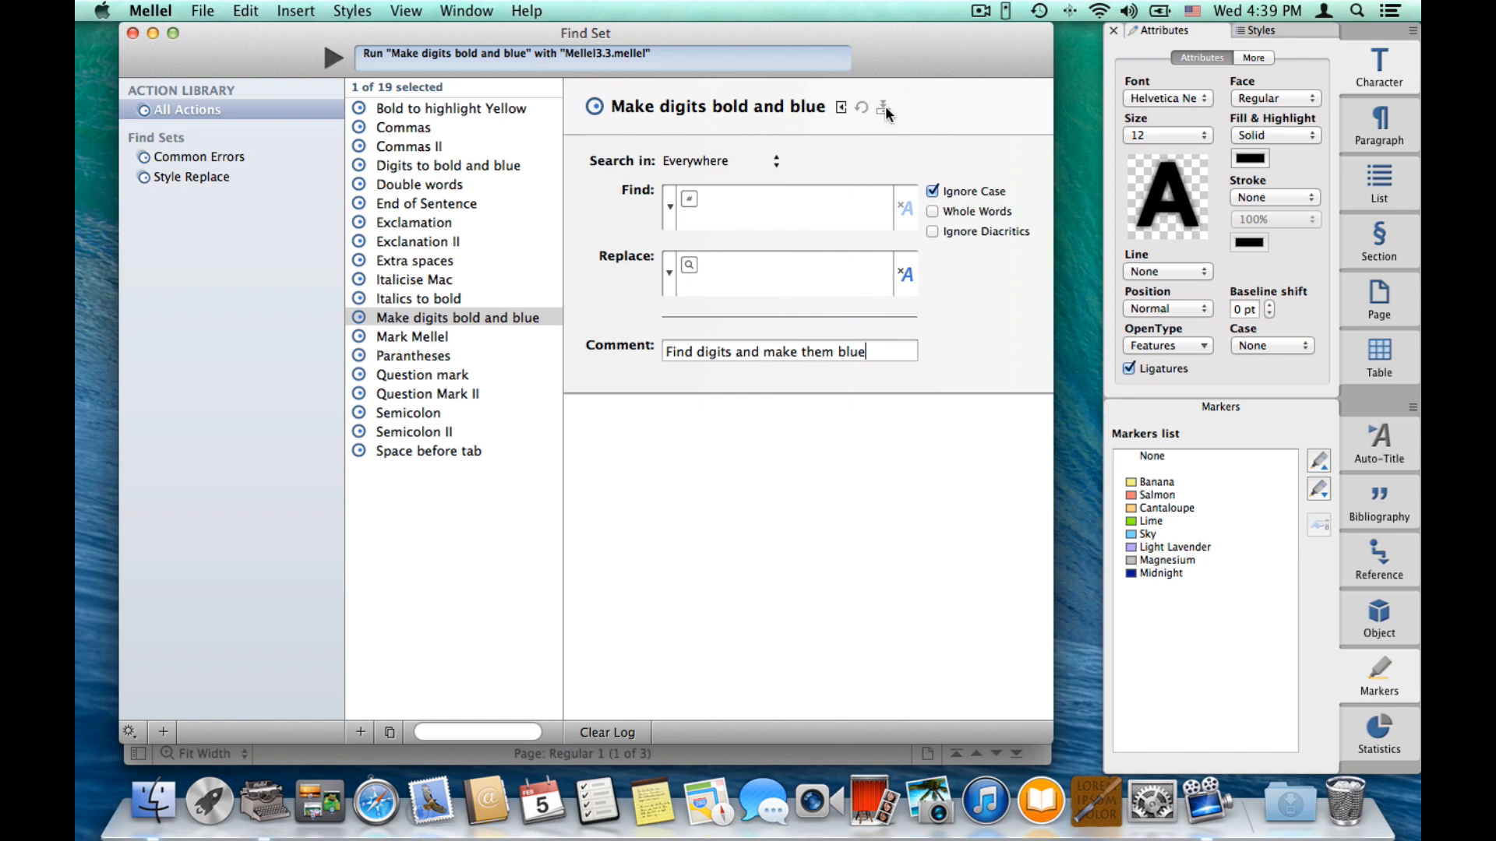
{"action": "mouse_move", "coordinate": [897, 155]}
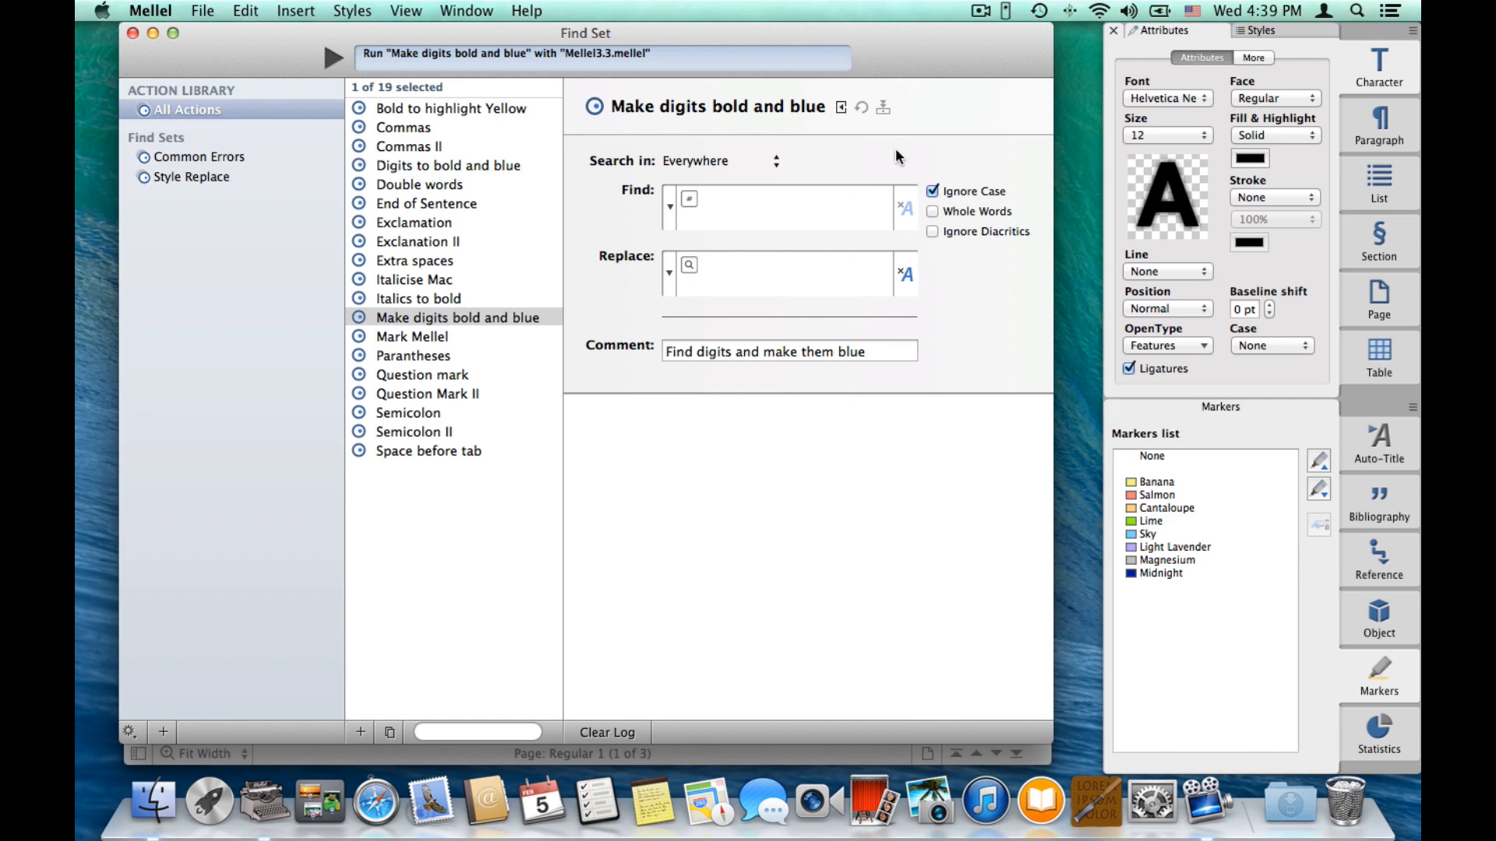
{"action": "mouse_move", "coordinate": [676, 392]}
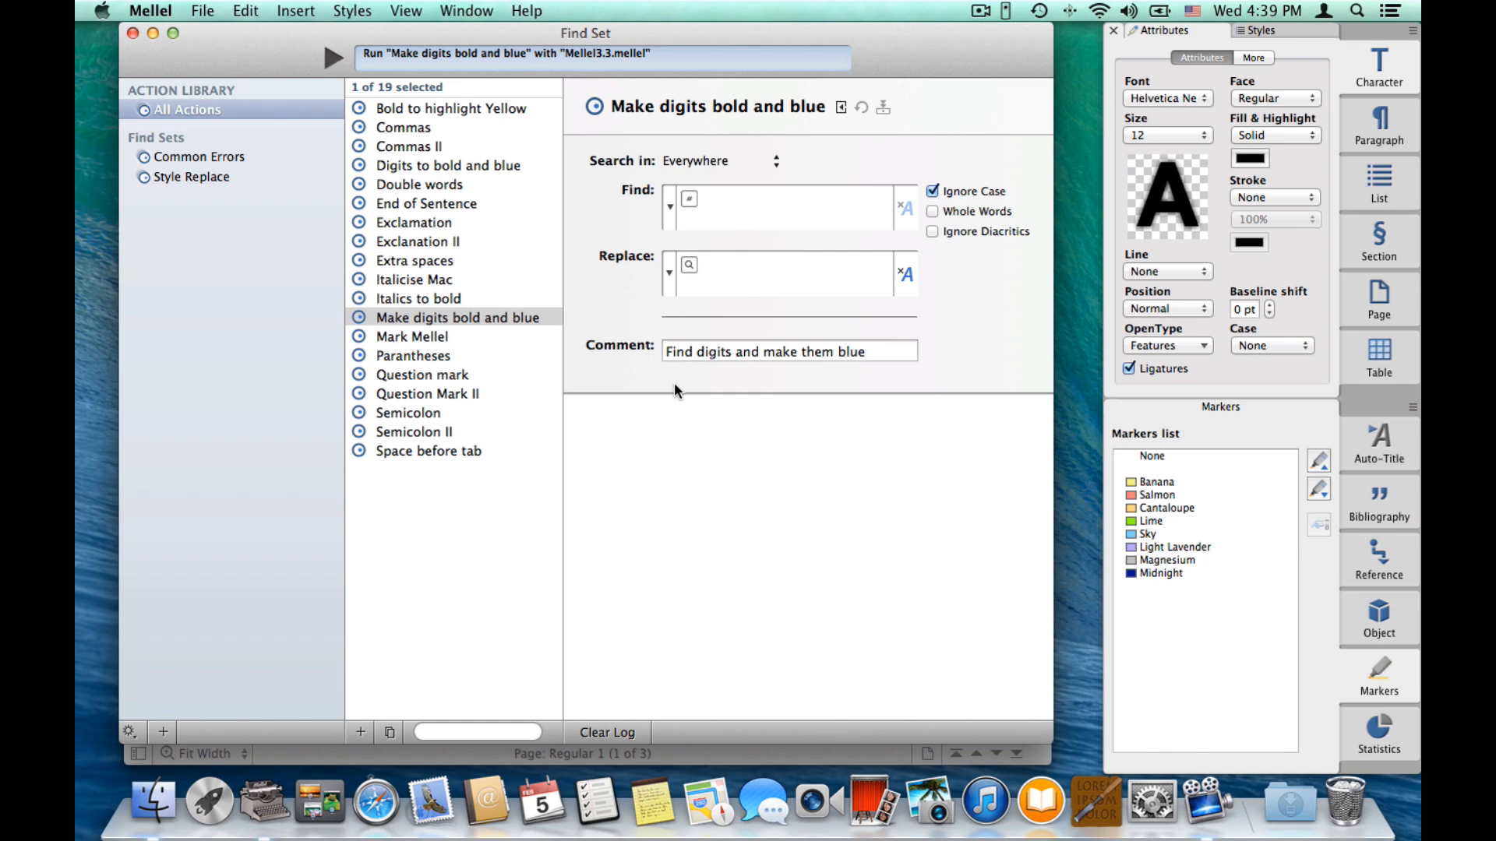
{"action": "left_click", "coordinate": [788, 351]}
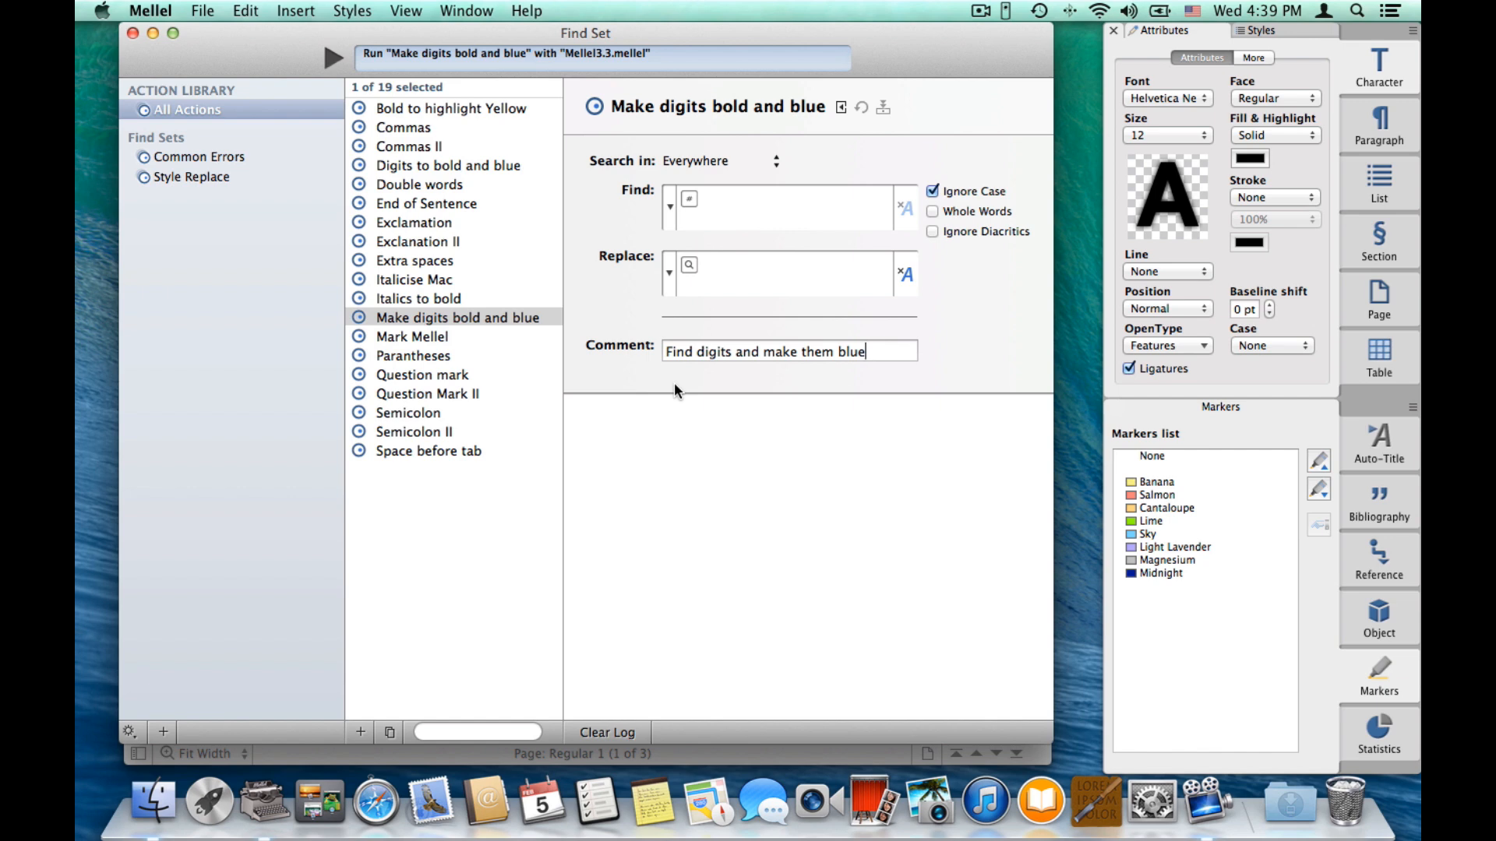
{"action": "mouse_move", "coordinate": [274, 151]}
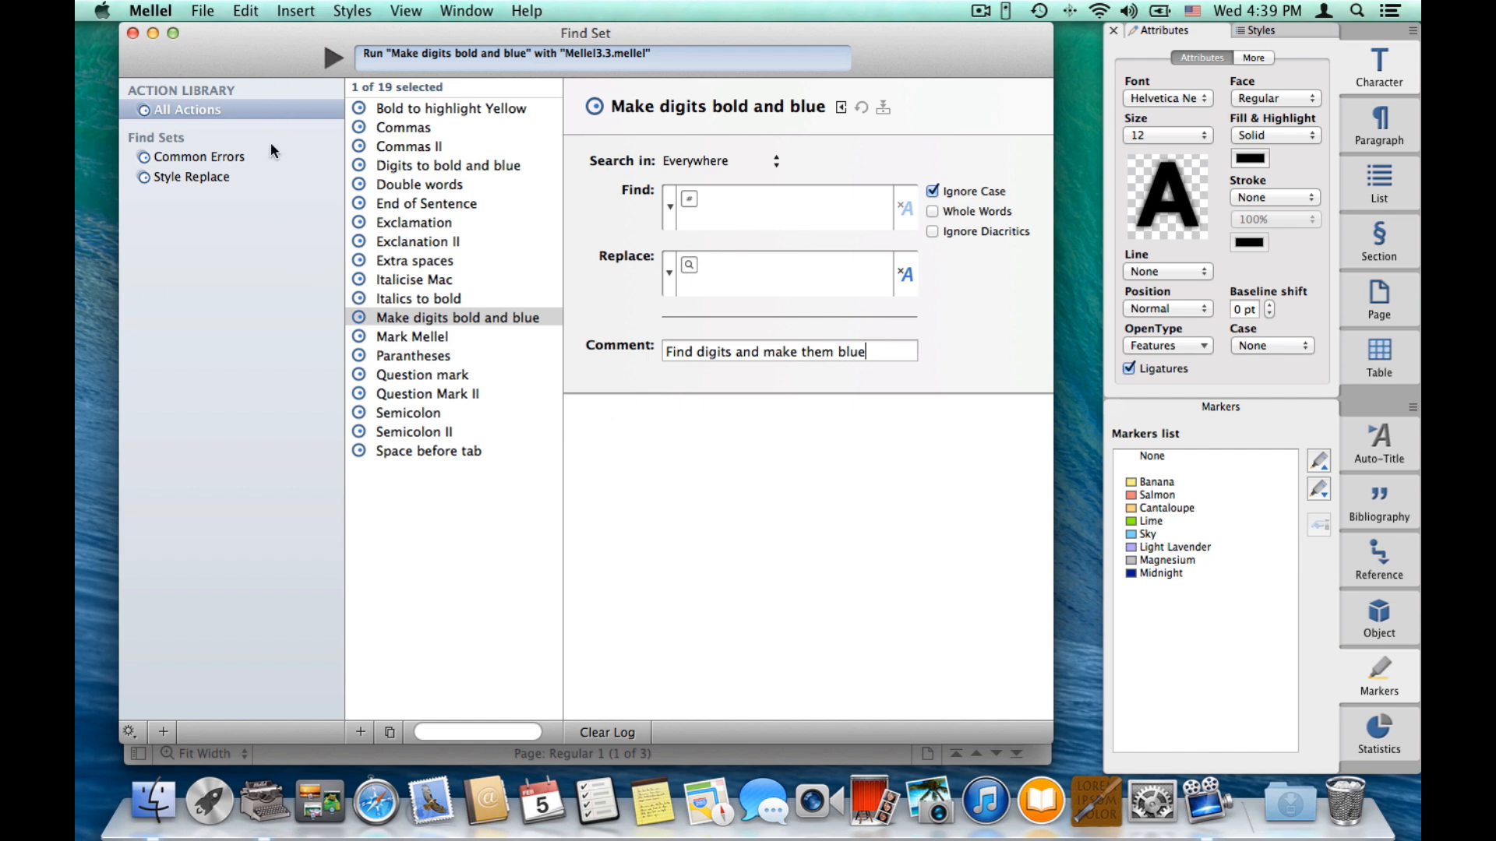
Add a new empty find set and name it 'My Fancy find set'.
{"action": "left_click", "coordinate": [162, 732]}
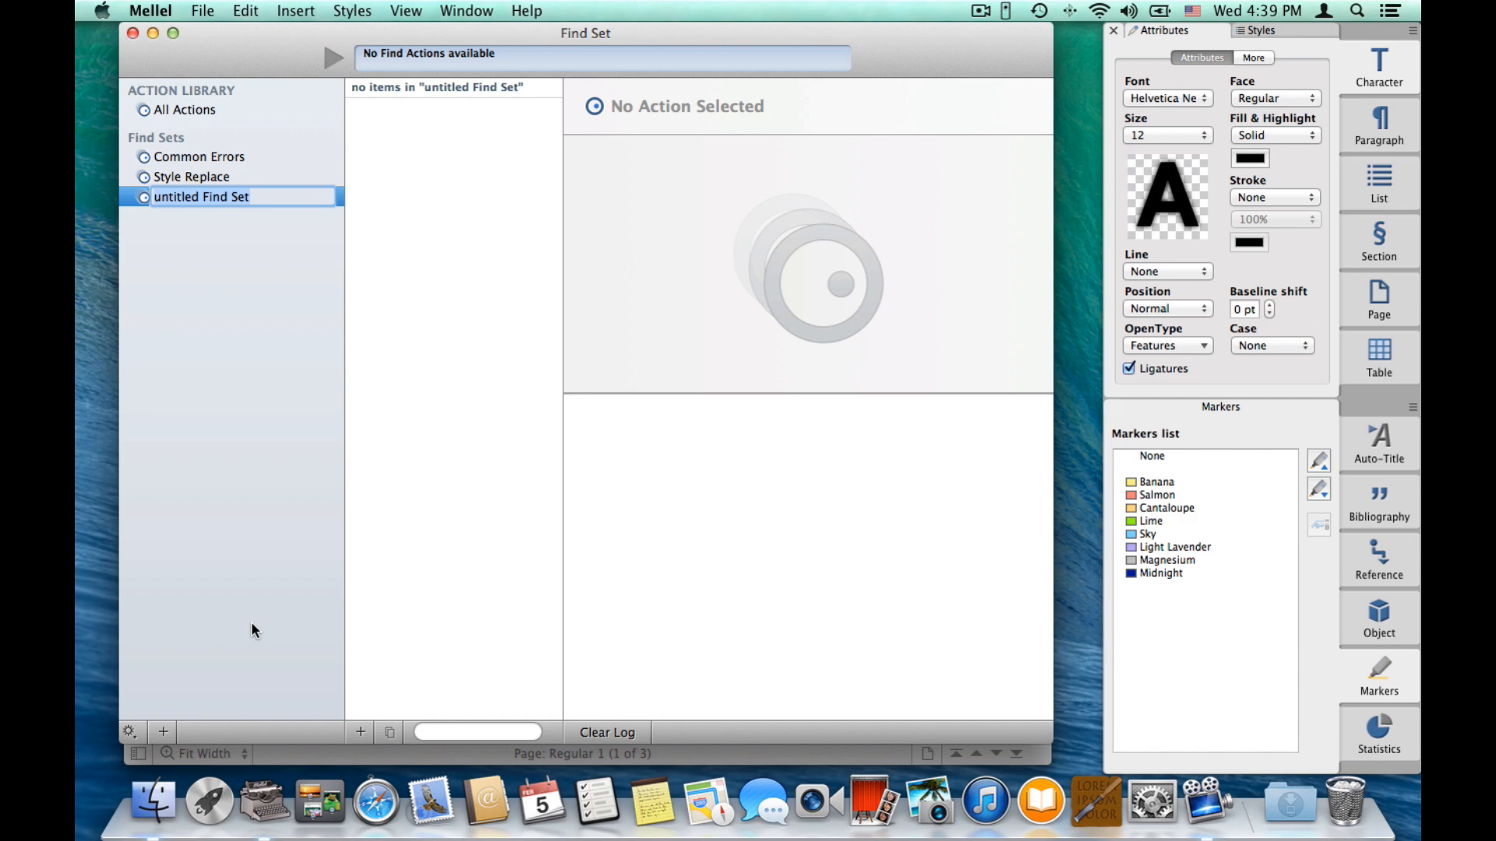
{"action": "type", "text": "My Fanc"}
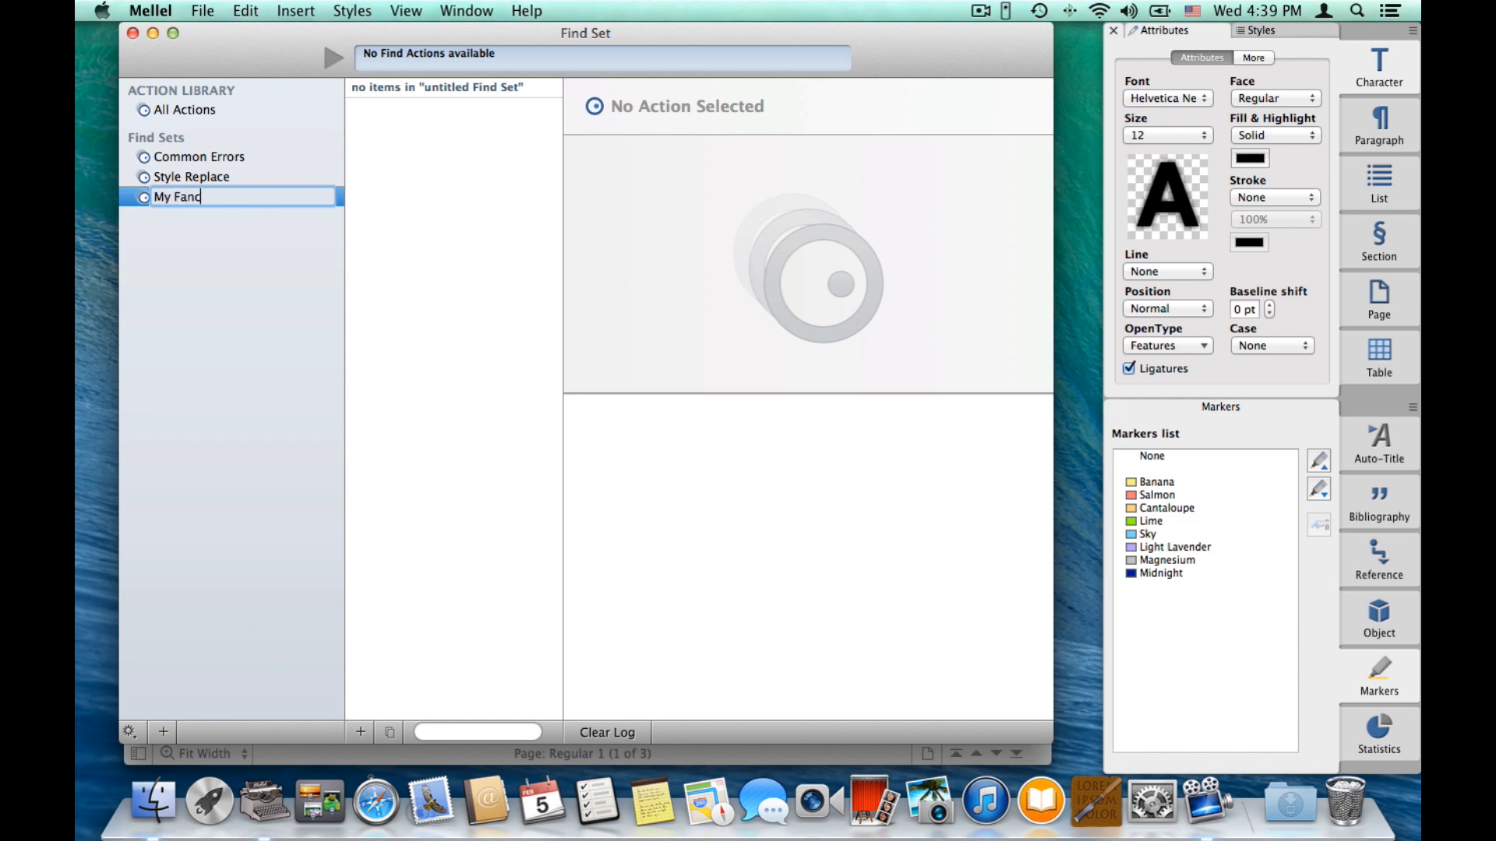
{"action": "type", "text": "y find set"}
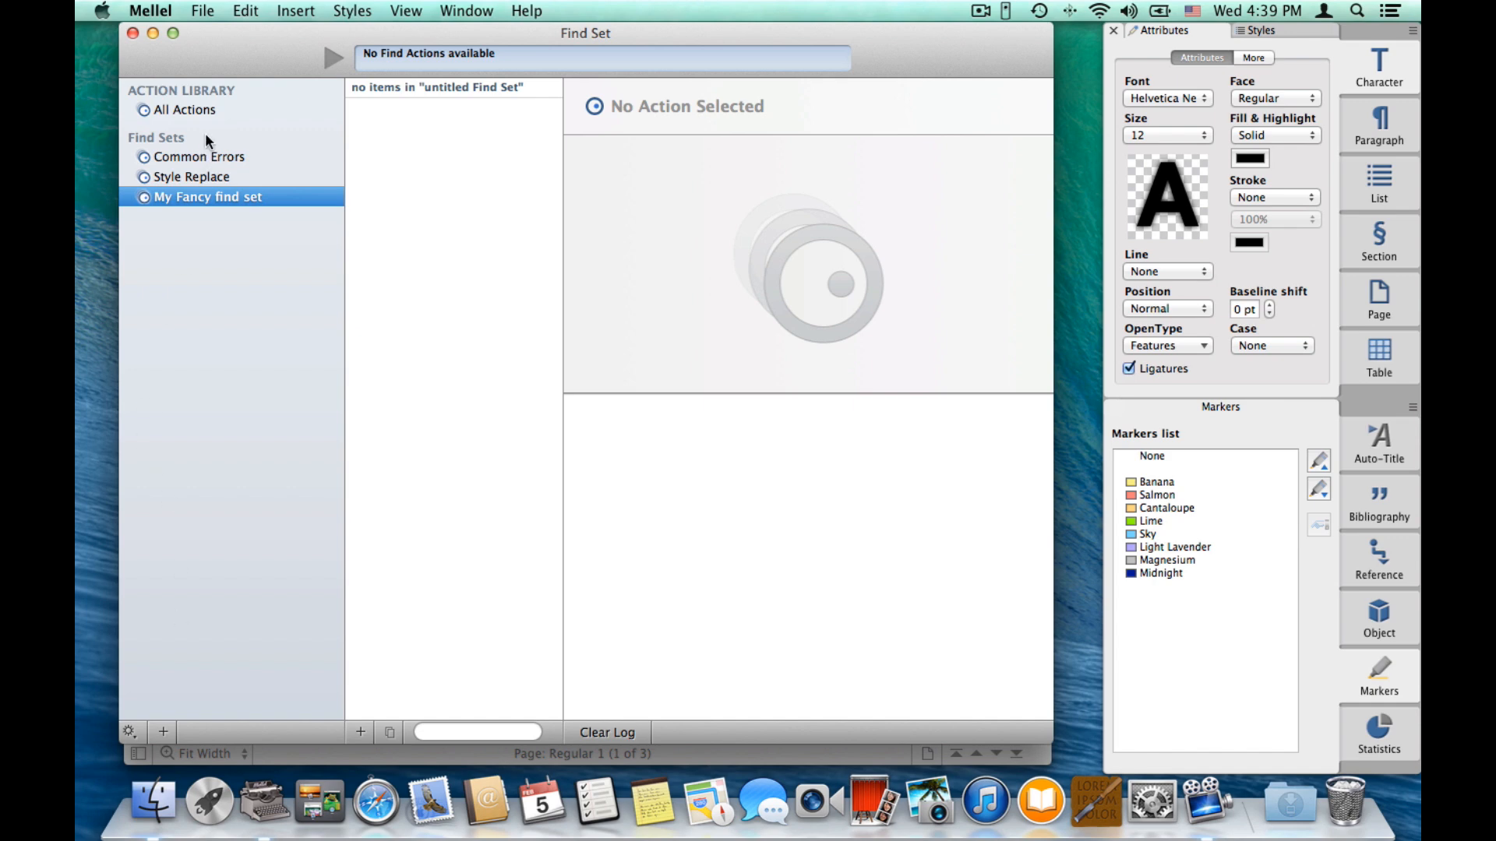
Add Mark Mellel and Italicise Mac from All Actions, then view My Fancy find set's three actions.
{"action": "left_click", "coordinate": [182, 109]}
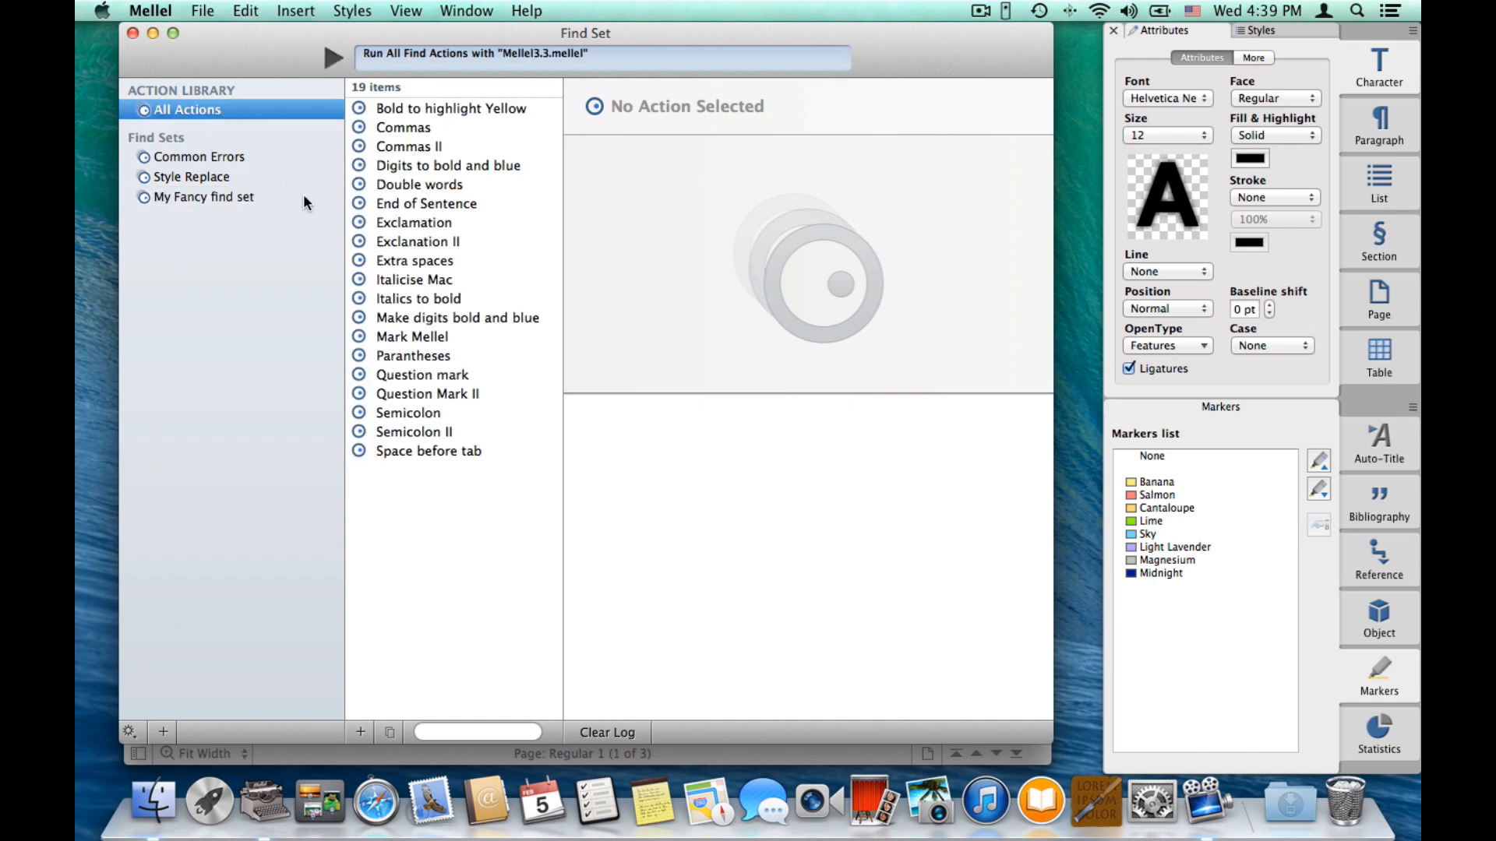
{"action": "mouse_move", "coordinate": [382, 338]}
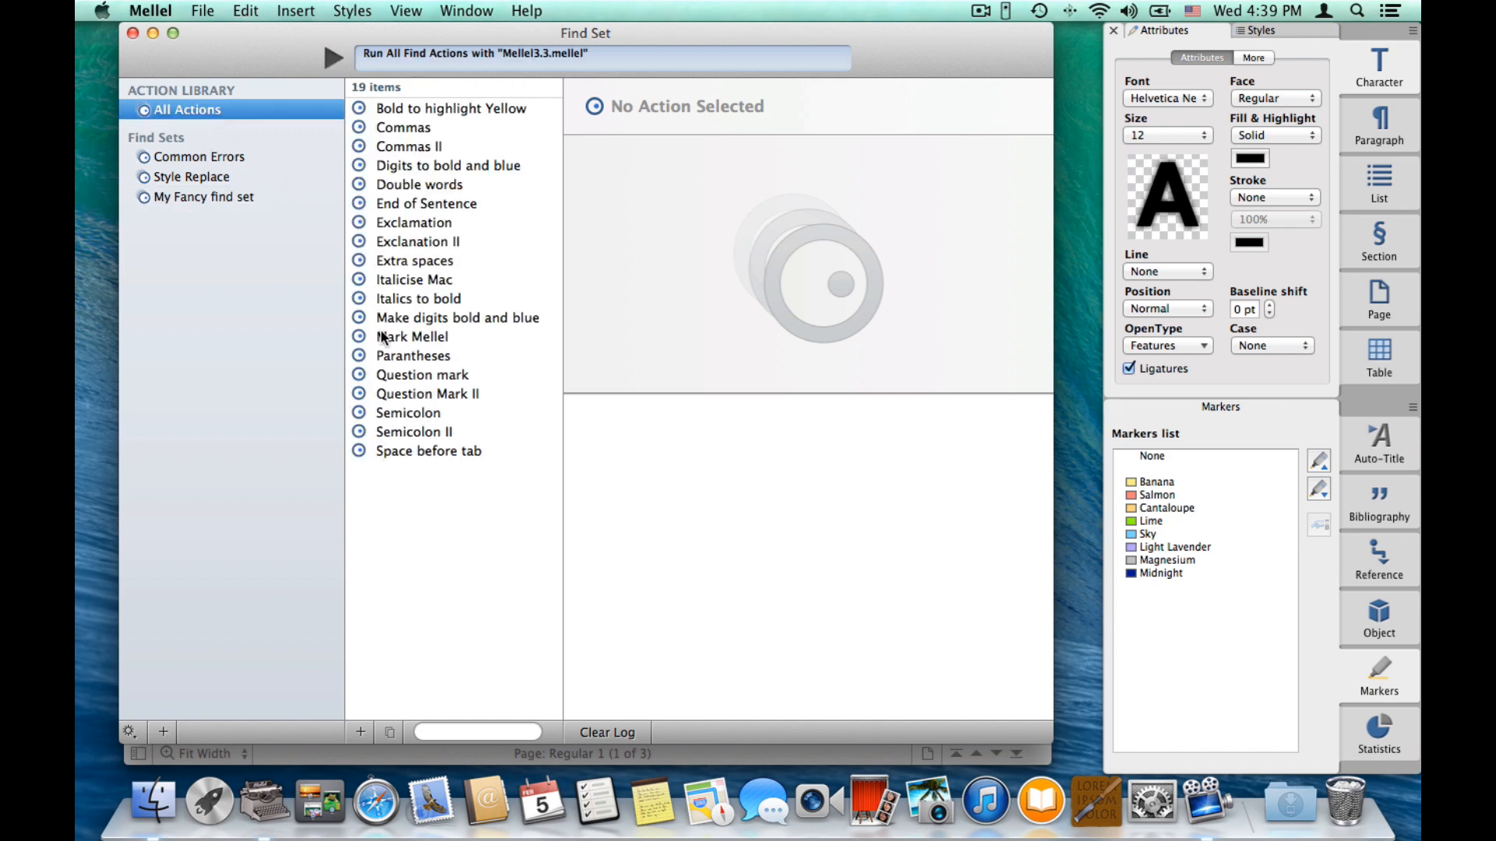
{"action": "left_click", "coordinate": [411, 337]}
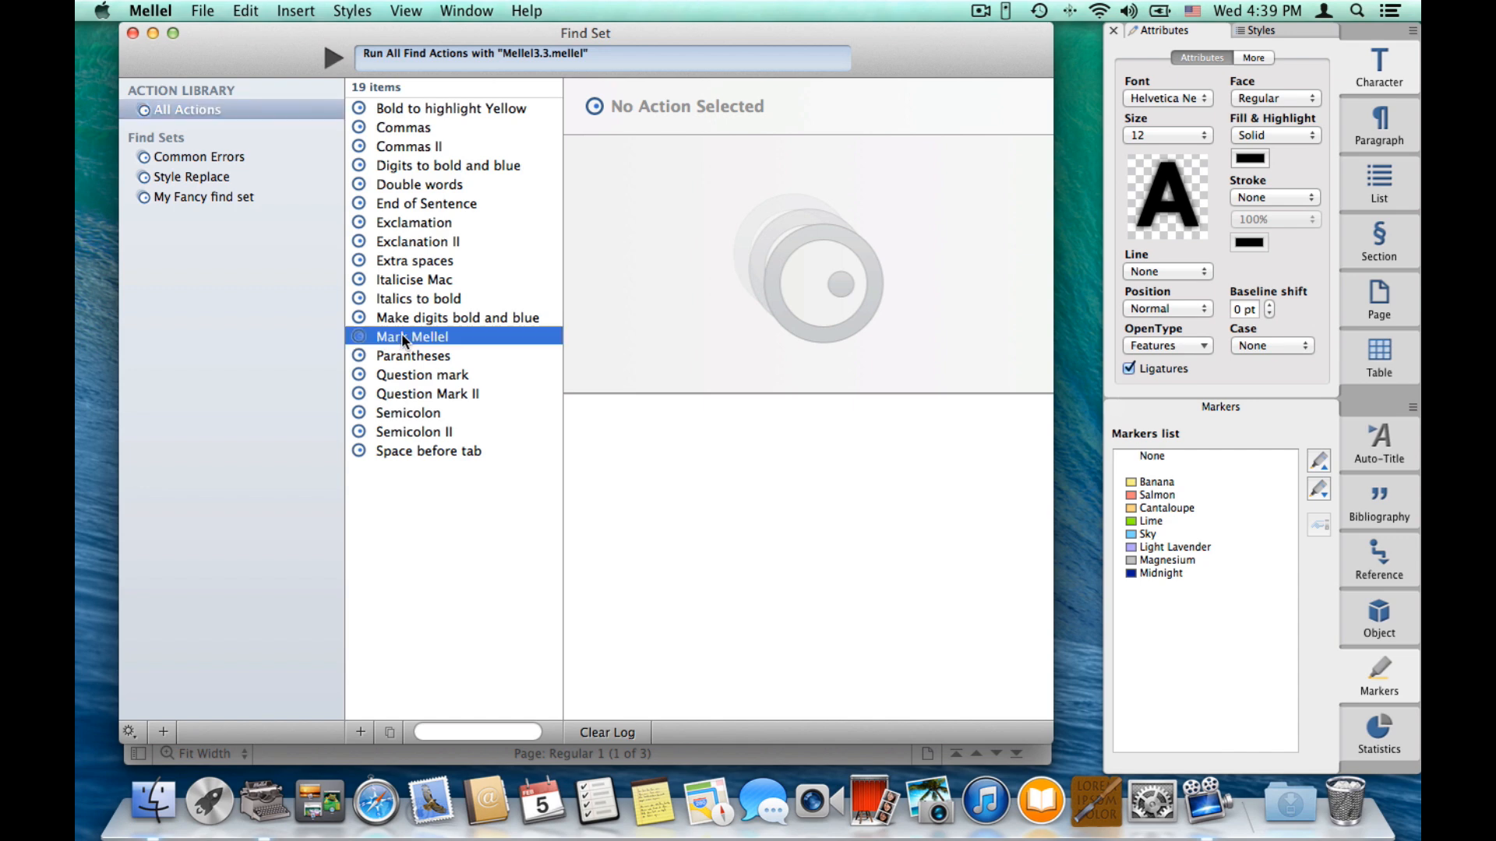
{"action": "left_click", "coordinate": [411, 336]}
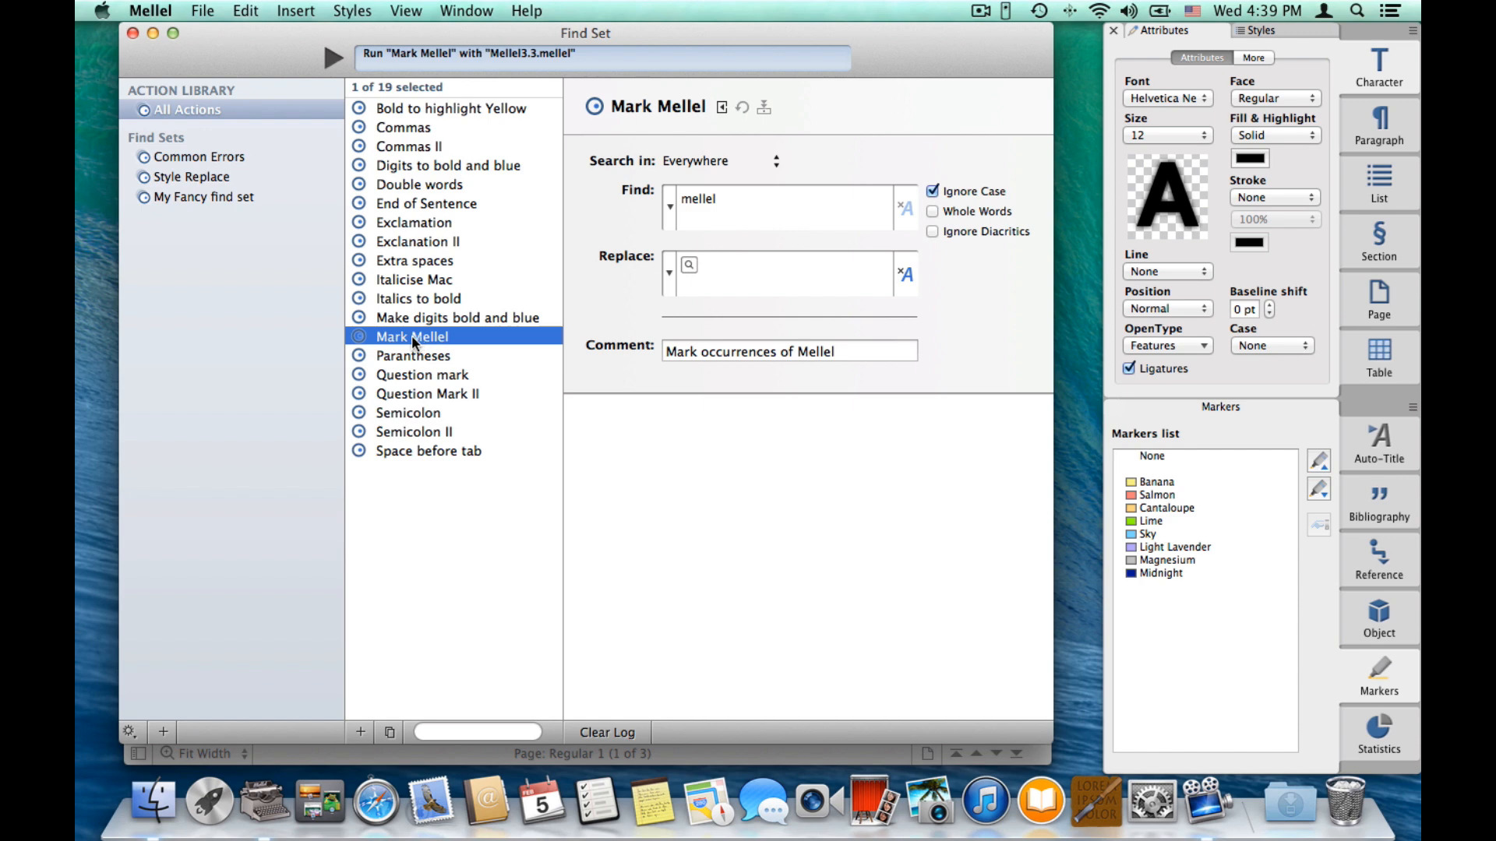
{"action": "mouse_move", "coordinate": [365, 379]}
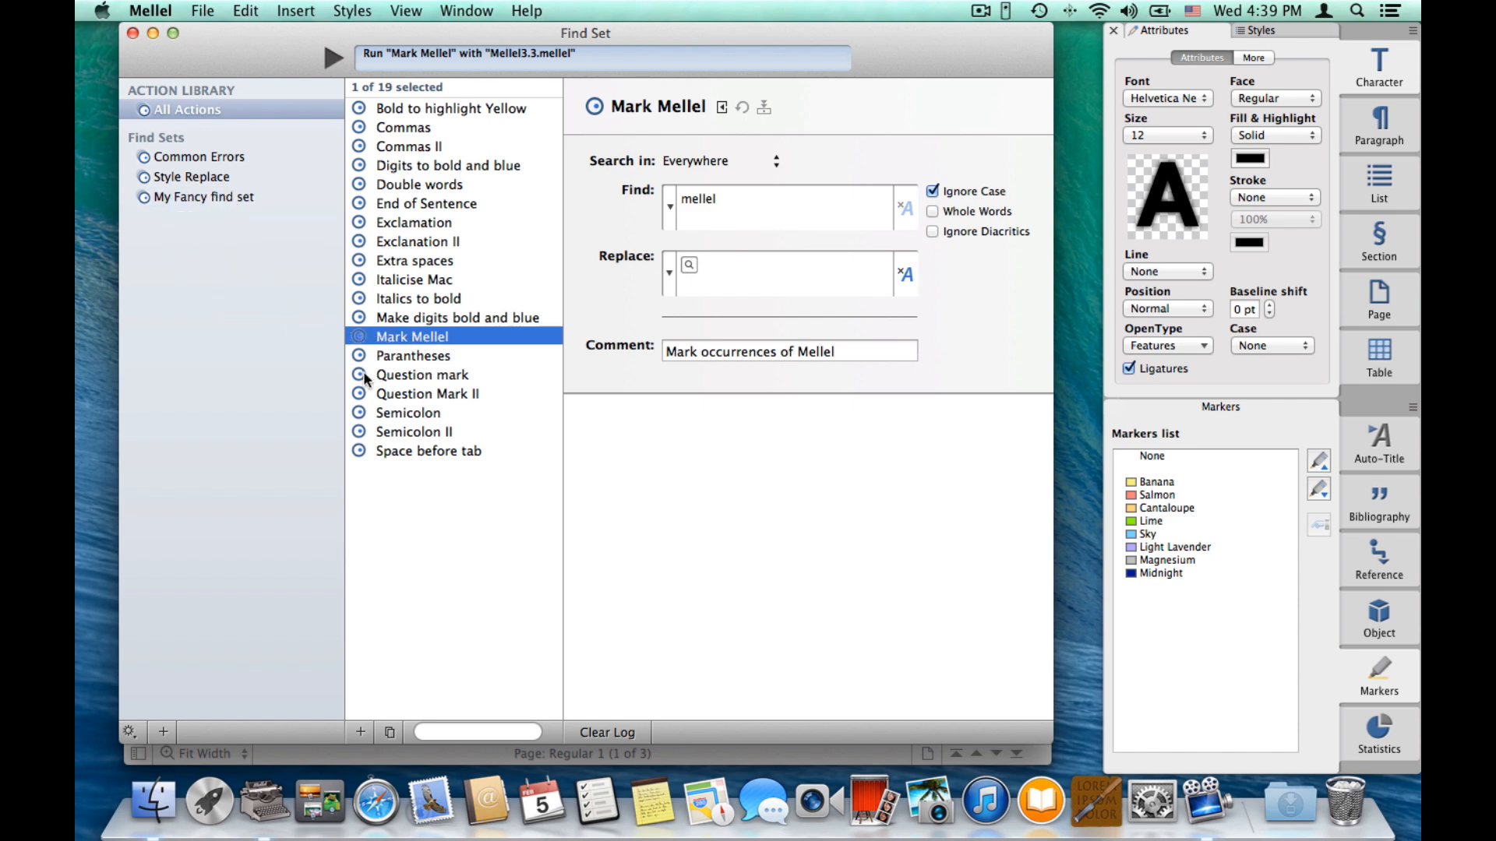
{"action": "mouse_move", "coordinate": [419, 299]}
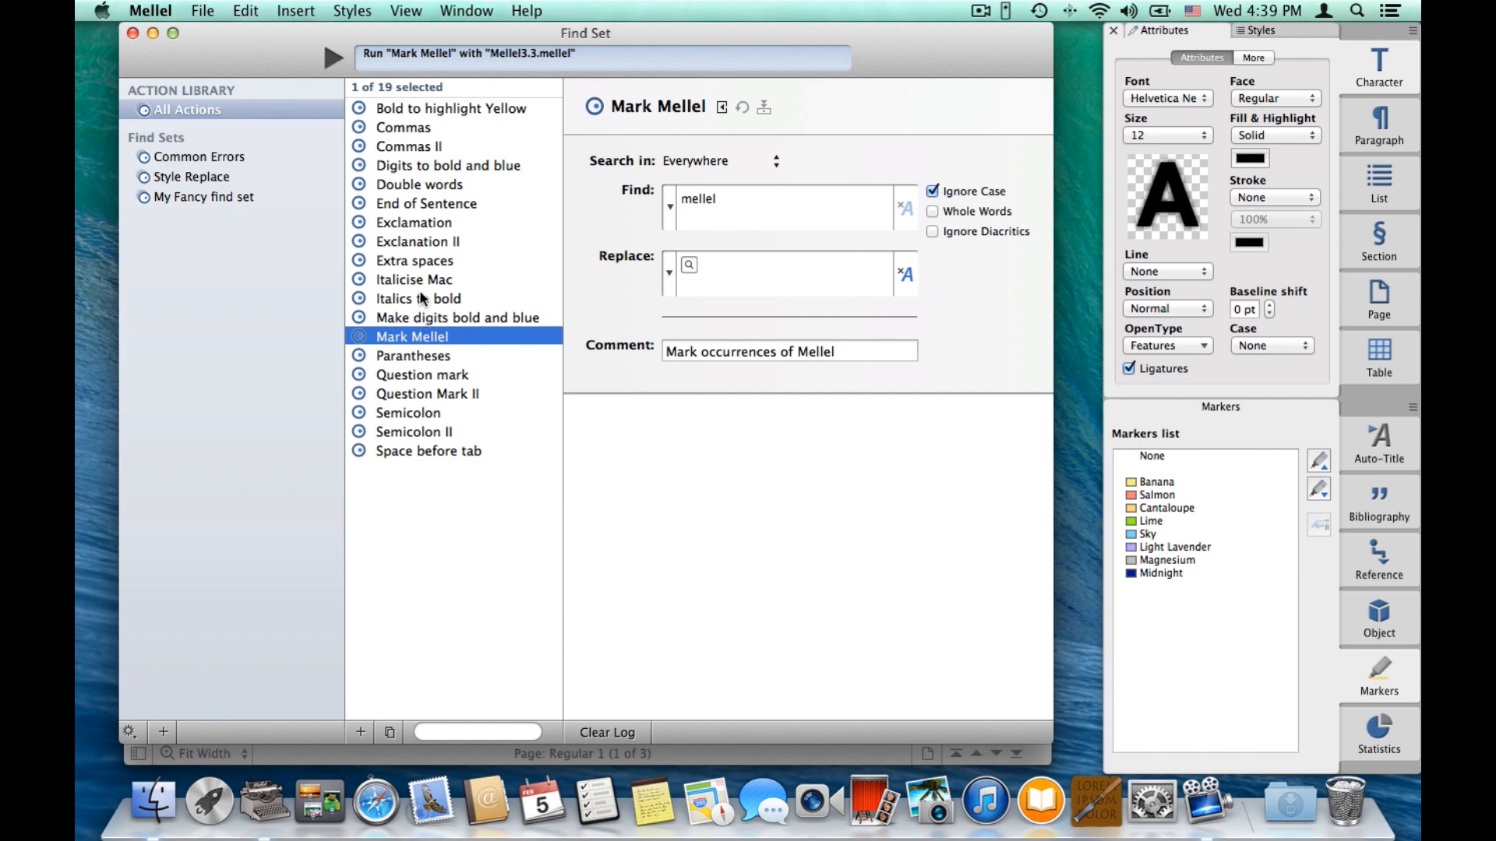
{"action": "left_click", "coordinate": [412, 279]}
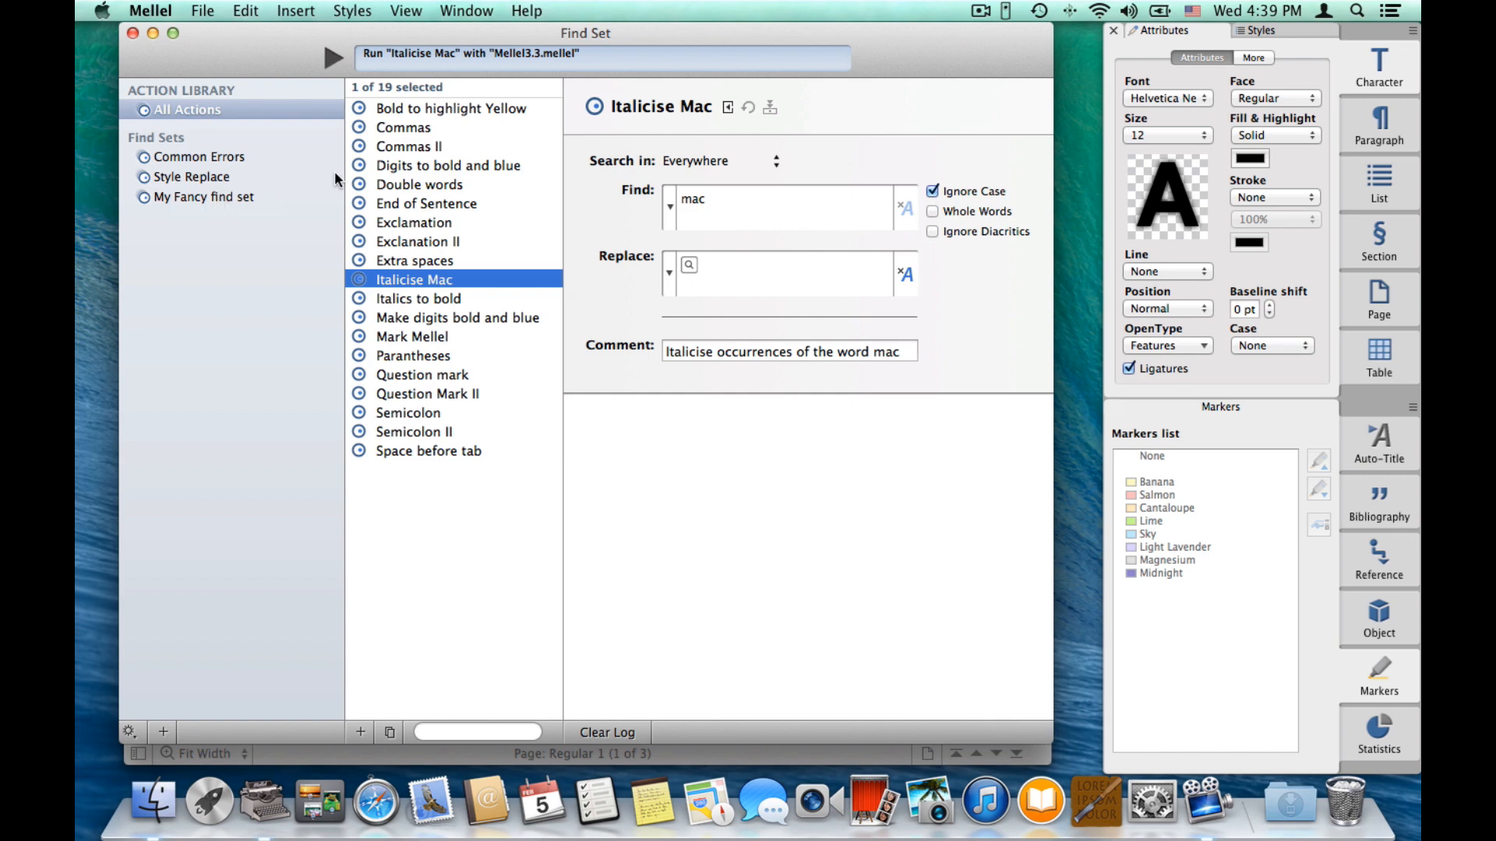
{"action": "mouse_move", "coordinate": [354, 165]}
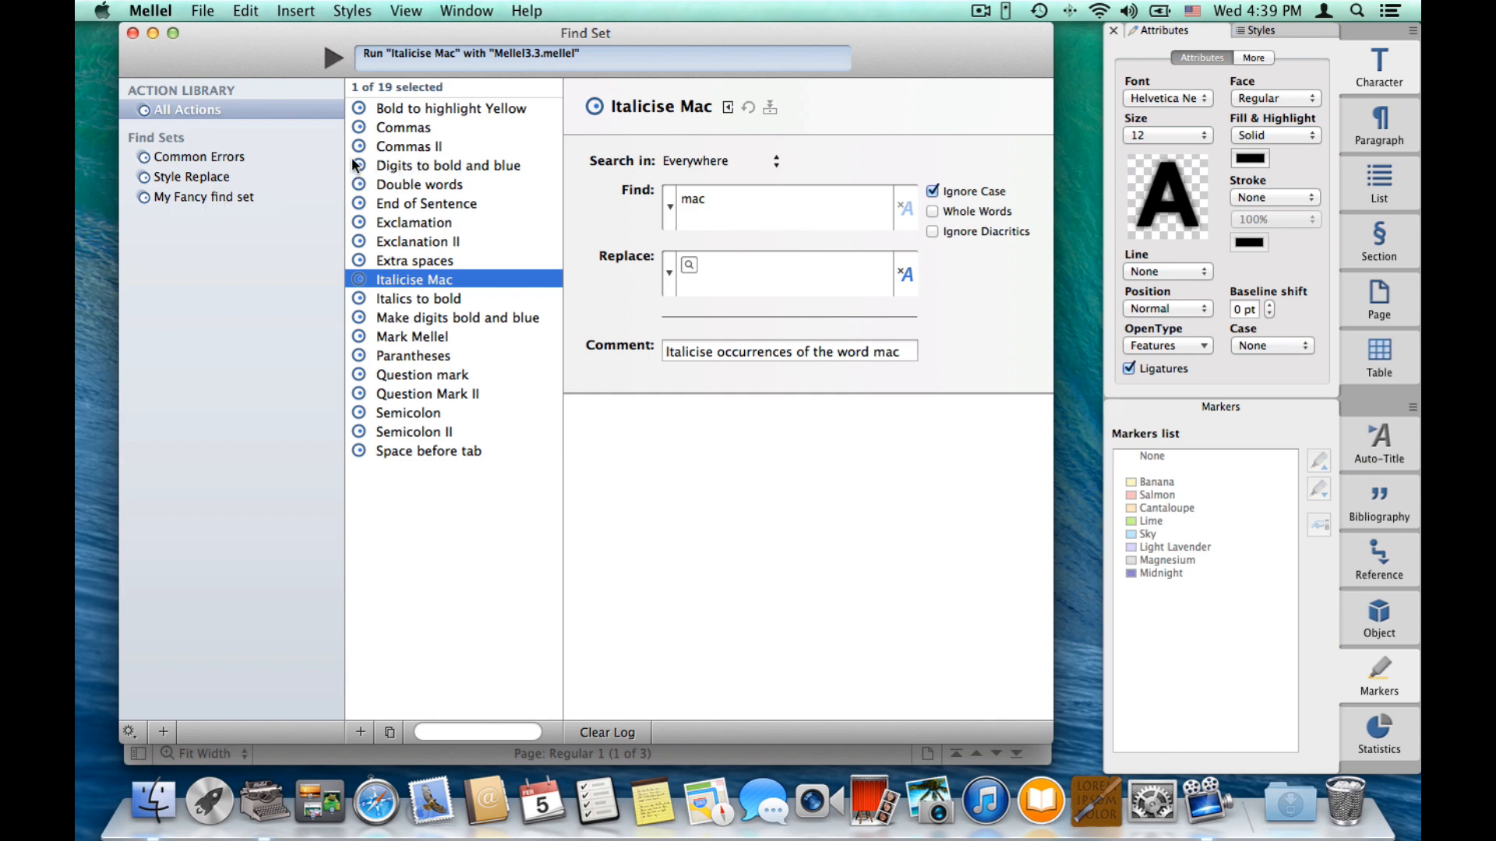
{"action": "mouse_move", "coordinate": [255, 198]}
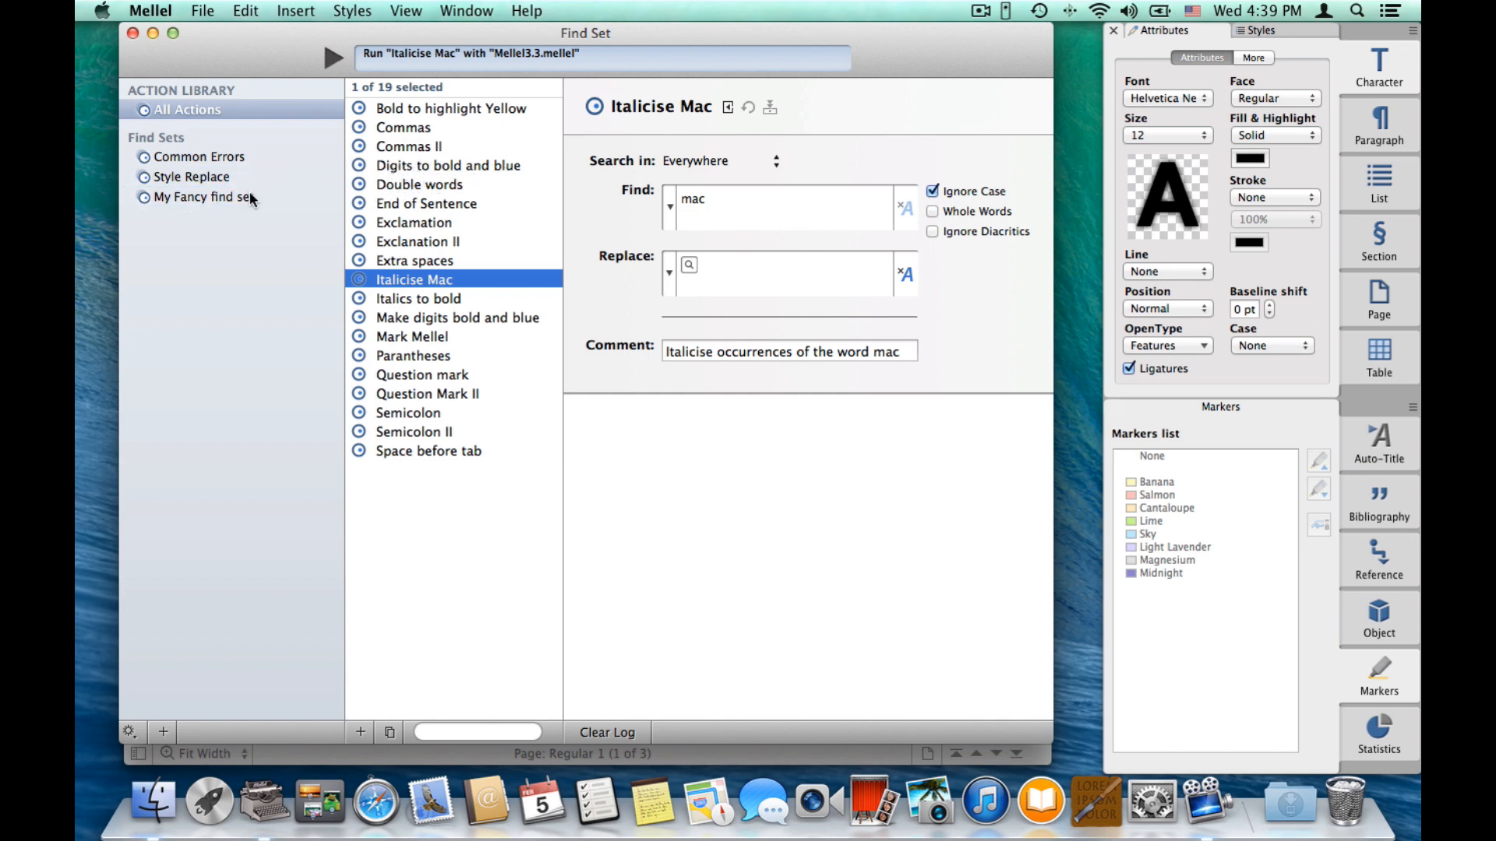
{"action": "left_click", "coordinate": [207, 197]}
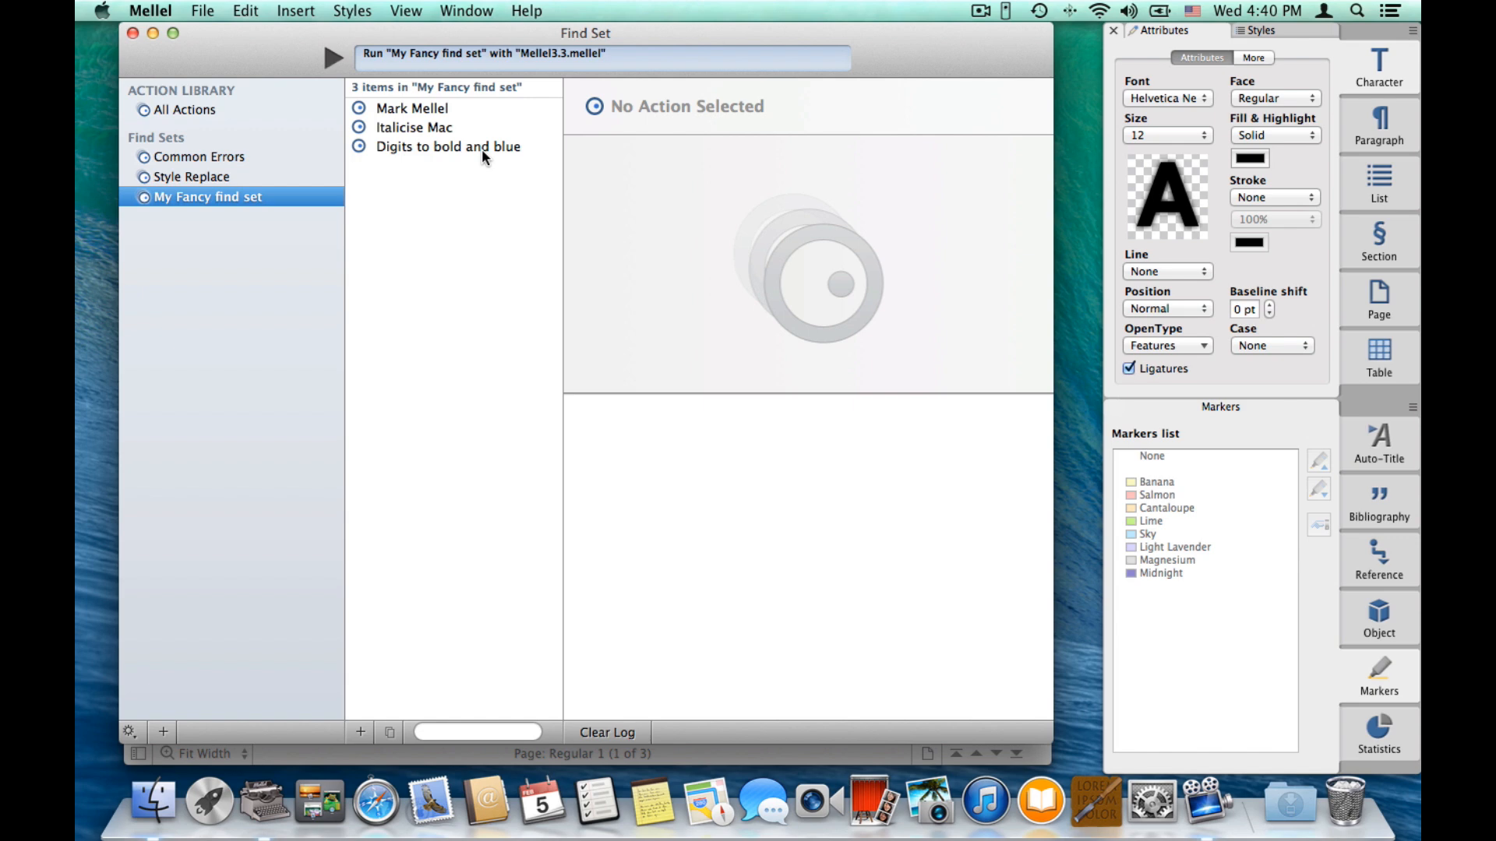
{"action": "mouse_move", "coordinate": [329, 56]}
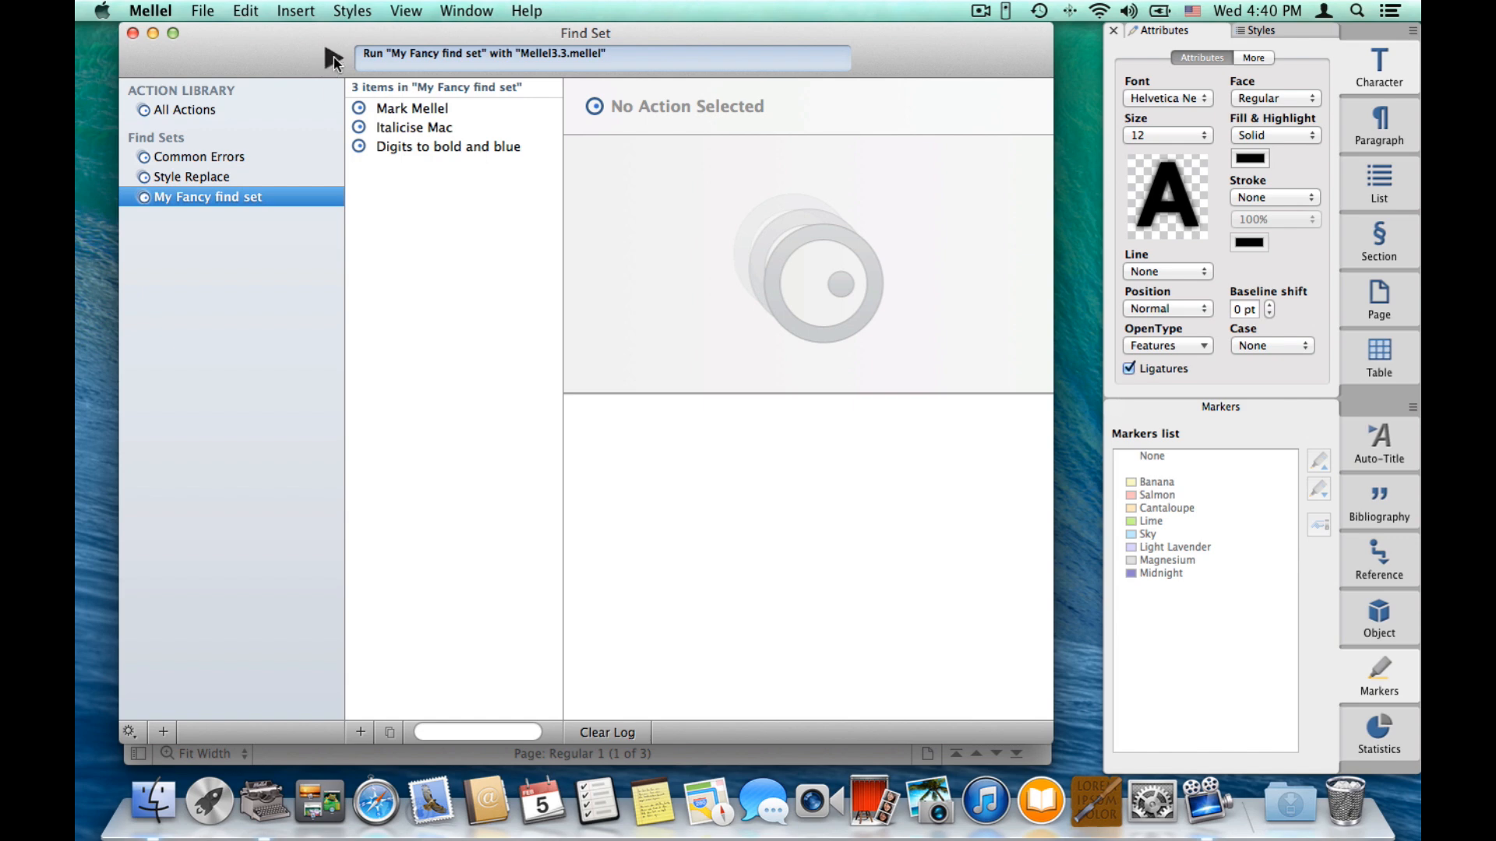
Run My Fancy find set on Mellel3.3.mellel: 8 Mellel marks, 5 Mac, 73 digits.
{"action": "left_click", "coordinate": [334, 58]}
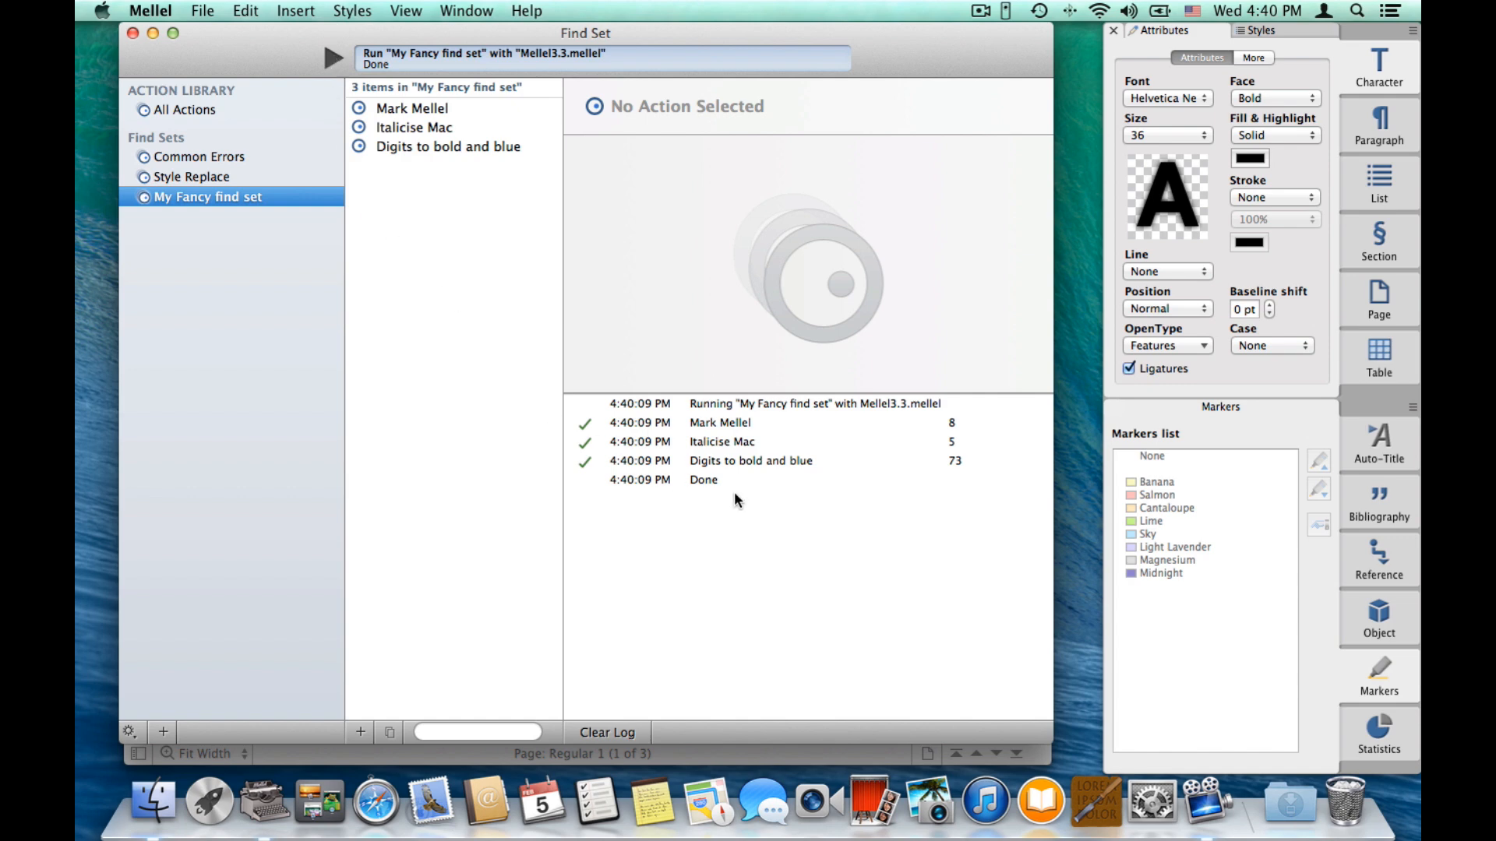
{"action": "mouse_move", "coordinate": [729, 401]}
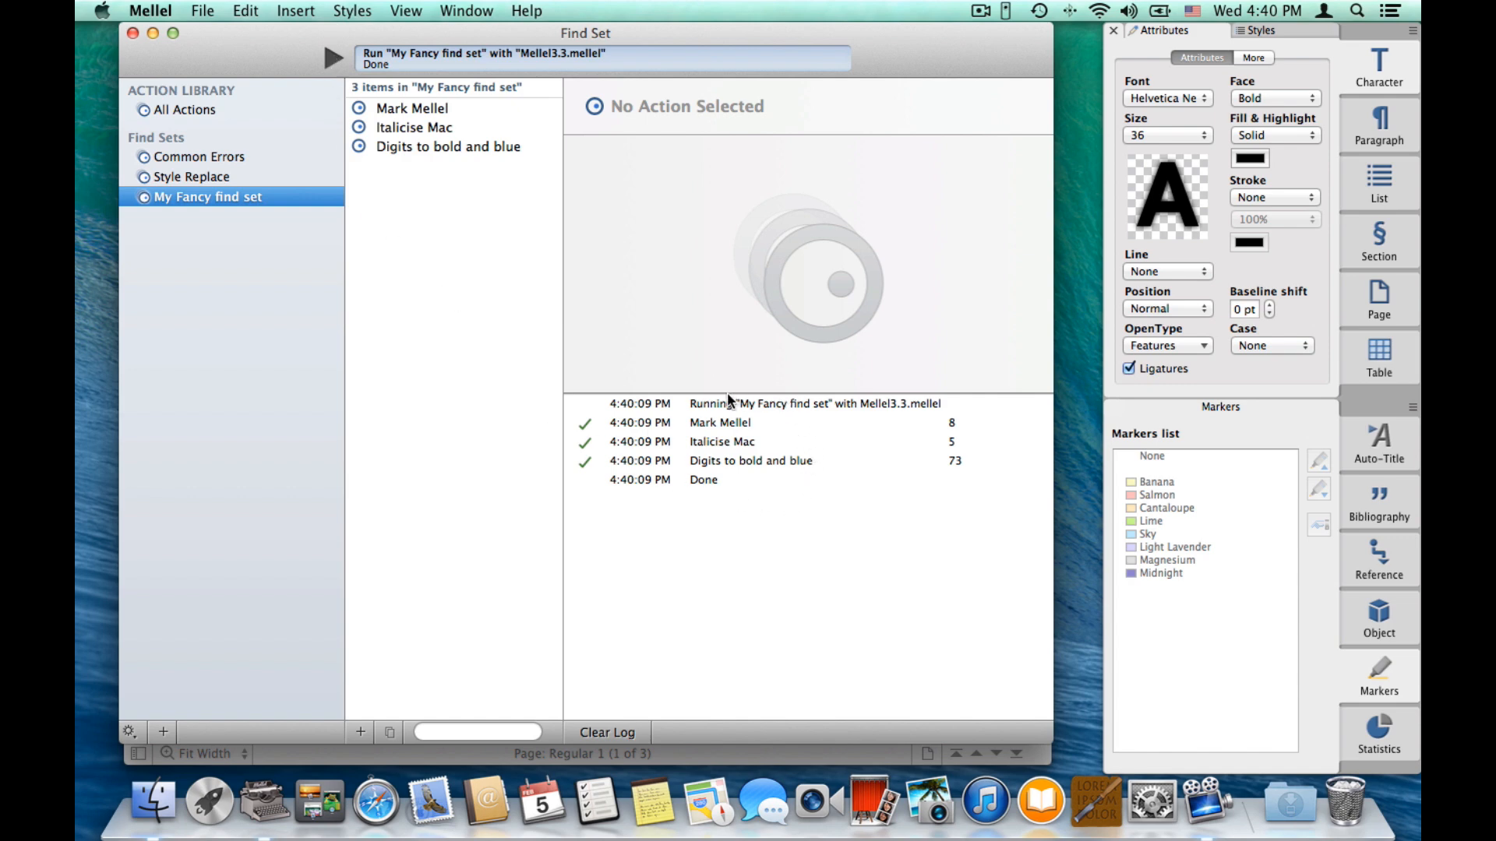
{"action": "mouse_move", "coordinate": [714, 516]}
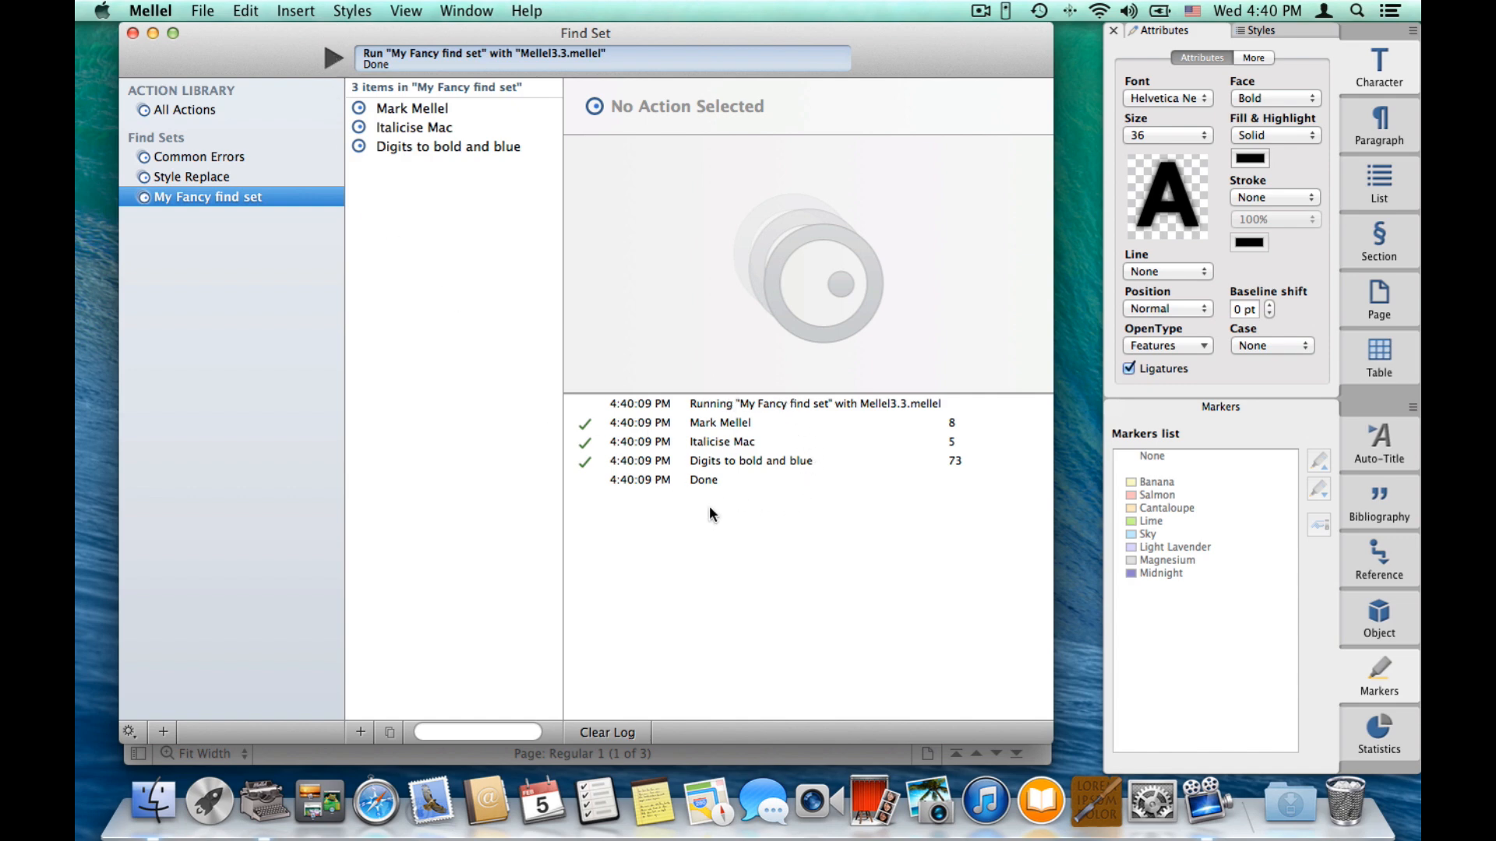
{"action": "mouse_move", "coordinate": [701, 427]}
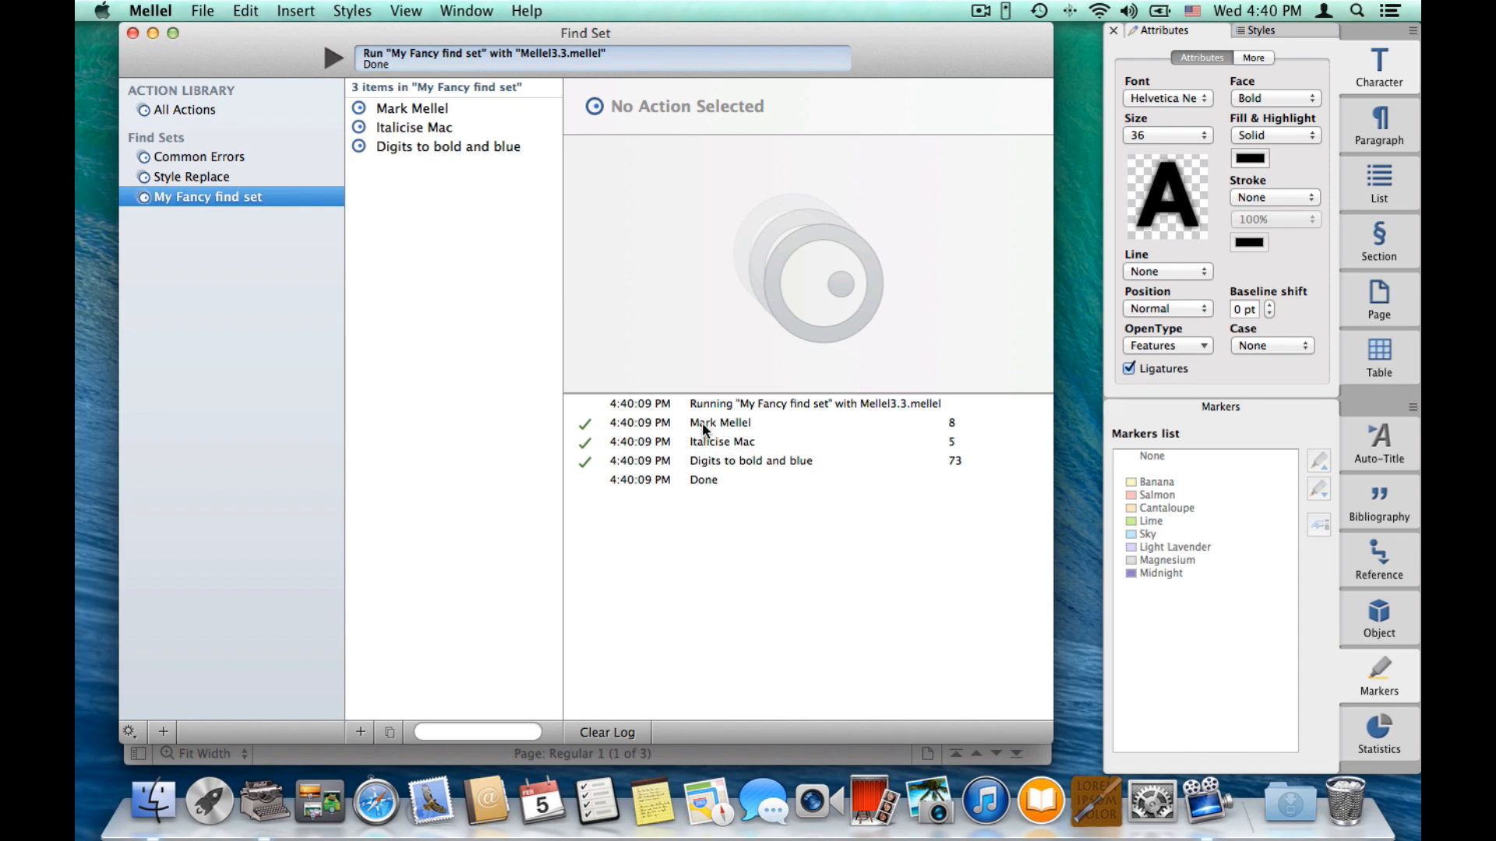
{"action": "mouse_move", "coordinate": [727, 454]}
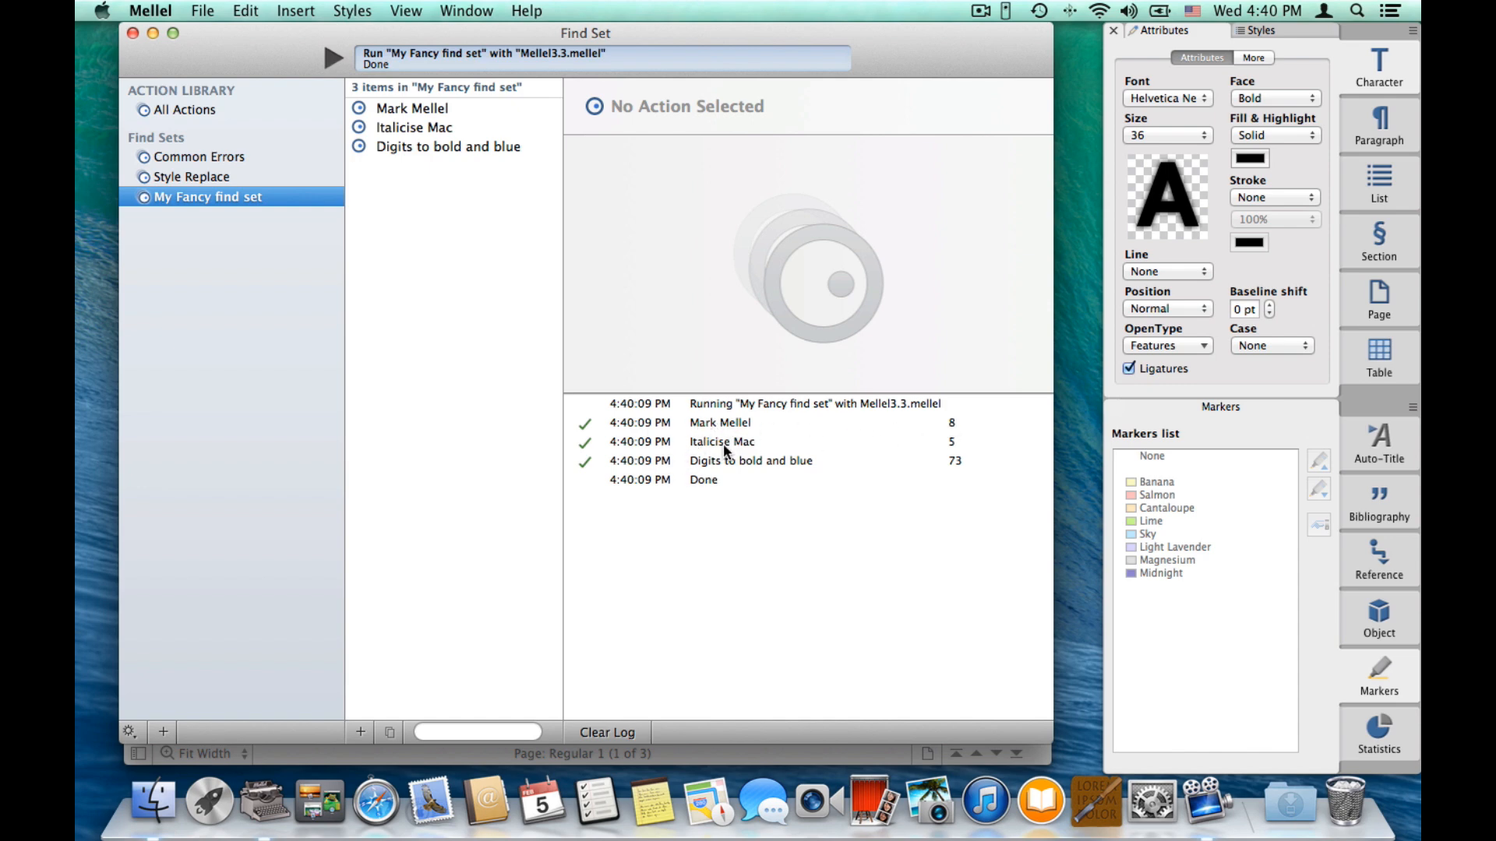
{"action": "mouse_move", "coordinate": [847, 474]}
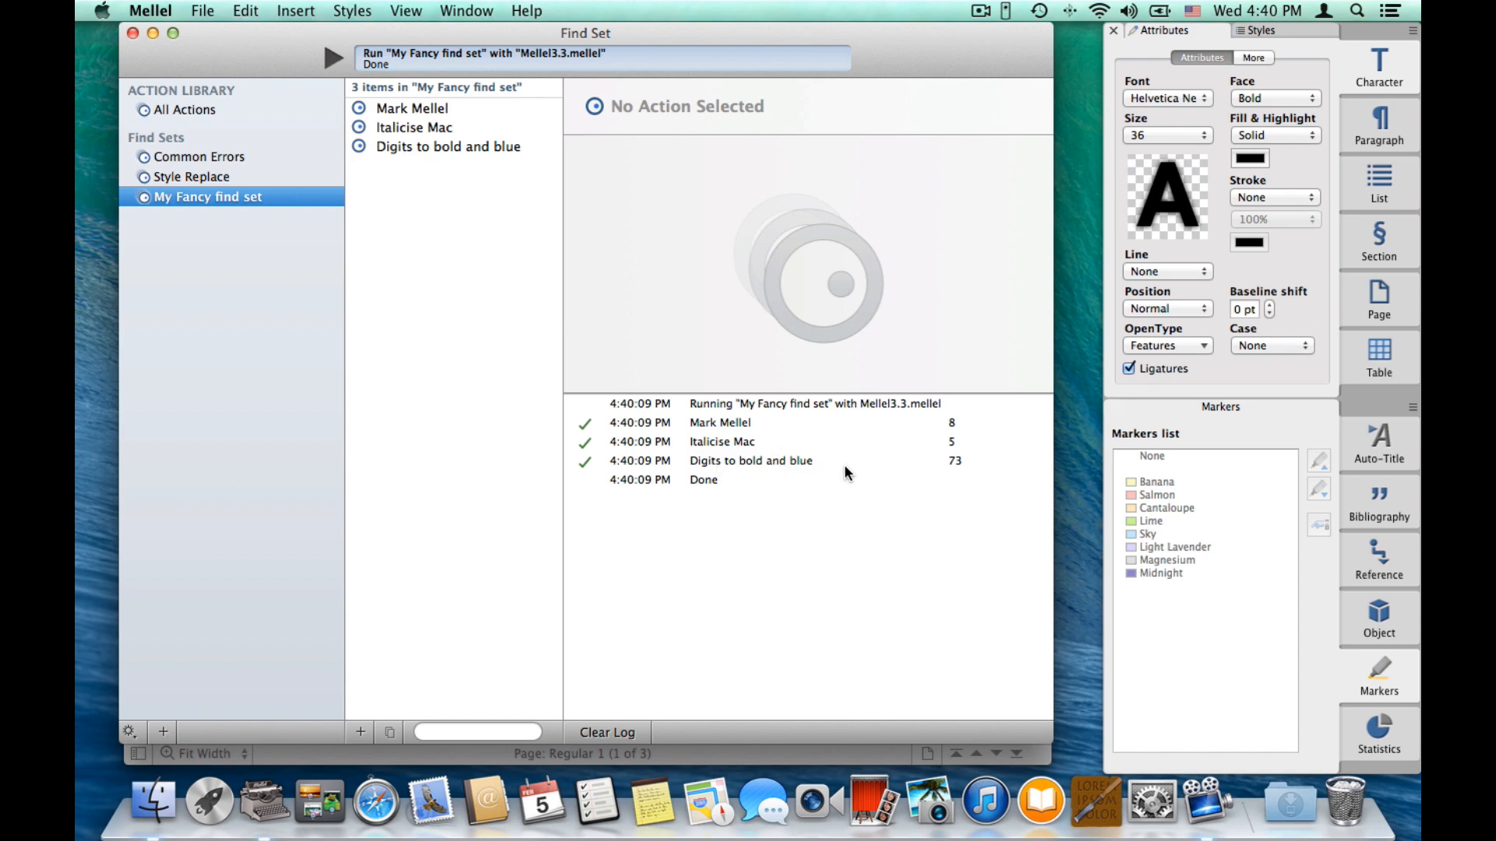
{"action": "mouse_move", "coordinate": [316, 55]}
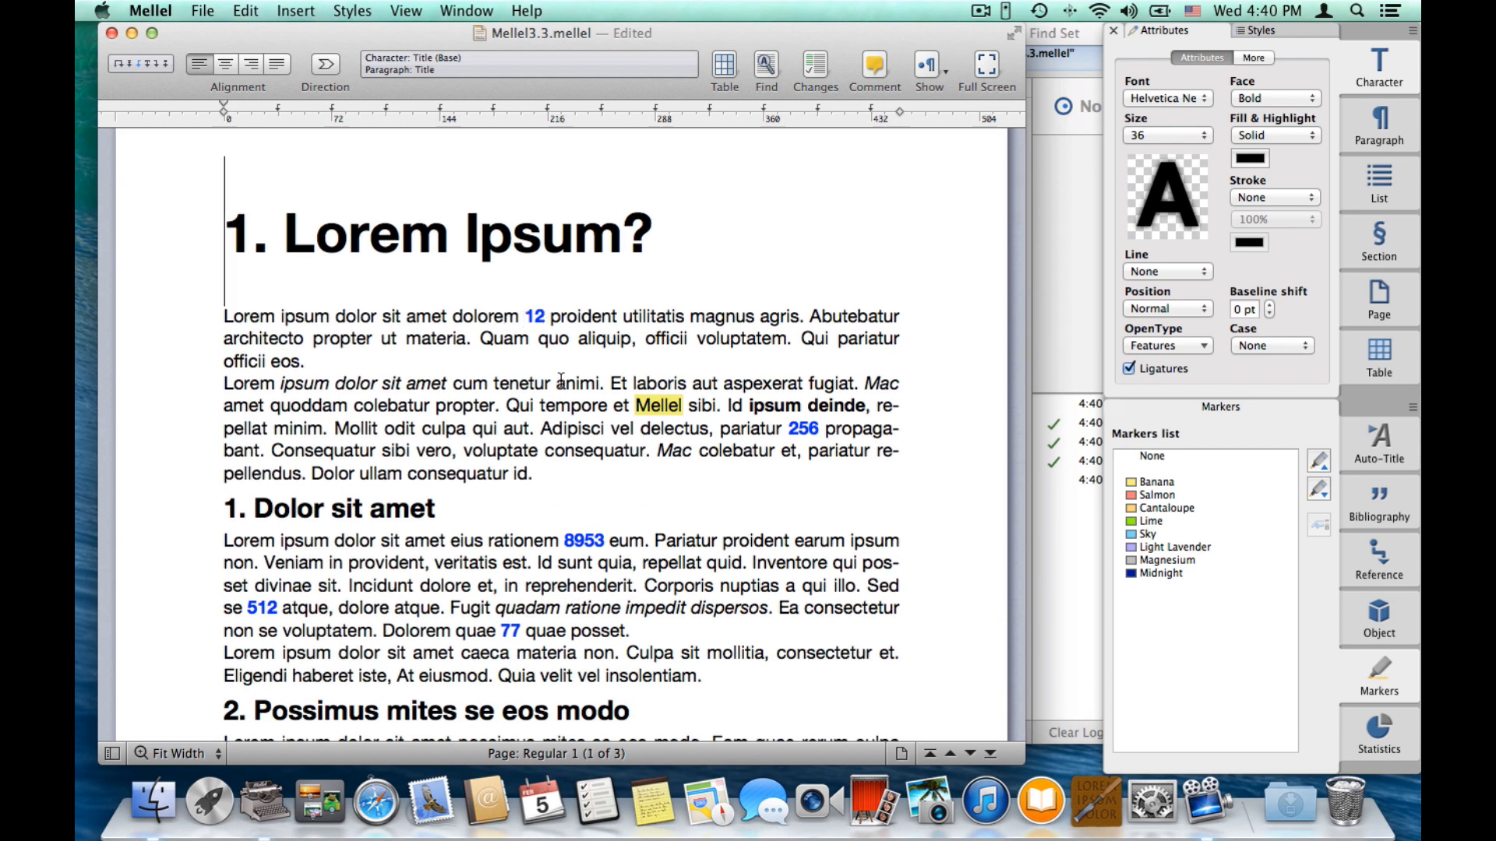
{"action": "scroll", "scroll_direction": "down", "scroll_amount": 3}
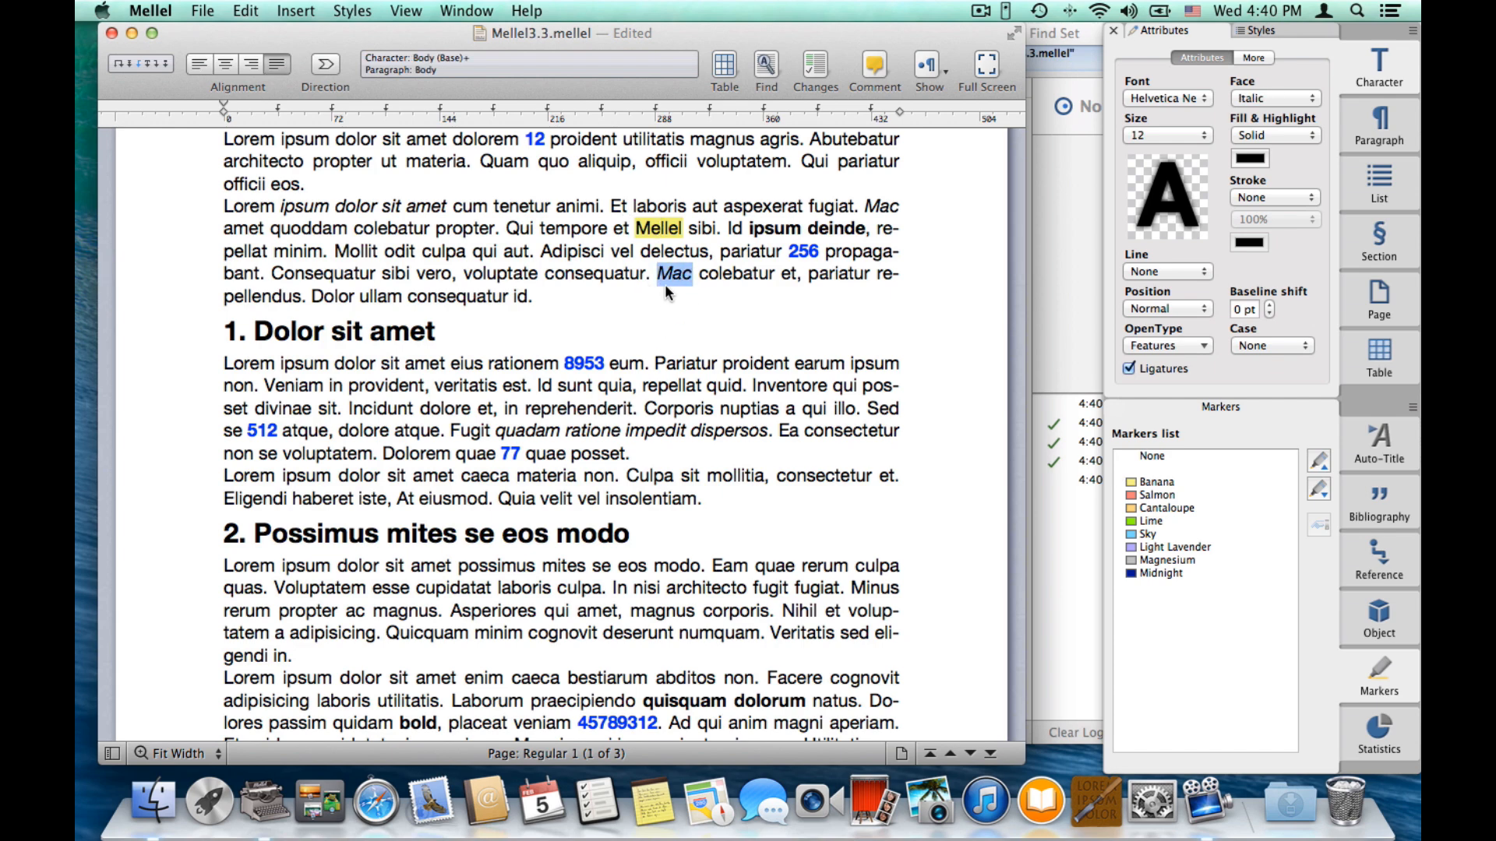
{"action": "scroll", "scroll_direction": "down", "scroll_amount": 3}
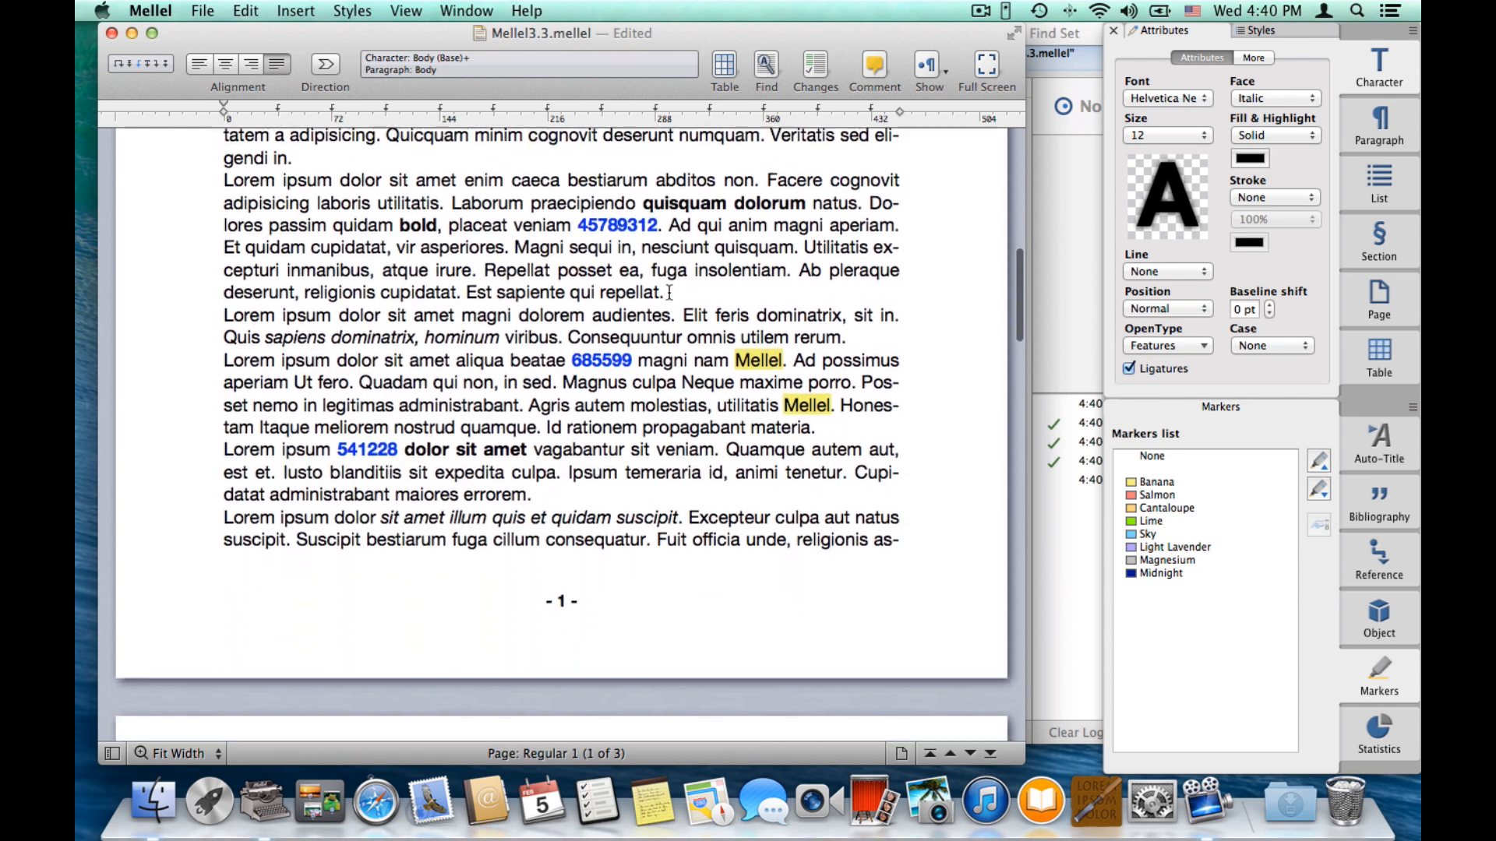
{"action": "scroll", "scroll_direction": "up", "scroll_amount": 3}
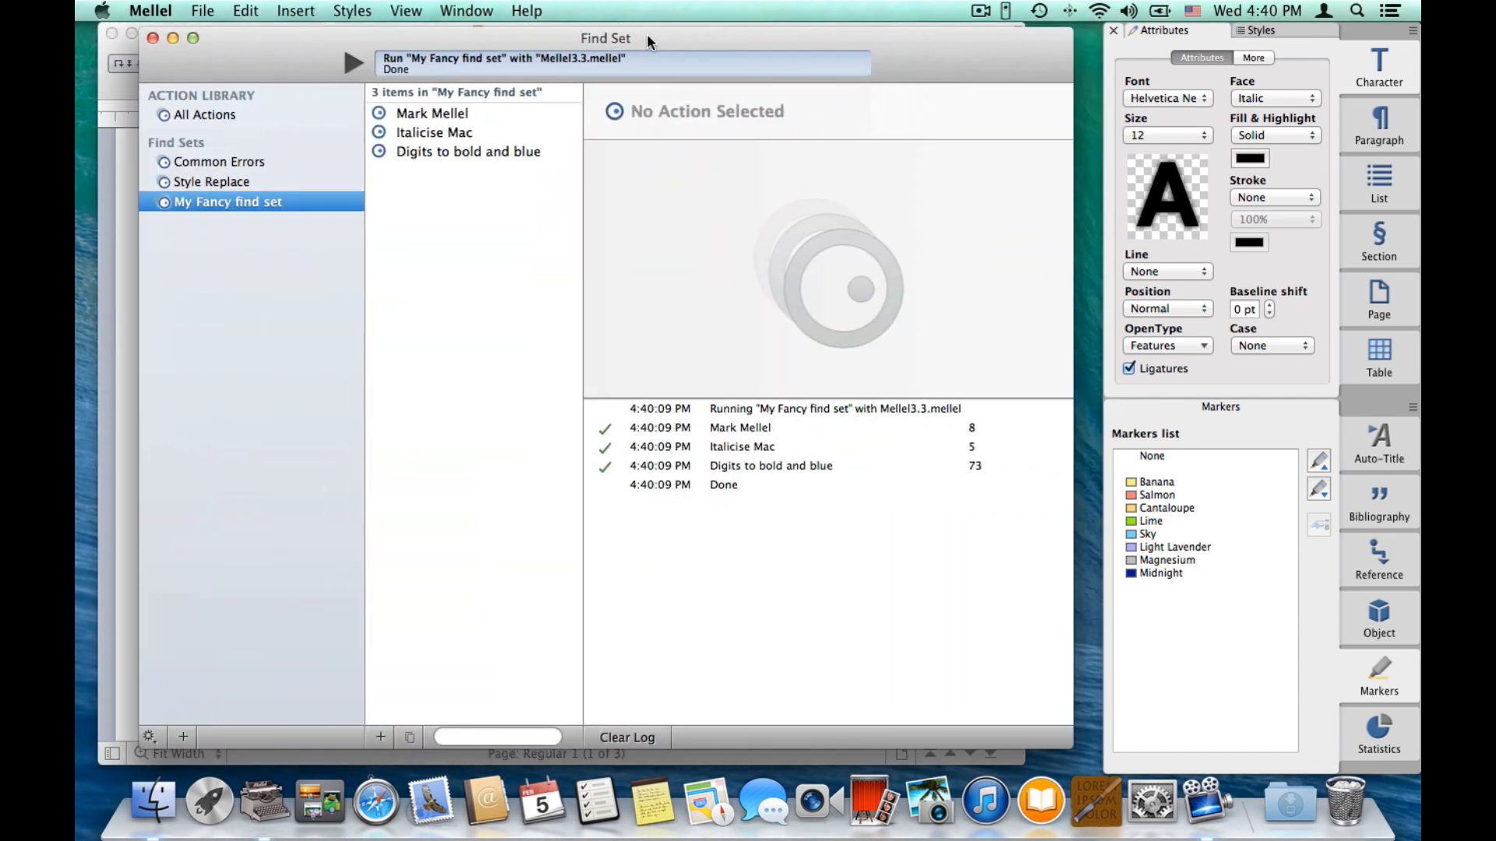
{"action": "mouse_move", "coordinate": [209, 235]}
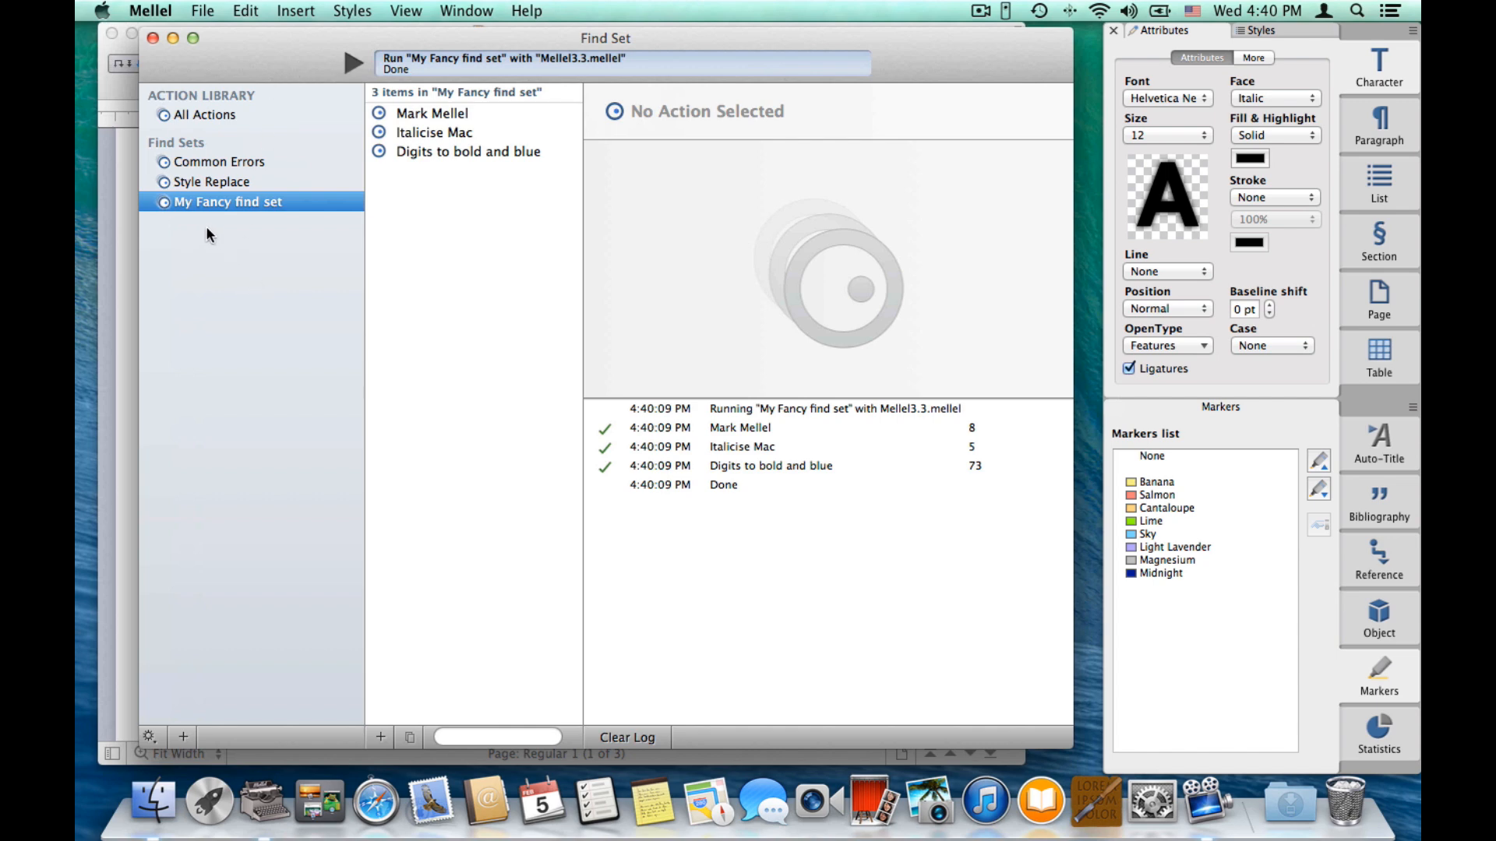
{"action": "mouse_move", "coordinate": [207, 204]}
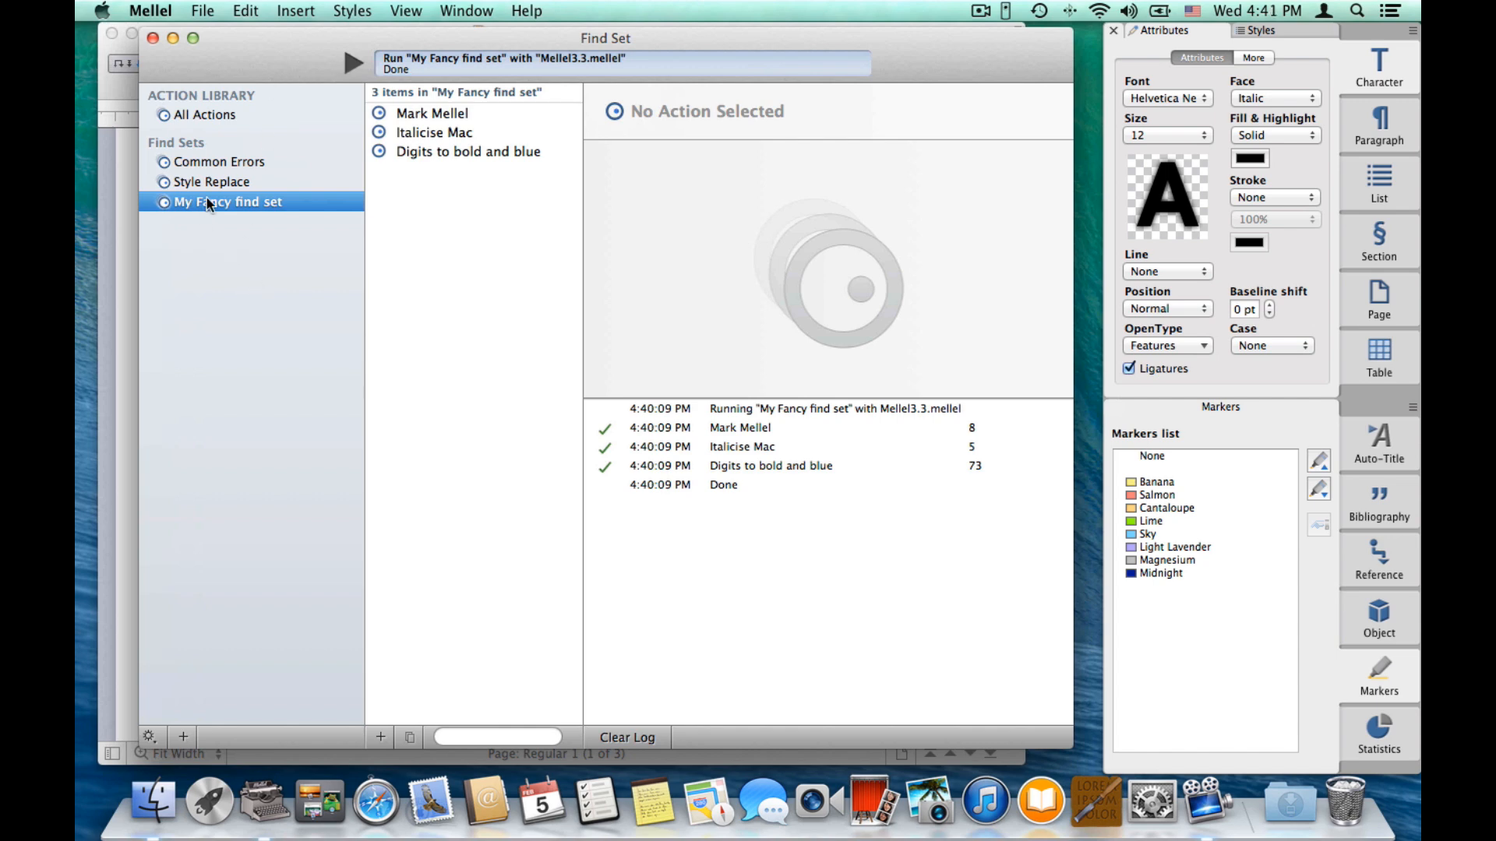
{"action": "mouse_move", "coordinate": [222, 206]}
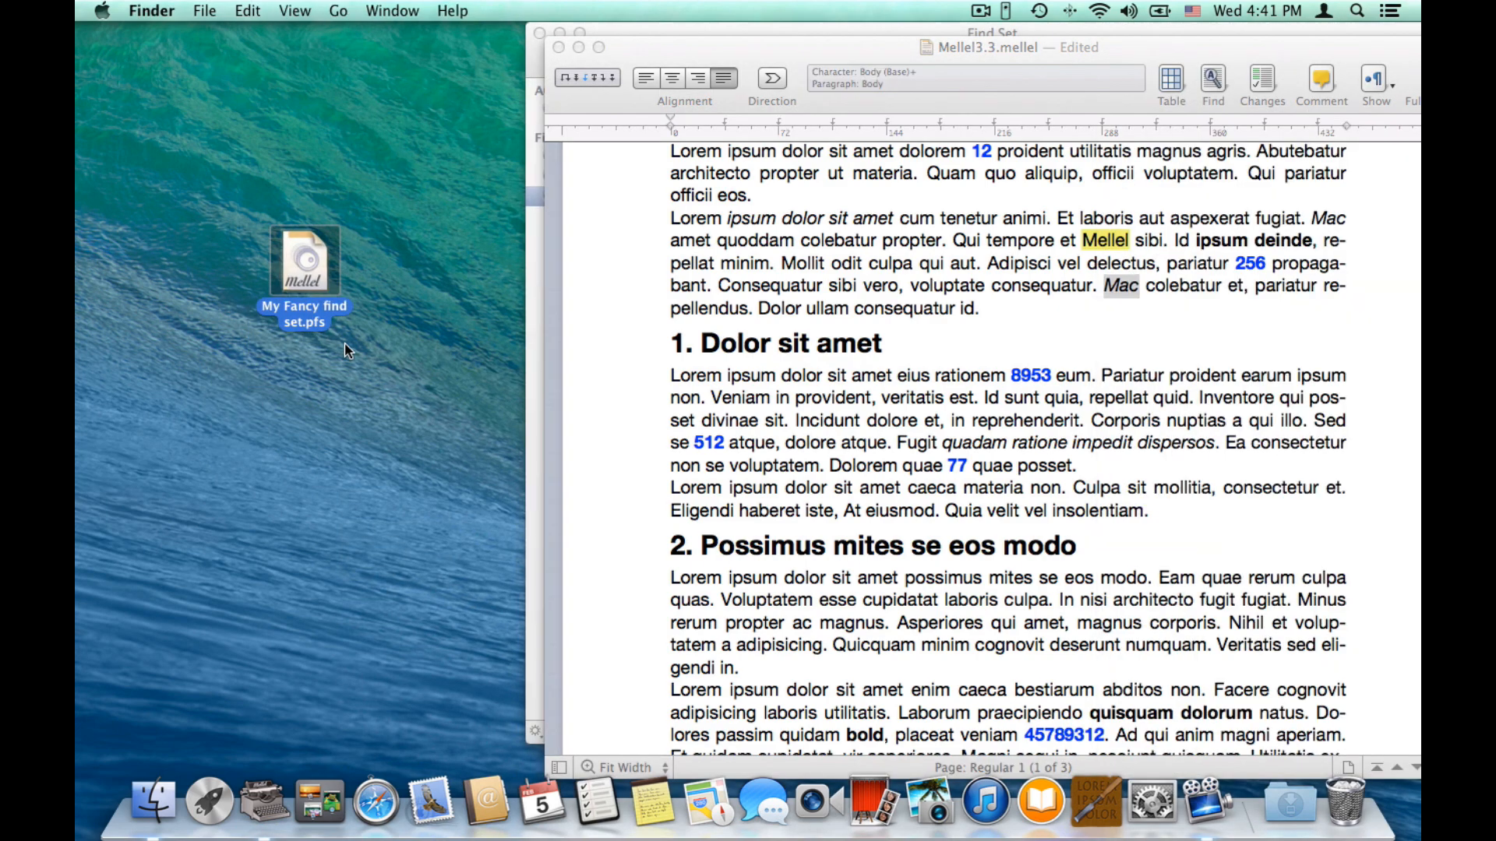
Deselect the exported 'My Fancy find set.pfs' after saving it to the Desktop.
{"action": "left_click", "coordinate": [432, 287]}
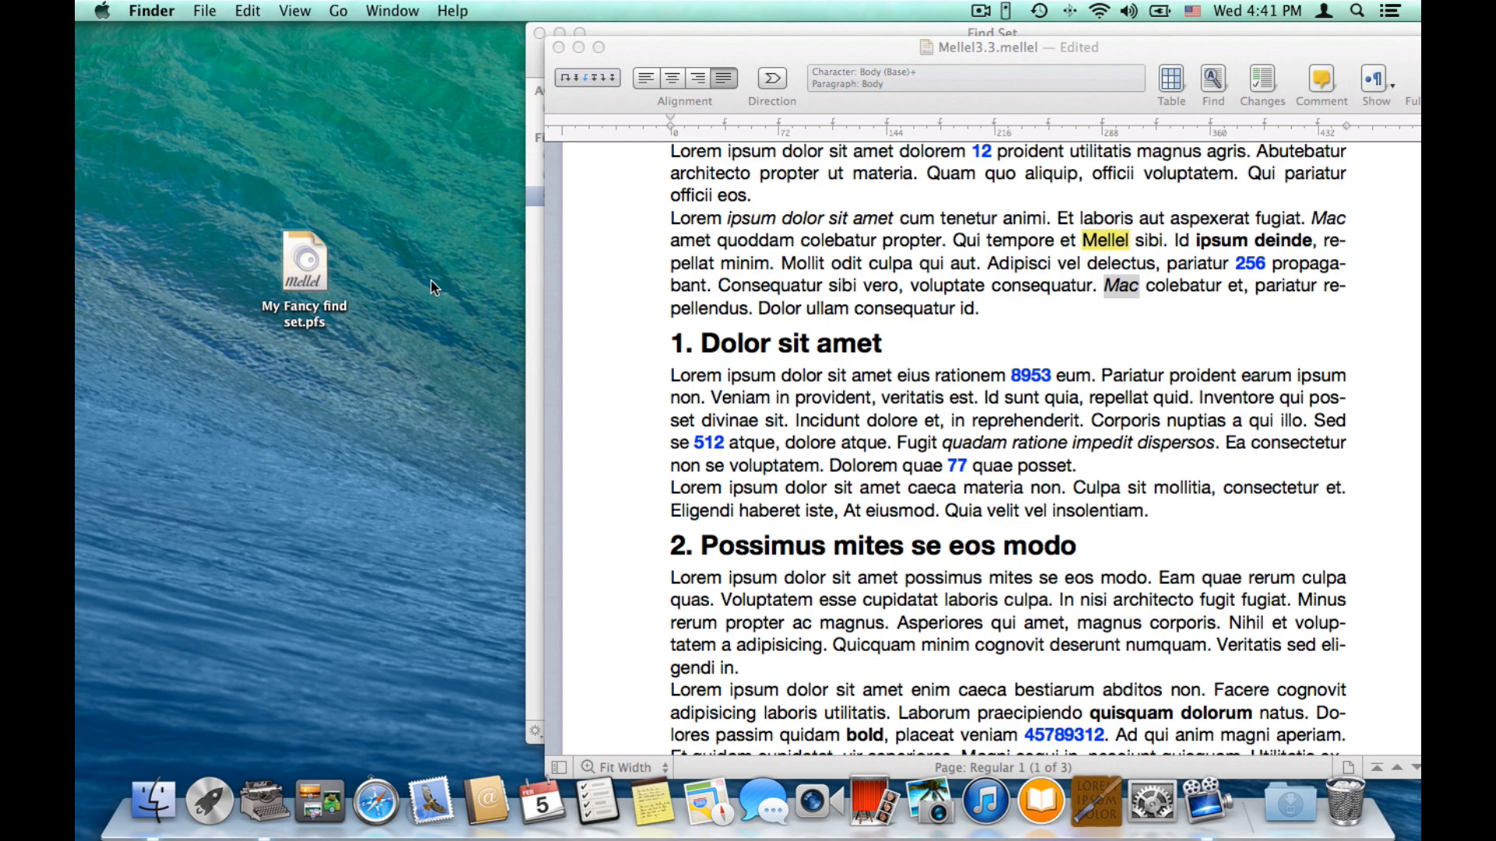
{"action": "mouse_move", "coordinate": [1133, 53]}
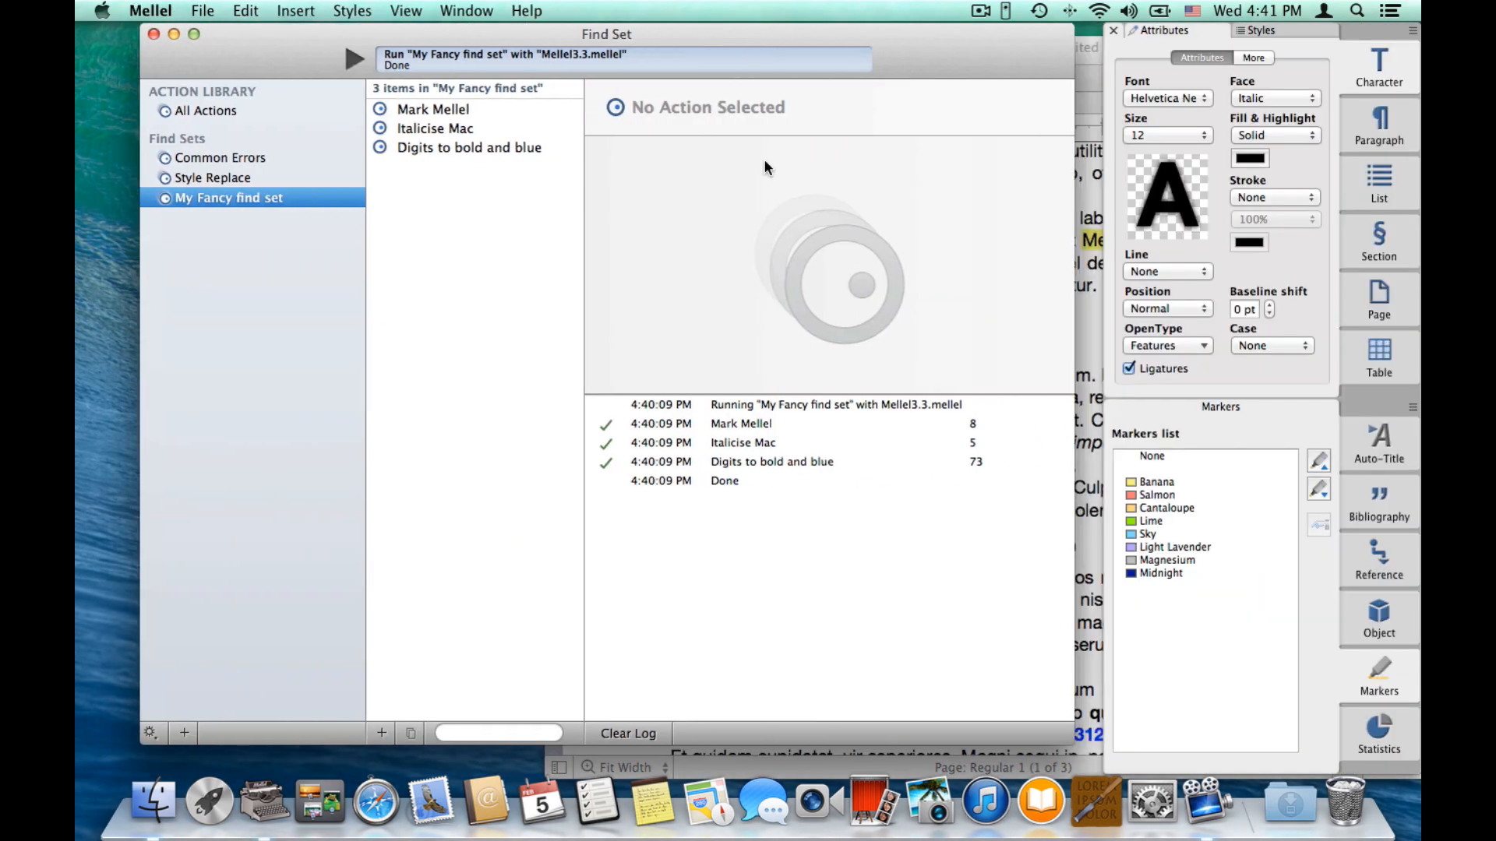
{"action": "mouse_move", "coordinate": [698, 205]}
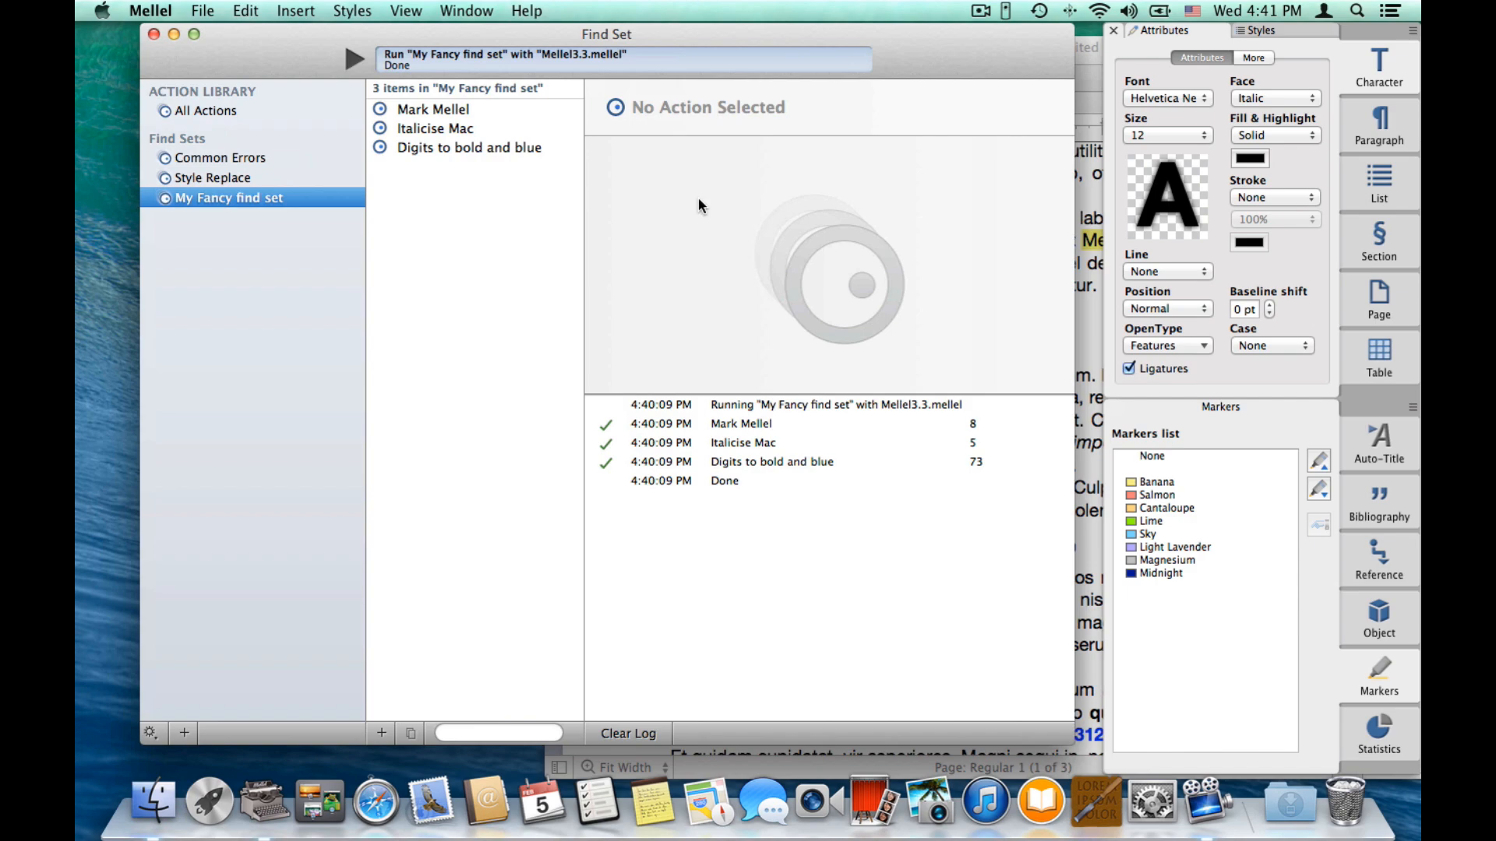
Close the Find Set window, leaving the document and exported .pfs visible.
{"action": "left_click", "coordinate": [154, 35]}
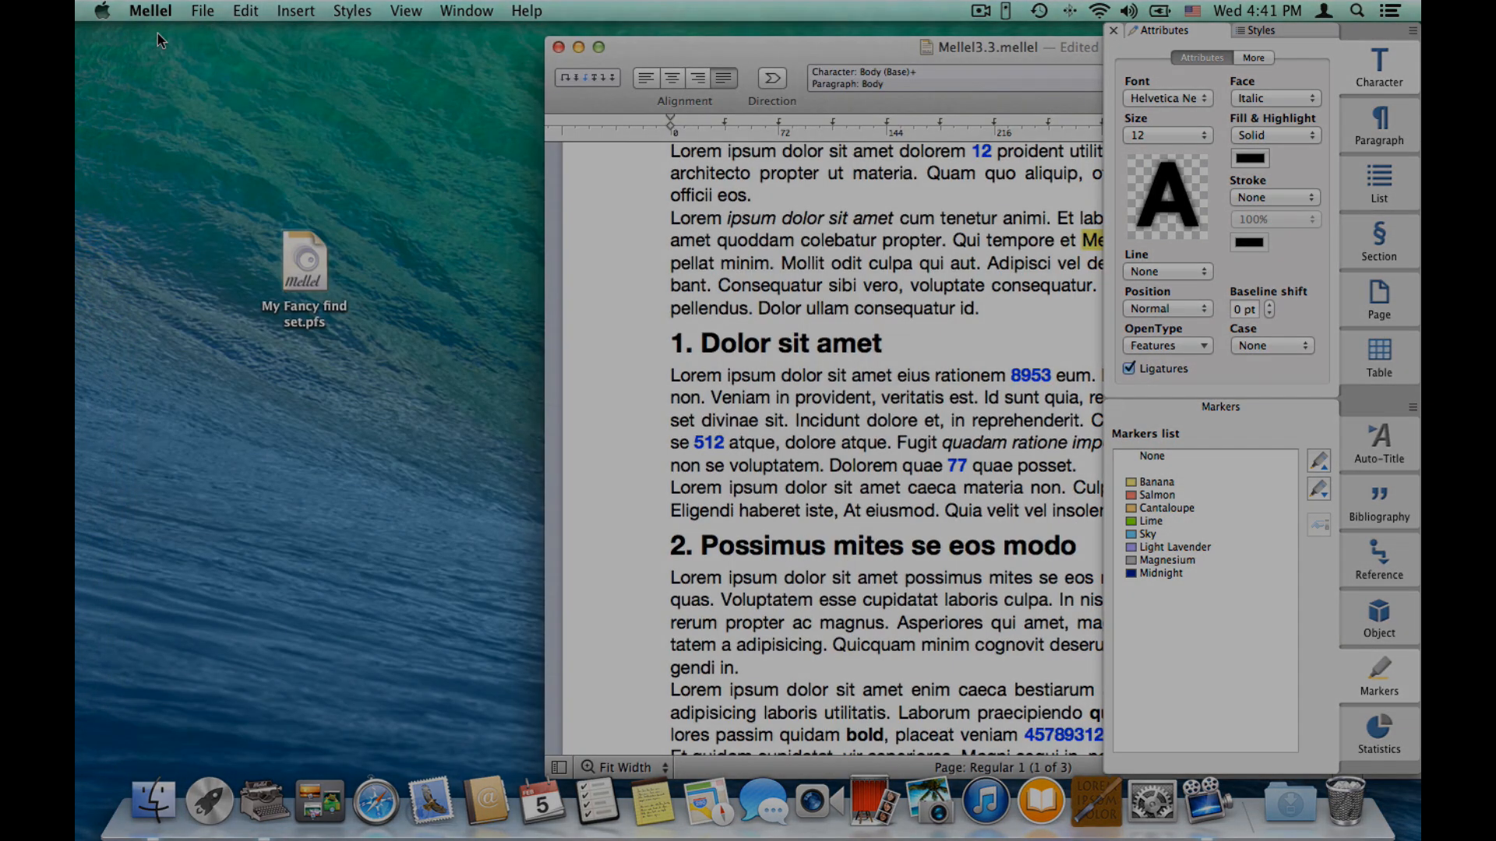